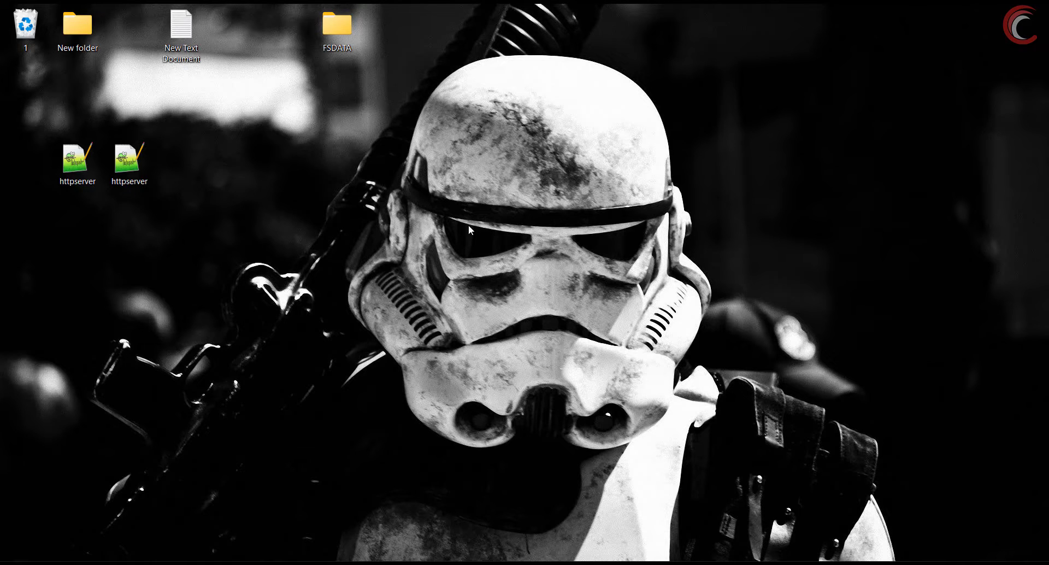
Launch STM32CubeIDE and start a new STM32 project to reach Target Selection
click(129, 157)
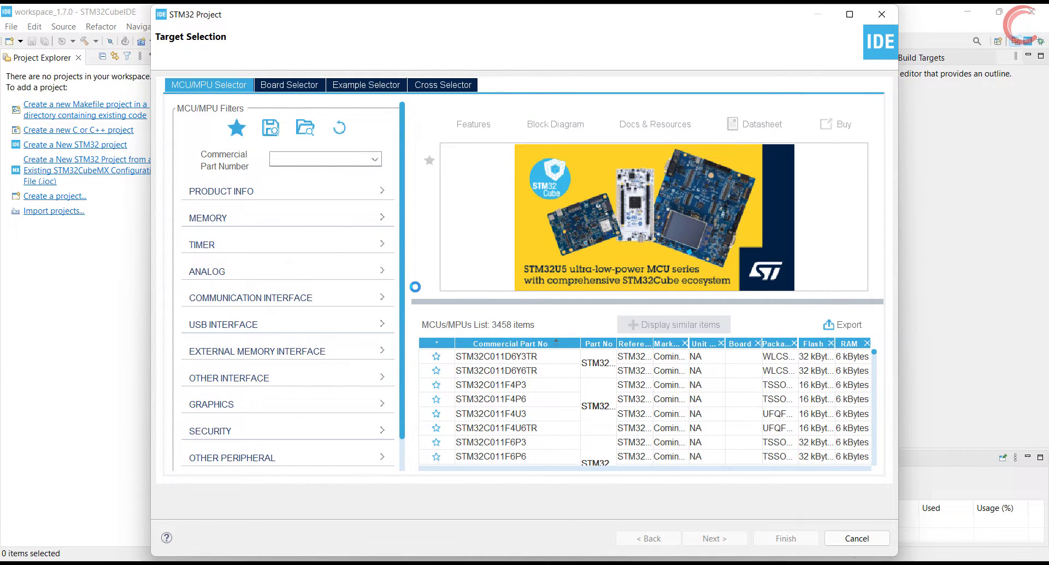
Create project LWIP_NETCON_HTTPSERVER for the STM32F7508-DK board from the Board Selector
click(288, 85)
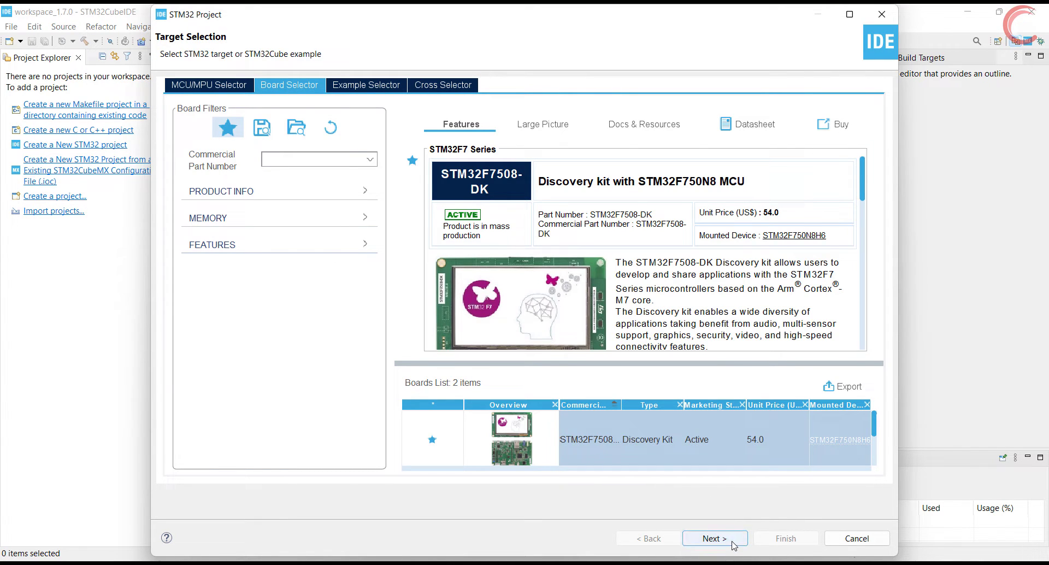
click(714, 538)
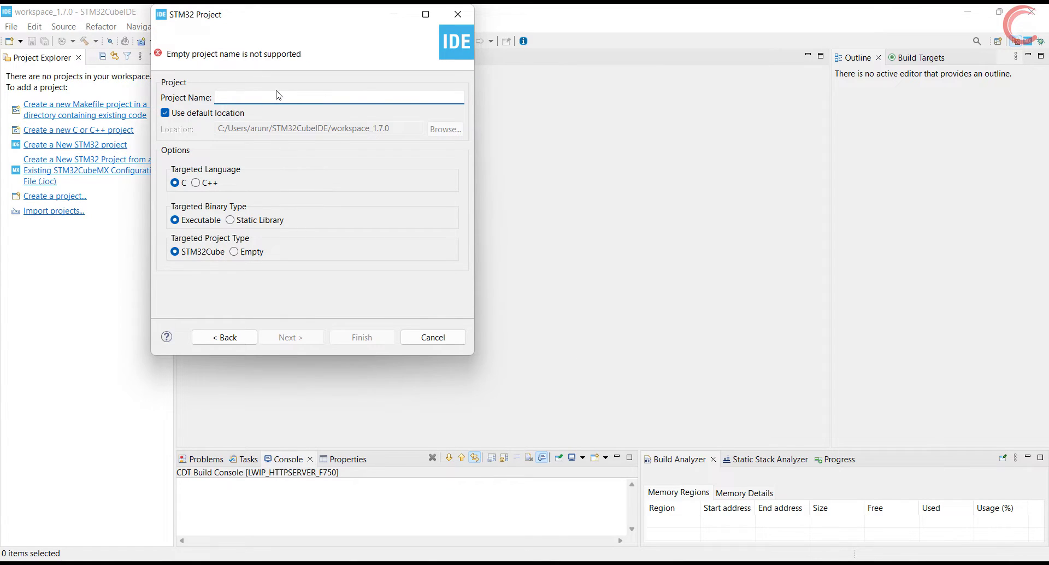
text(LWIP_)
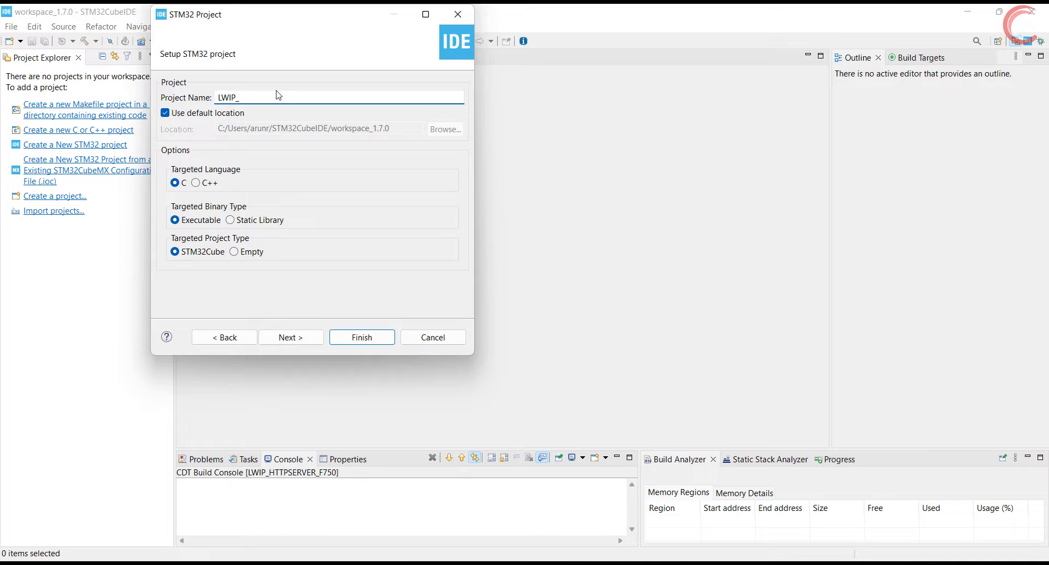
text(NETCON_A)
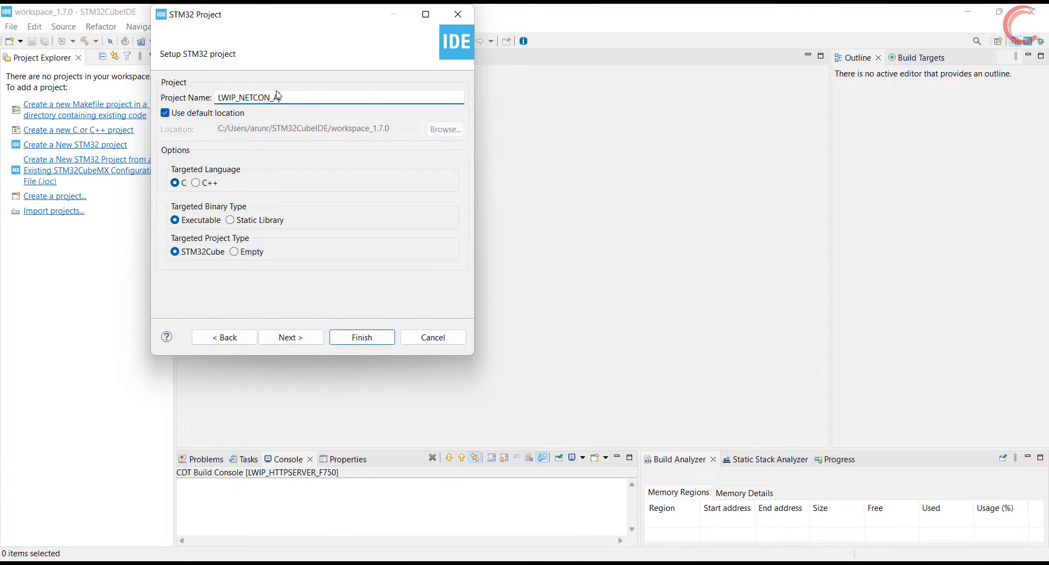
text(HTTPSERVER)
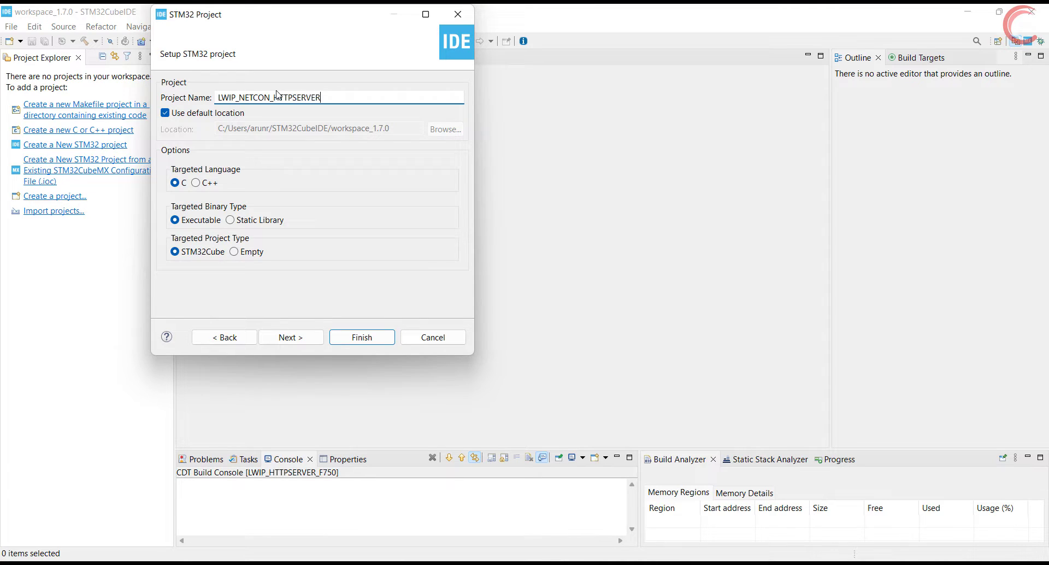
mouse_move(354, 331)
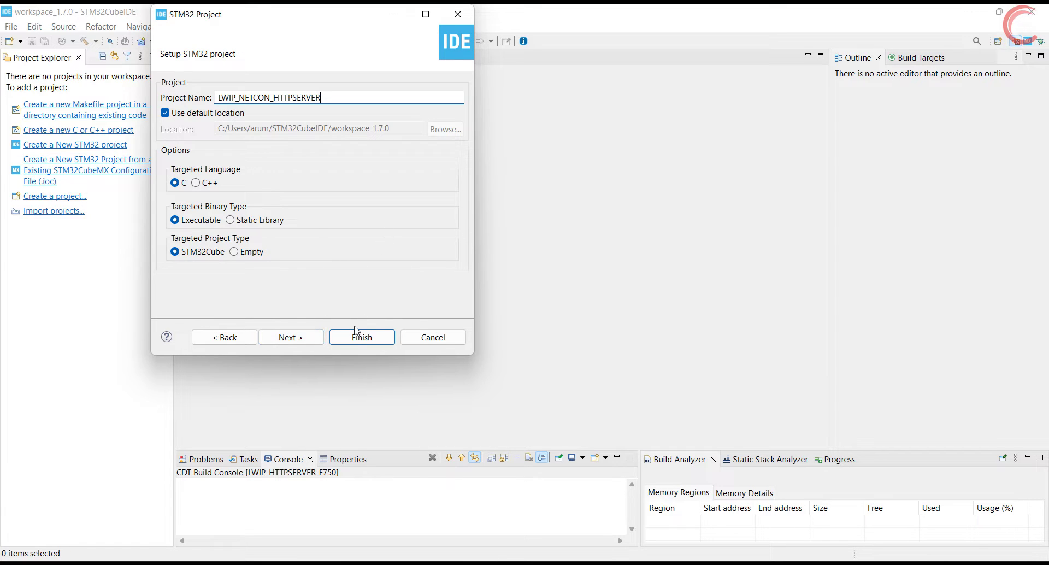
click(362, 337)
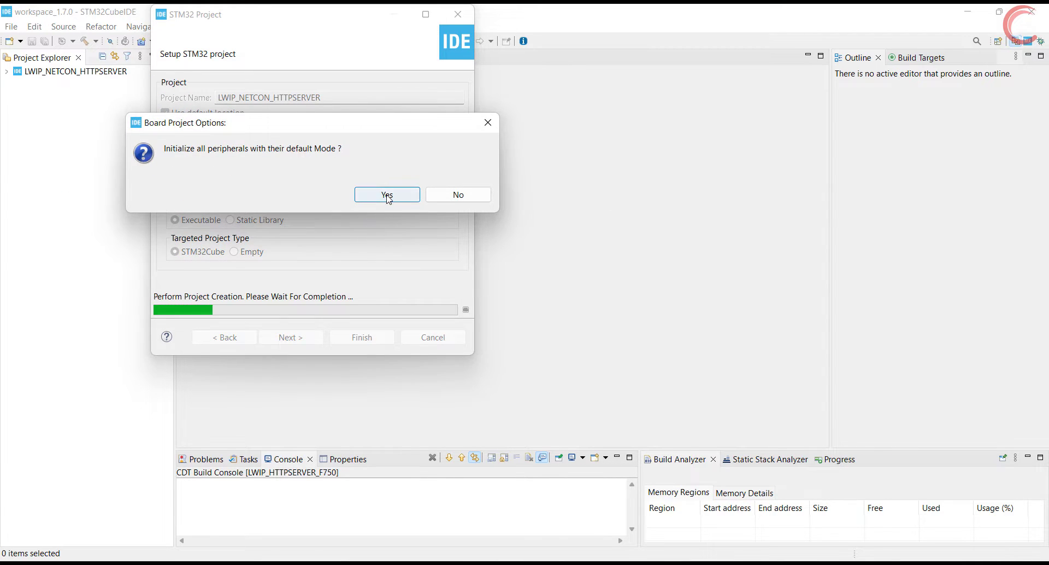
Accept default peripheral init and set RCC High Speed Clock to Crystal/Ceramic Resonator
click(387, 194)
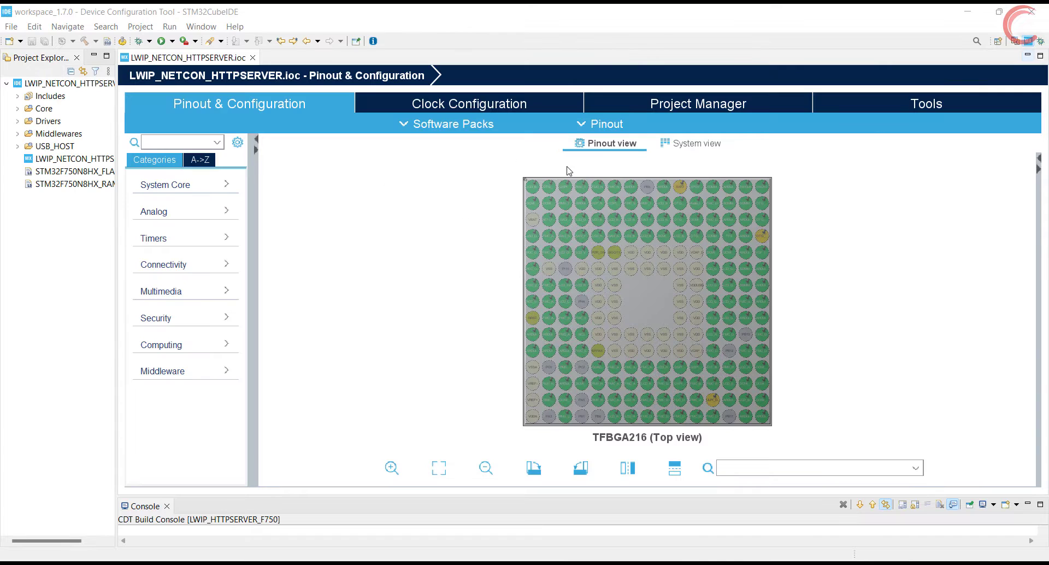
click(605, 123)
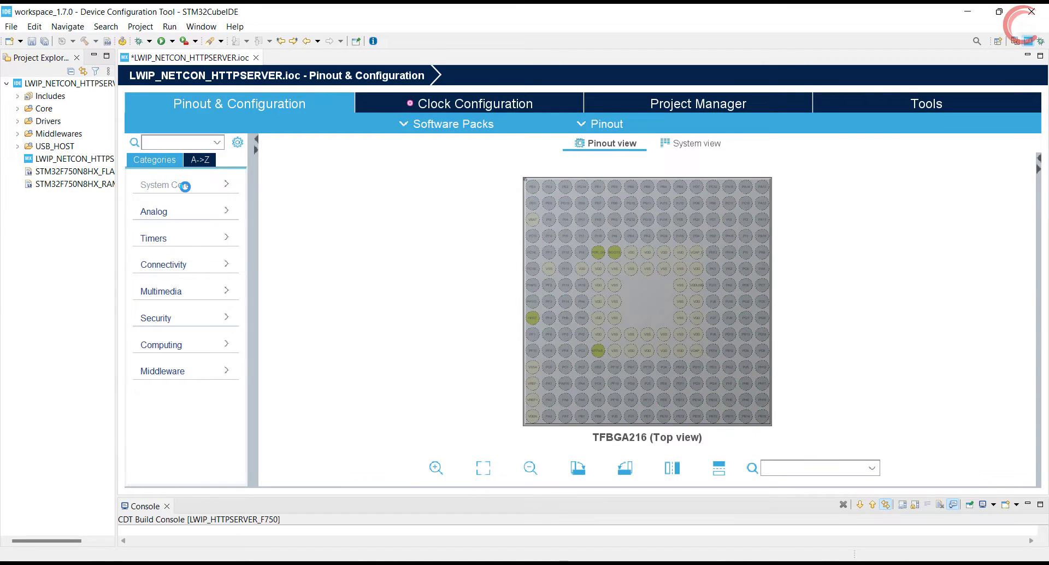
click(165, 185)
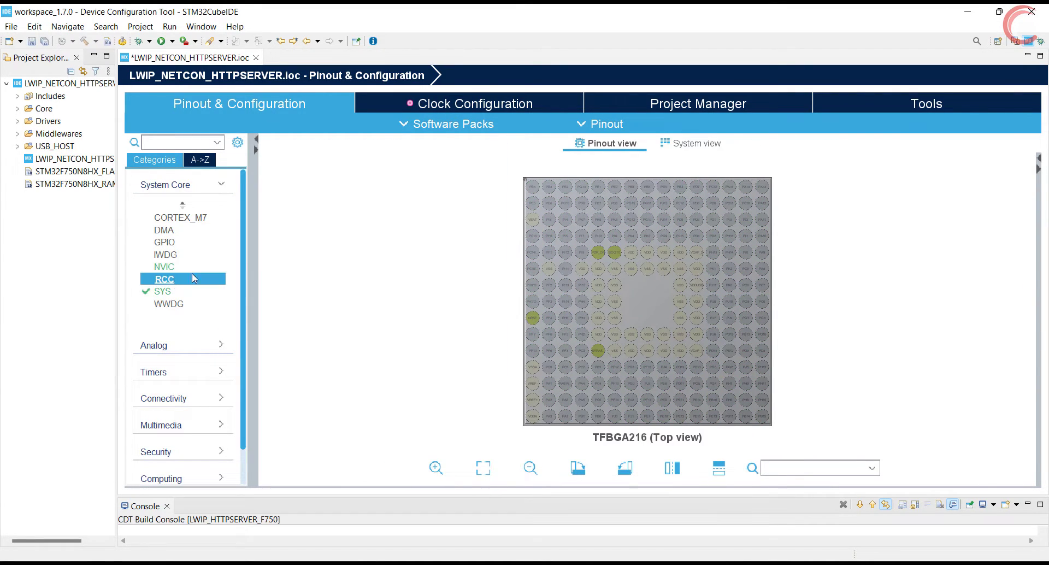
click(163, 278)
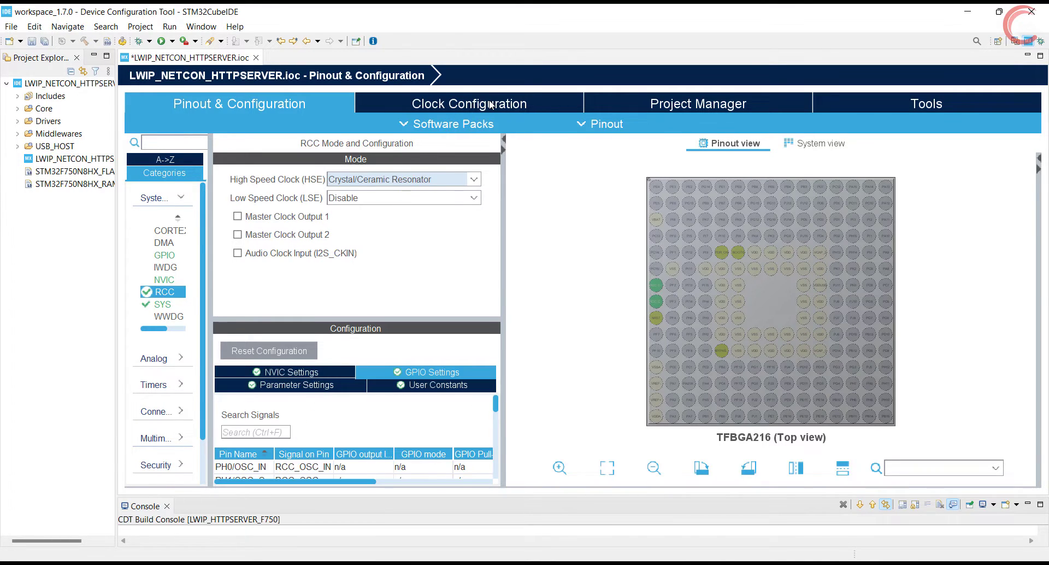
click(469, 104)
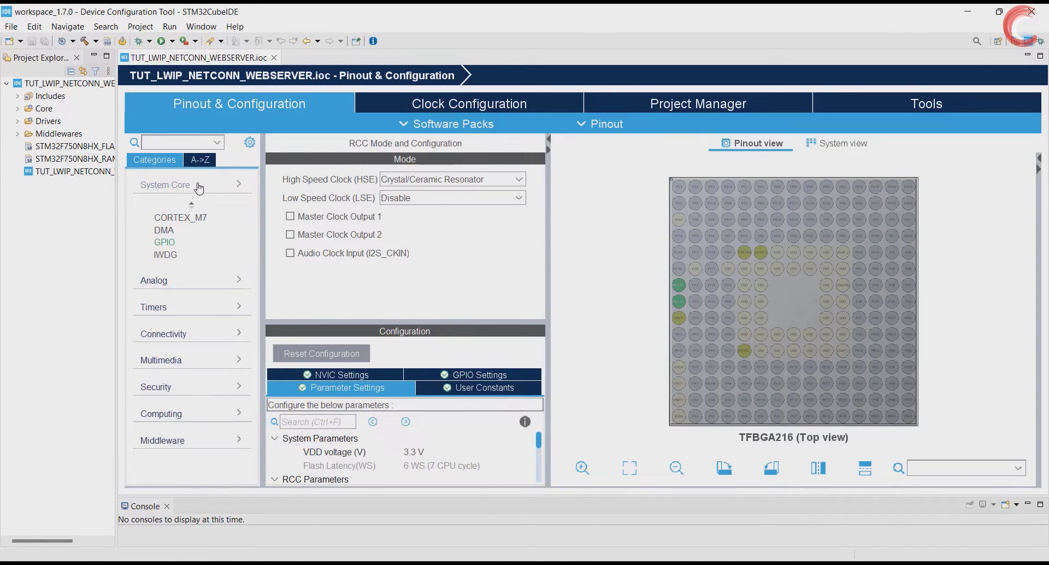
Enable ETH in RMII mode with PHY address 0 and Rx Mode set to Interrupt Mode
click(165, 184)
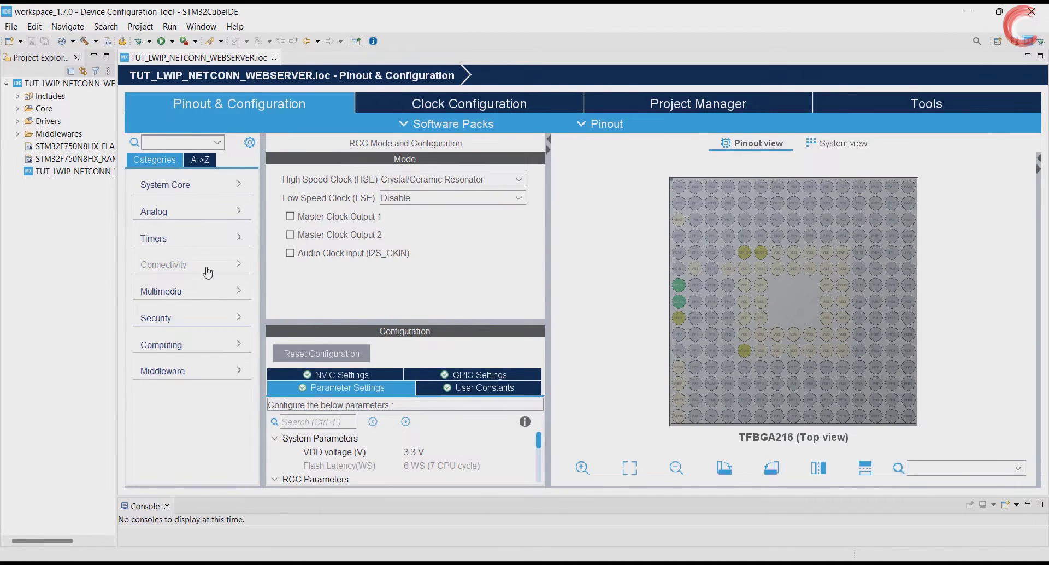
click(163, 263)
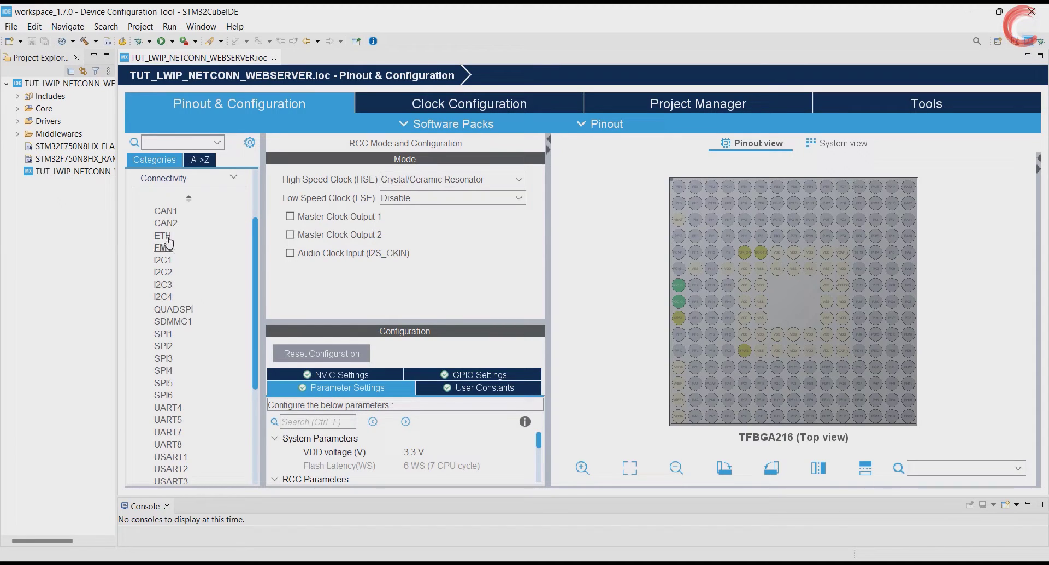
click(163, 235)
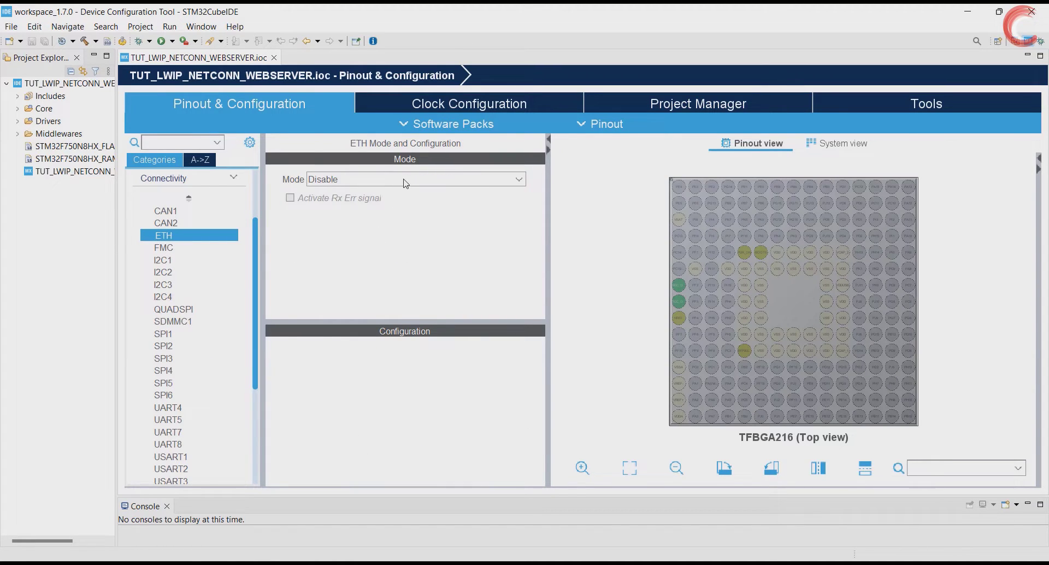
click(415, 179)
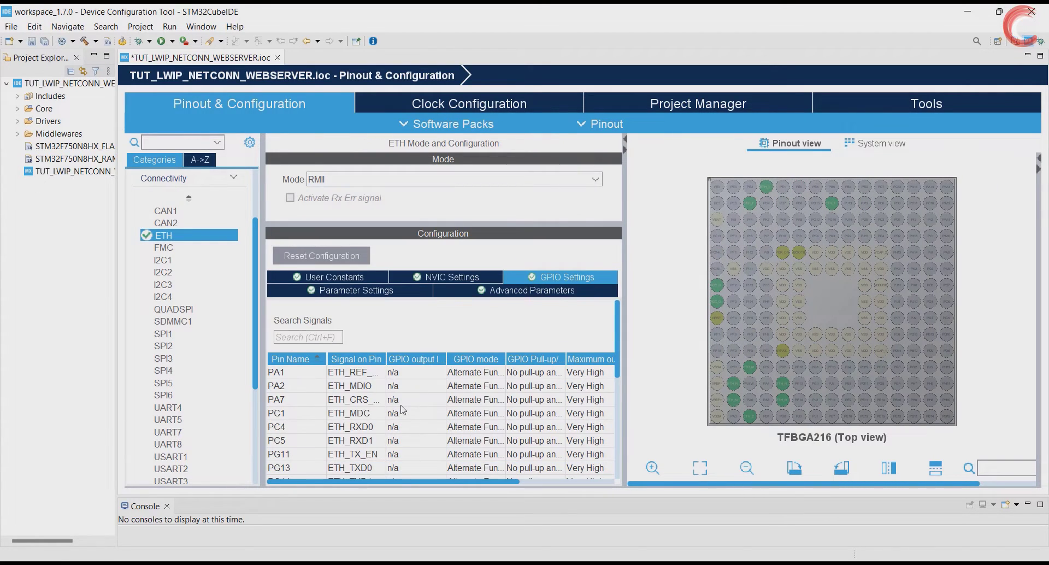
click(355, 290)
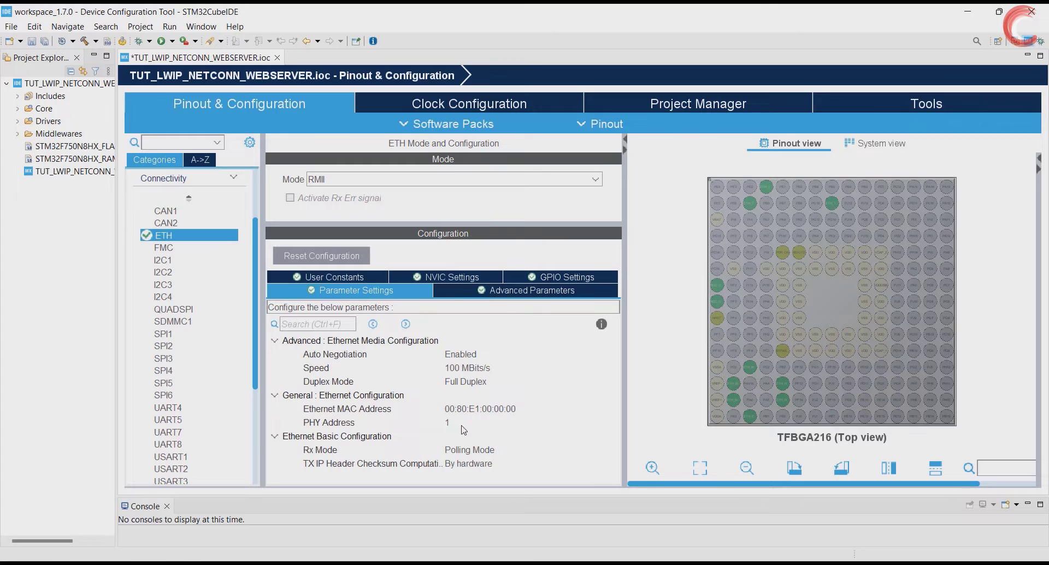
click(455, 422)
text(0)
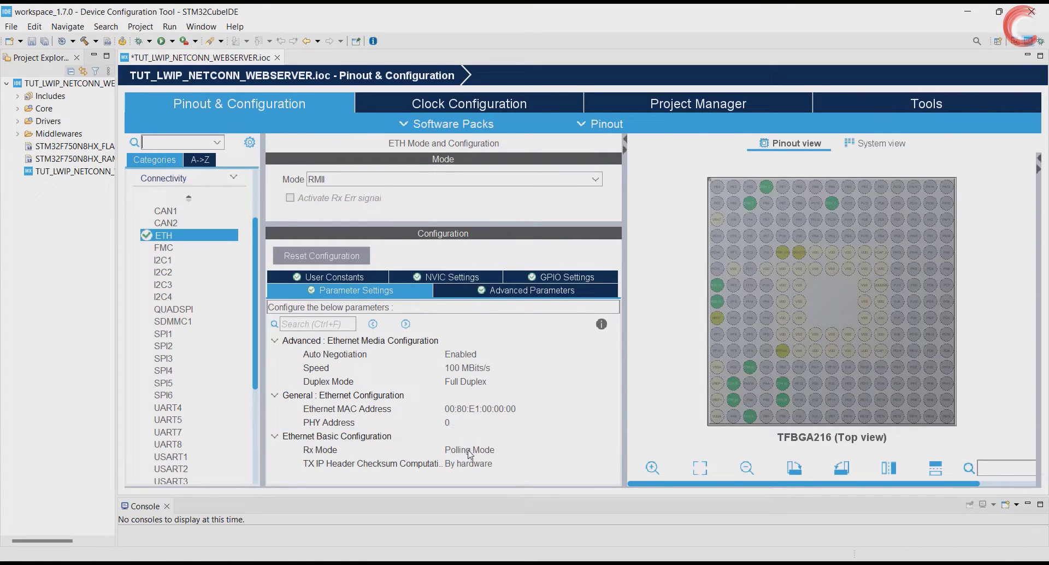
click(529, 449)
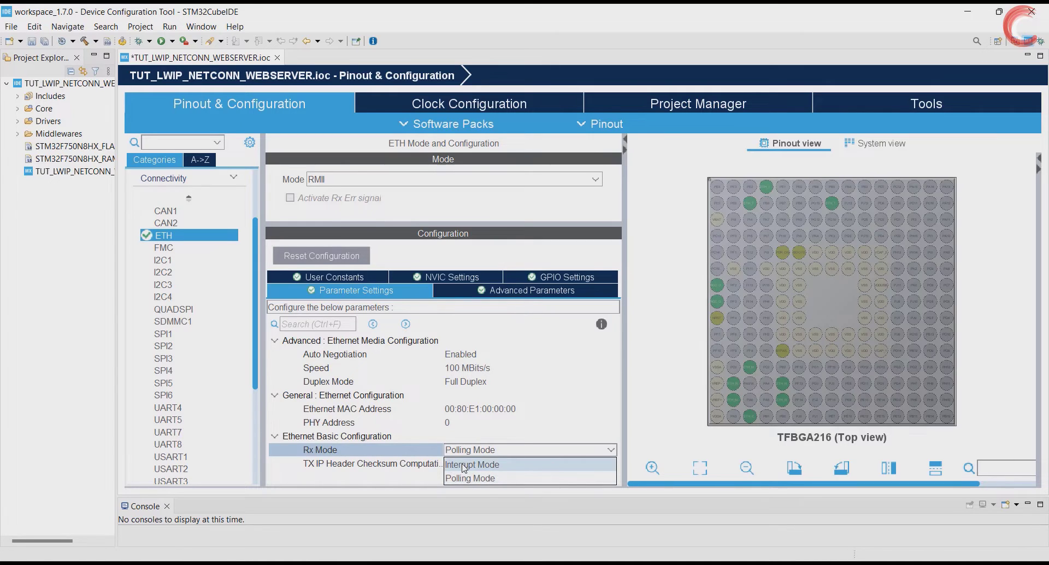
click(472, 464)
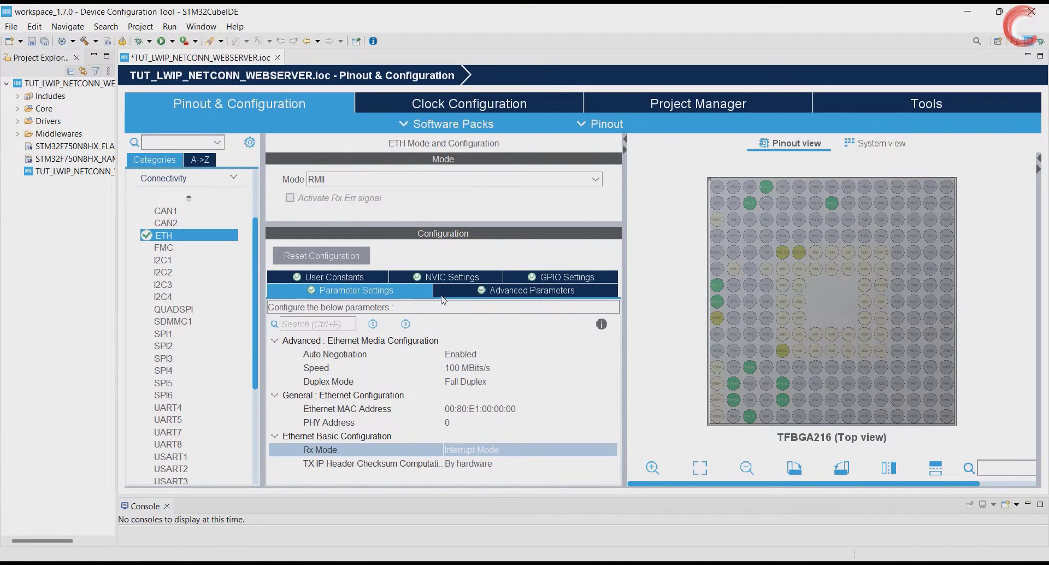
Enable the Ethernet global interrupt in NVIC settings and review the ETH pin assignments
click(452, 276)
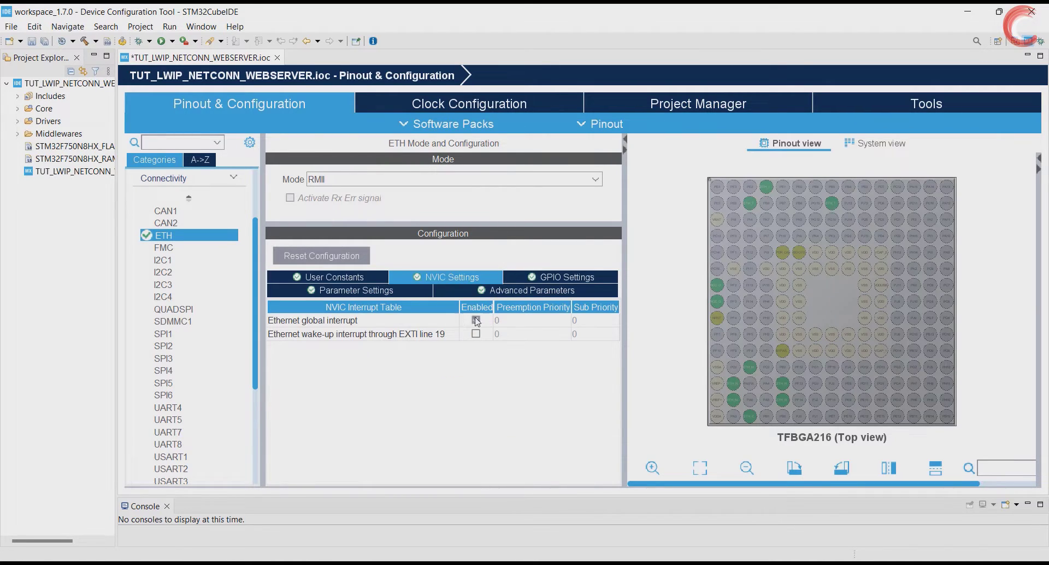
click(476, 320)
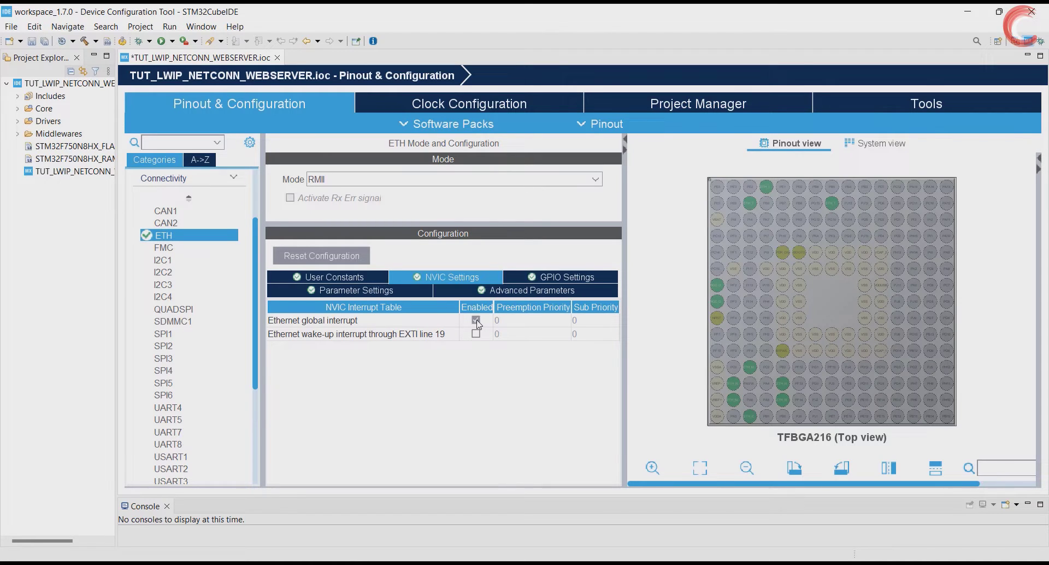
click(565, 277)
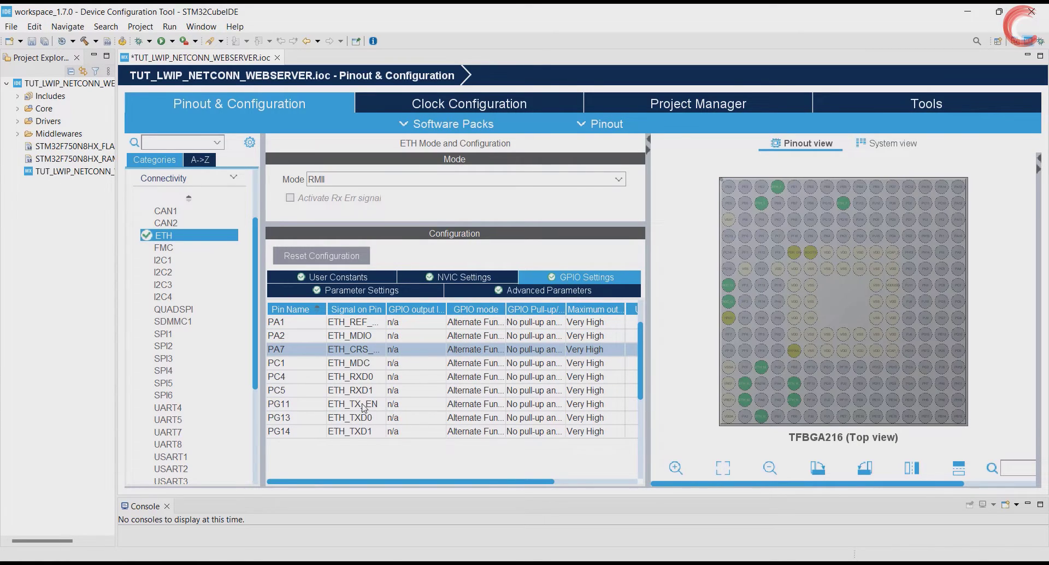
mouse_move(428, 406)
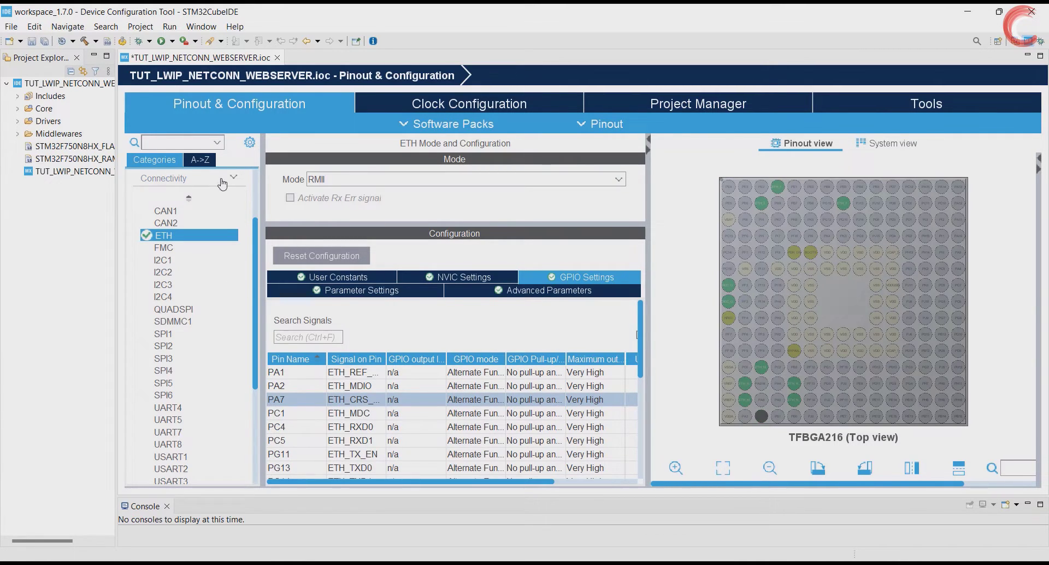
click(233, 179)
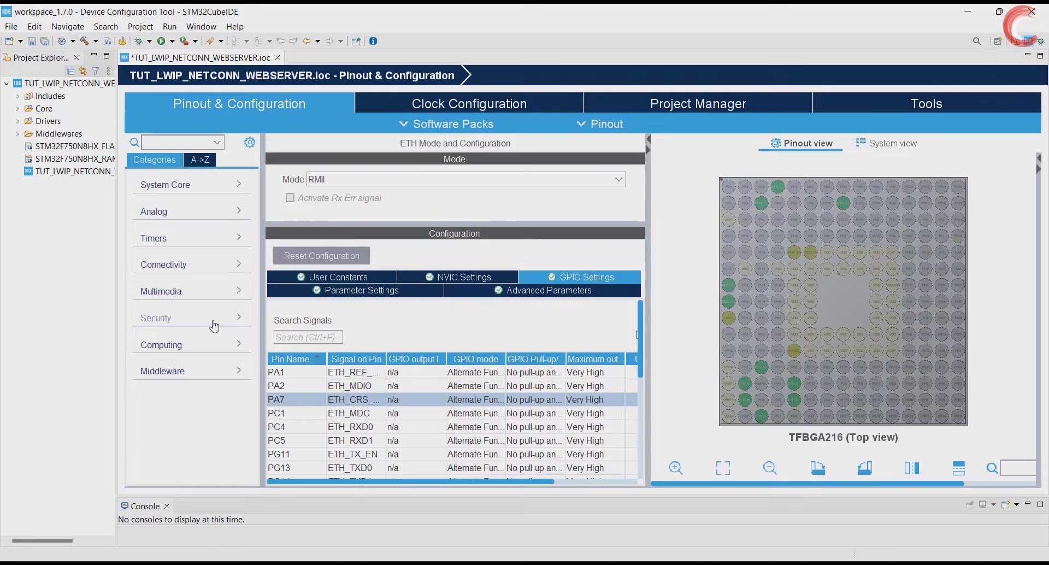
mouse_move(197, 350)
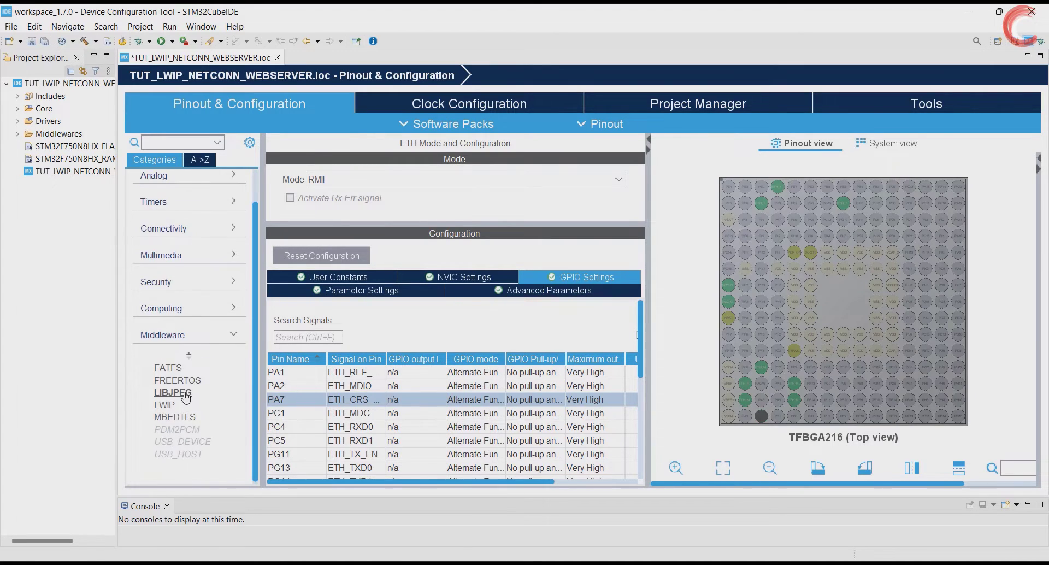
Enable FreeRTOS with the CMSIS_V2 interface and keep the single default task unchanged
click(178, 380)
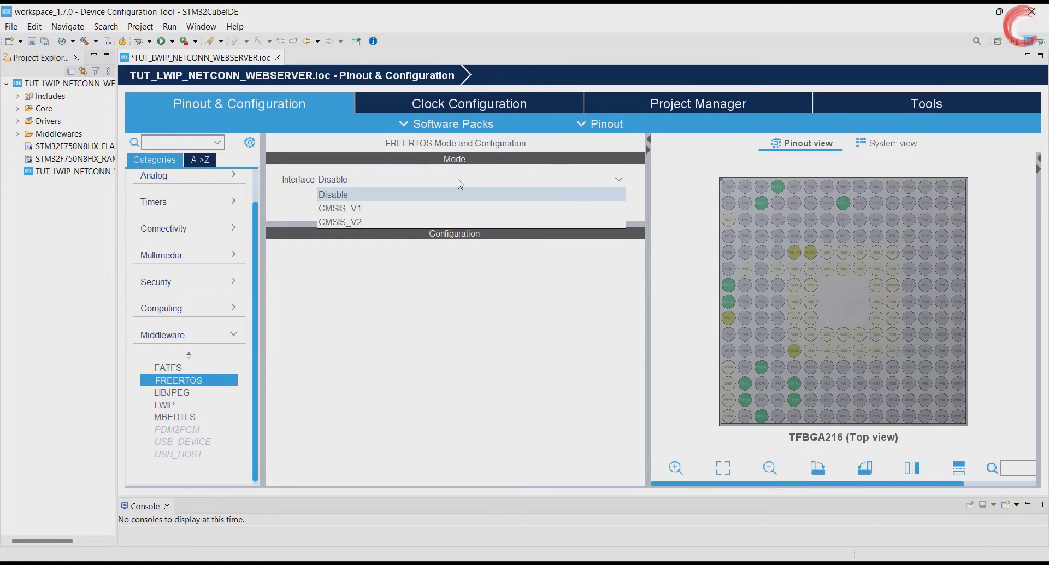
click(340, 222)
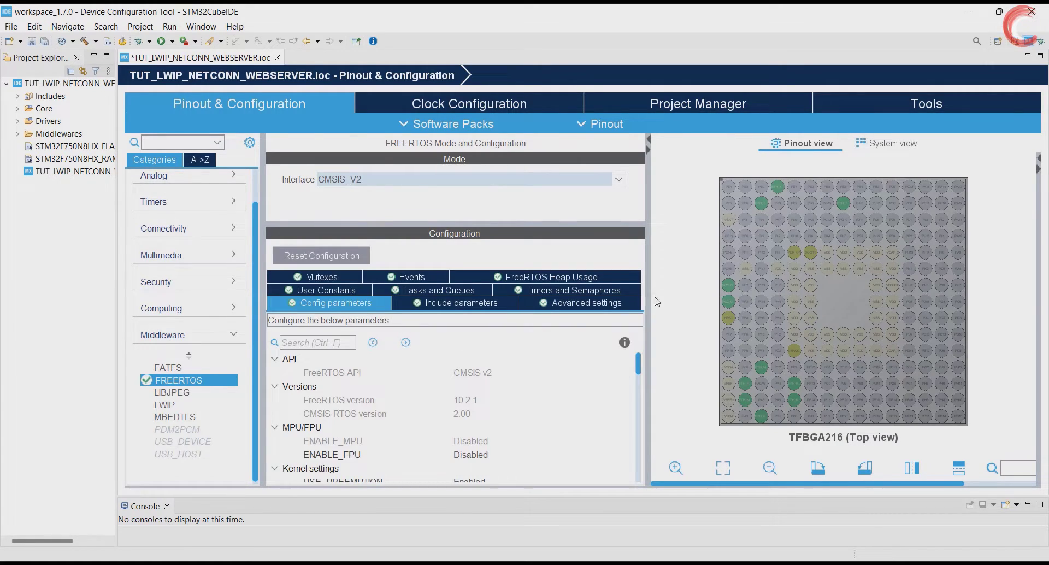
scroll(down, 3)
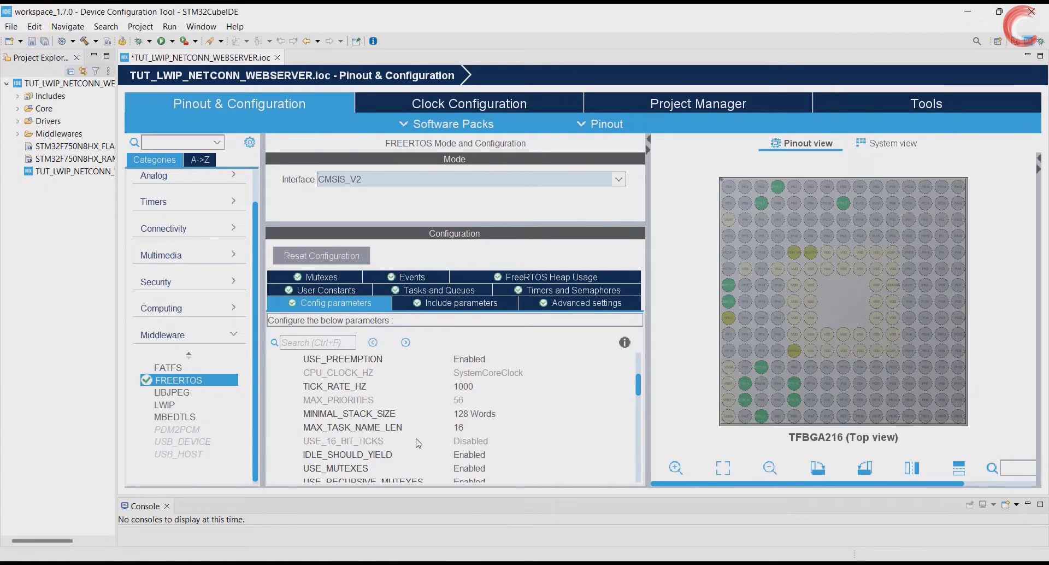
scroll(down, 3)
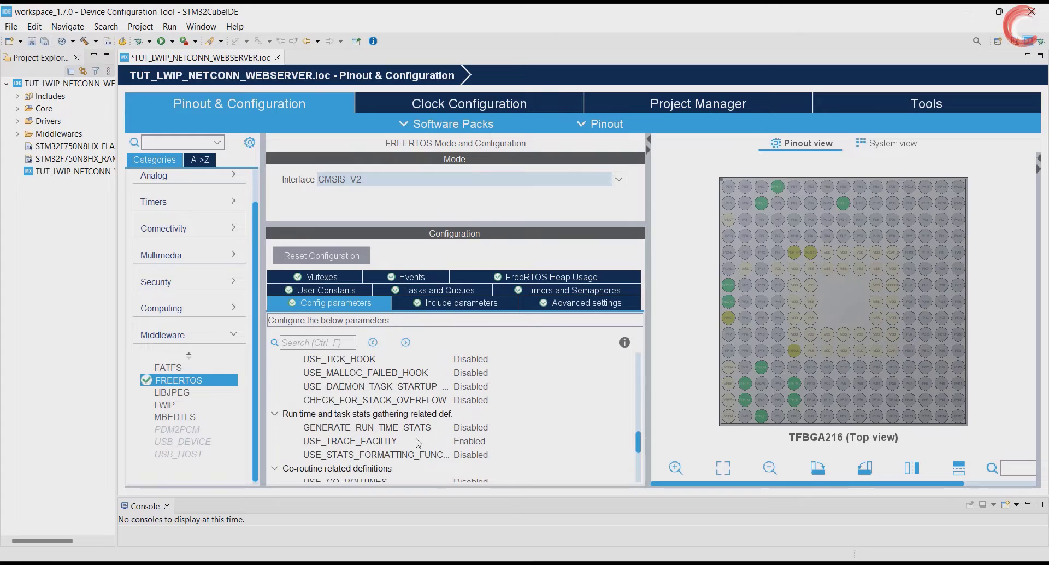
click(434, 289)
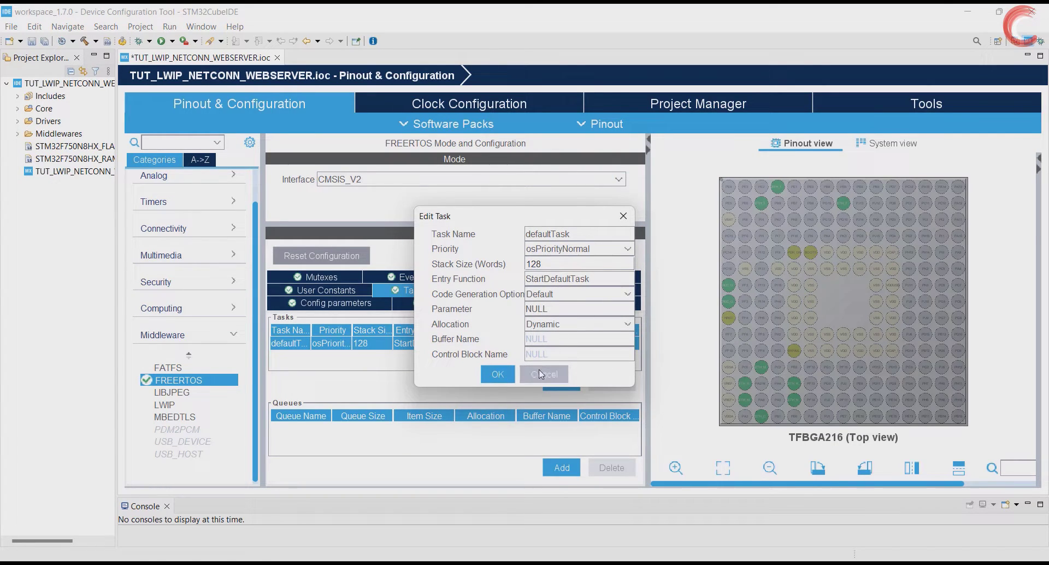
click(544, 373)
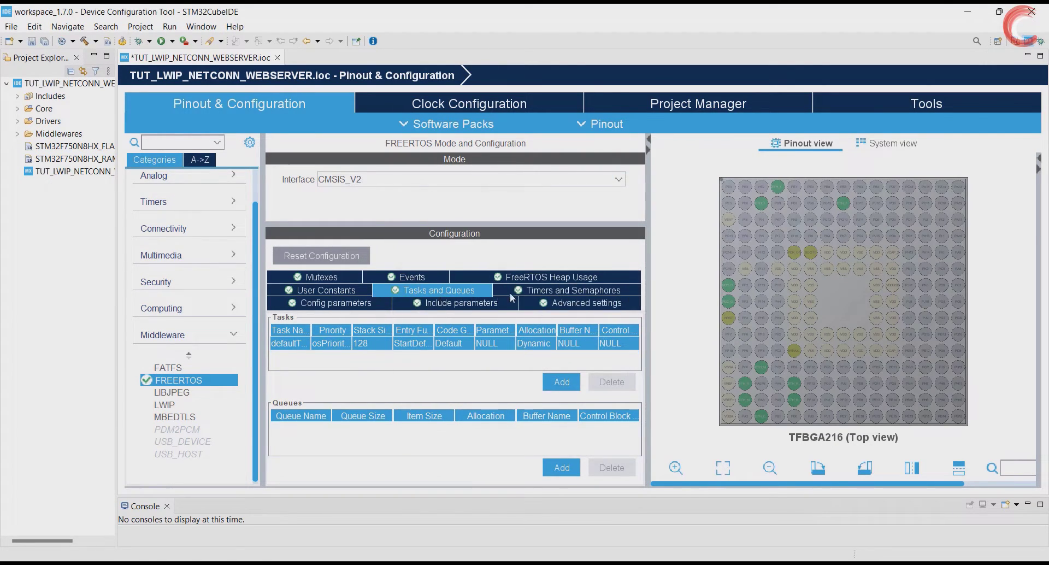
Set USE_NEWLIB_REENTRANT to Enabled in the FreeRTOS advanced settings
click(579, 303)
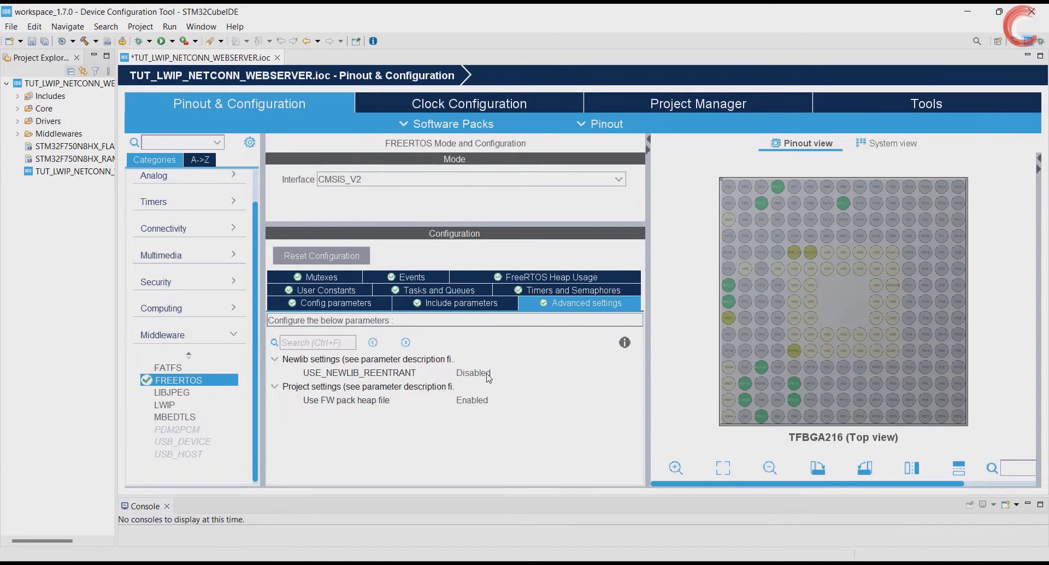
click(338, 303)
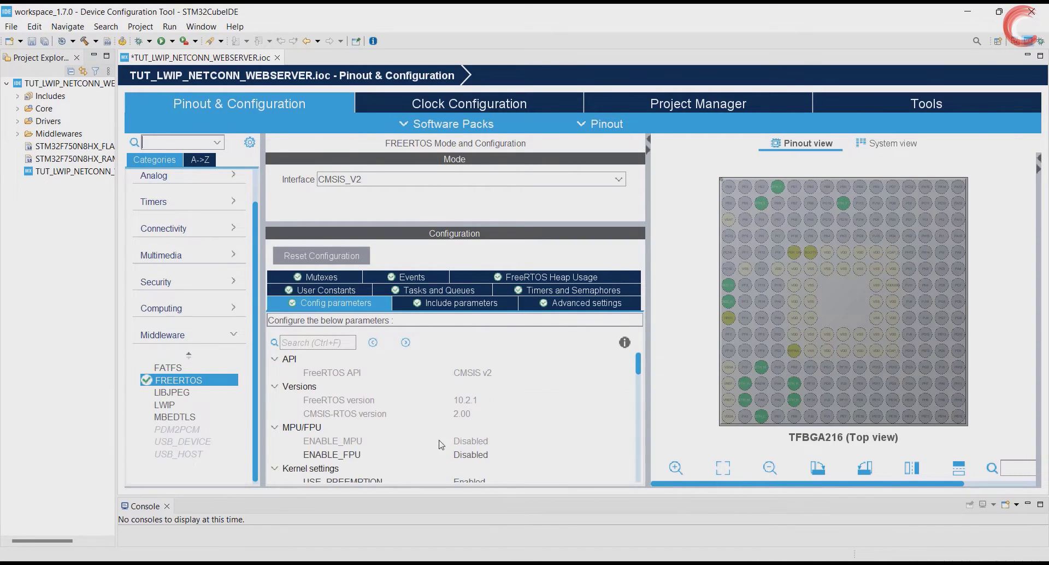
click(580, 303)
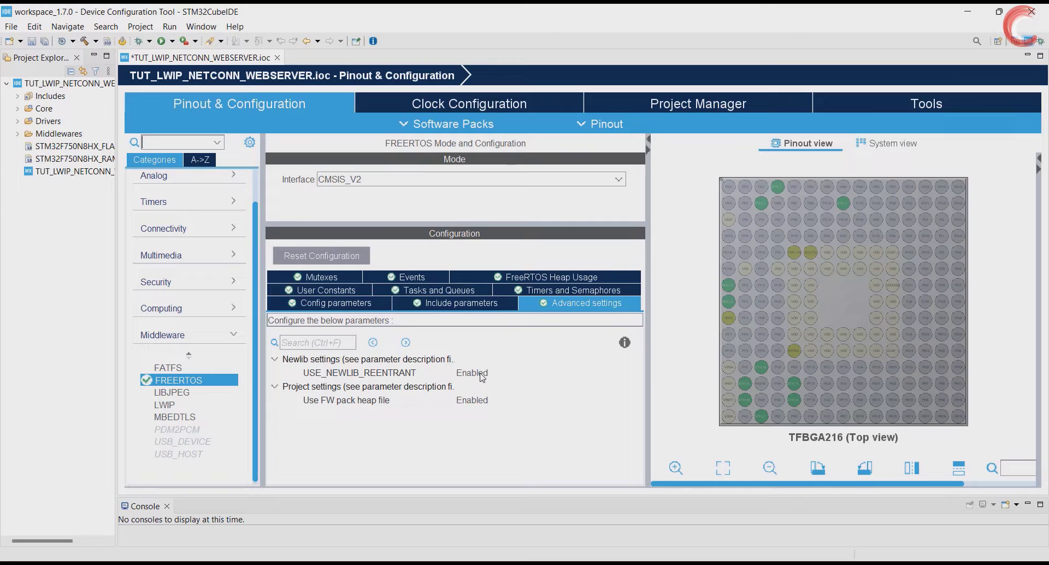
mouse_move(173, 392)
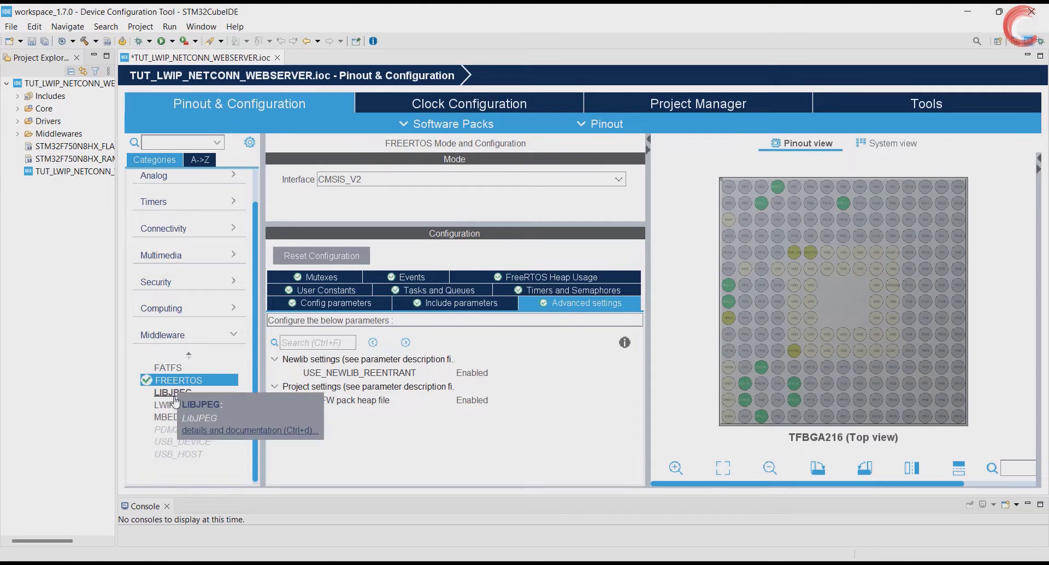
Enable LWIP with DHCP disabled for static address 192.168.000.123 and gateway 192.168.000.001
click(165, 404)
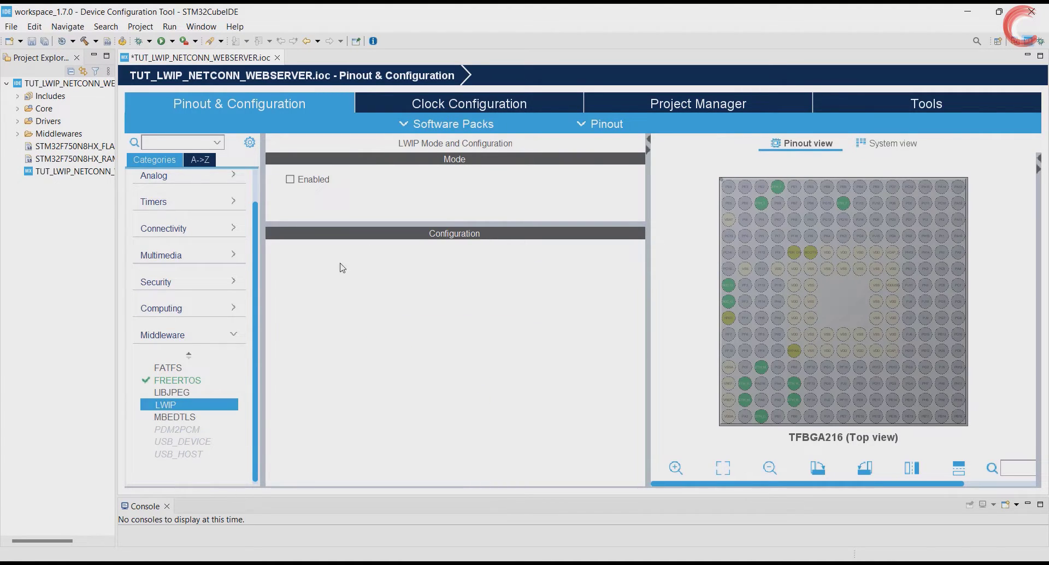
click(290, 179)
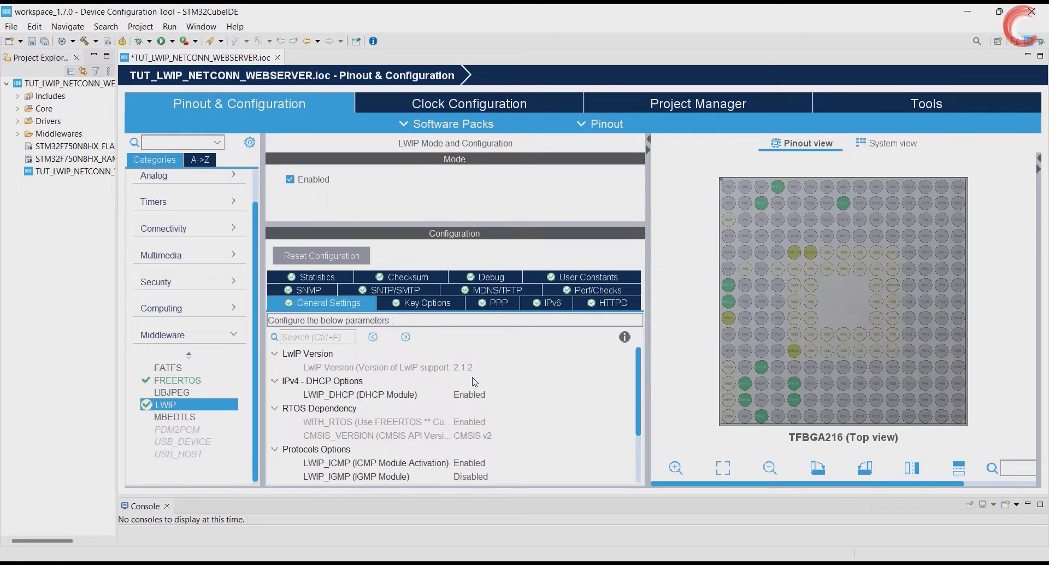
mouse_move(385, 399)
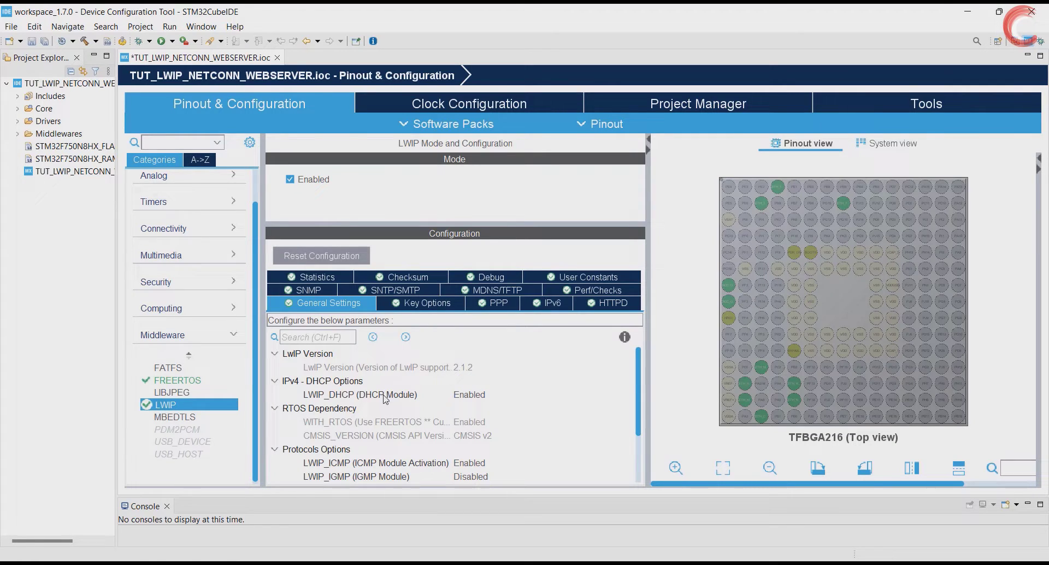
mouse_move(478, 403)
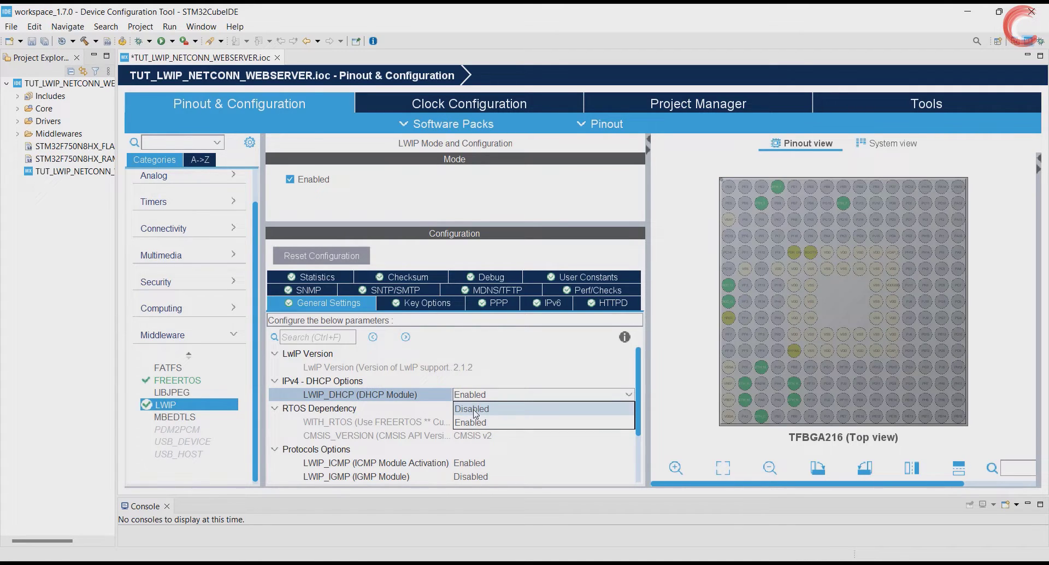
click(472, 409)
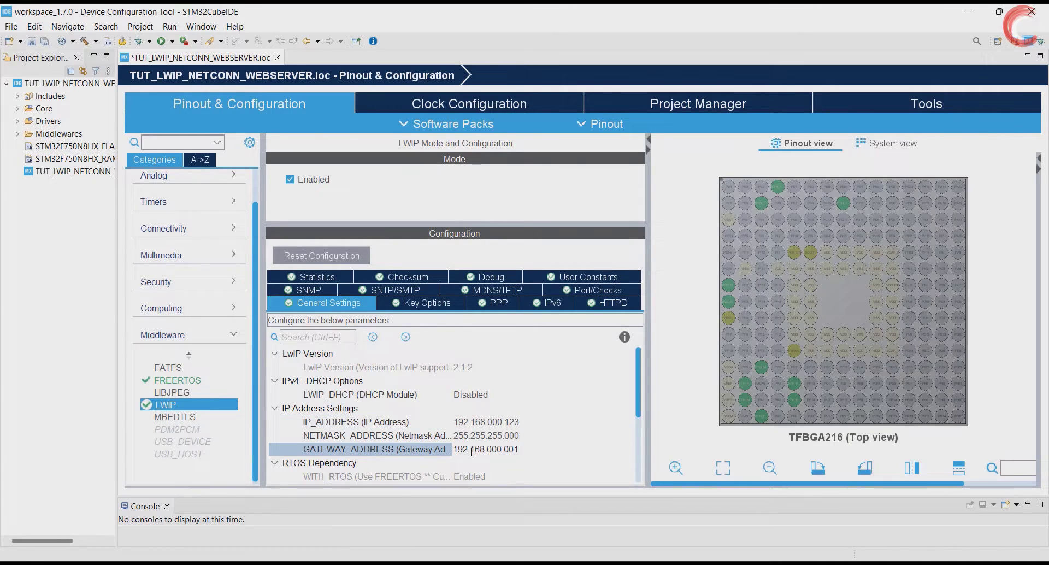
scroll(down, 3)
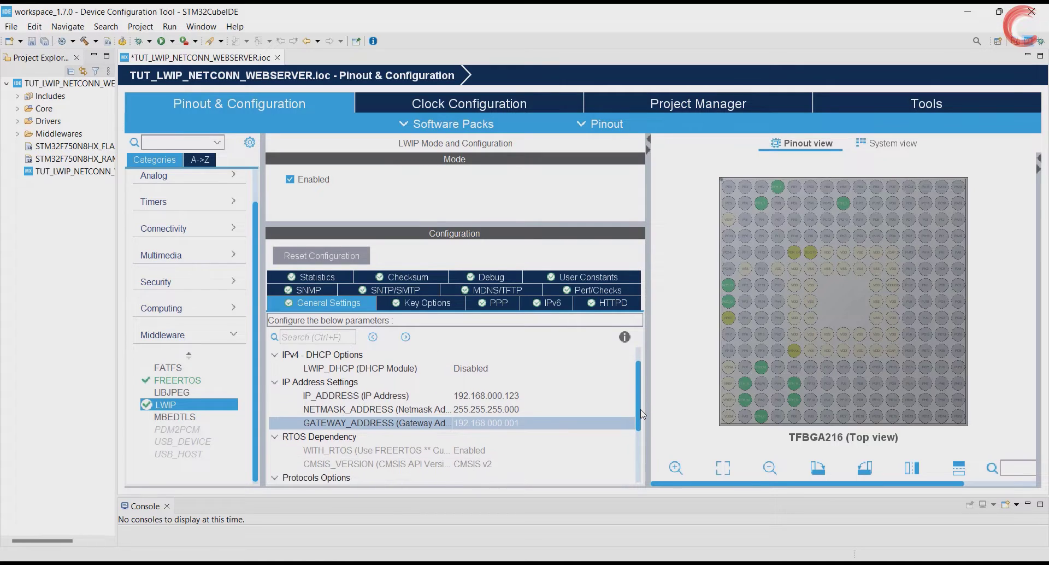
scroll(down, 3)
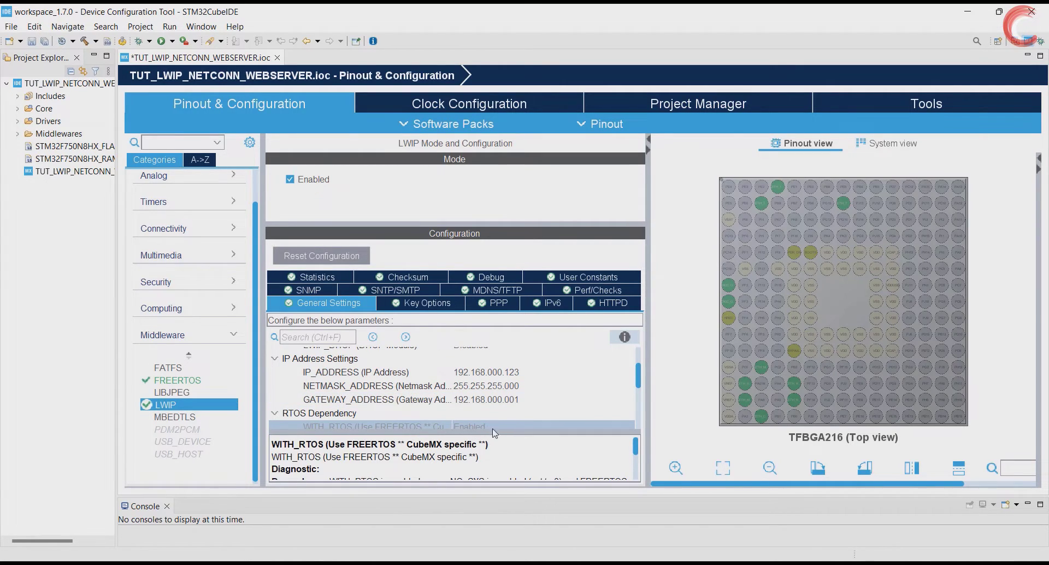
scroll(down, 3)
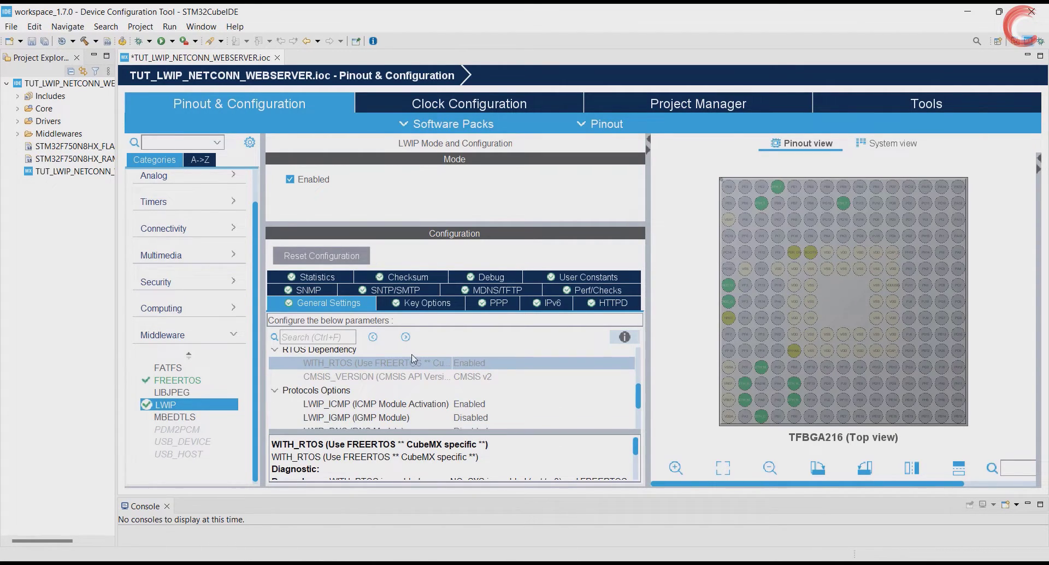
click(377, 376)
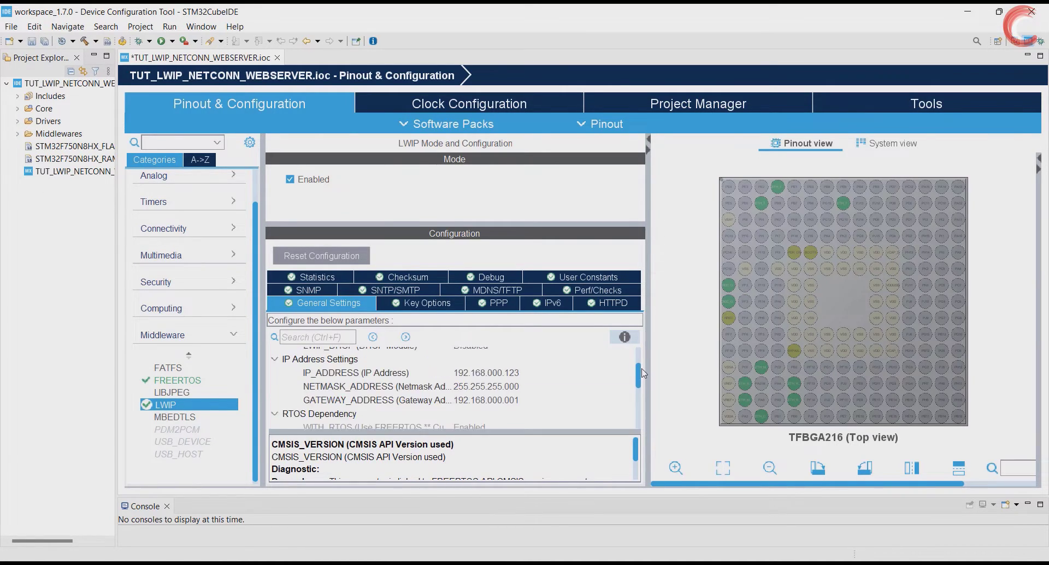
Set the LWIP heap MEM_SIZE to 10*1024 in Key Options
click(426, 303)
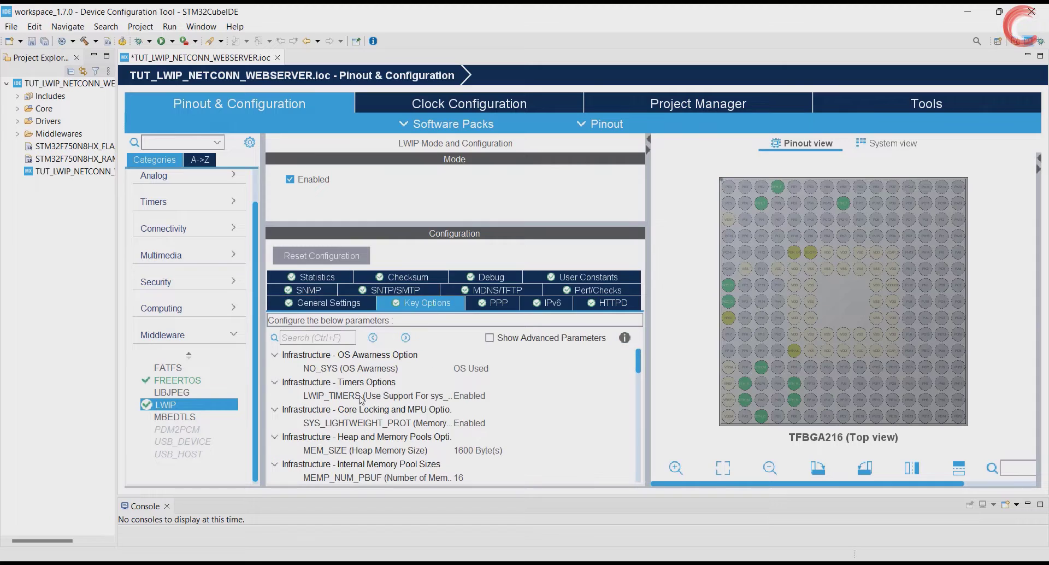
mouse_move(498, 359)
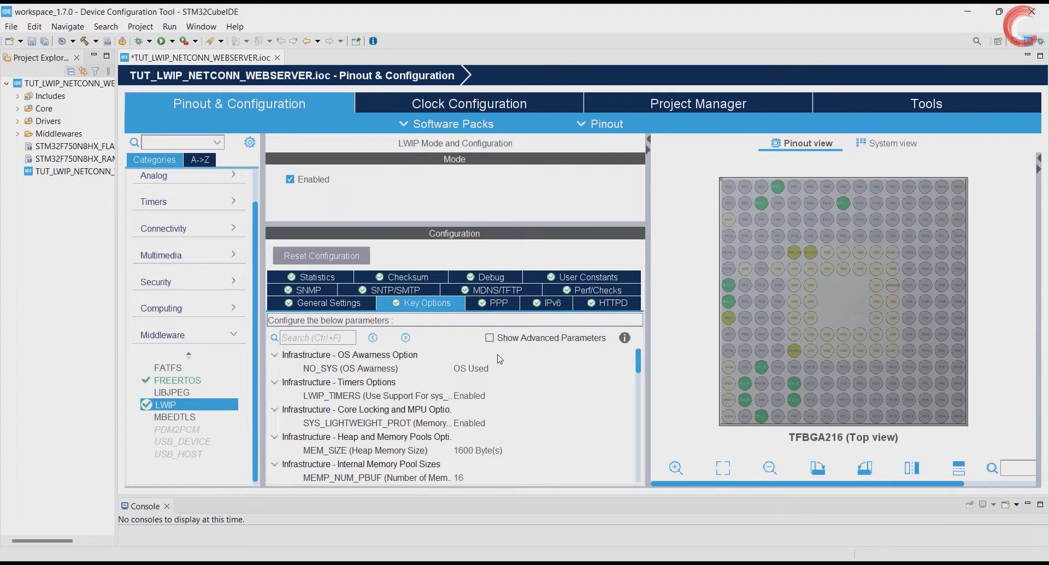
mouse_move(480, 456)
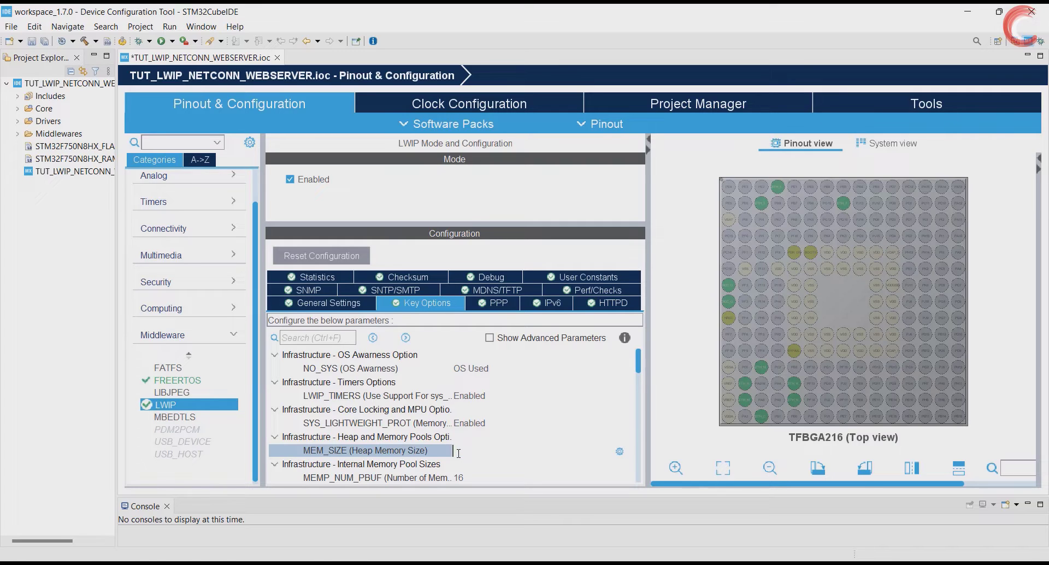
text(10*1024 Byte(s)
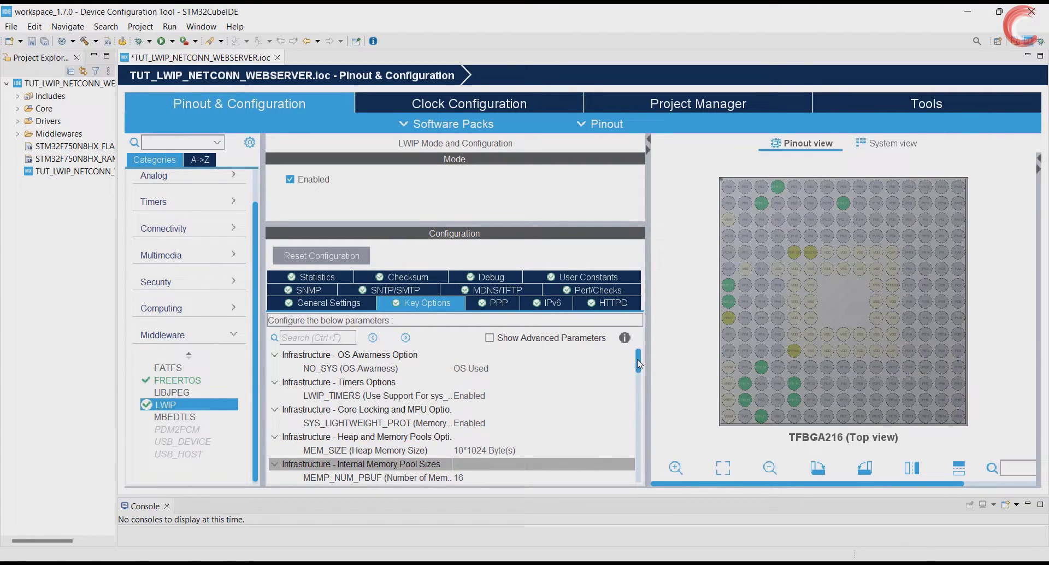
scroll(down, 3)
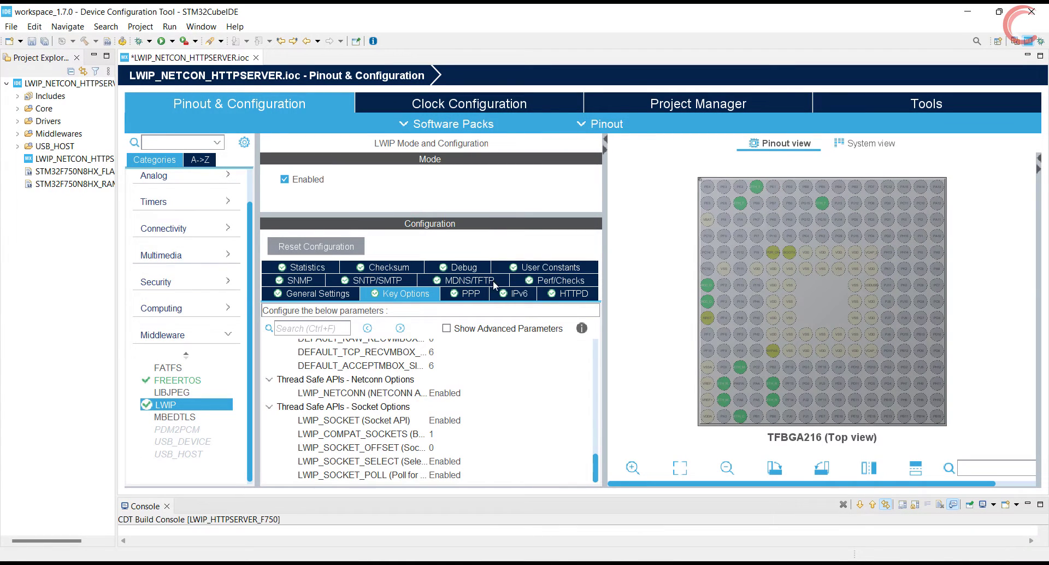
click(574, 292)
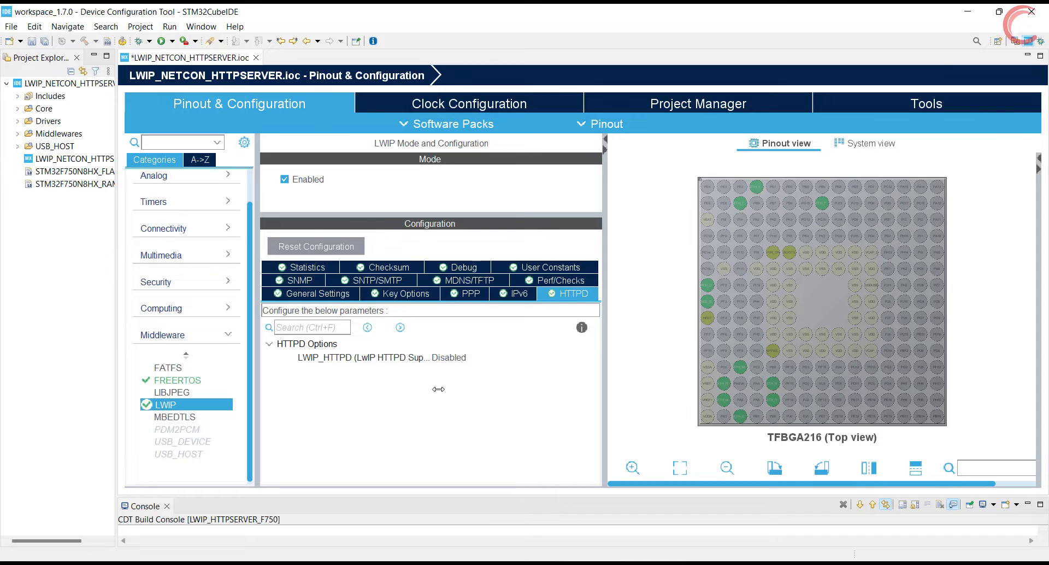
click(511, 358)
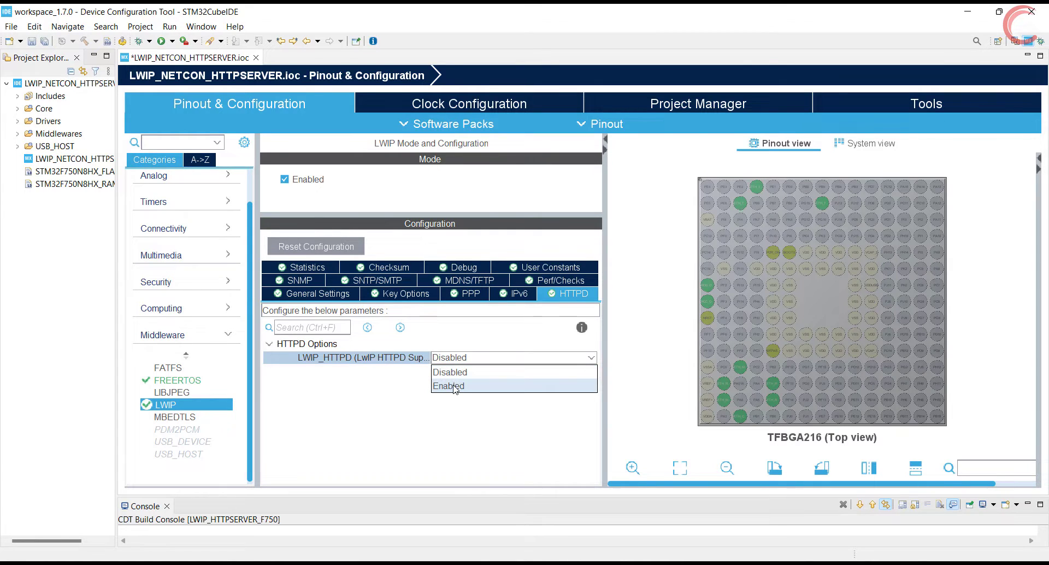
click(448, 386)
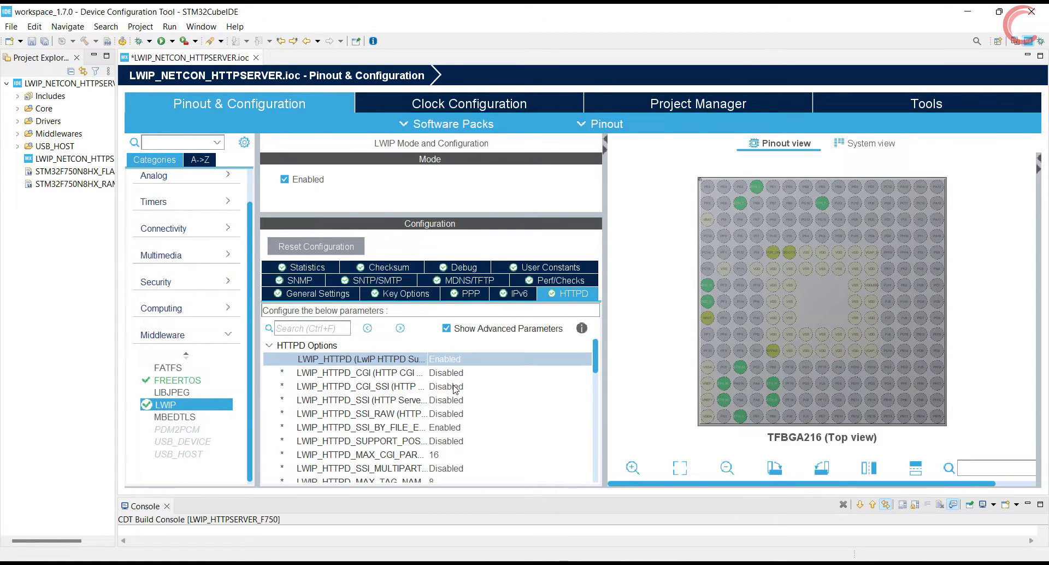
mouse_move(481, 344)
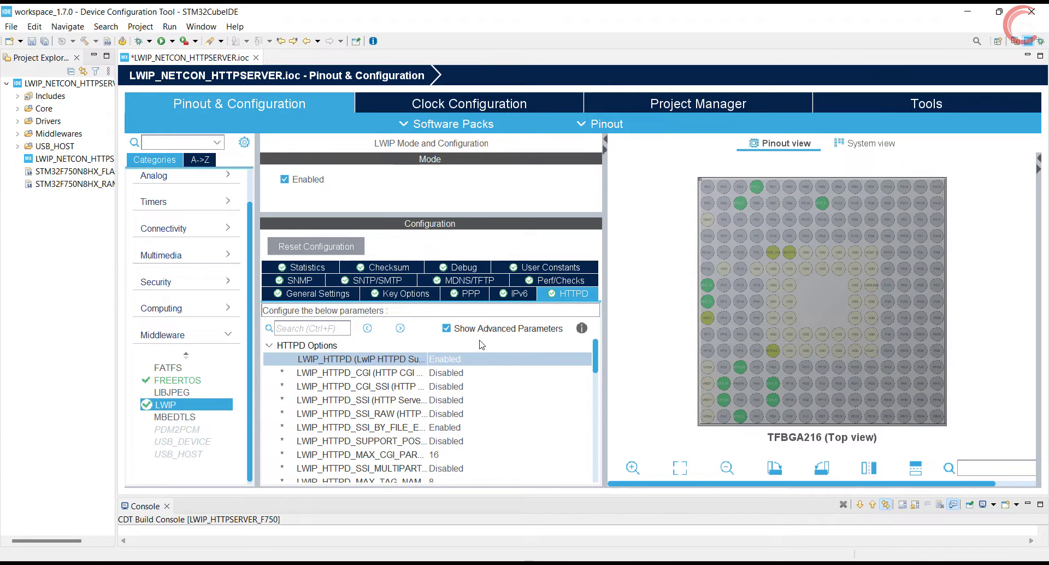
click(446, 328)
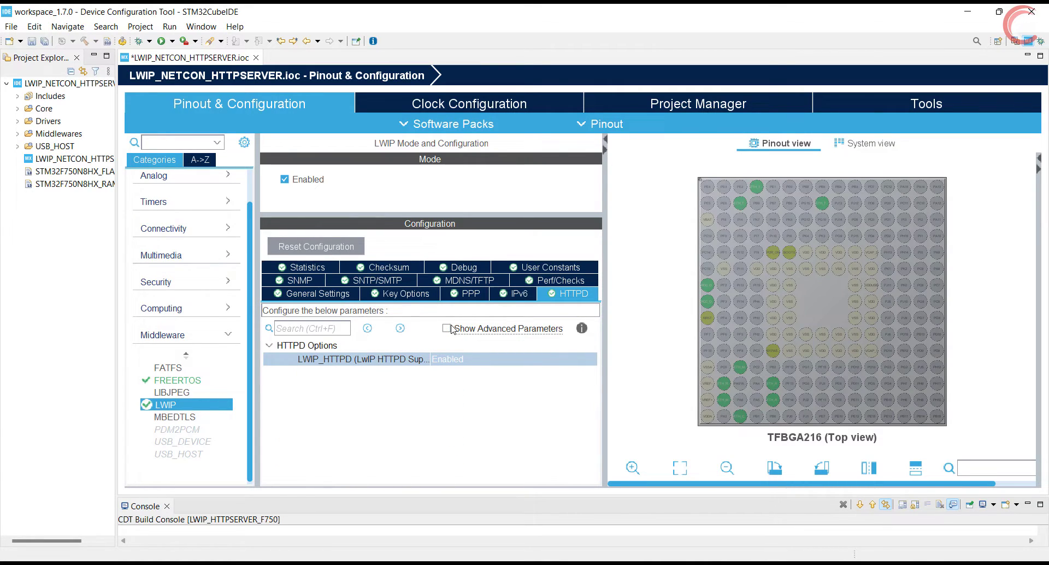
click(446, 329)
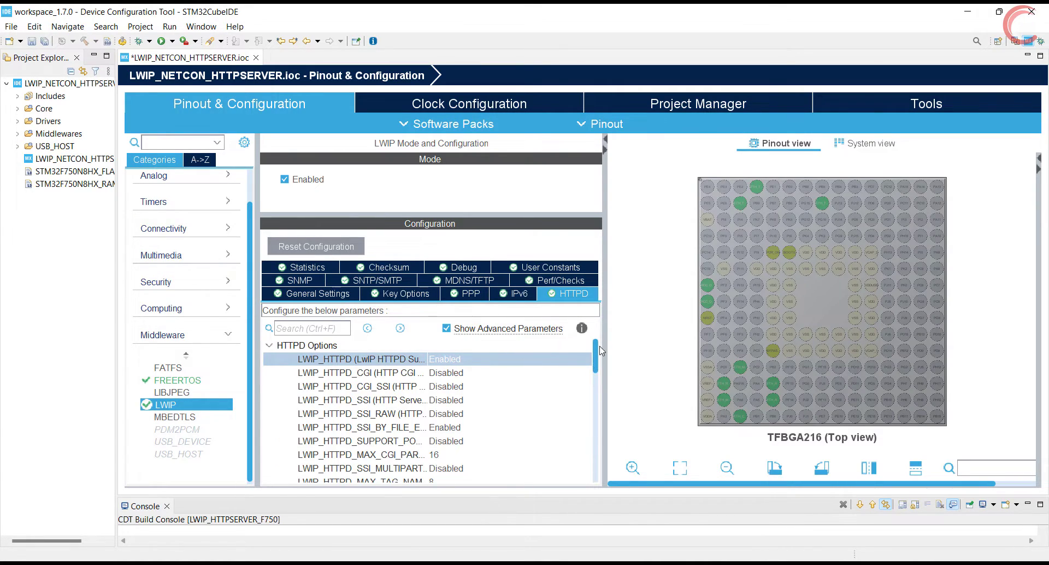
scroll(down, 3)
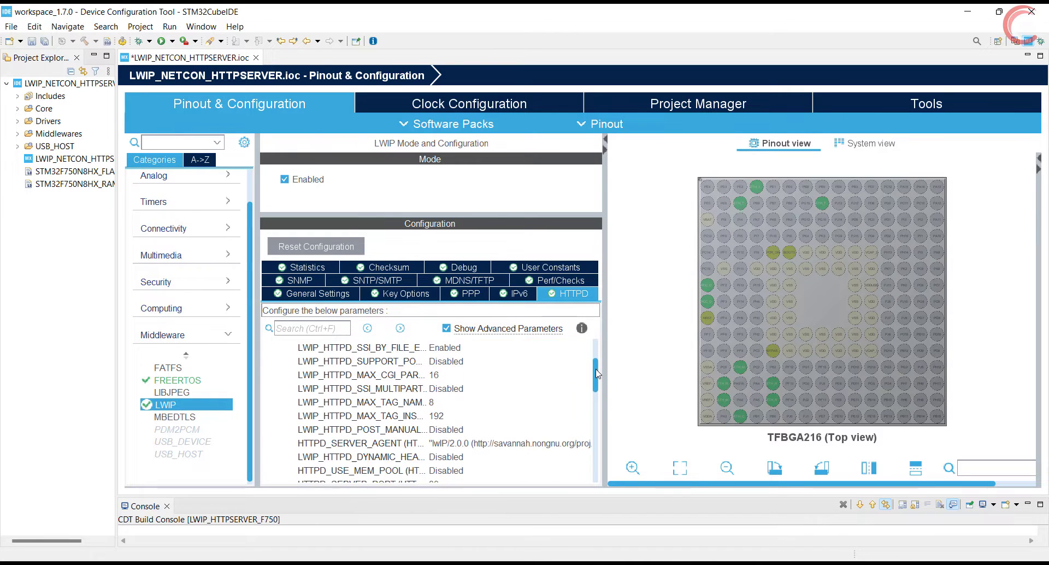
scroll(down, 3)
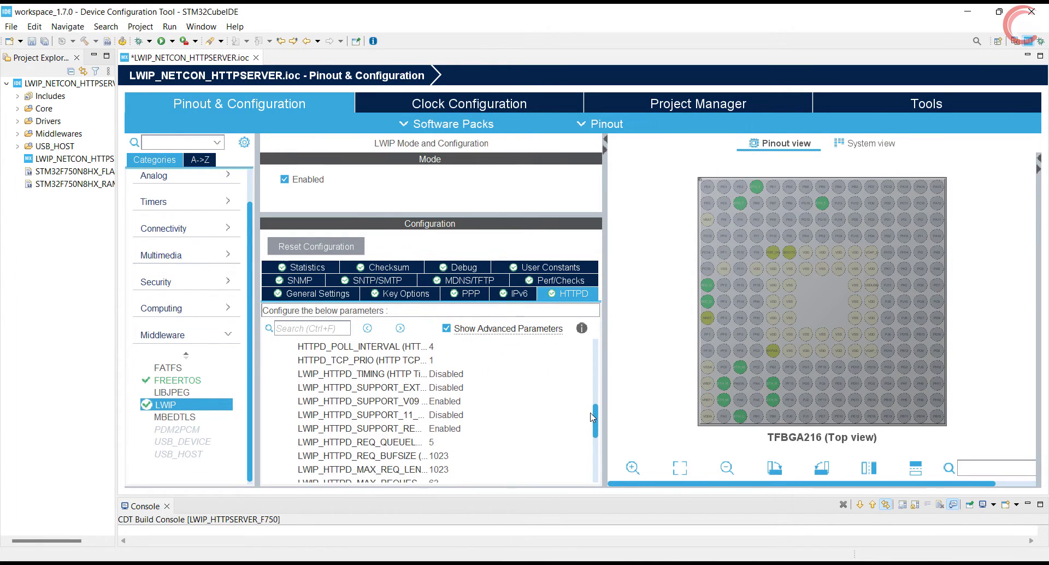
scroll(down, 3)
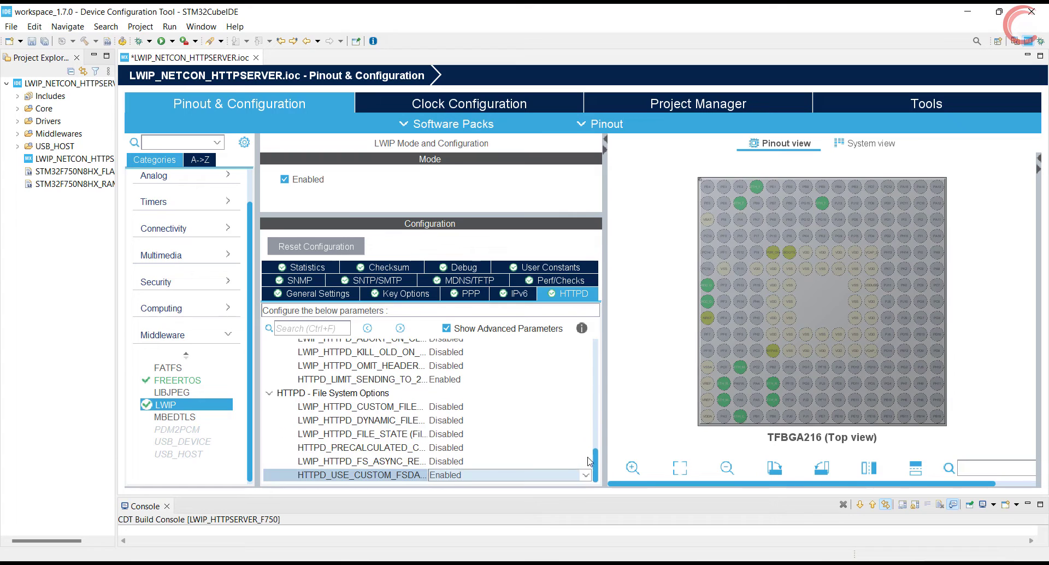
scroll(up, 3)
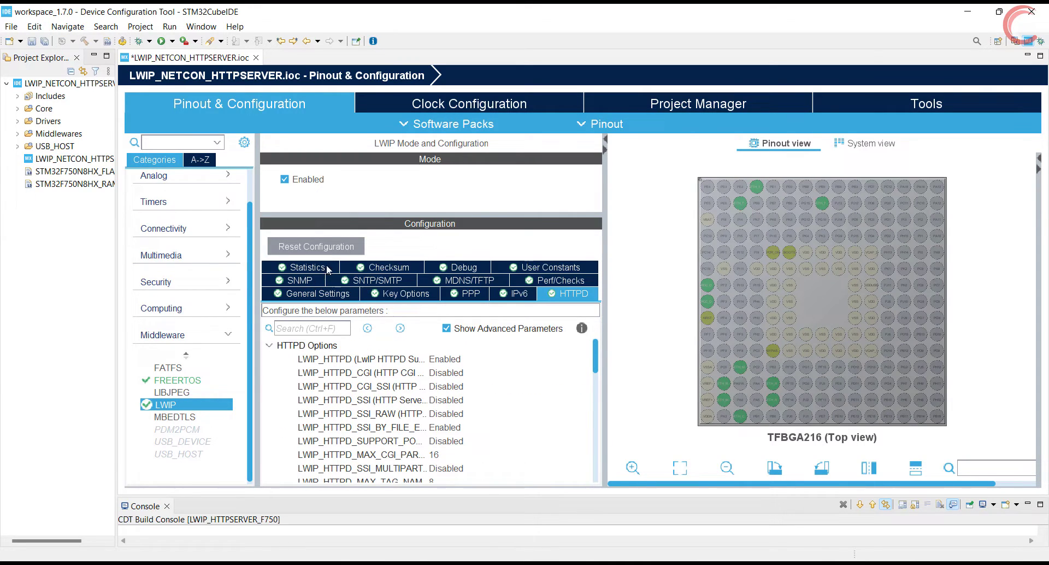
mouse_move(186, 334)
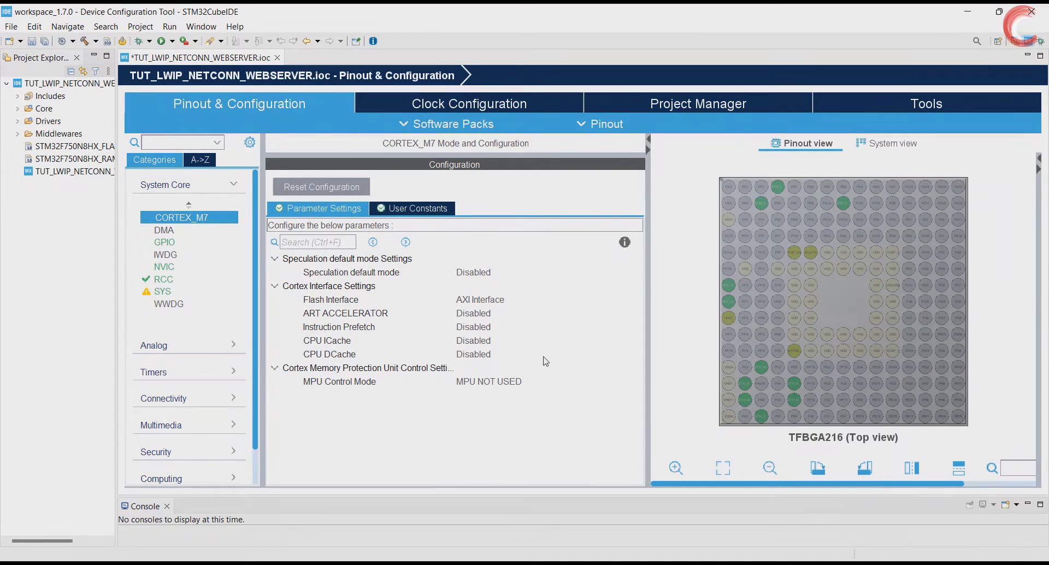
mouse_move(543, 433)
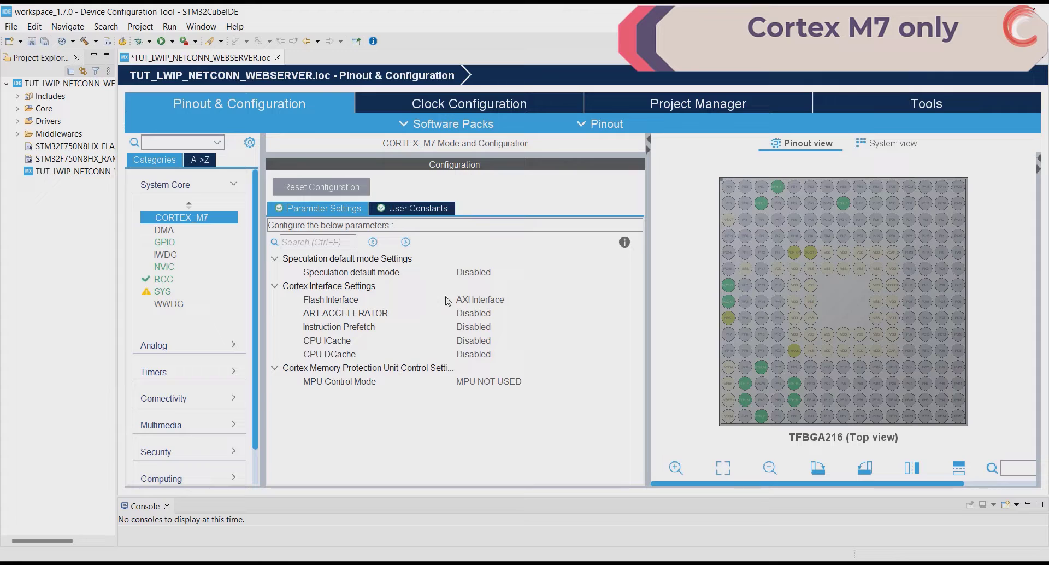
Enable instruction prefetch, CPU ICache and CPU DCache on the Cortex-M7 core
click(545, 327)
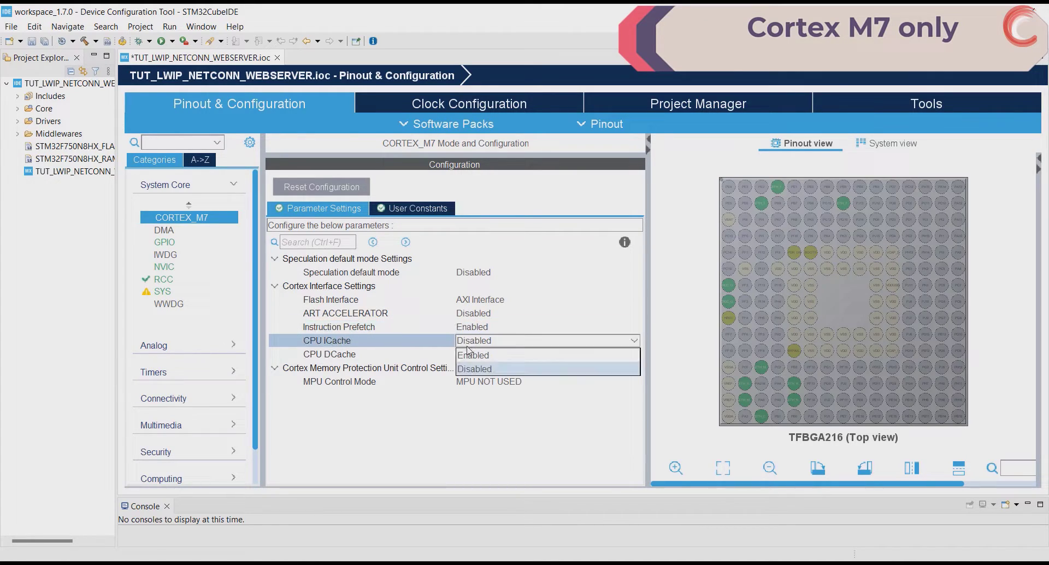
click(473, 355)
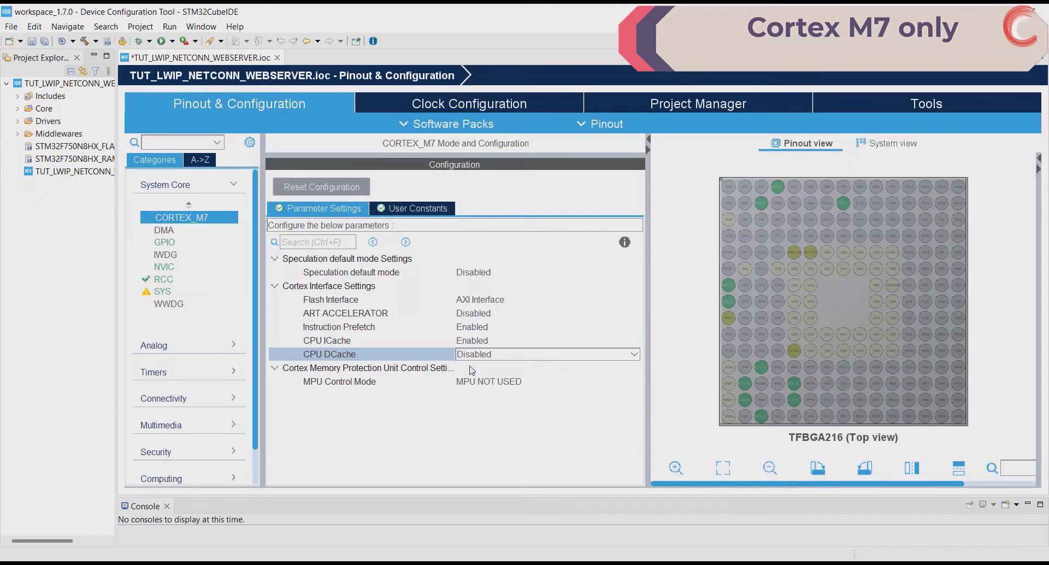
click(545, 353)
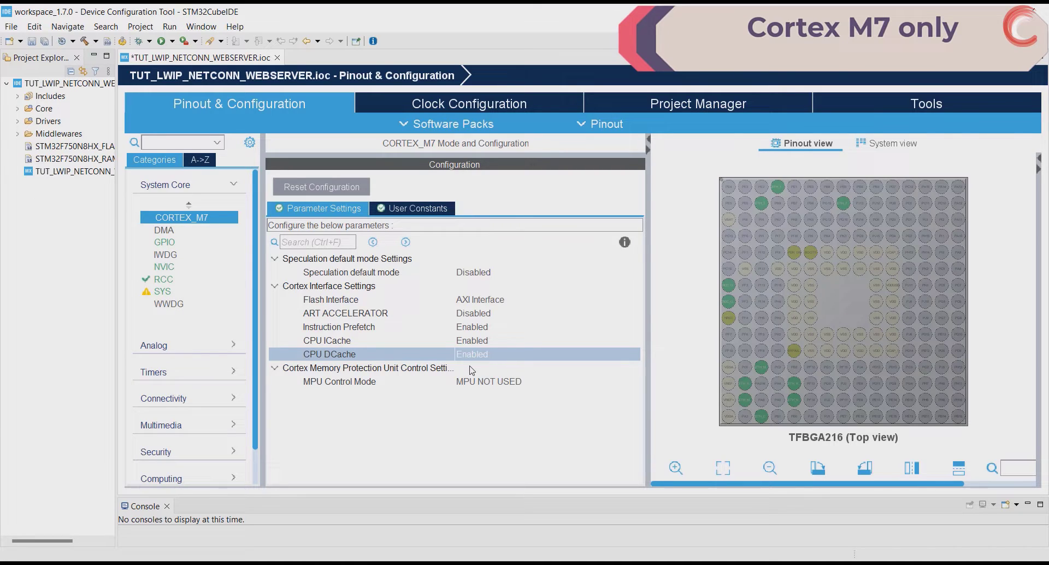
mouse_move(504, 342)
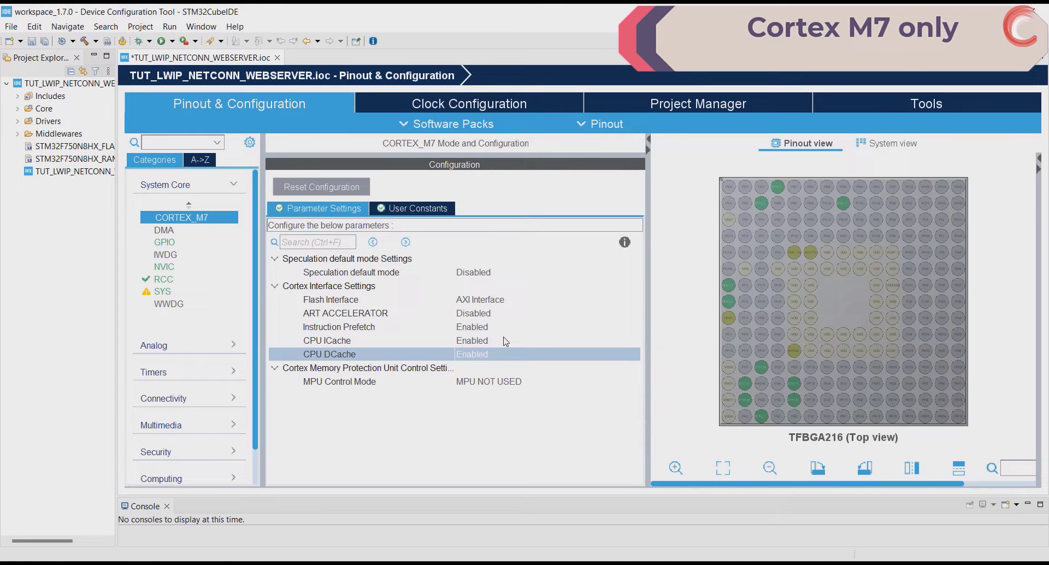
Set MPU control to Background Region Privileged accesses only and enable region 0
click(546, 382)
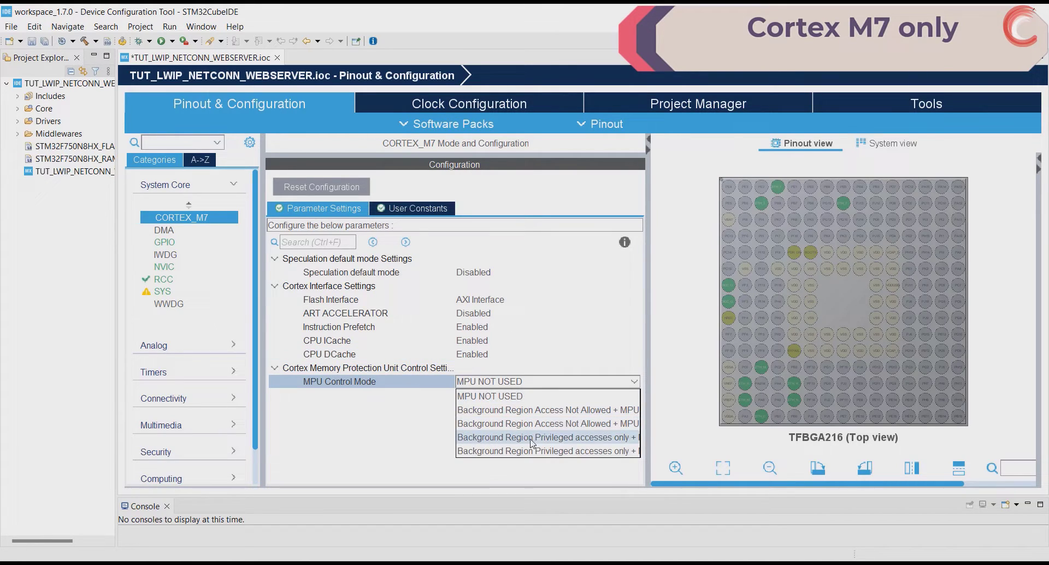
mouse_move(542, 445)
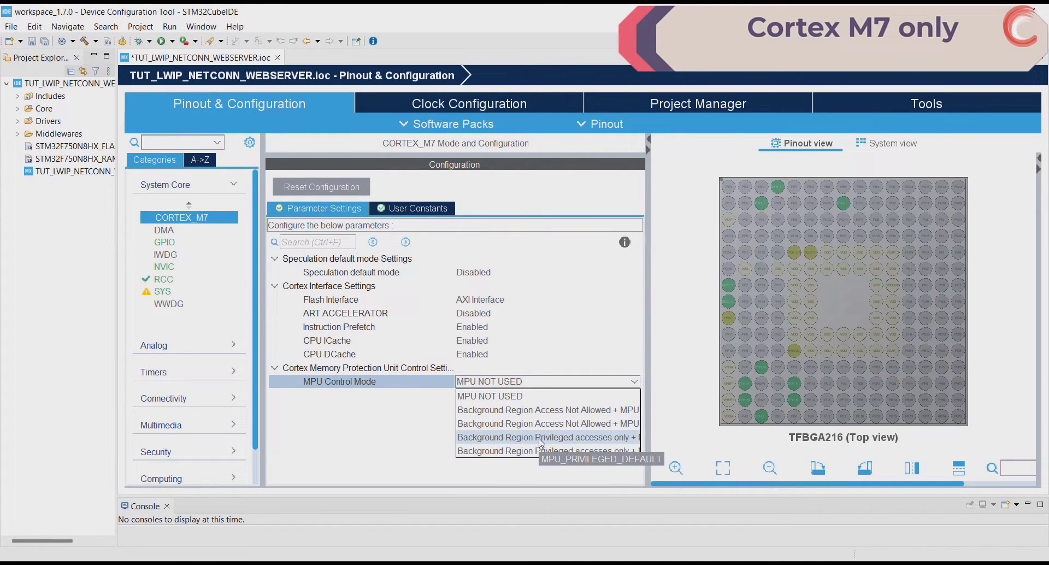
click(546, 437)
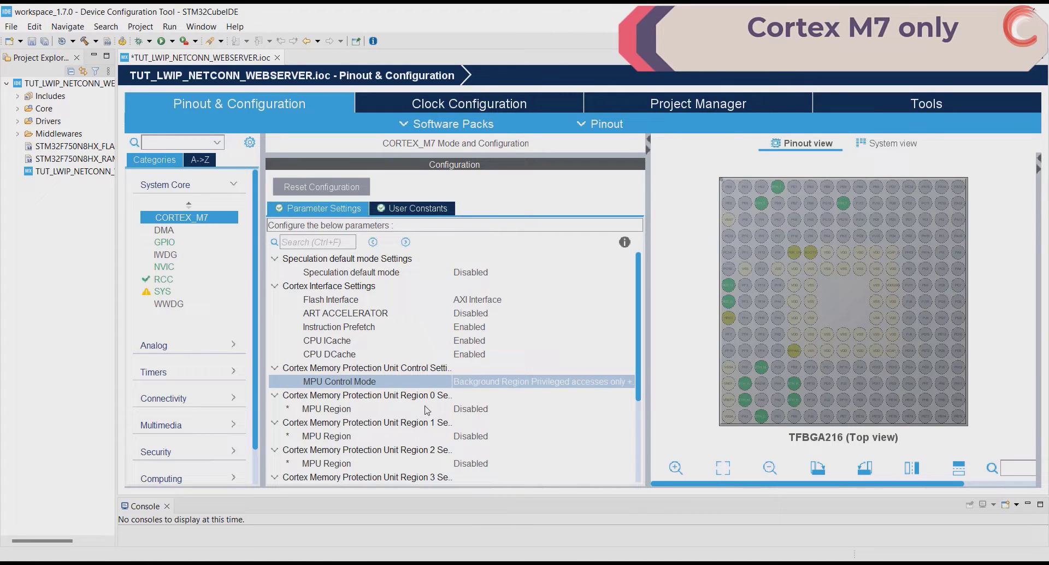
click(542, 409)
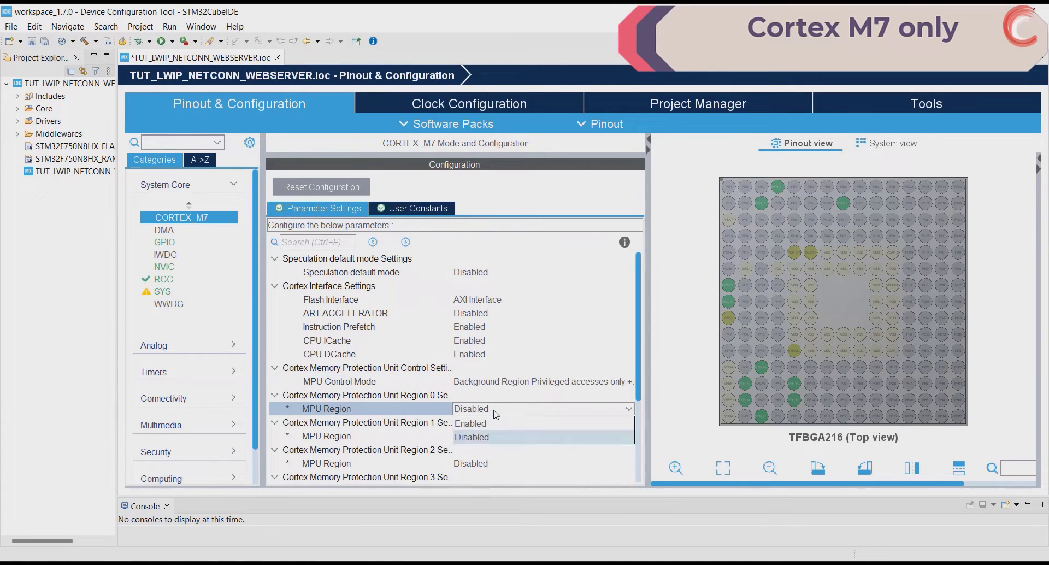
click(470, 423)
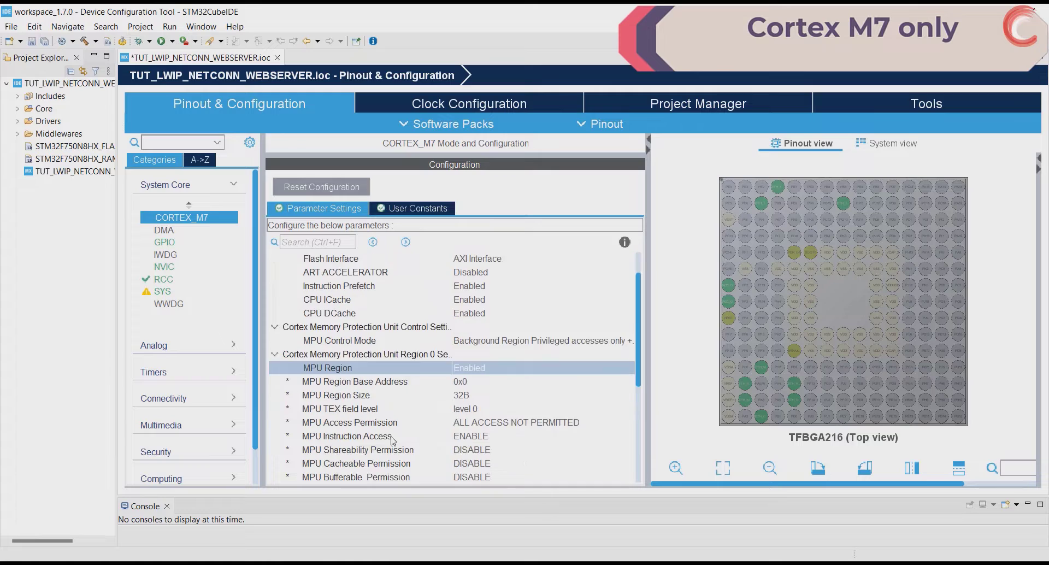
Give region 0 base 0x90000000, size 512MB, all access not permitted, instruction access disabled
scroll(down, 3)
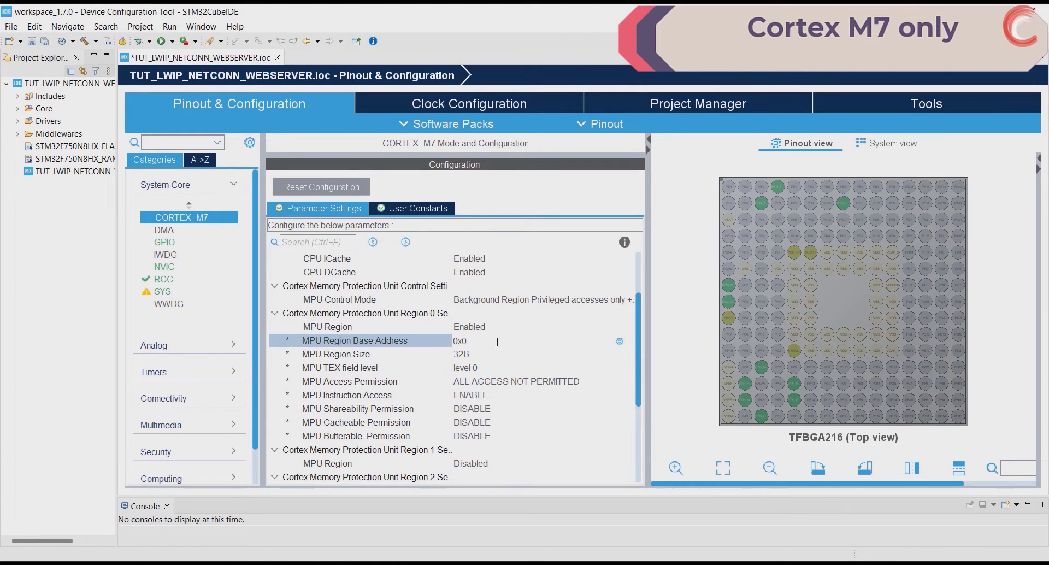
text(0x90000000)
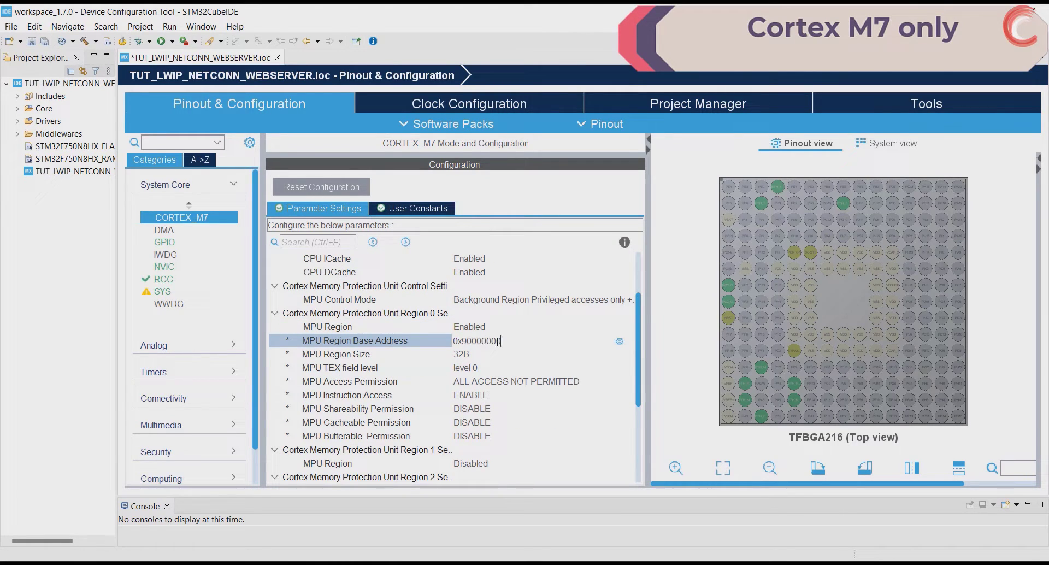
click(542, 354)
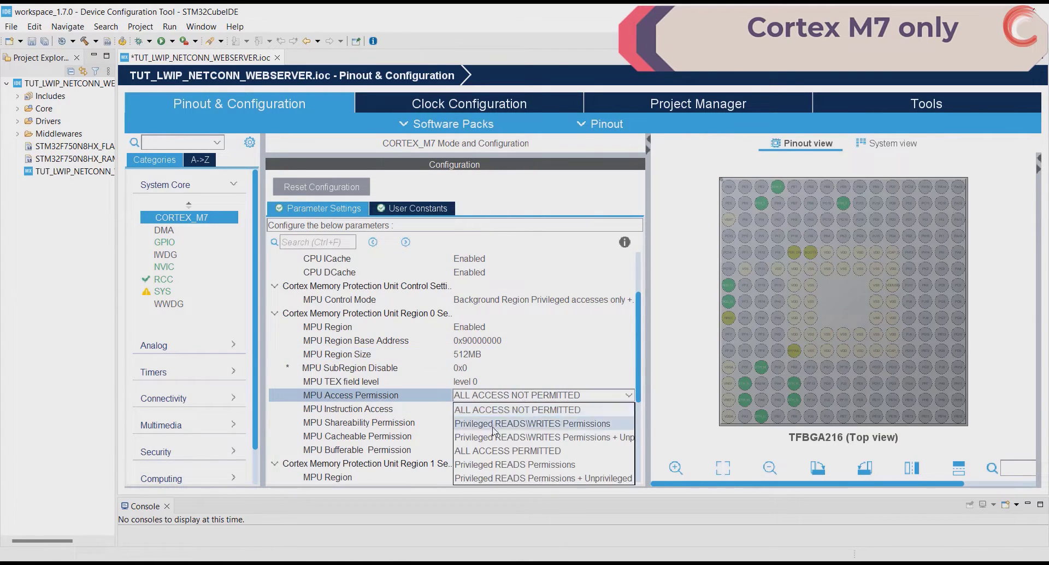
click(517, 410)
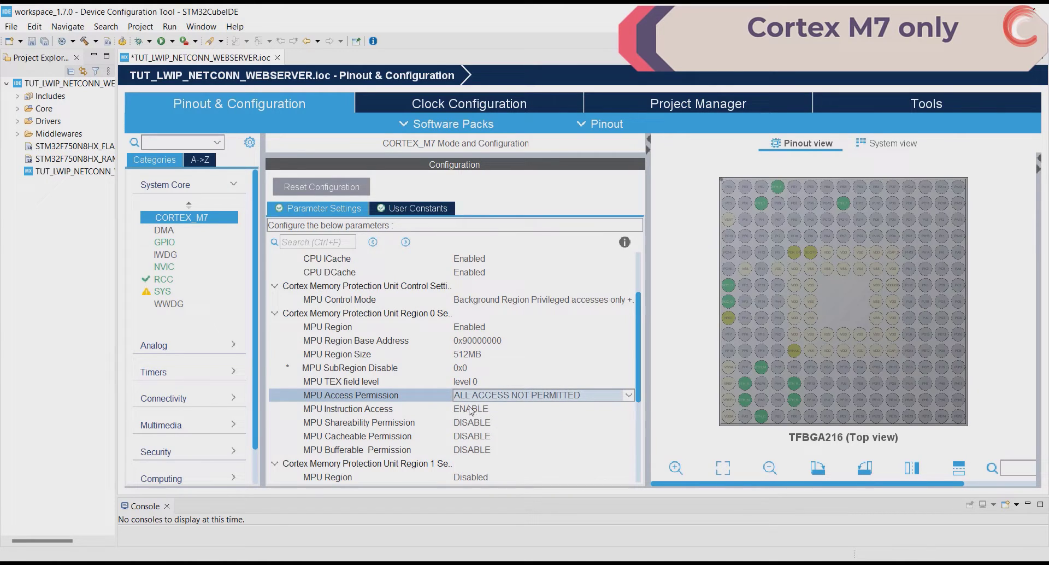
click(348, 409)
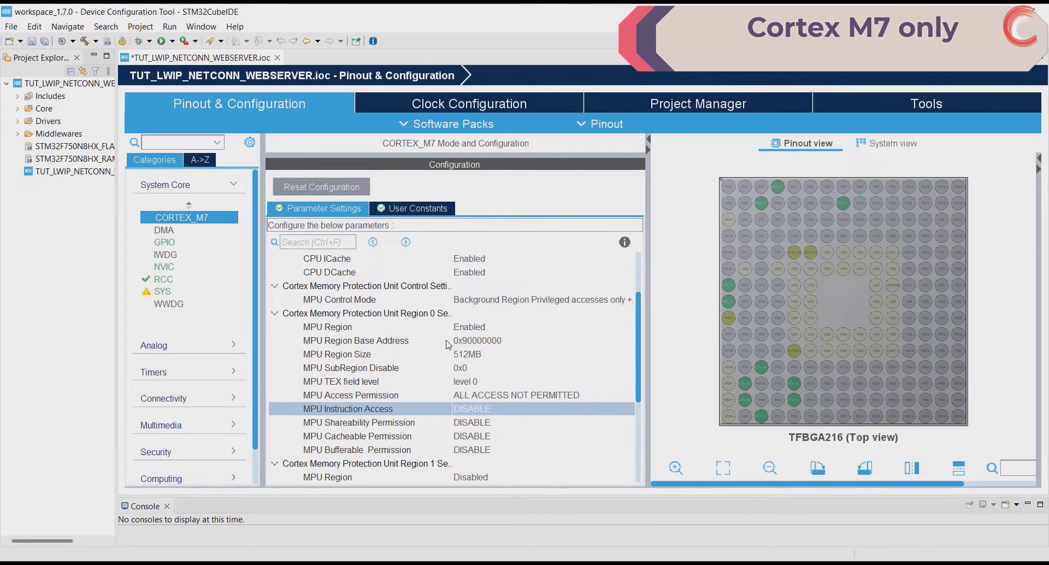
mouse_move(454, 343)
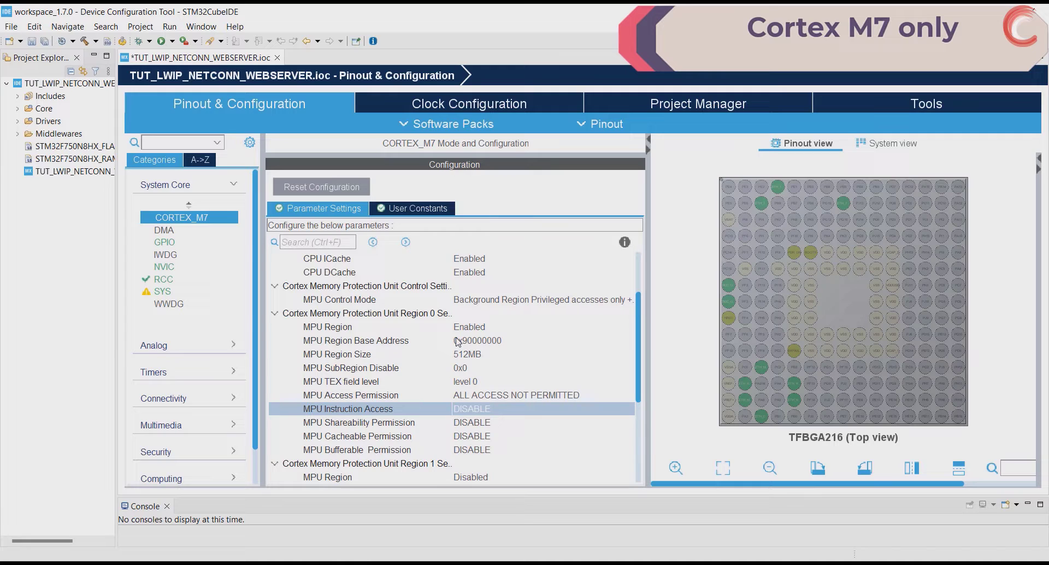
mouse_move(546, 516)
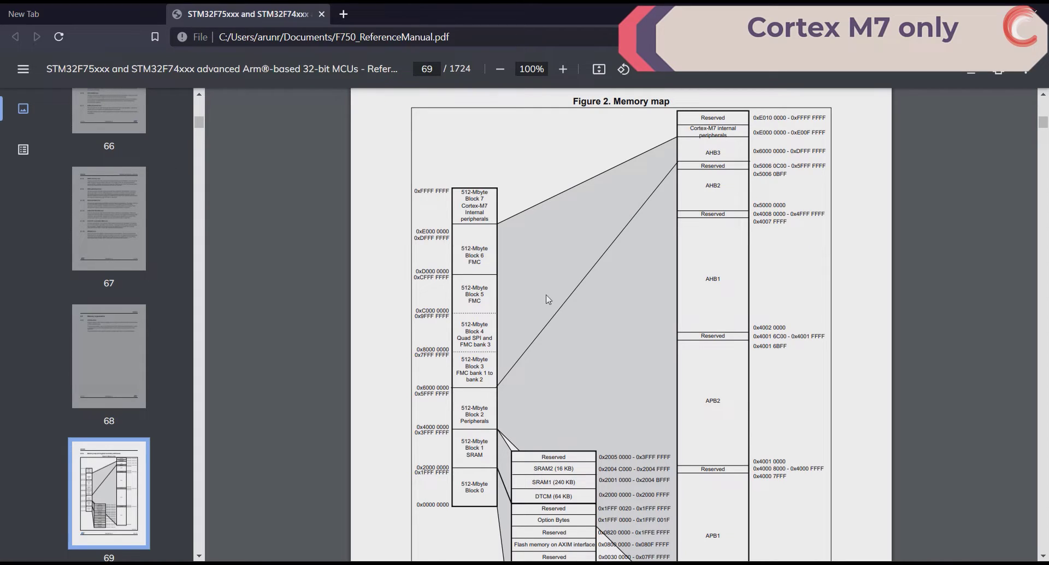
mouse_move(615, 238)
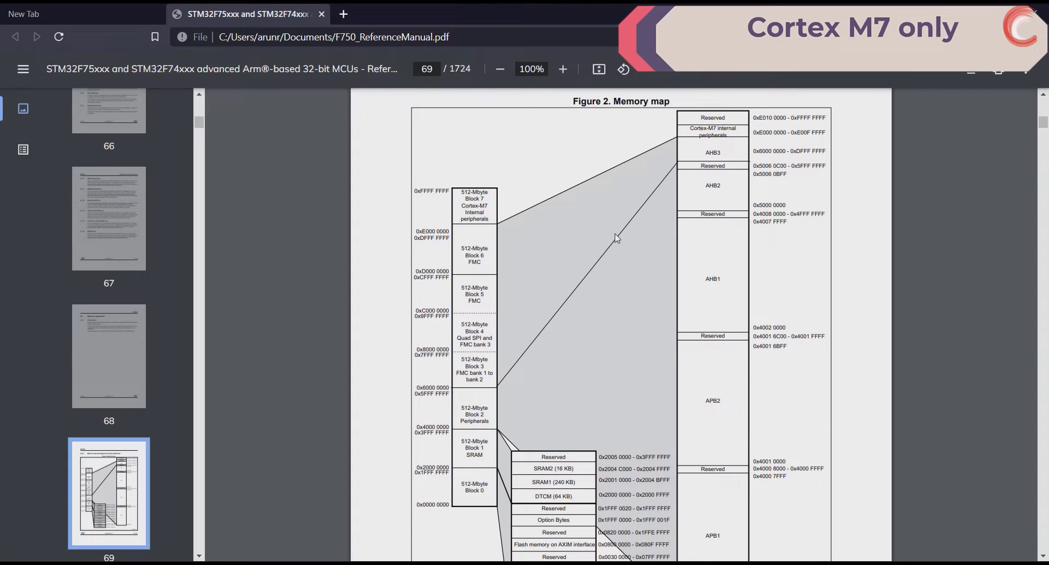
click(562, 69)
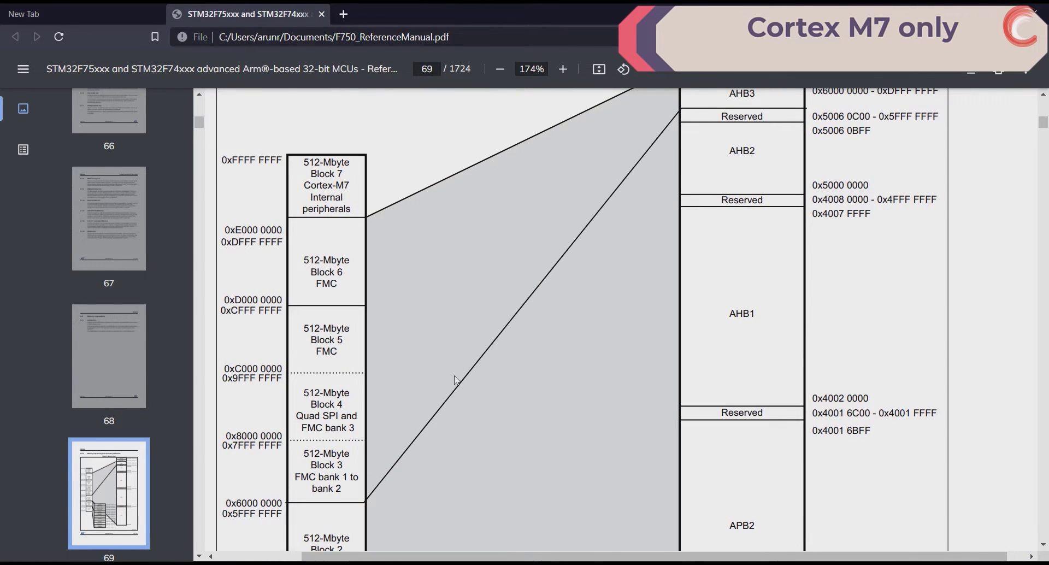
scroll(down, 3)
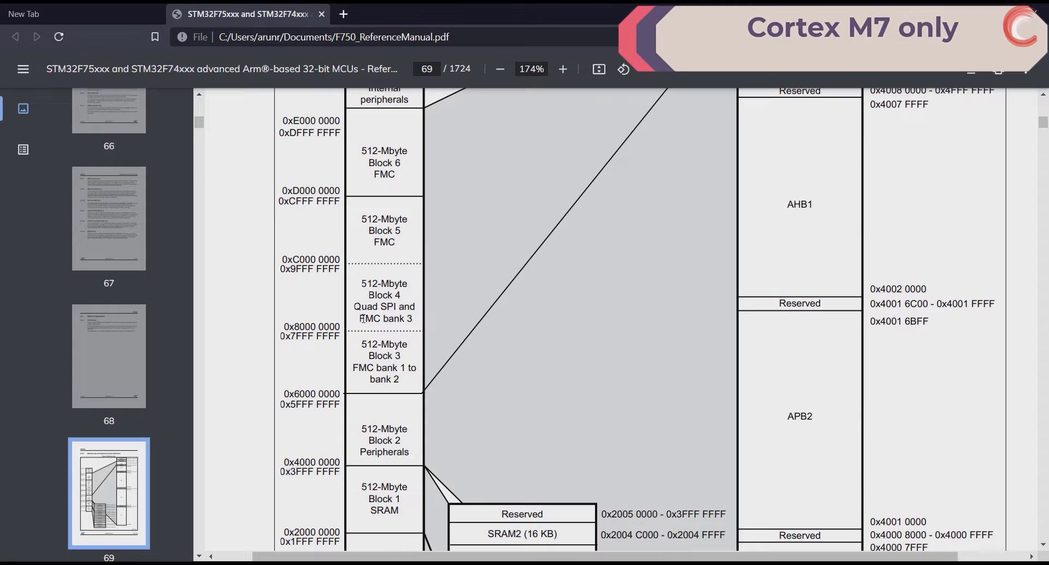
mouse_move(606, 386)
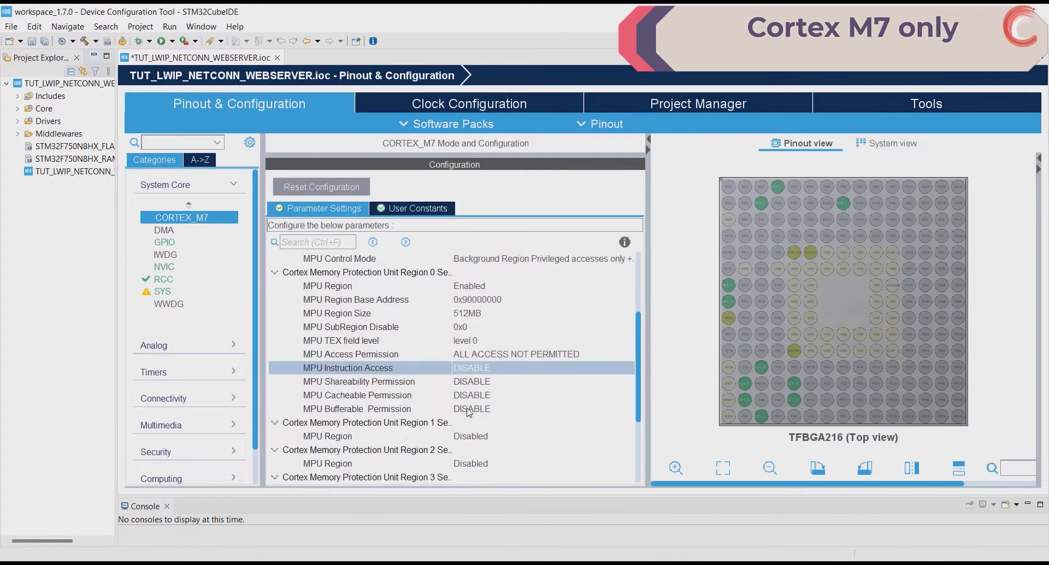
Set MPU region 1 at 0x90000000 to 16MB size and choose its instruction access setting
scroll(down, 3)
text(0x9000)
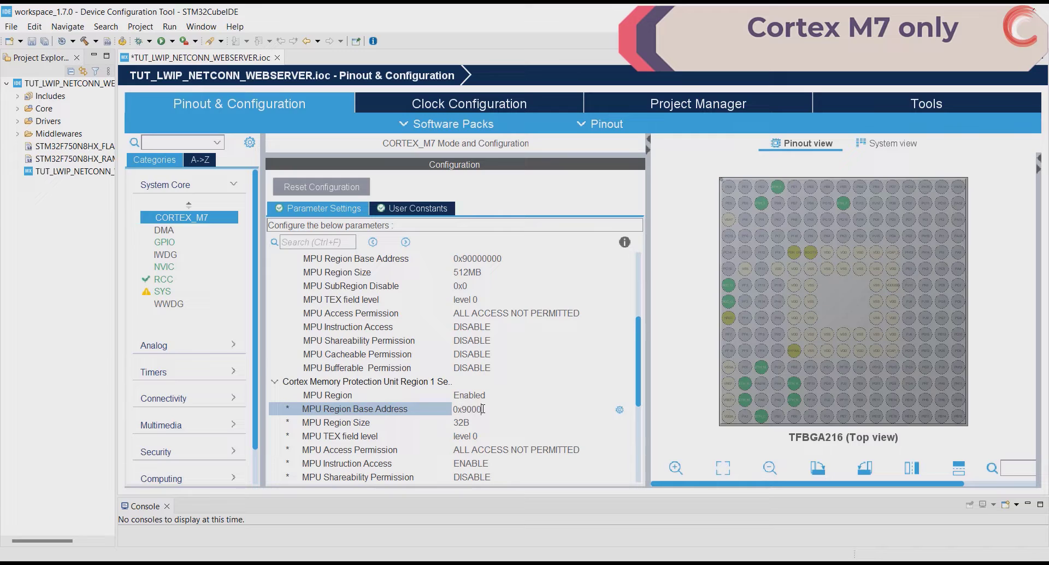
click(542, 422)
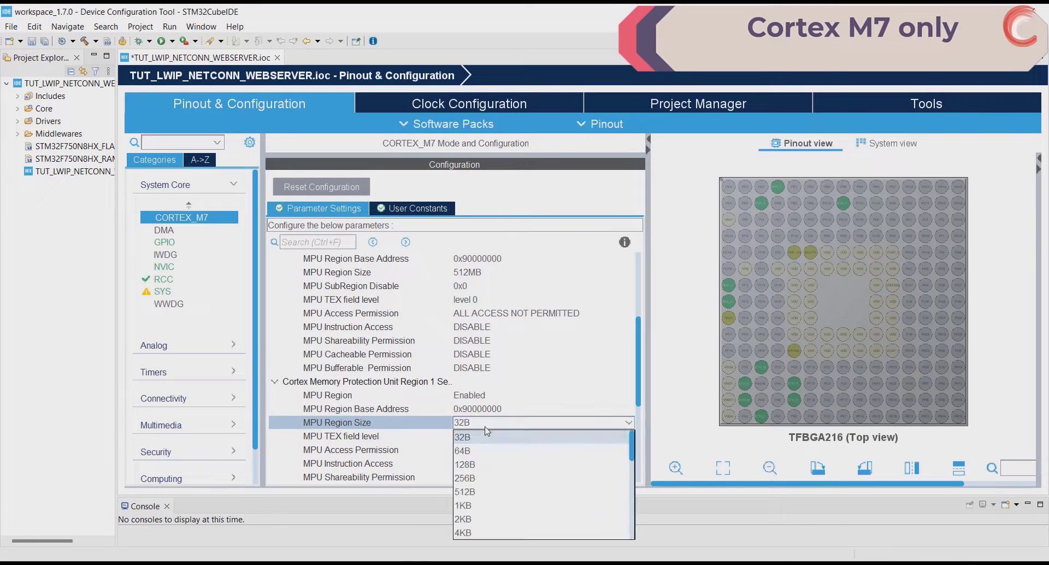
scroll(down, 3)
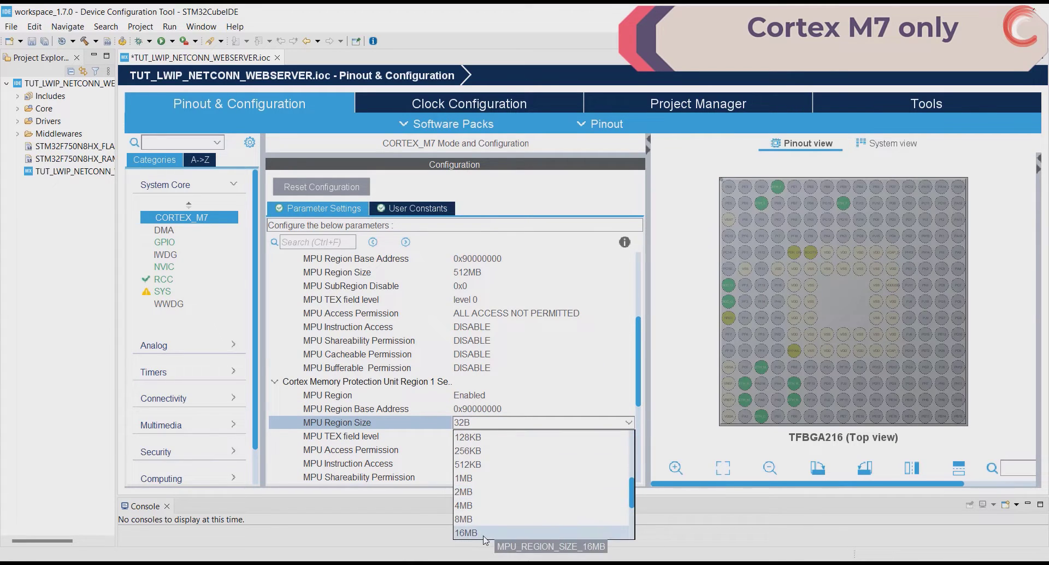
click(466, 532)
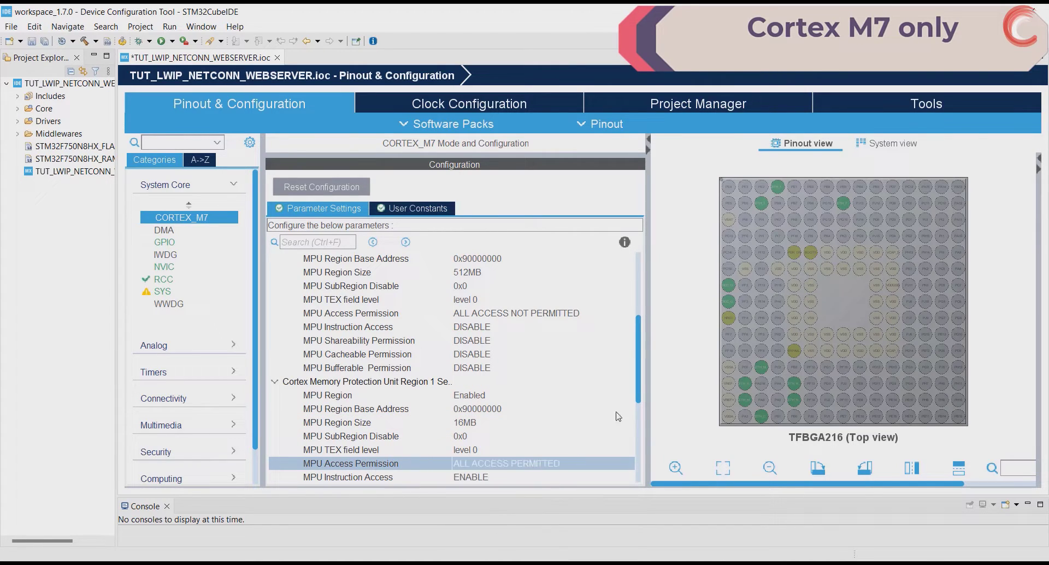
scroll(down, 3)
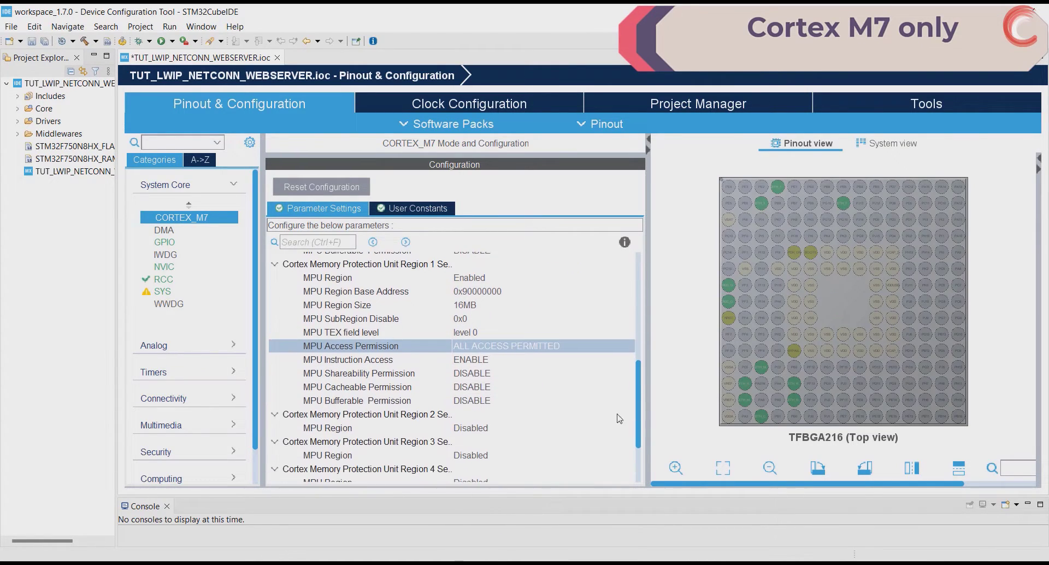
click(542, 360)
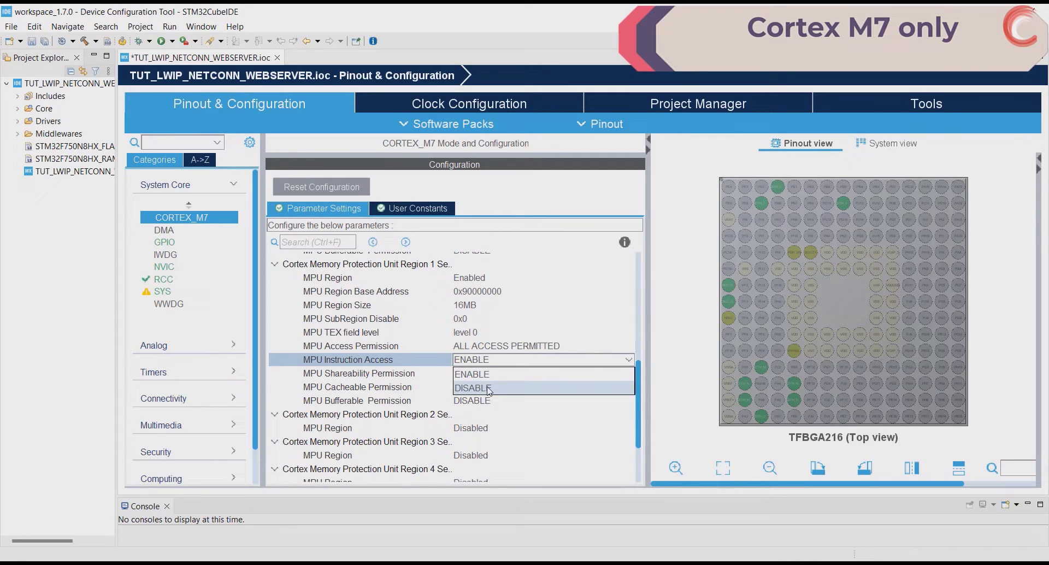
click(472, 388)
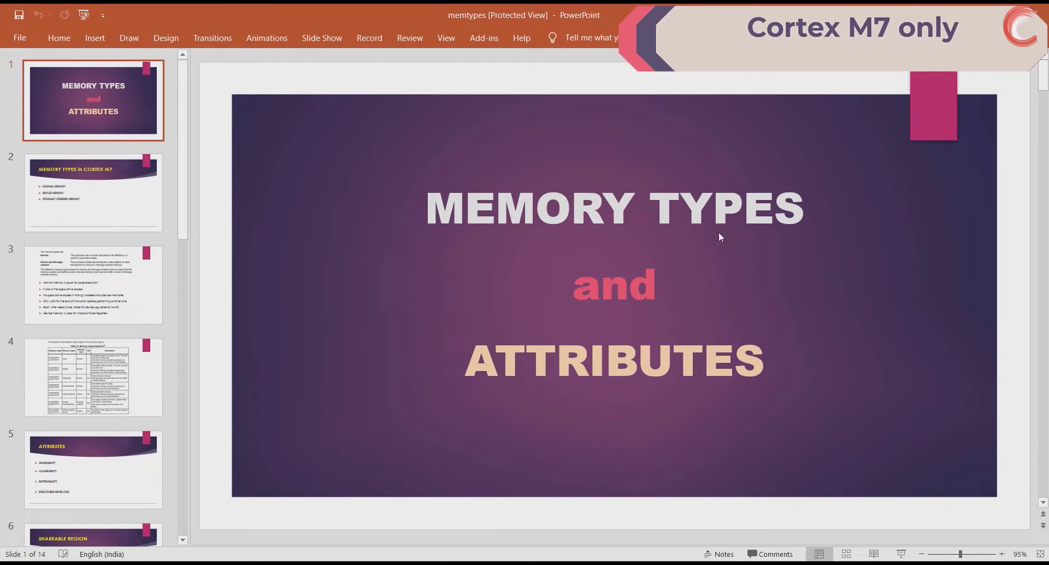
Page through MPU configuration, Prevent Speculative access, Things to remember and EXECUTABLE NEVER slides
scroll(down, 3)
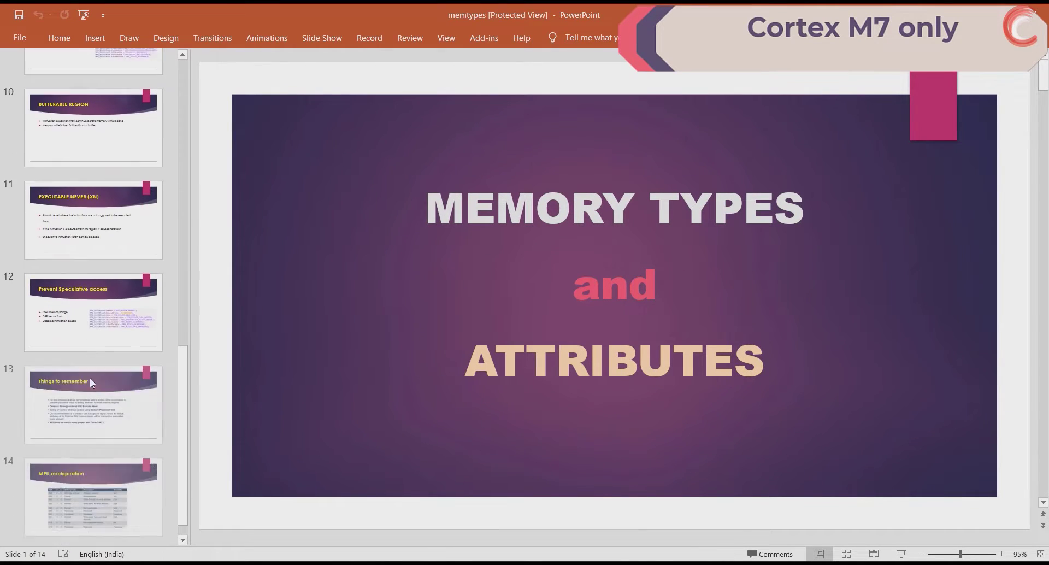
click(93, 486)
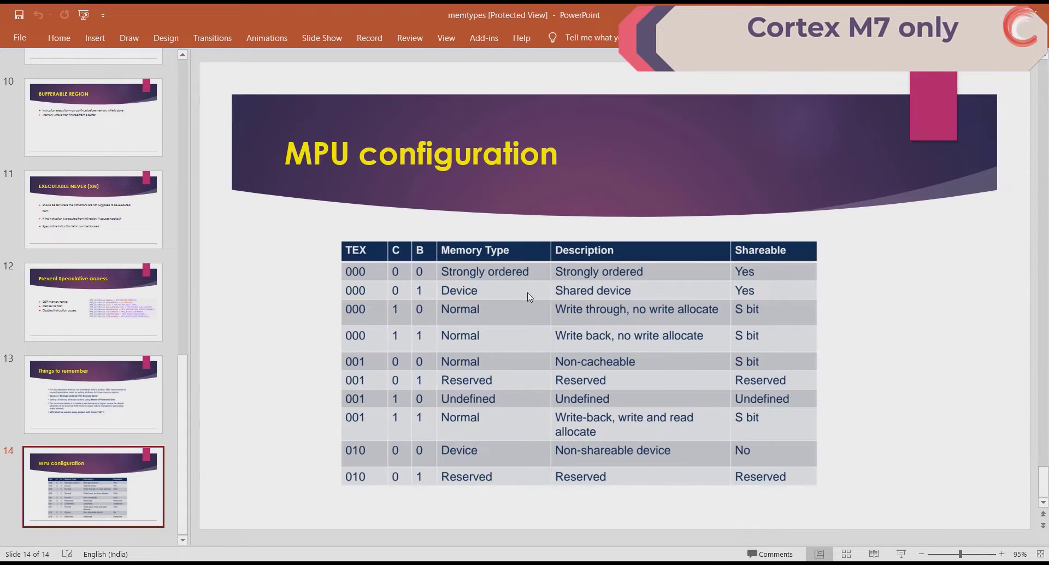
mouse_move(754, 323)
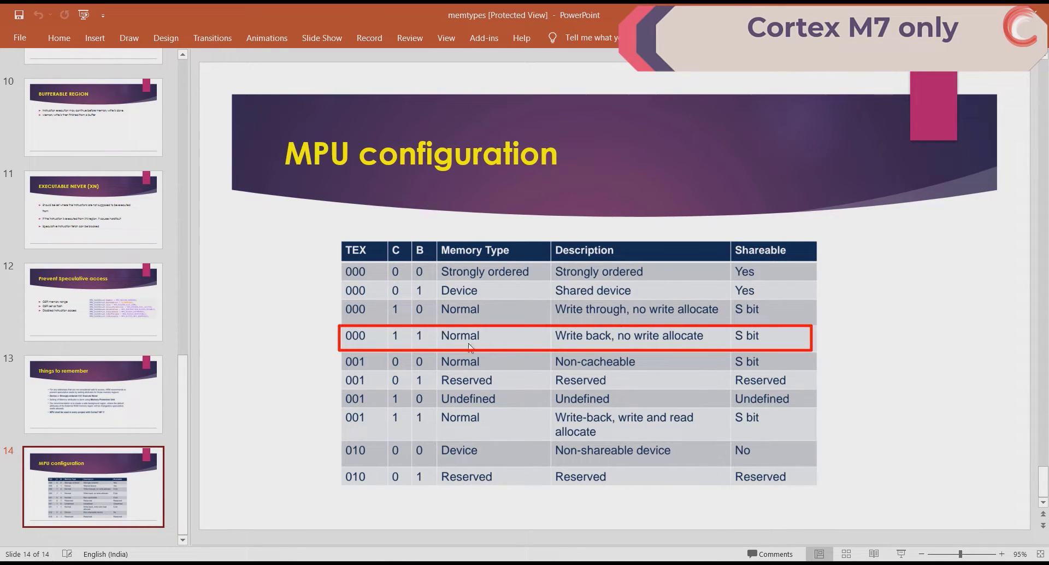
mouse_move(861, 278)
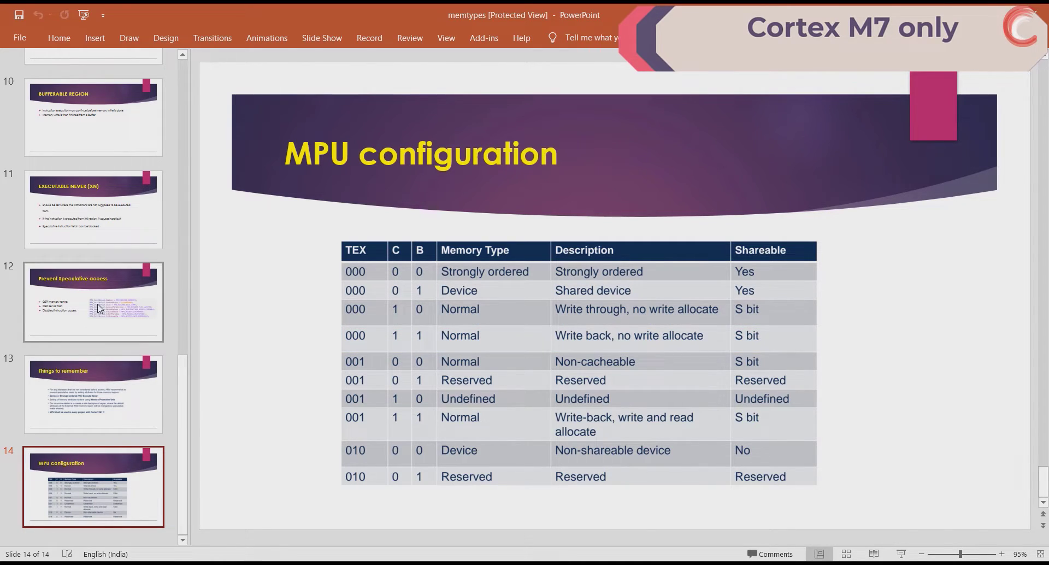
click(93, 300)
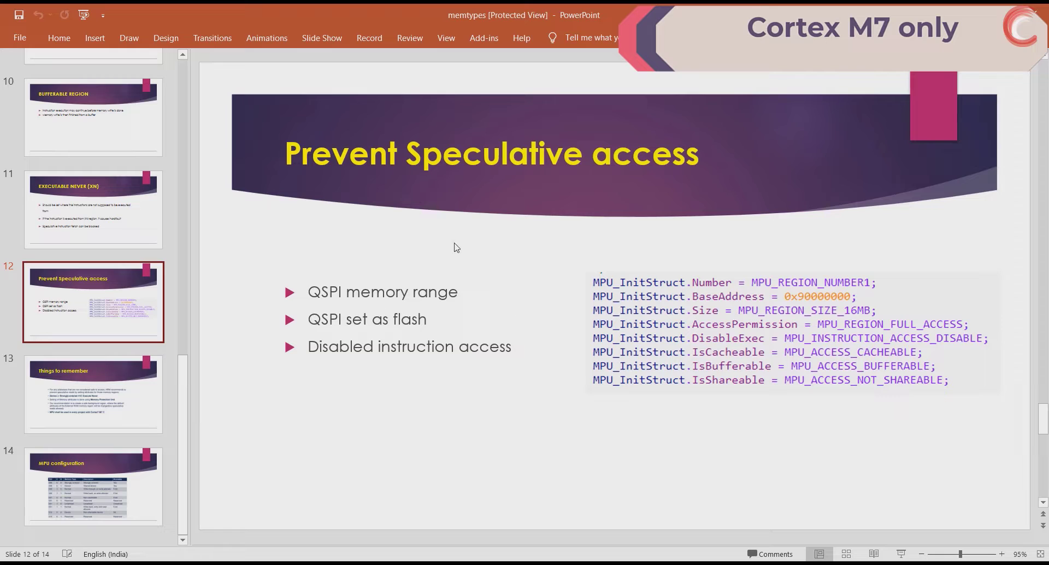
mouse_move(839, 368)
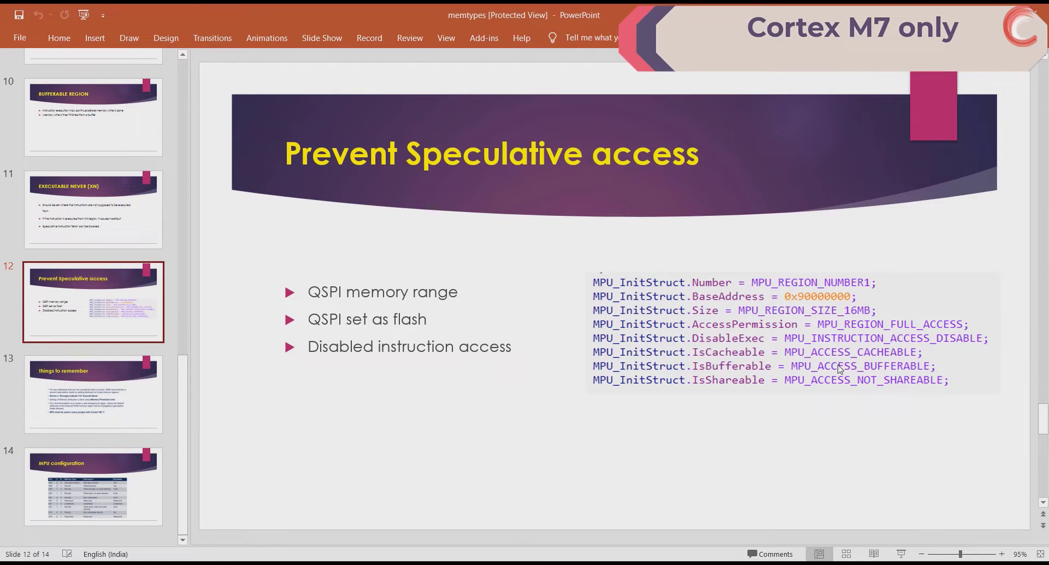
click(93, 393)
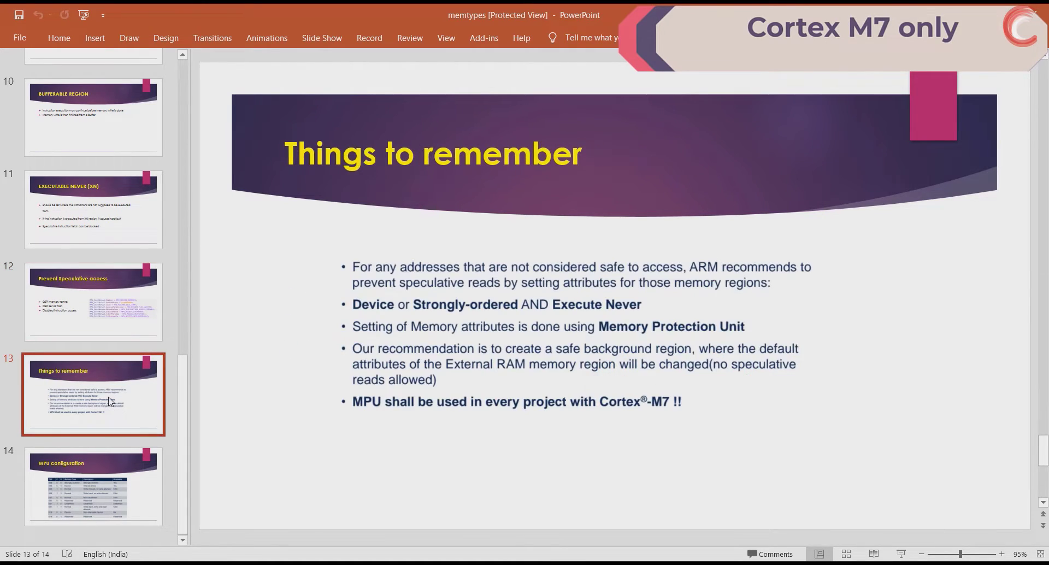
click(93, 209)
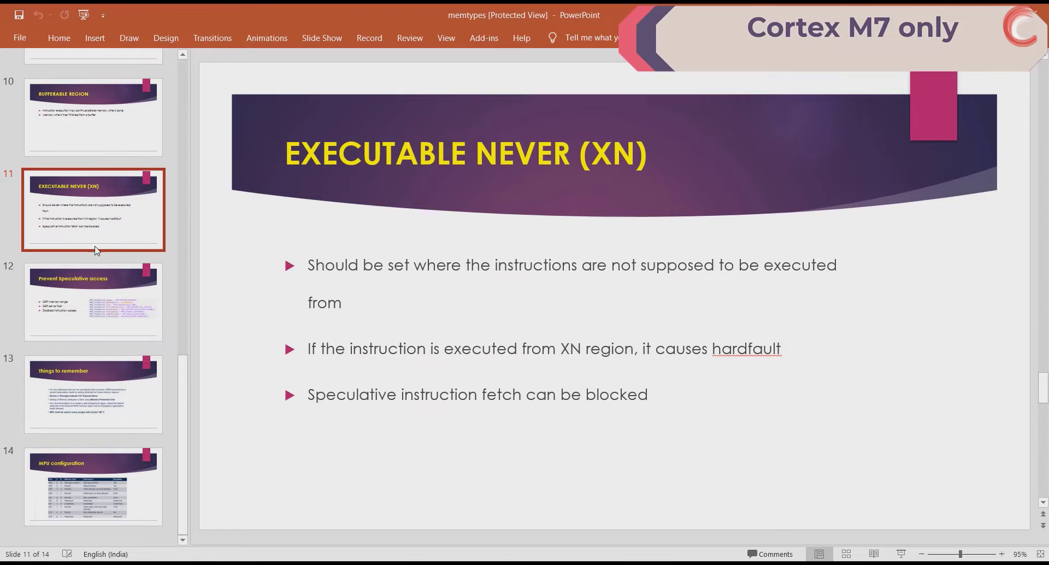
Set MPU region 2 to 1MB with ALL ACCESS PERMITTED and instruction access enabled, then regenerate and build
click(92, 301)
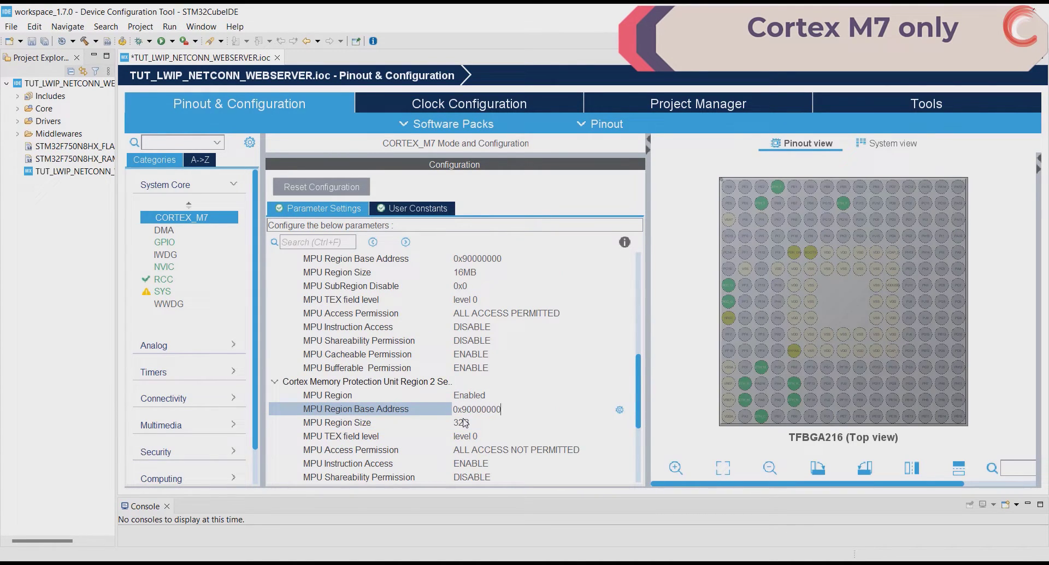
click(542, 382)
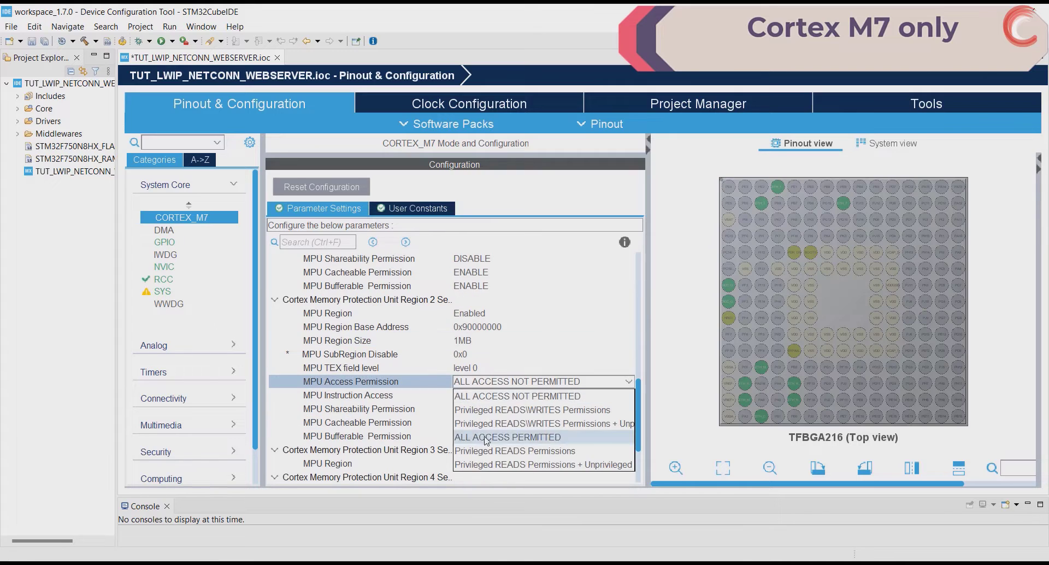
click(507, 436)
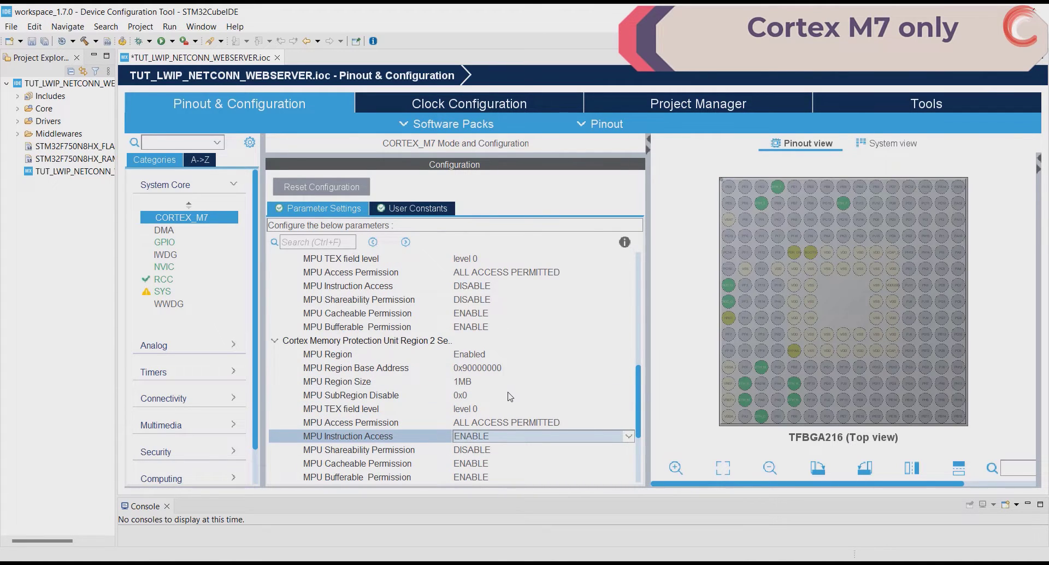
scroll(up, 3)
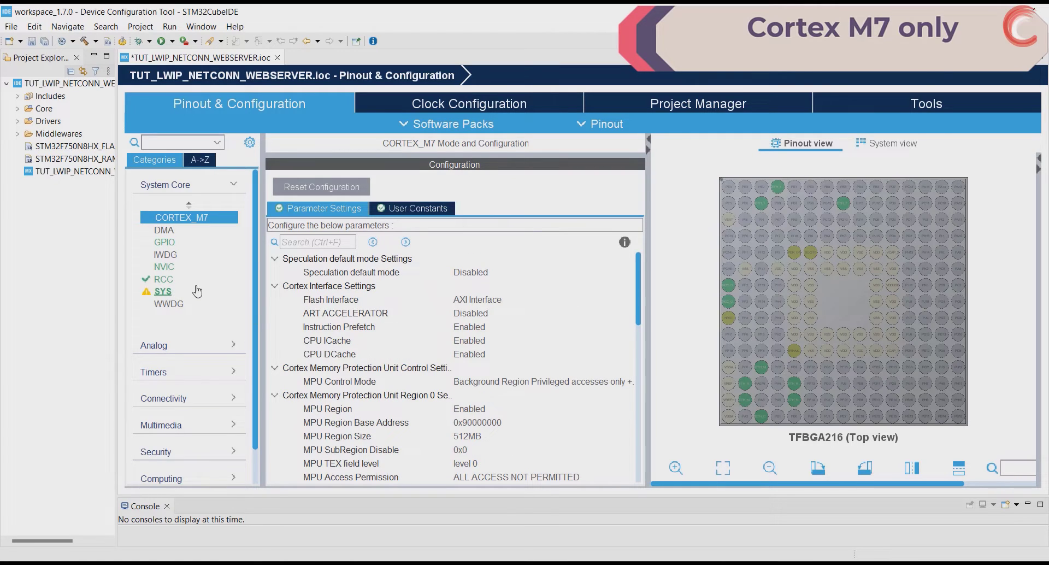
mouse_move(222, 226)
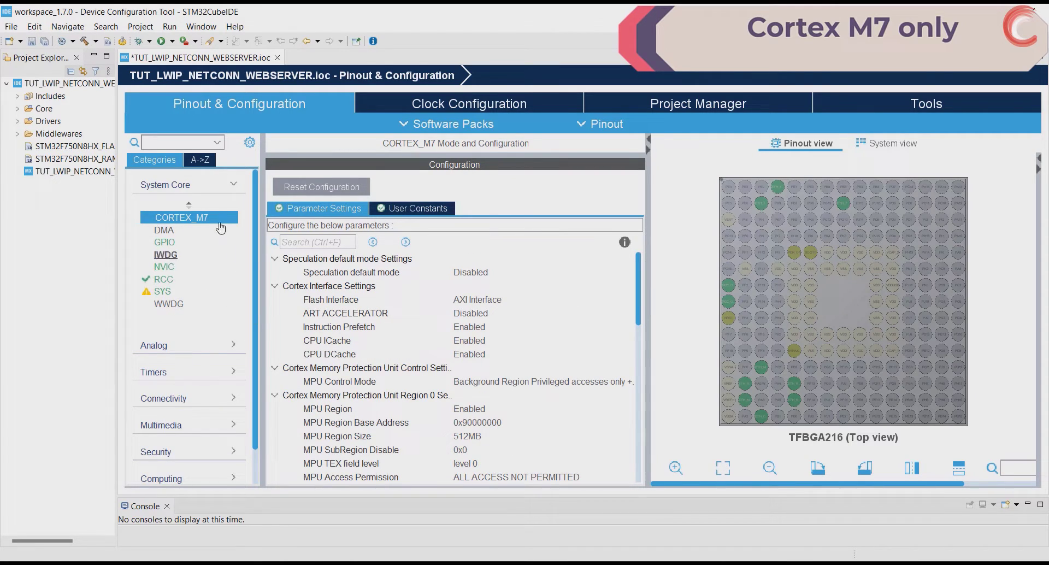
click(165, 185)
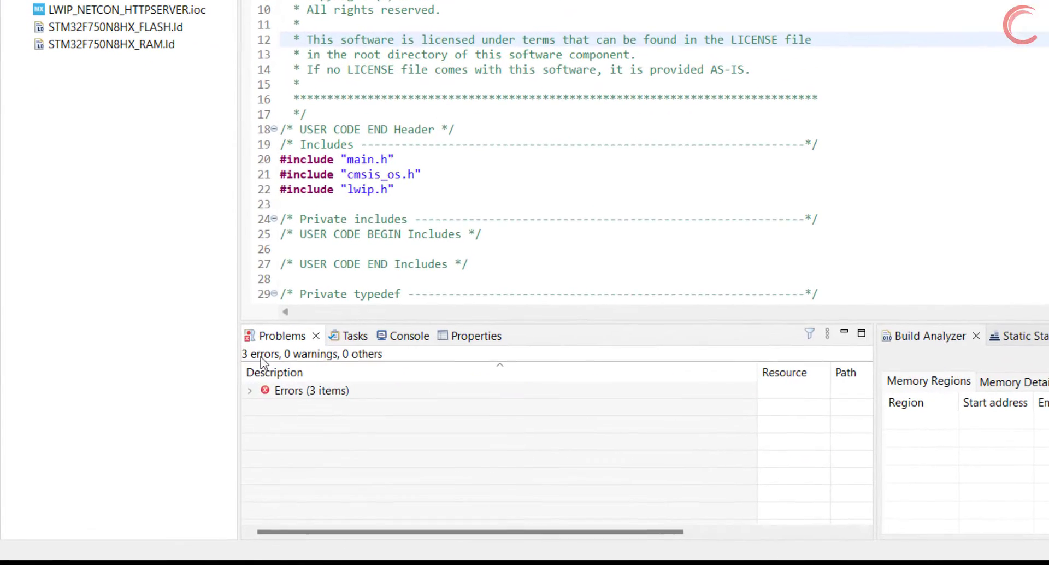
Trace the httpd_opts.h error to HTTPD_USE_CUSTOM_FSDATA in lwipopts.h and change it from 1 to 0
click(249, 390)
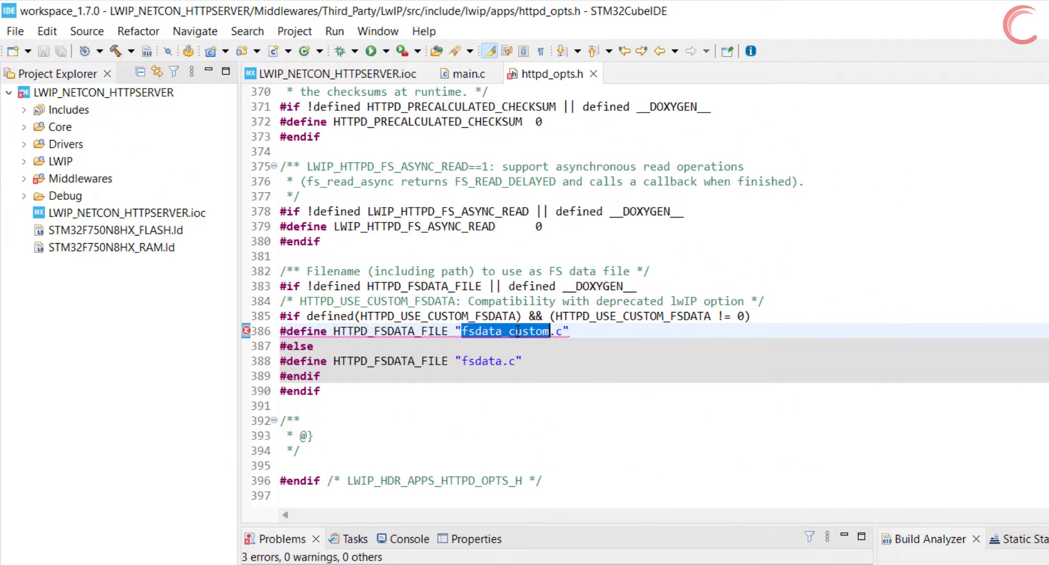
right_click(415, 316)
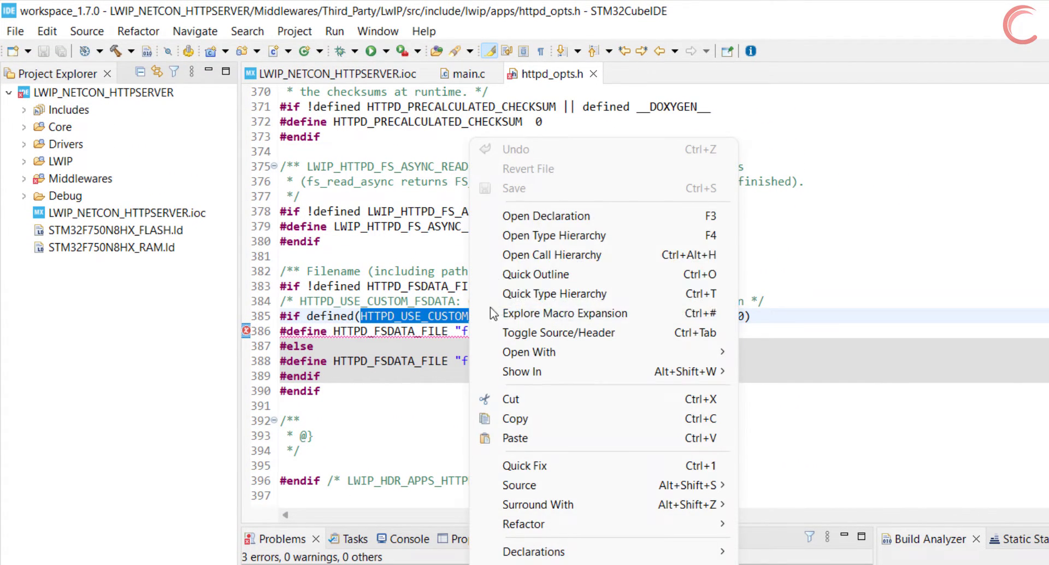
click(546, 215)
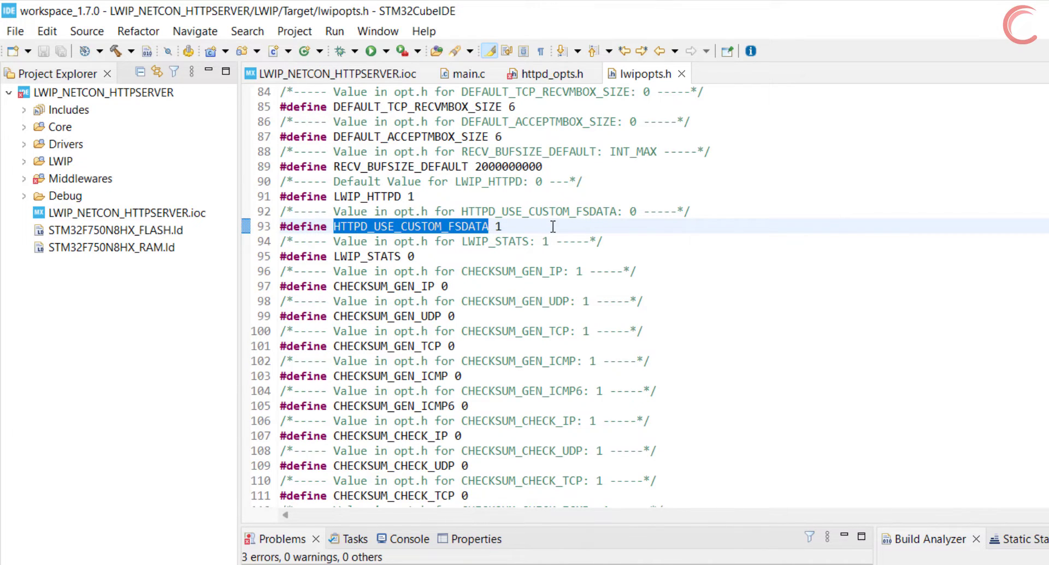
text(0)
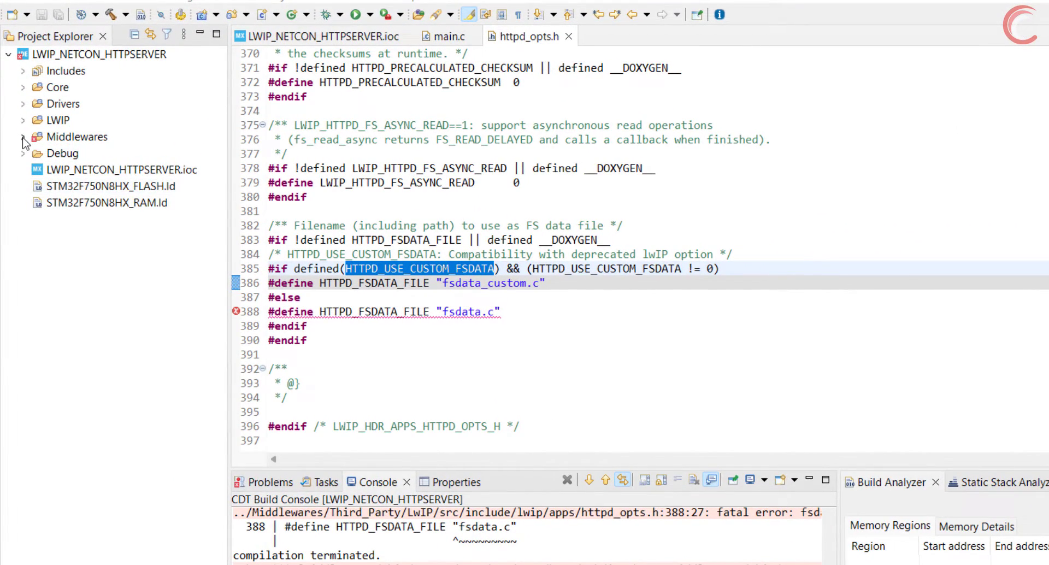
Expand Middlewares > Third_Party > LwIP > src in the Project Explorer
click(23, 137)
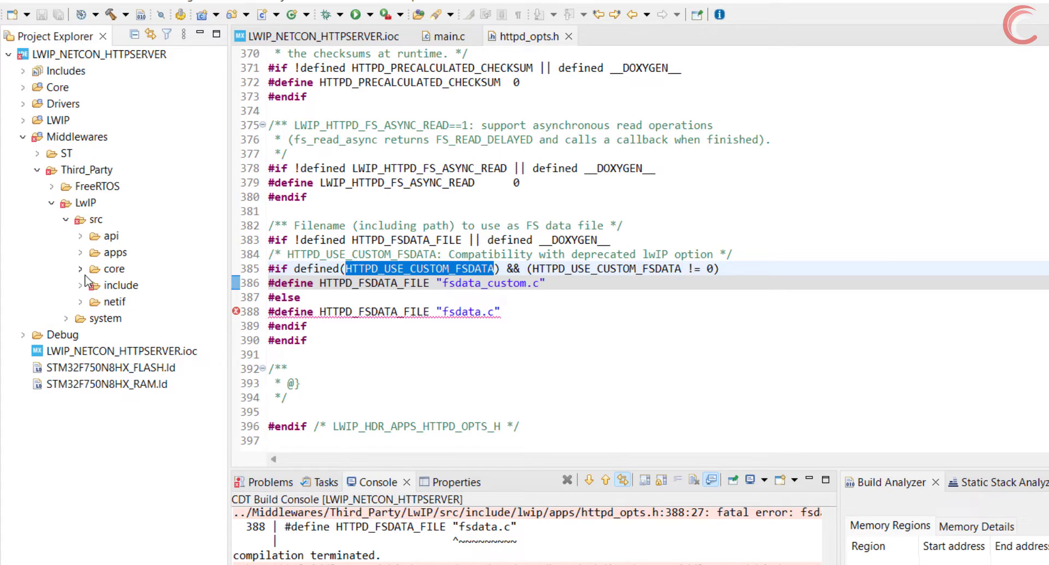
click(79, 286)
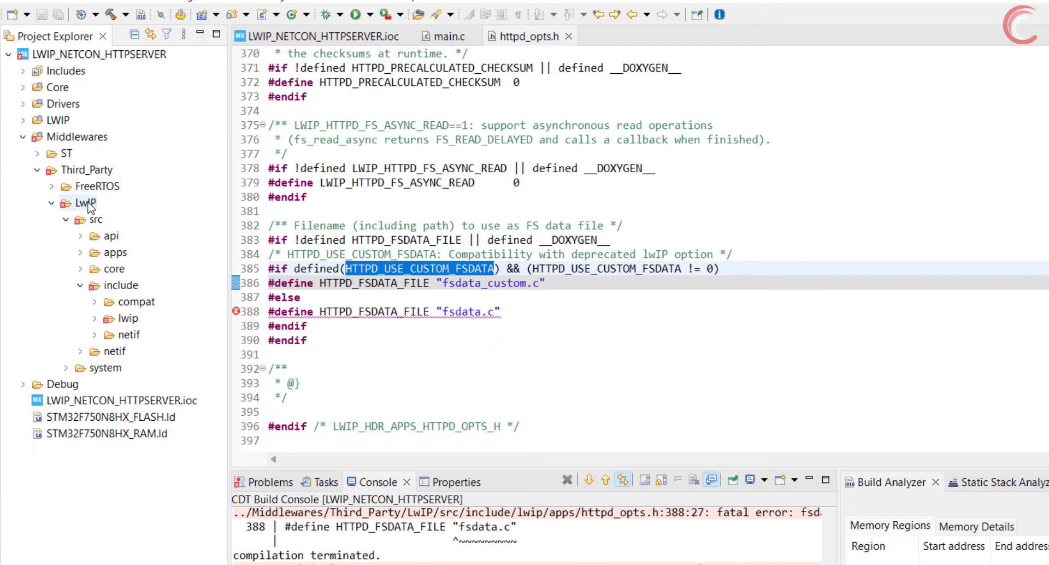
Show the LwIP folder in System Explorer and browse into src/apps/http with fs, fsdata, httpd files
right_click(85, 206)
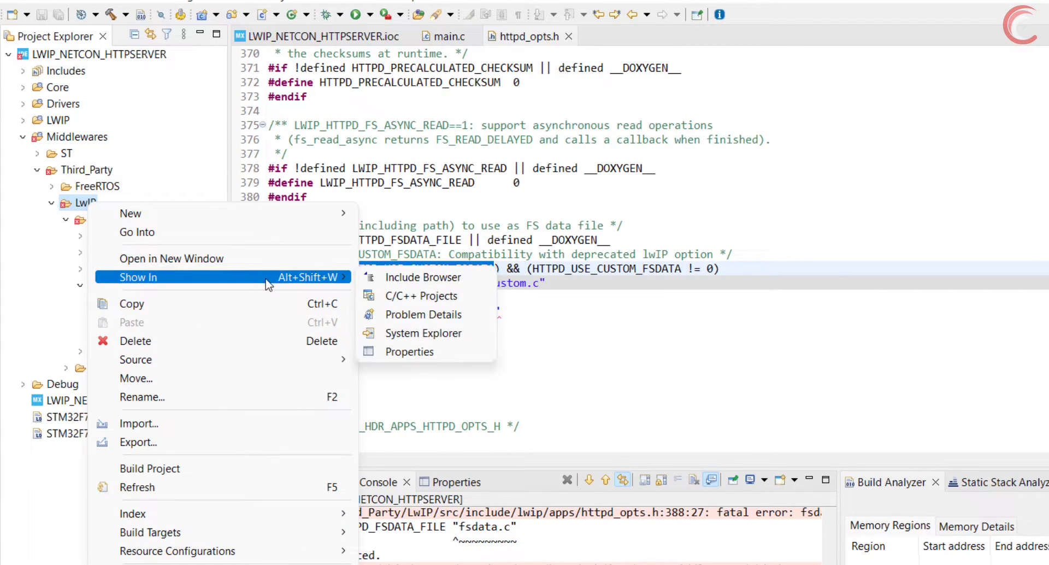
click(422, 332)
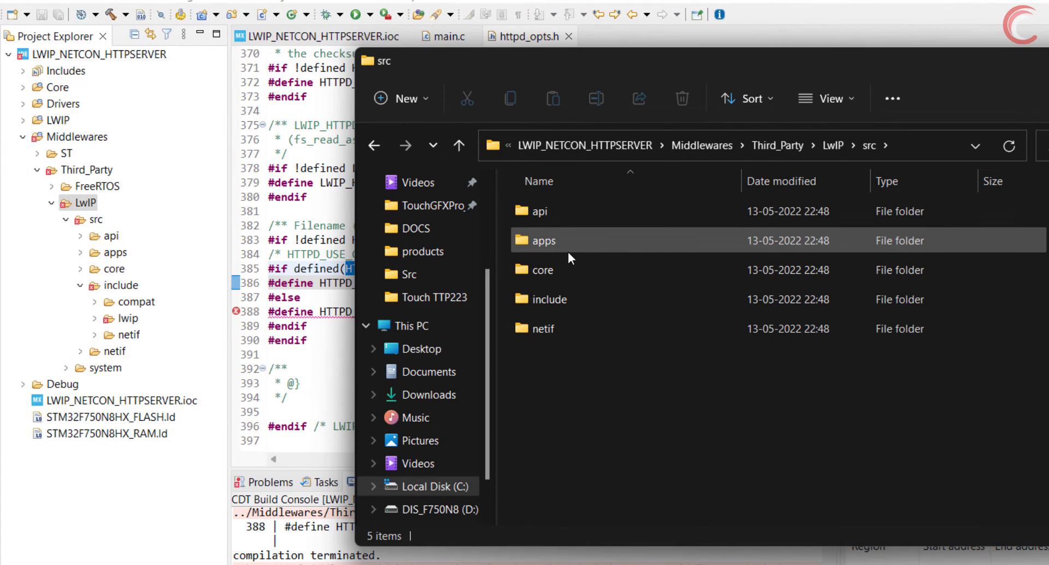
double_click(542, 241)
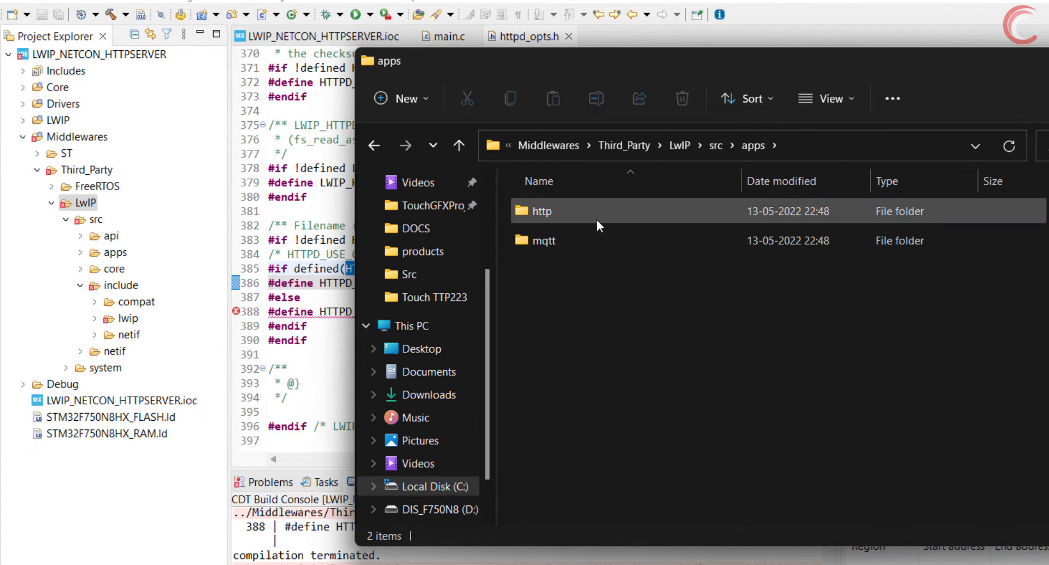
double_click(538, 211)
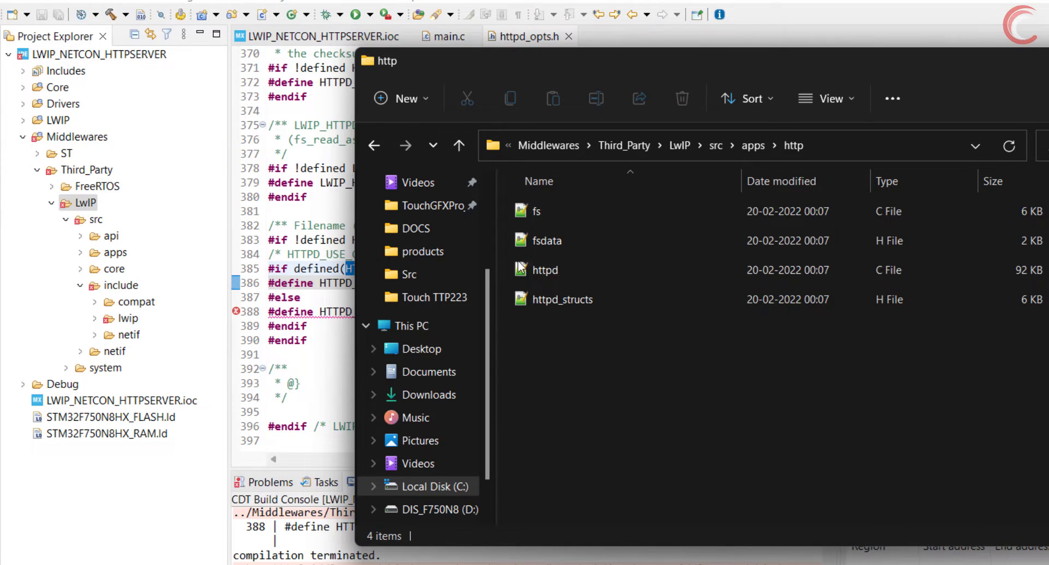
click(546, 241)
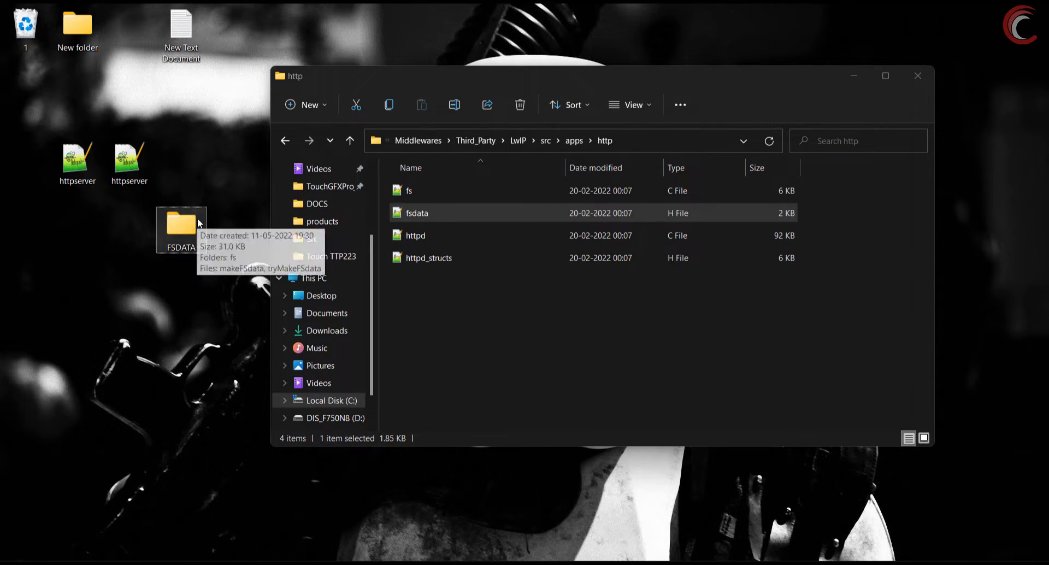
Inspect the desktop FSDATA fs folder, previewing the index and 404 pages and the img folder
double_click(181, 230)
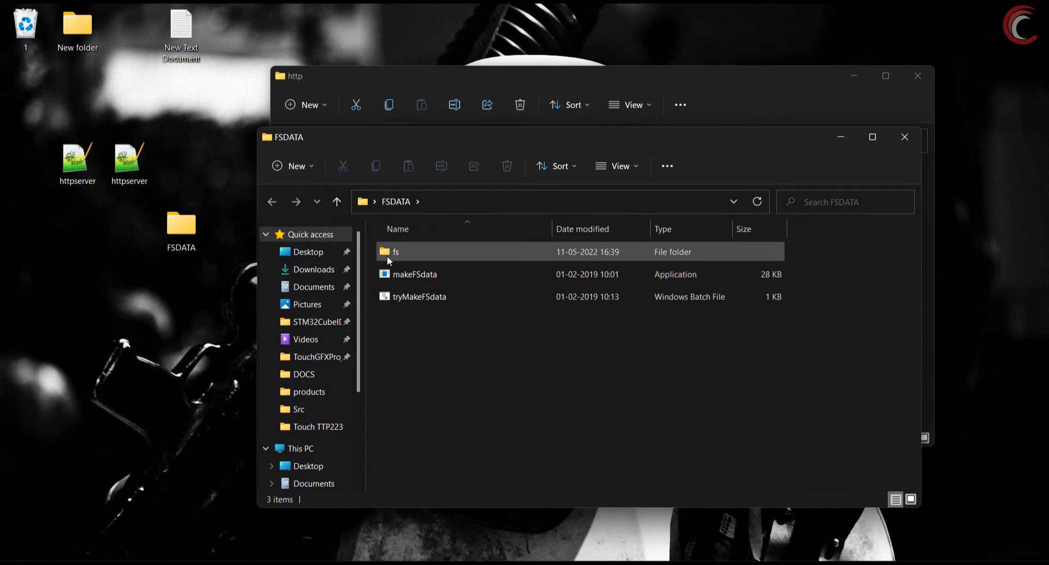
double_click(395, 252)
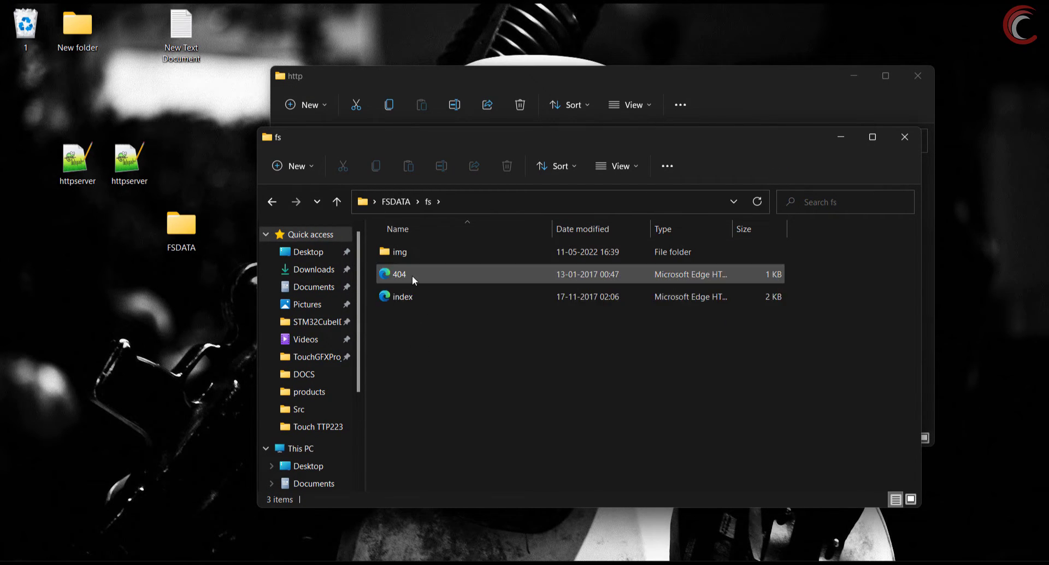
click(402, 296)
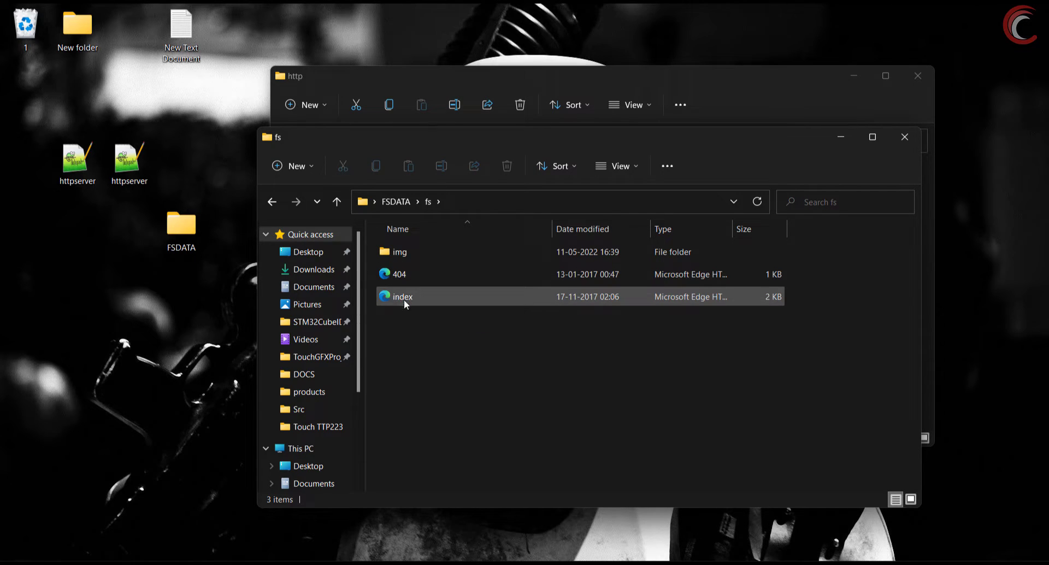
click(401, 296)
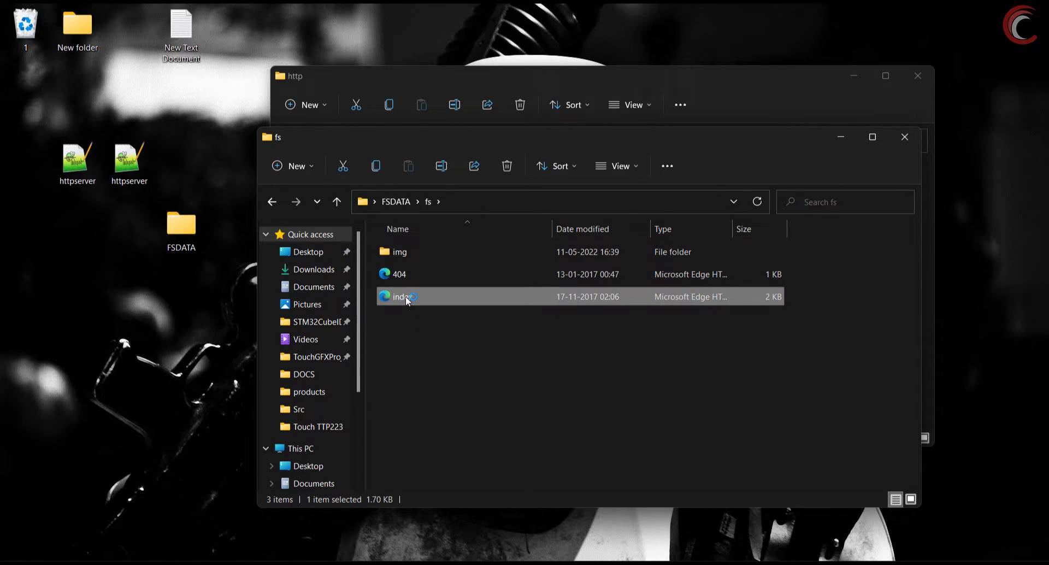
double_click(401, 296)
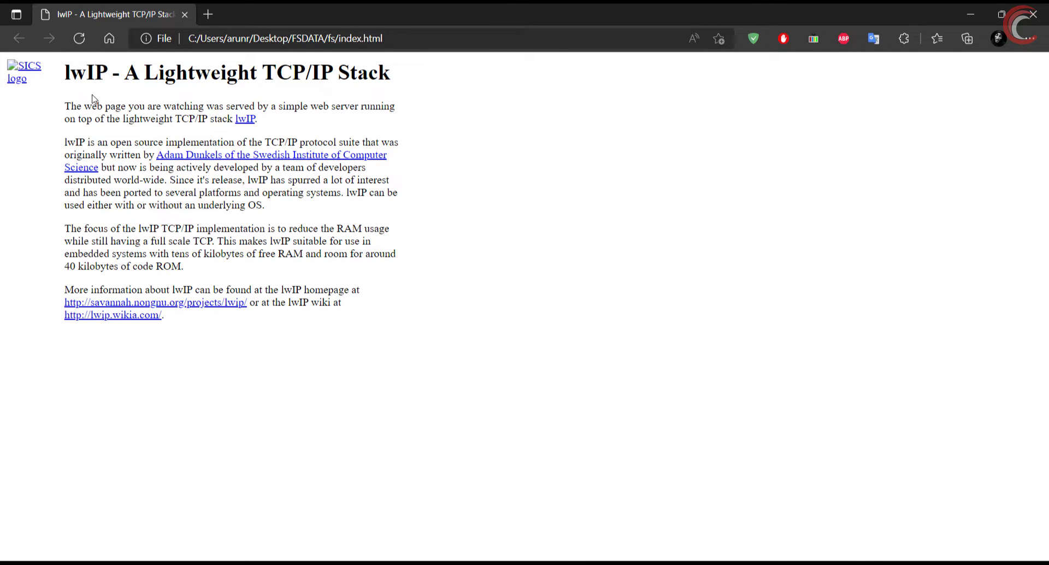
key(ctrl+a)
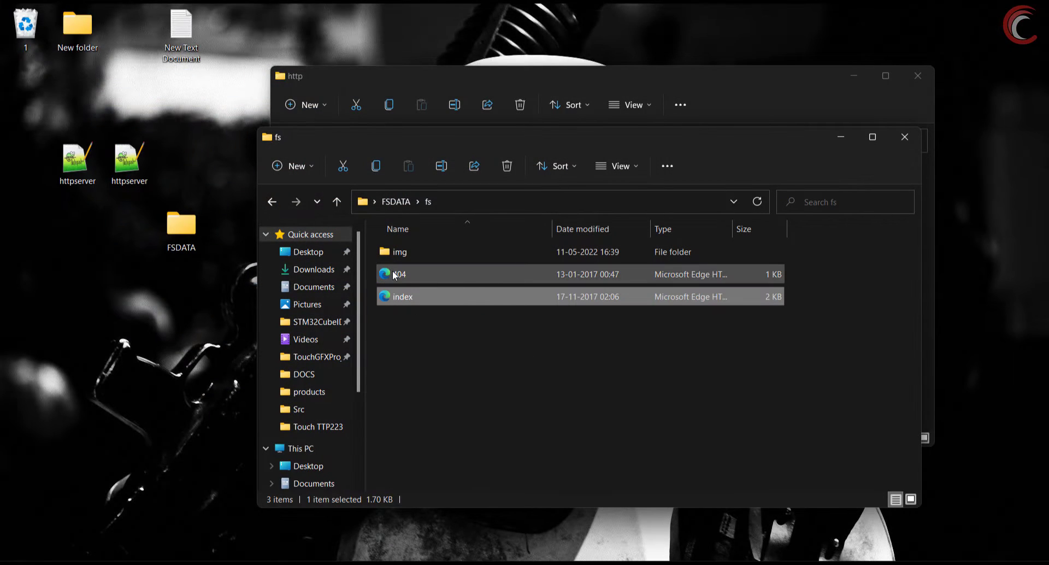
double_click(401, 275)
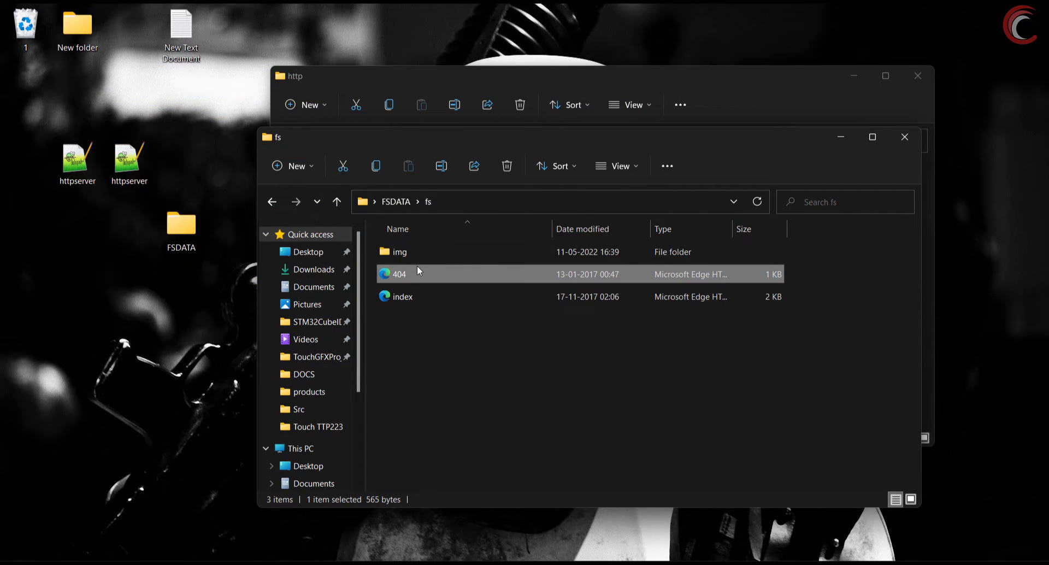
double_click(400, 251)
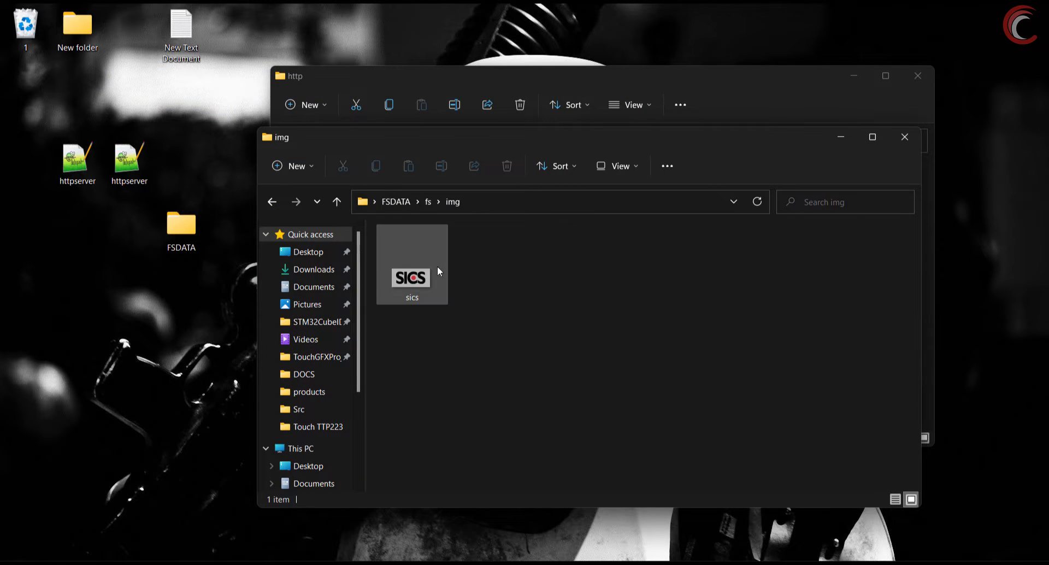
click(338, 201)
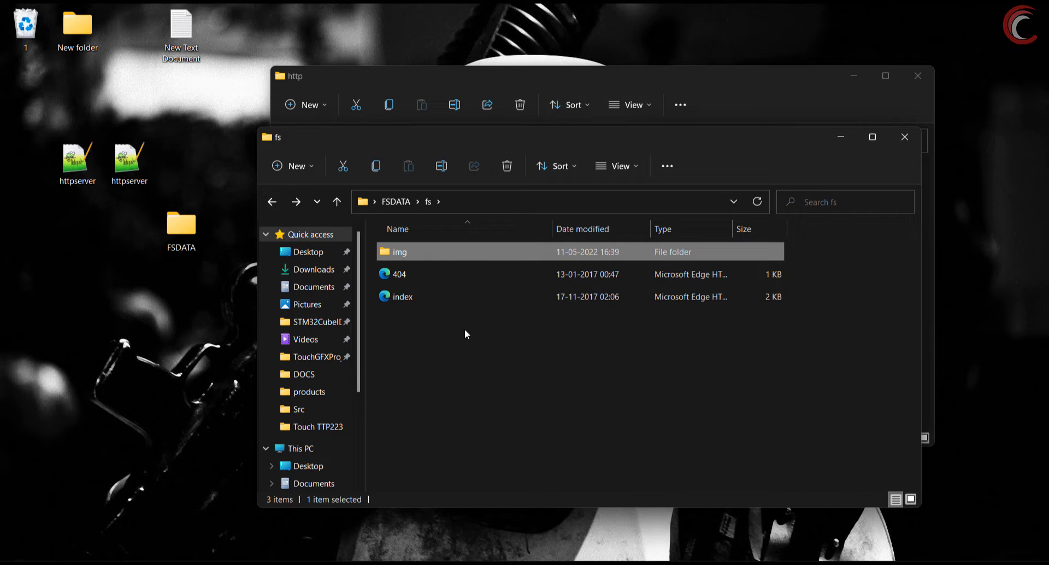
mouse_move(905, 136)
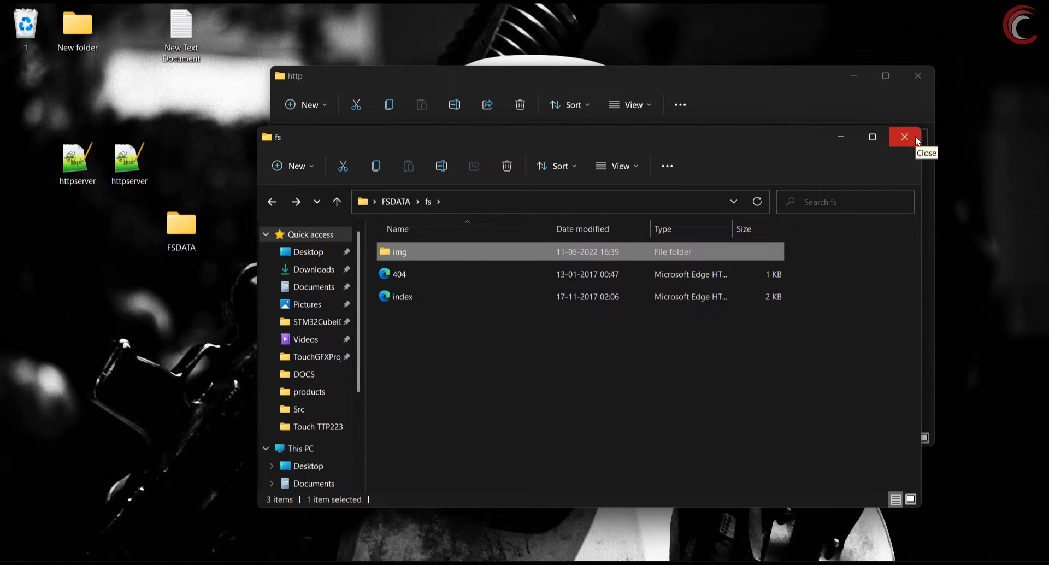
click(904, 136)
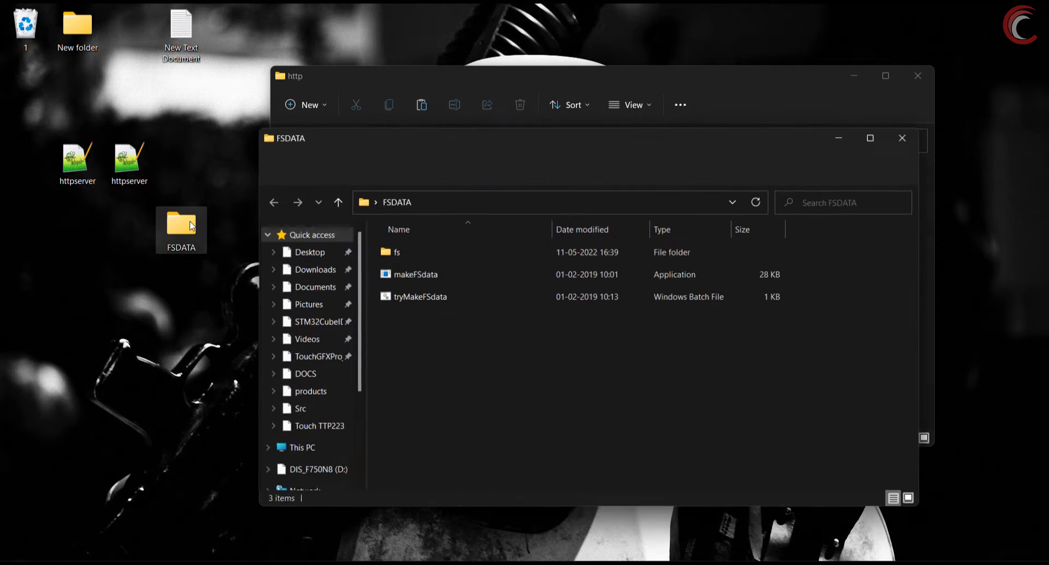
Copy fs, makeFSdata and tryMakeFSdata into the http folder and run tryMakeFSdata.bat to generate fsdata.c
key(ctrl+a)
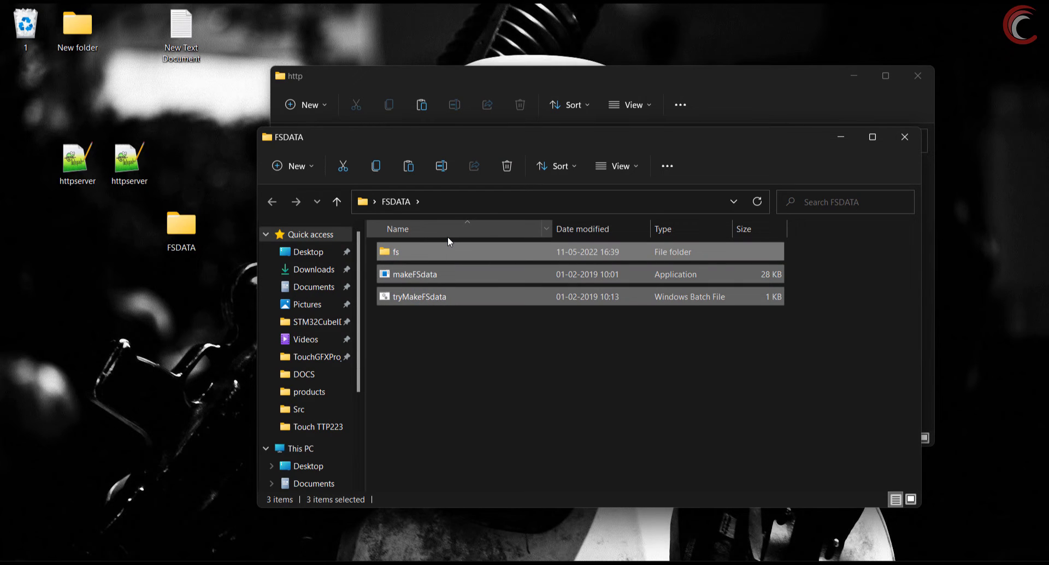
click(904, 137)
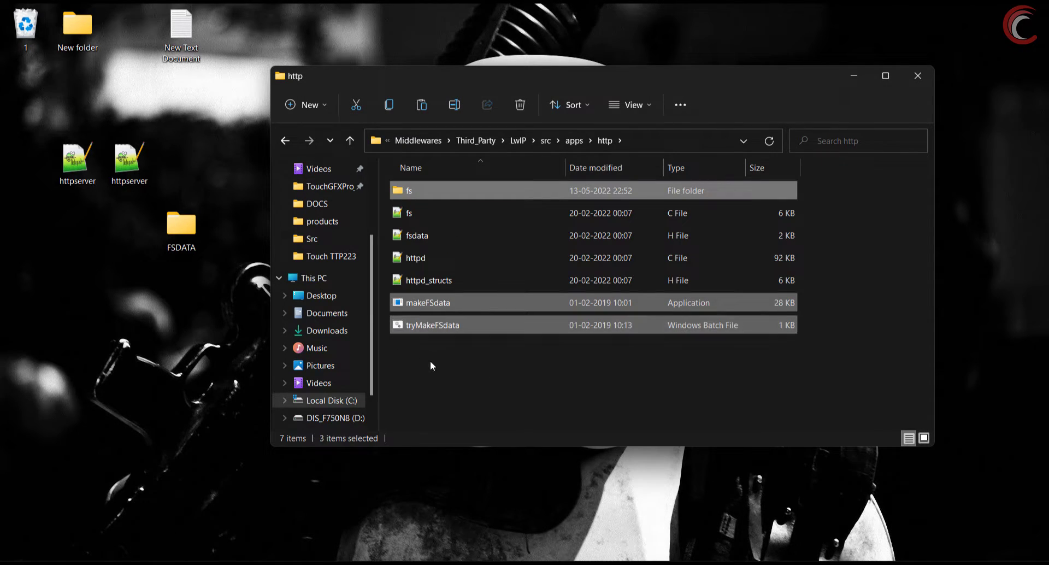
mouse_move(400, 236)
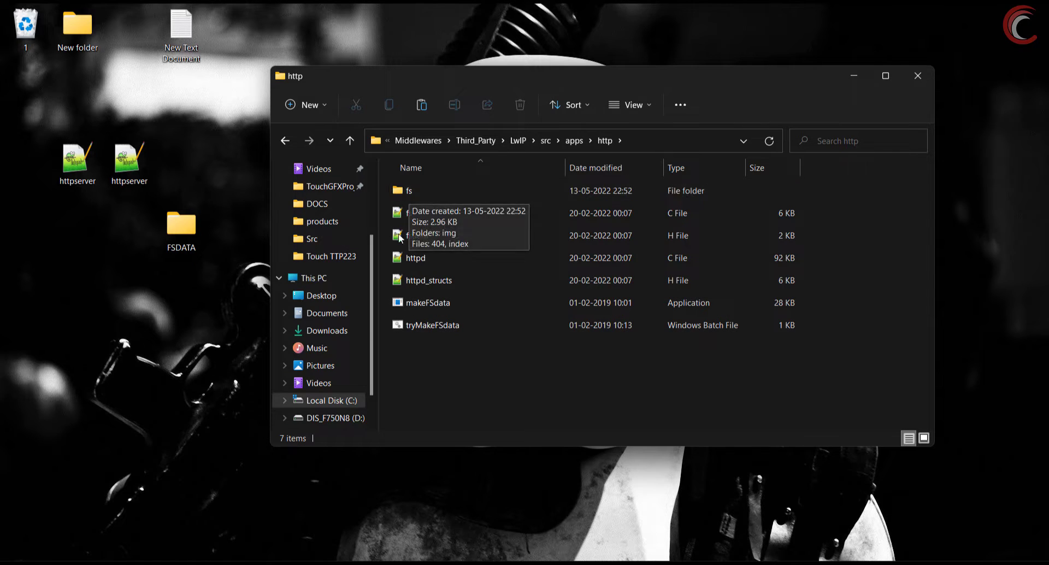
click(427, 302)
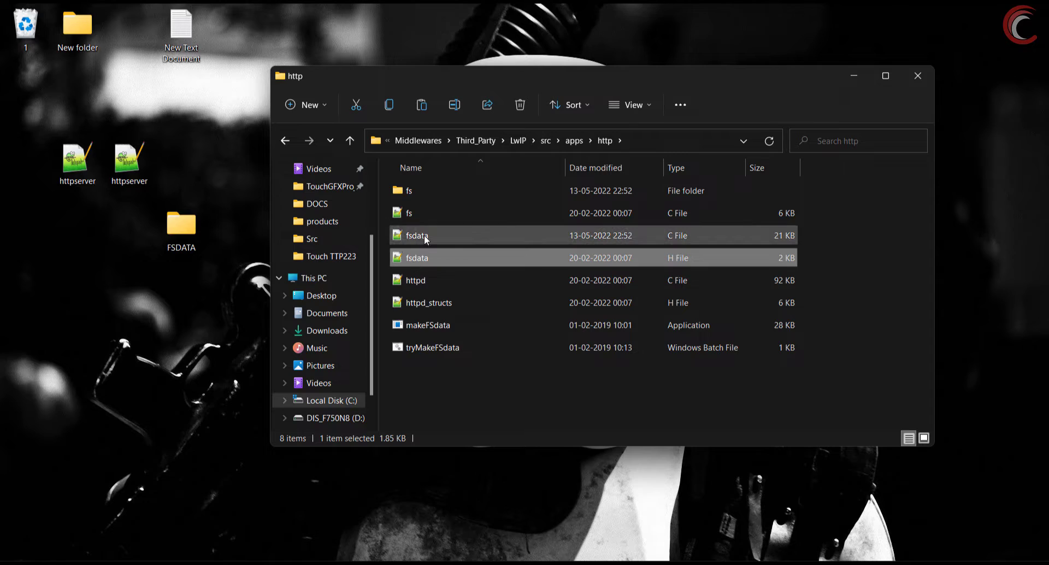
click(416, 235)
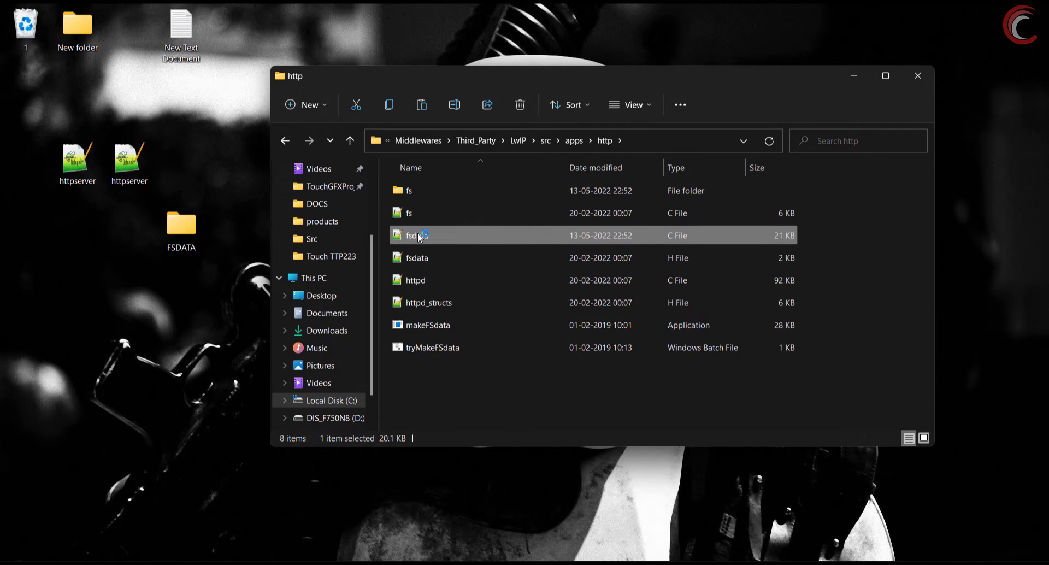
Review the generated fsdata.c hex byte arrays in Notepad++
double_click(416, 258)
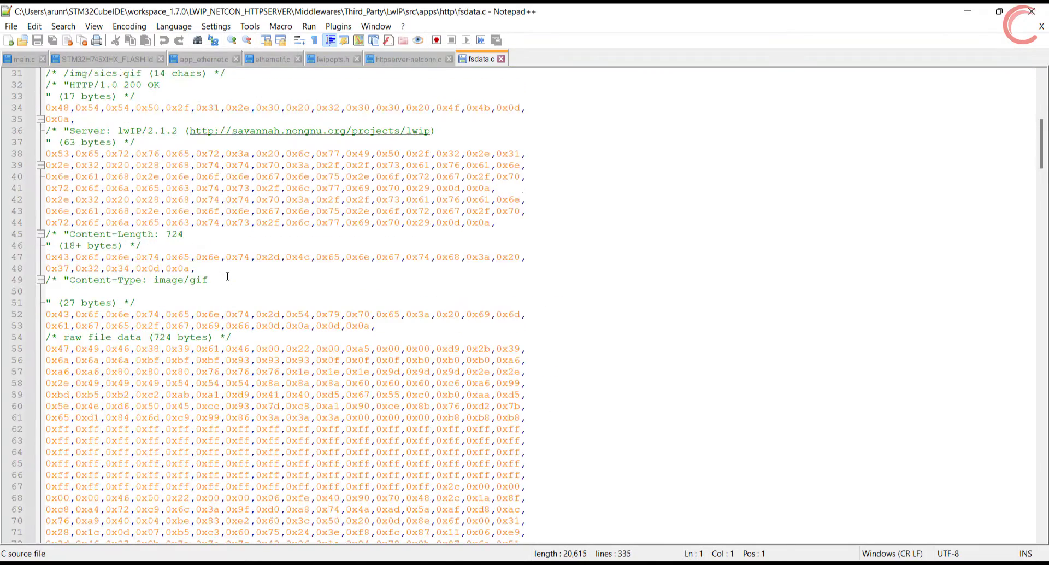
scroll(down, 3)
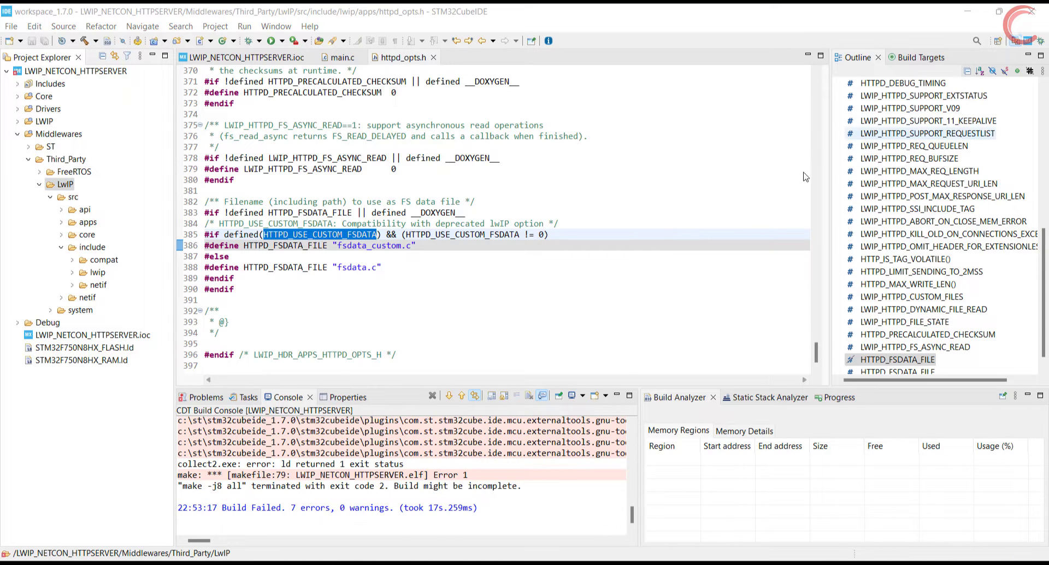
Locate fsdata.c from the Problems list under the LwIP http apps folder
right_click(206, 397)
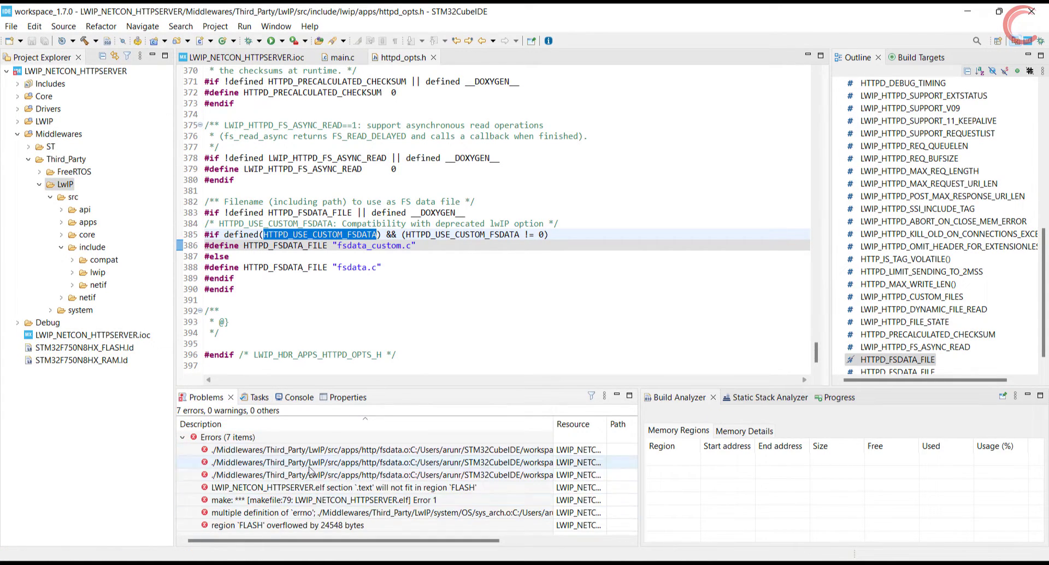
click(353, 450)
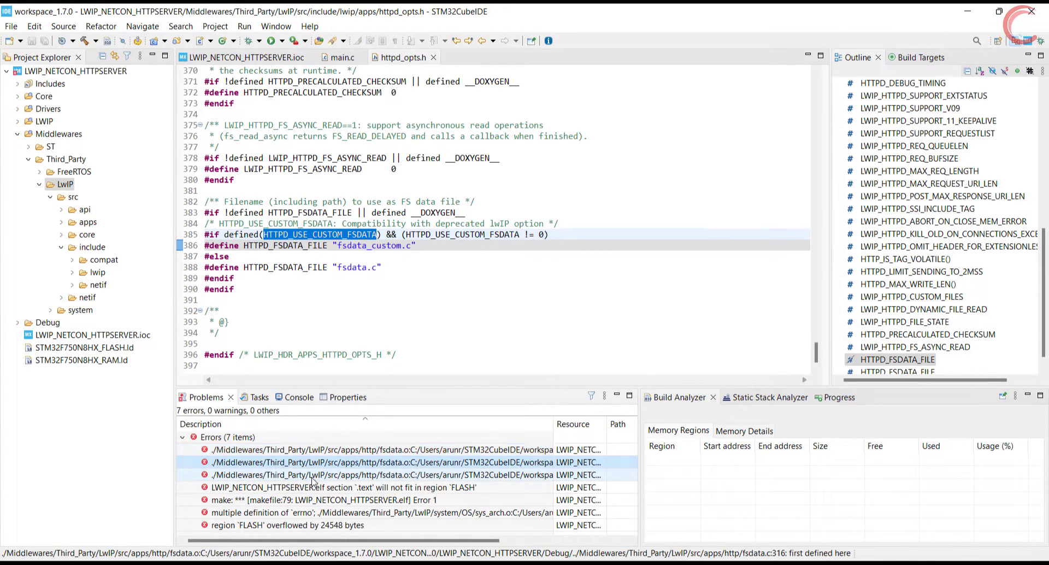
click(92, 247)
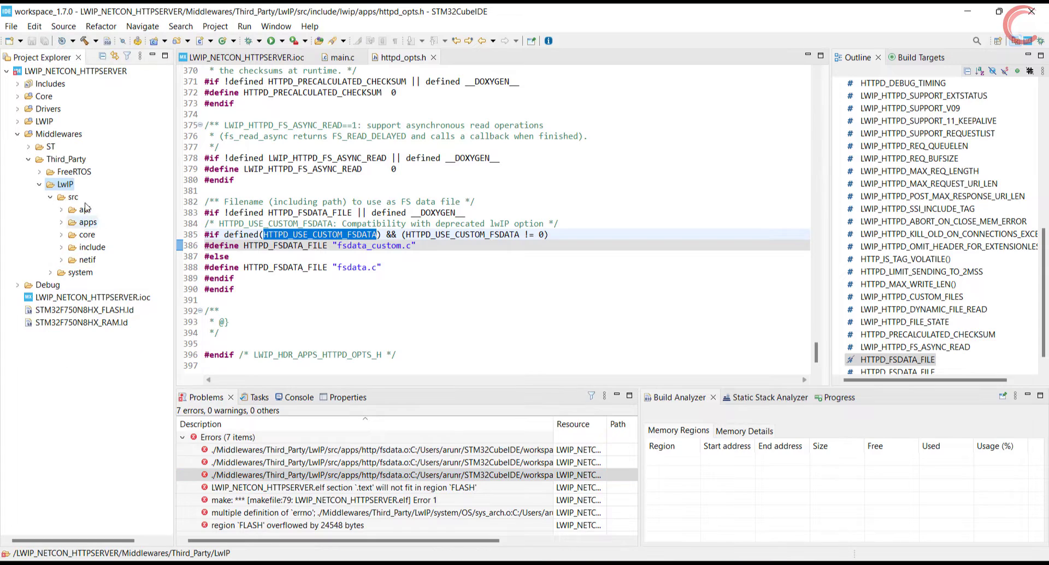
click(87, 222)
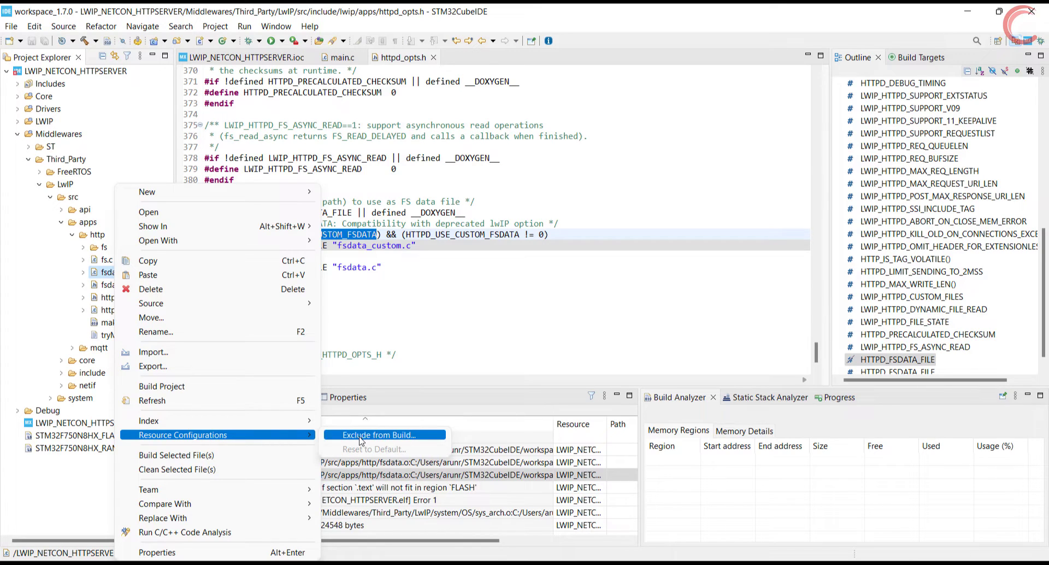
Exclude fsdata.c from Debug and Release builds and rebuild, leaving 4 FLASH overflow errors
click(381, 435)
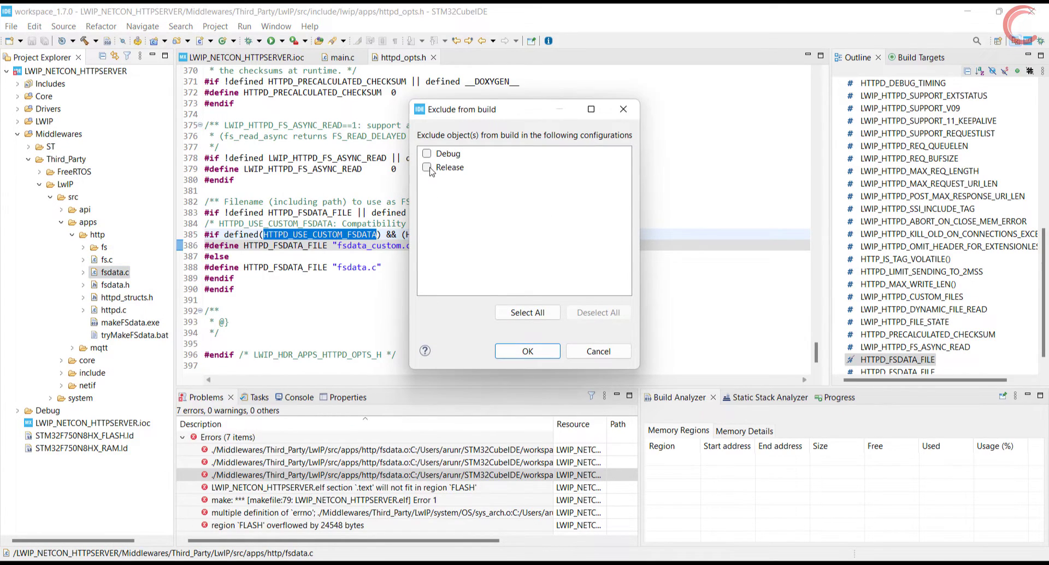
click(526, 311)
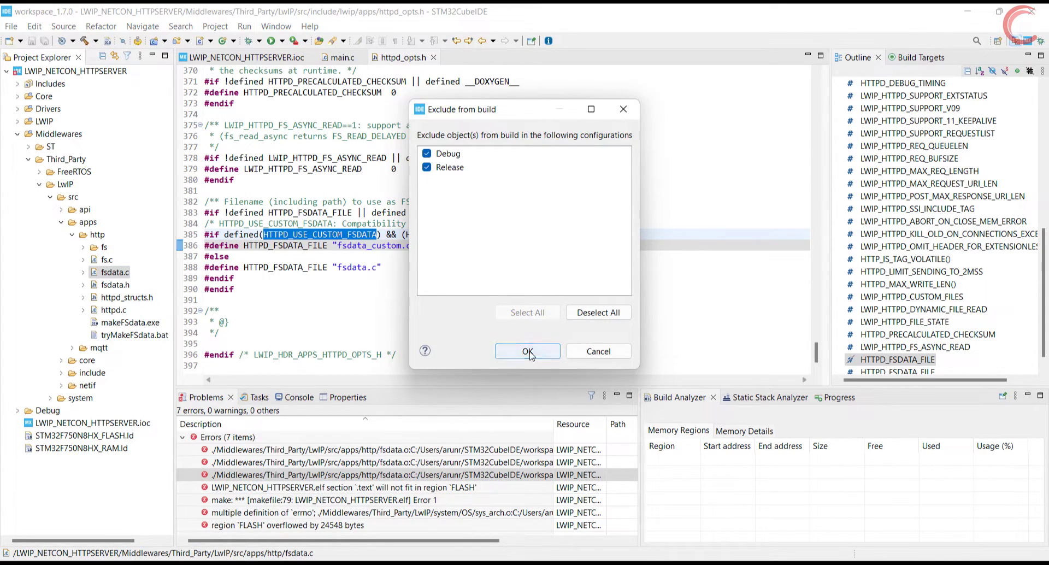
click(526, 352)
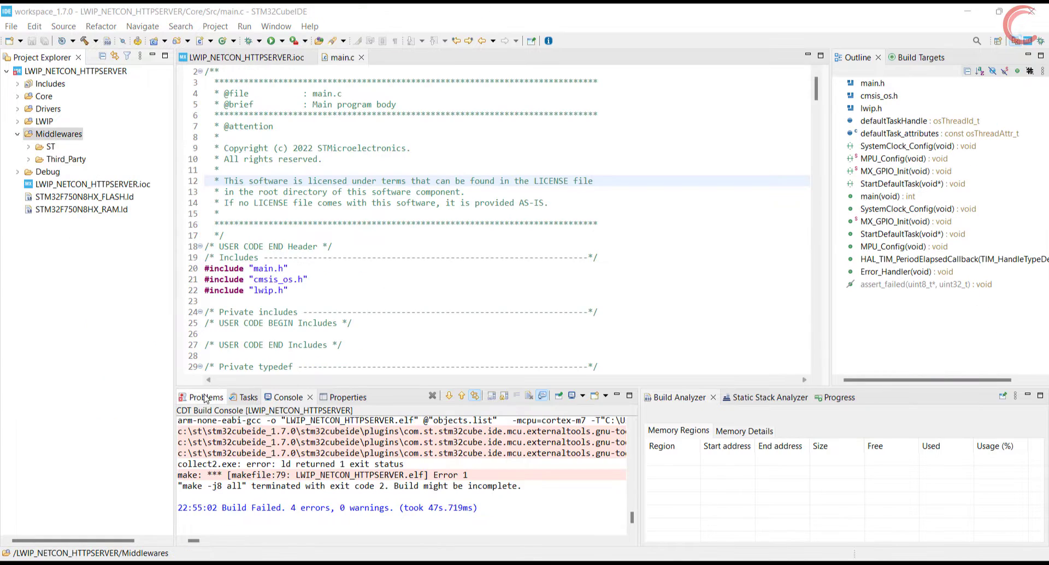
click(204, 397)
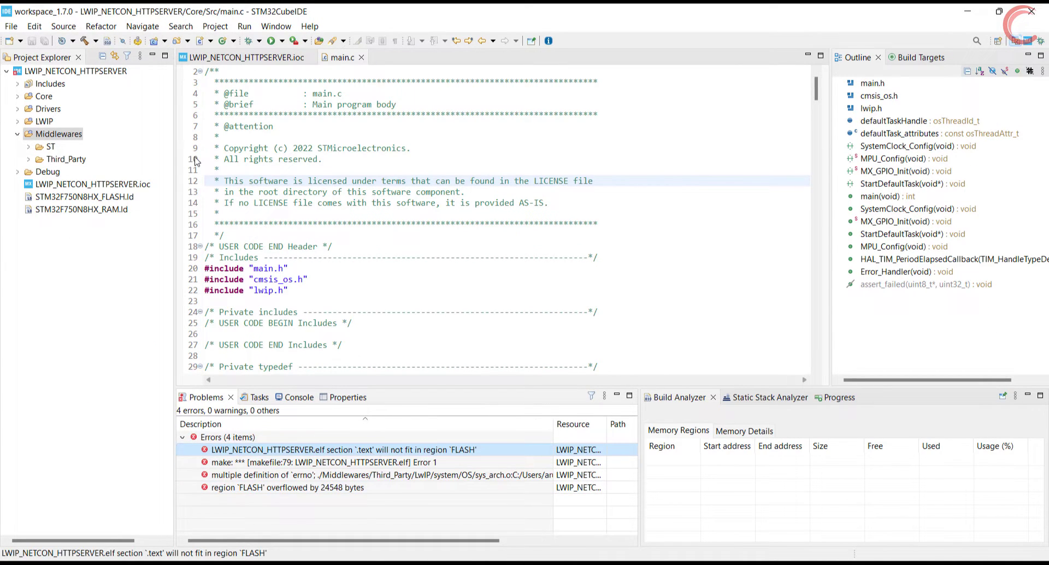
Change the FLASH LENGTH in STM32F750N8HX_FLASH.ld from 64K to 16M
double_click(85, 196)
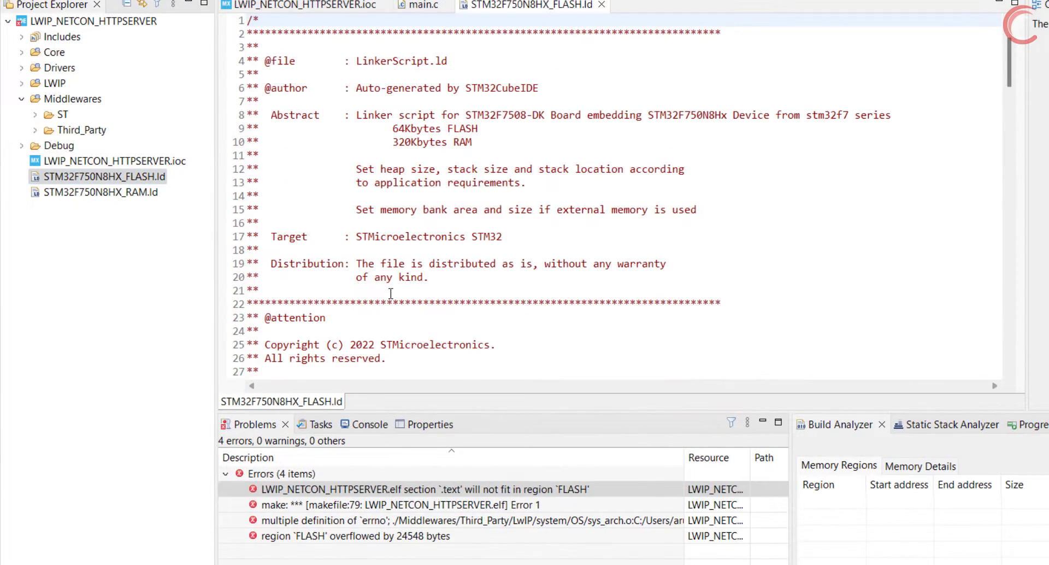
scroll(down, 3)
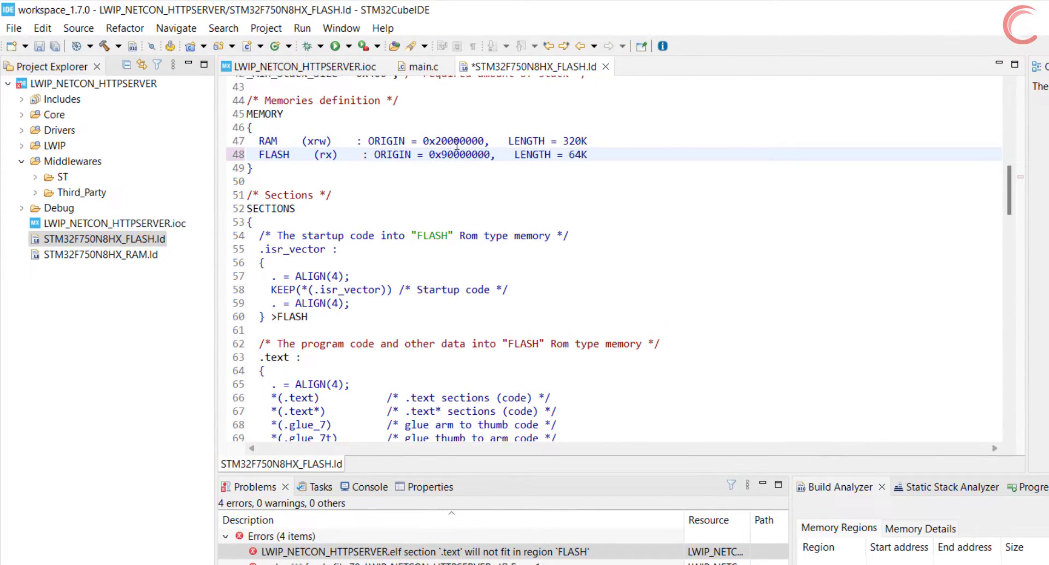
double_click(577, 155)
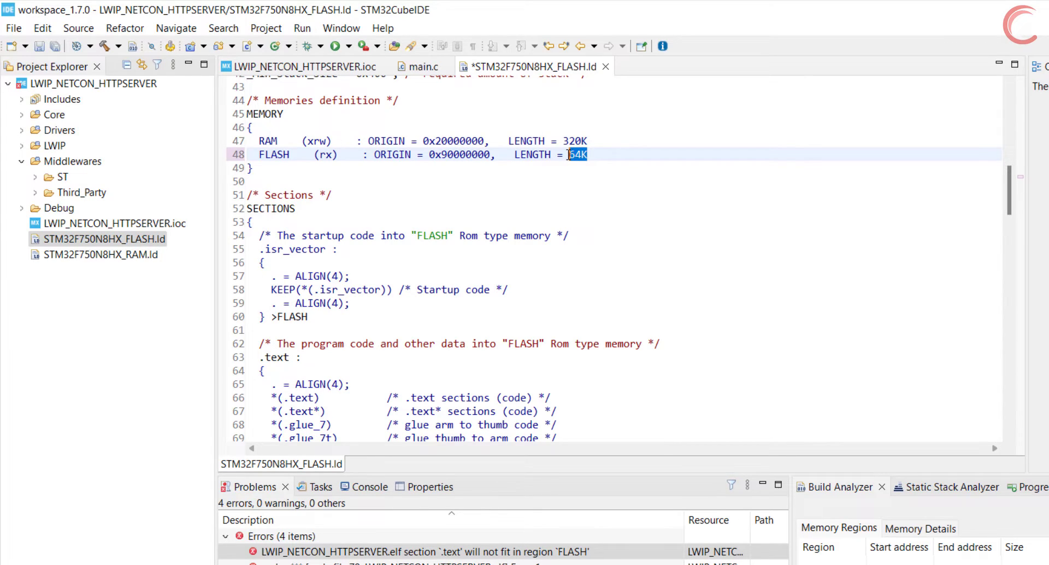
text(16M)
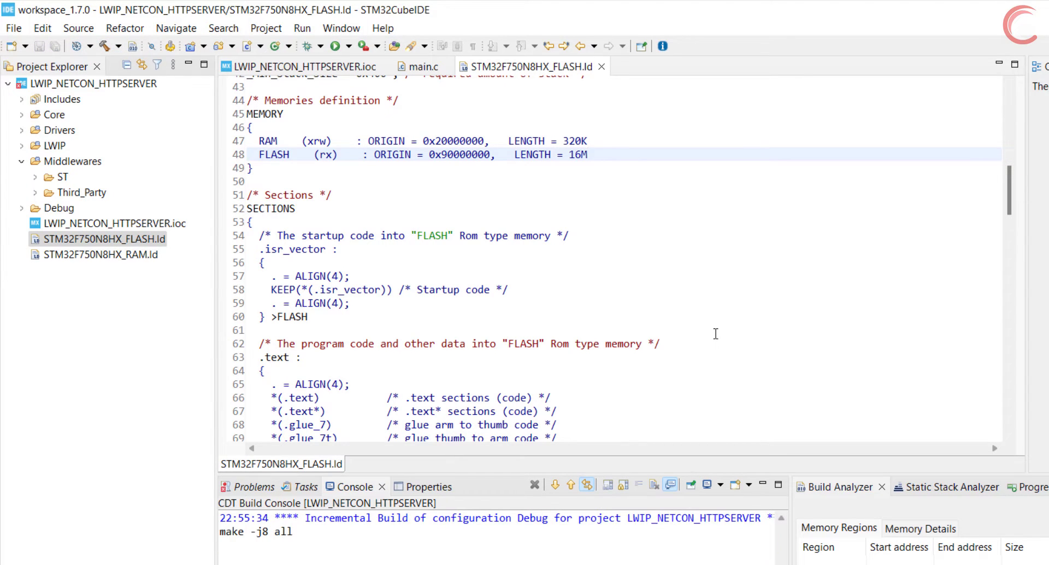
Rebuild and inspect the two remaining errors, selecting the multiple definition of errno
scroll(down, 3)
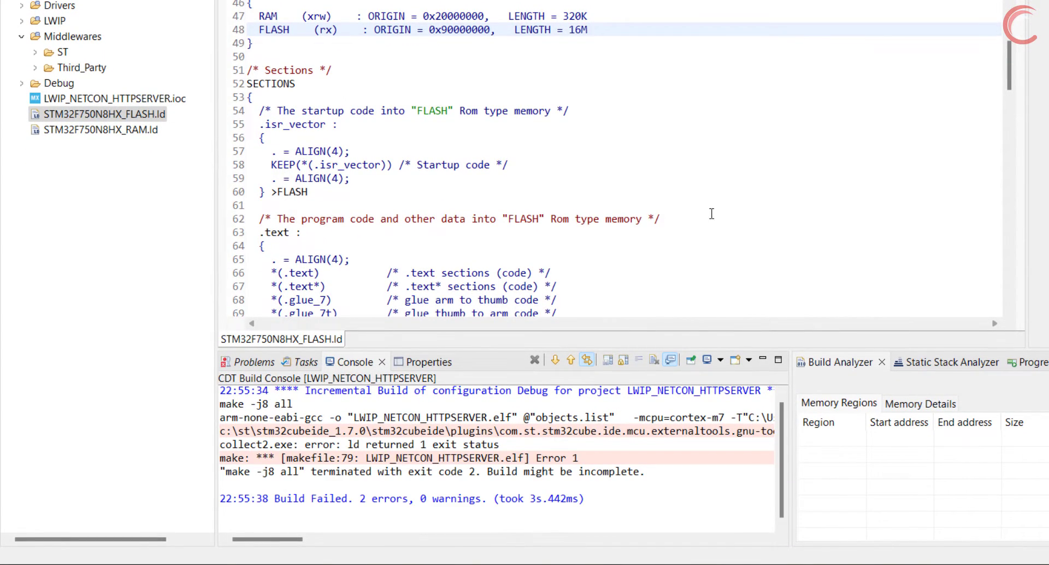
click(253, 362)
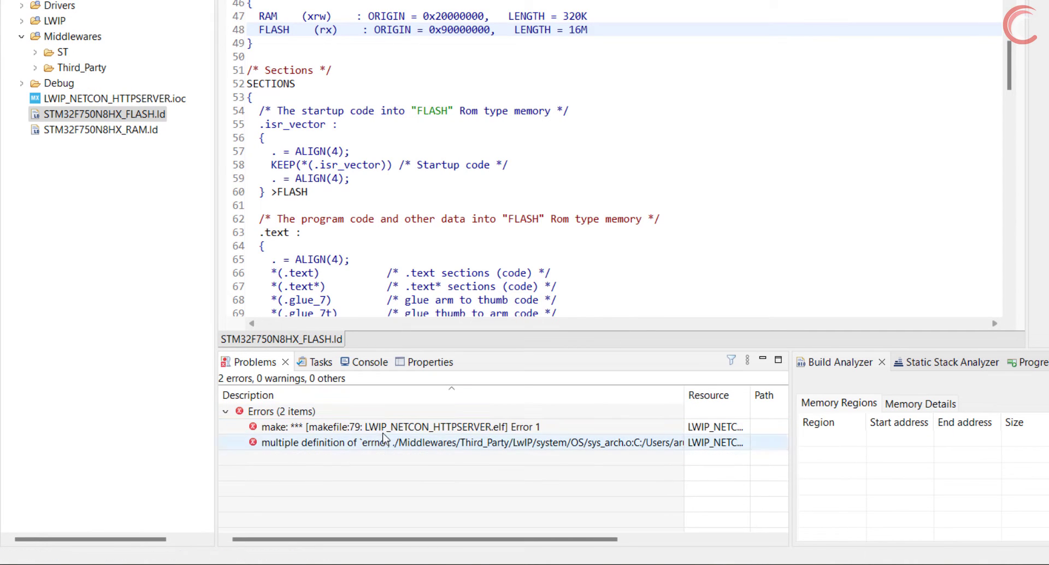
click(401, 442)
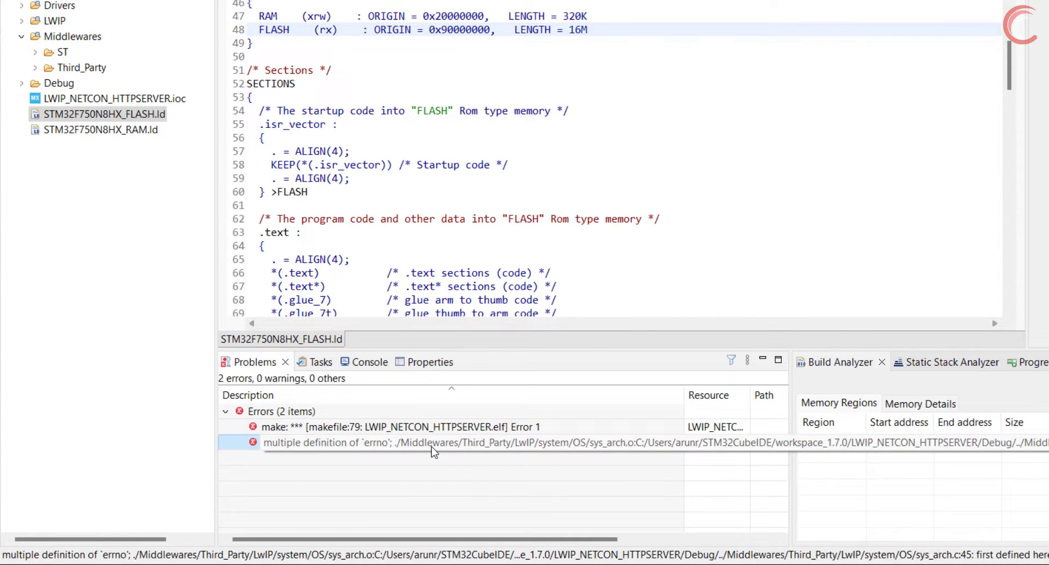
Open LwIP/system/OS/sys_arch.c and comment out the duplicate 'int errno;' declaration
click(432, 443)
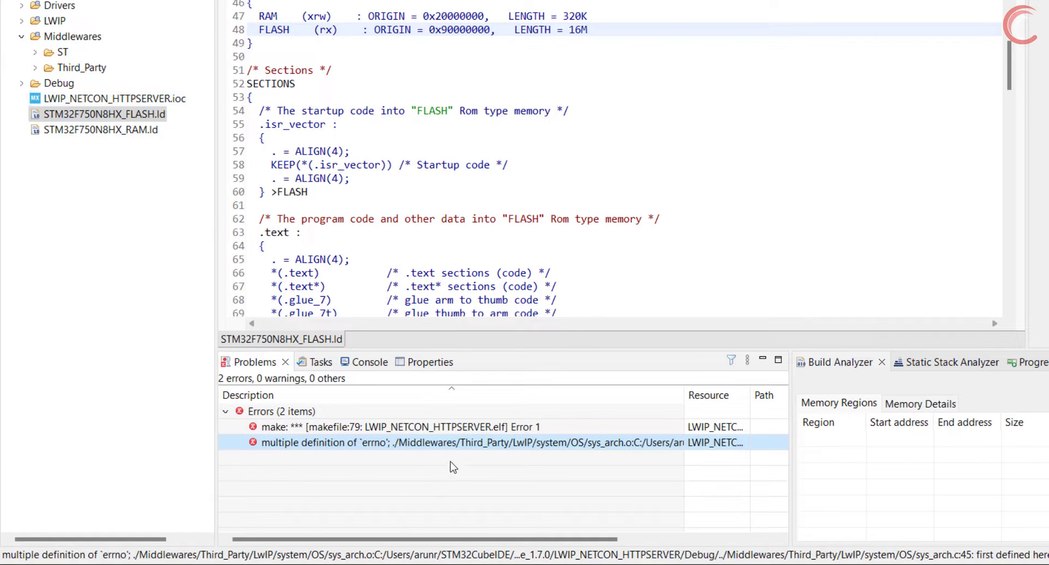
mouse_move(57, 52)
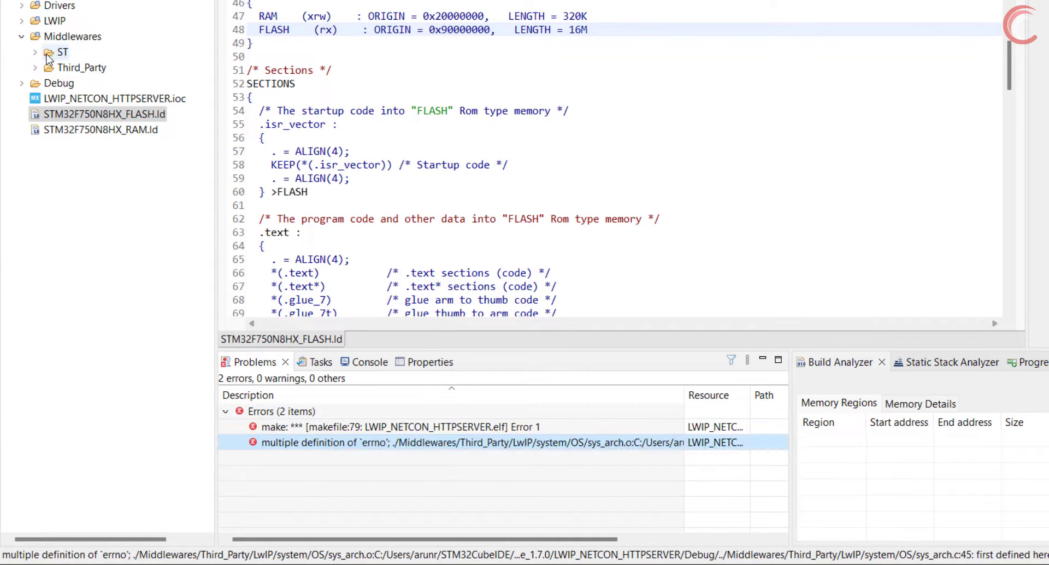
click(35, 67)
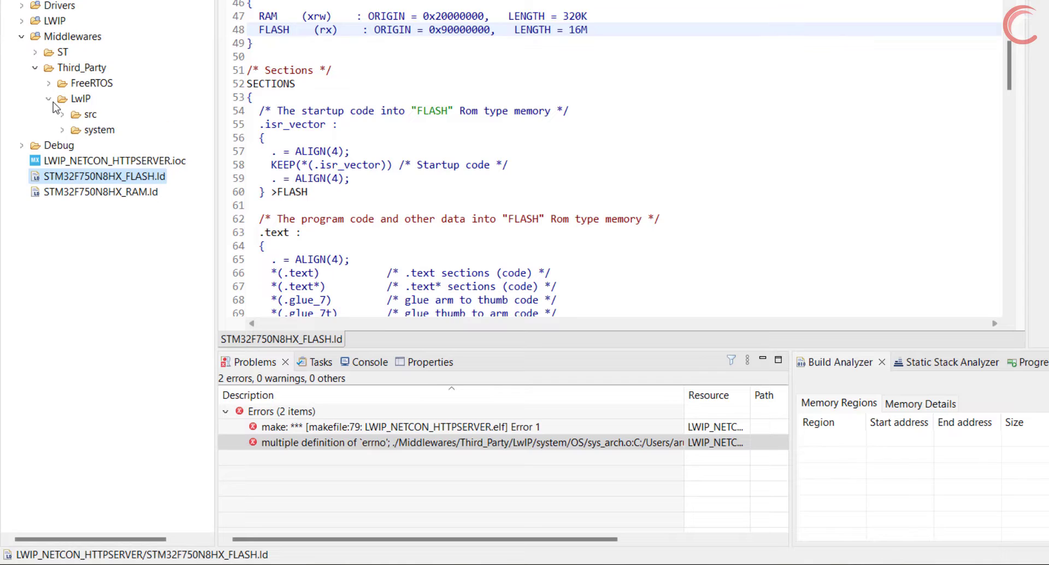
click(62, 130)
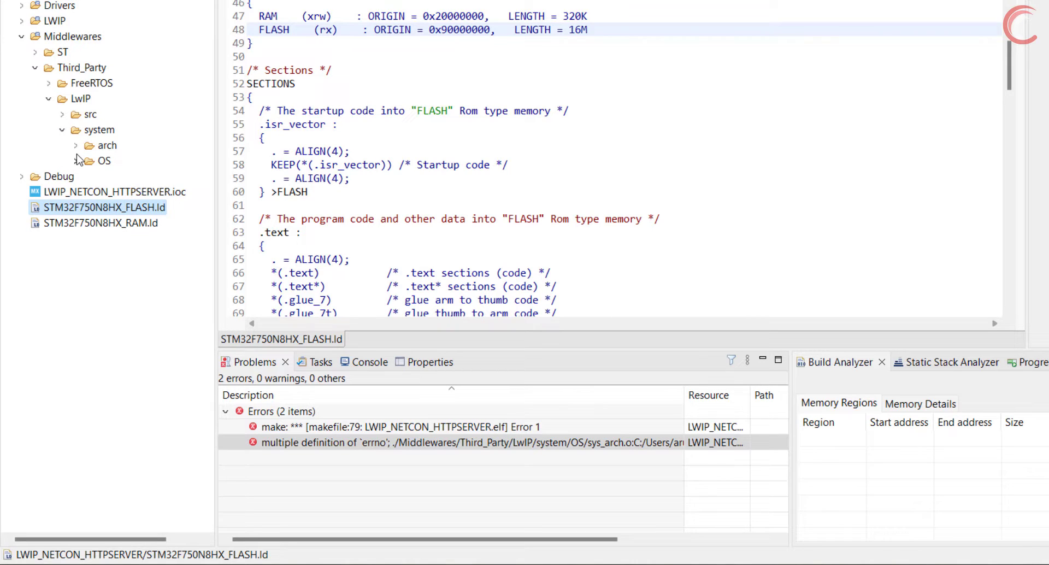
click(76, 161)
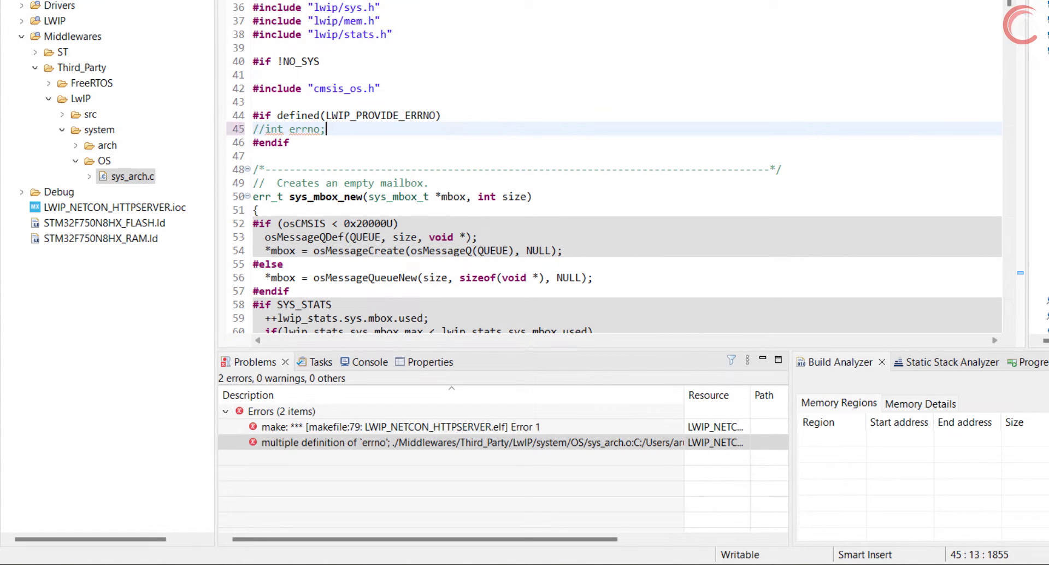
Rebuild to 0 errors and close the sys_arch.c and linker script editors
click(351, 361)
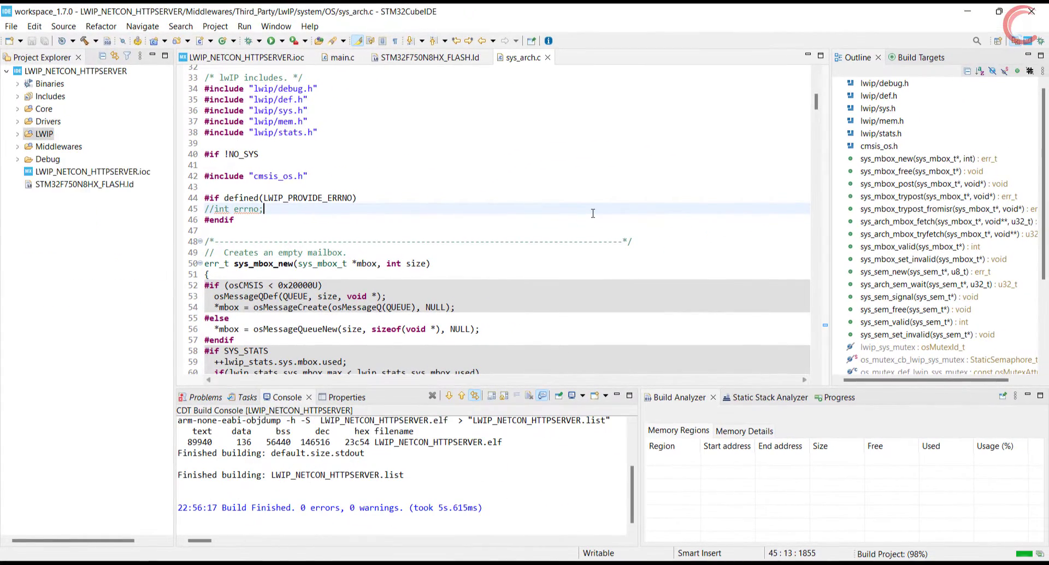
click(426, 57)
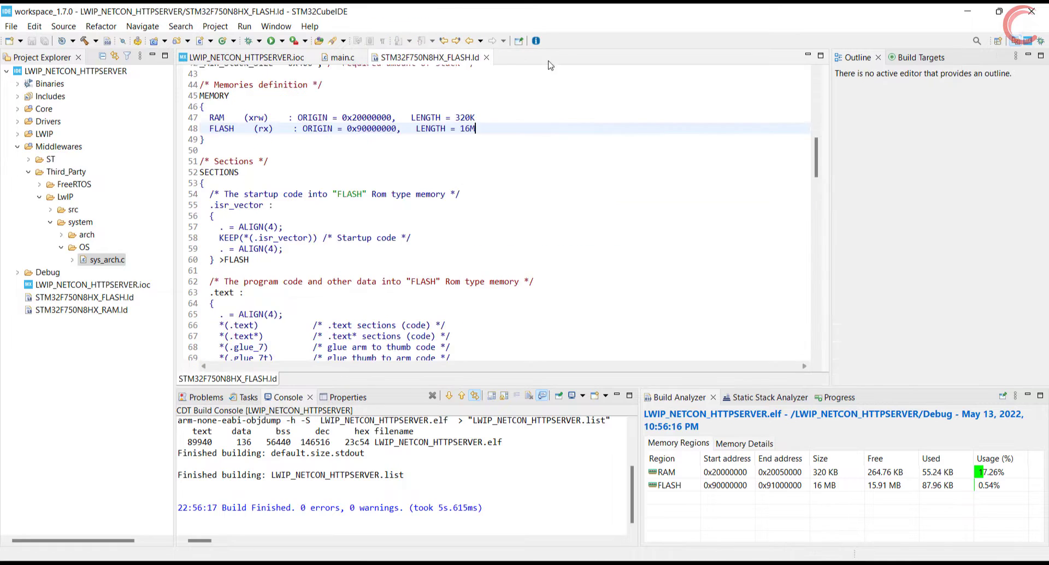
click(340, 57)
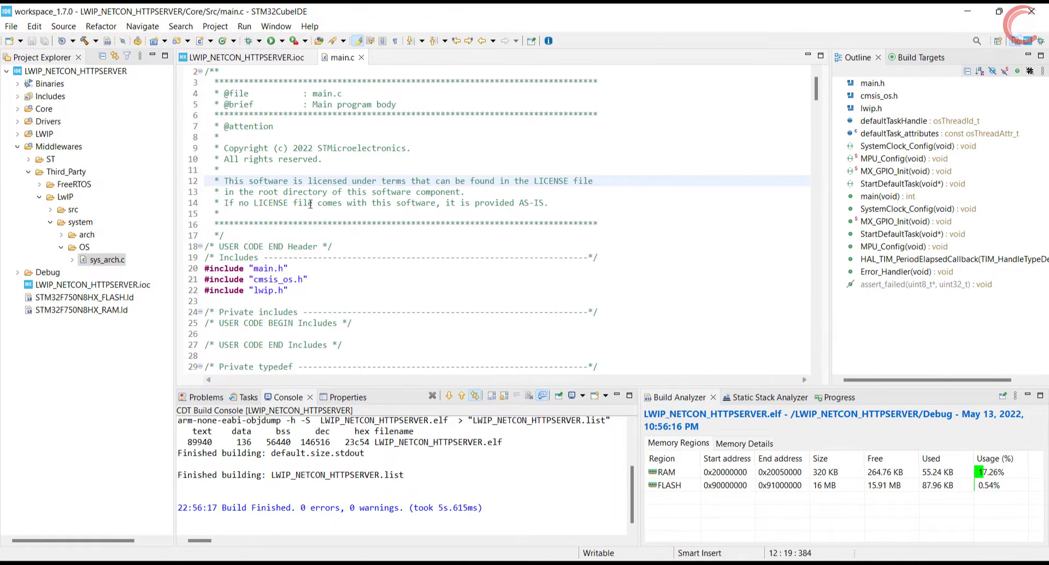
Add 'RCC->CFGR = 0;' and 'SCB->VTOR = 0x90000000;' to SystemInit in Core/Src/system_stm32f7xx.c
click(18, 108)
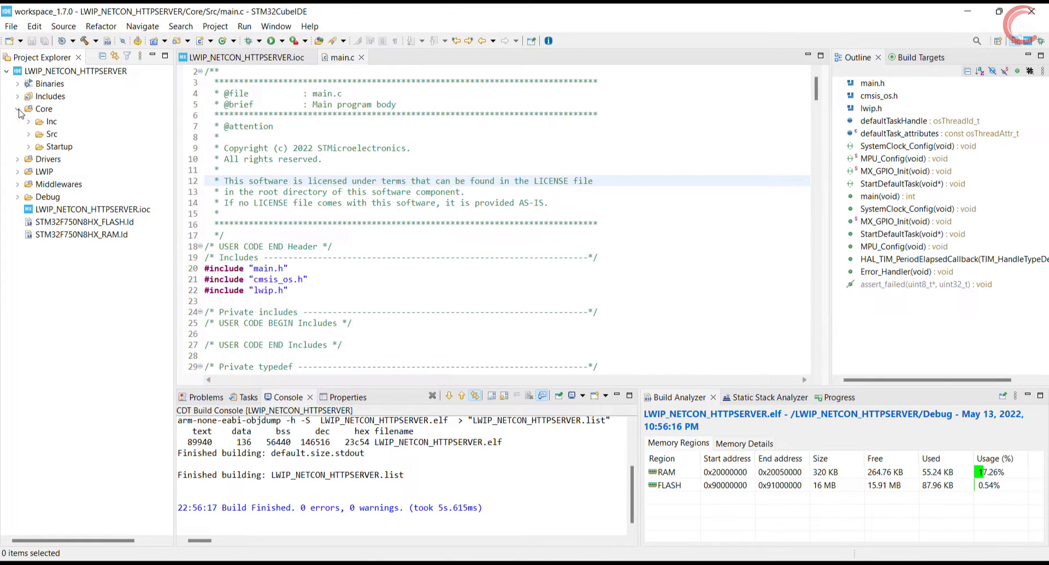
click(29, 135)
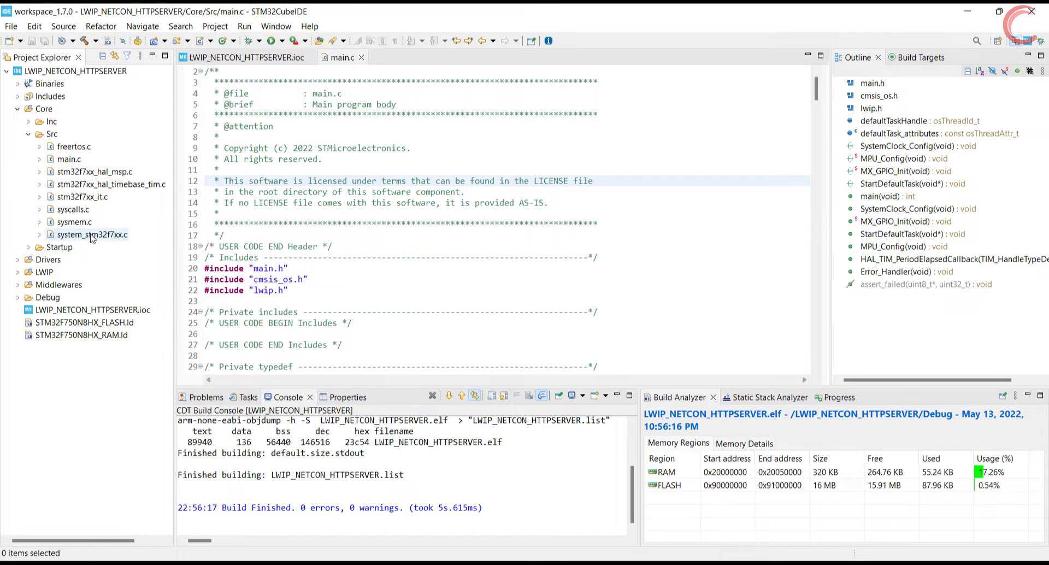
double_click(93, 234)
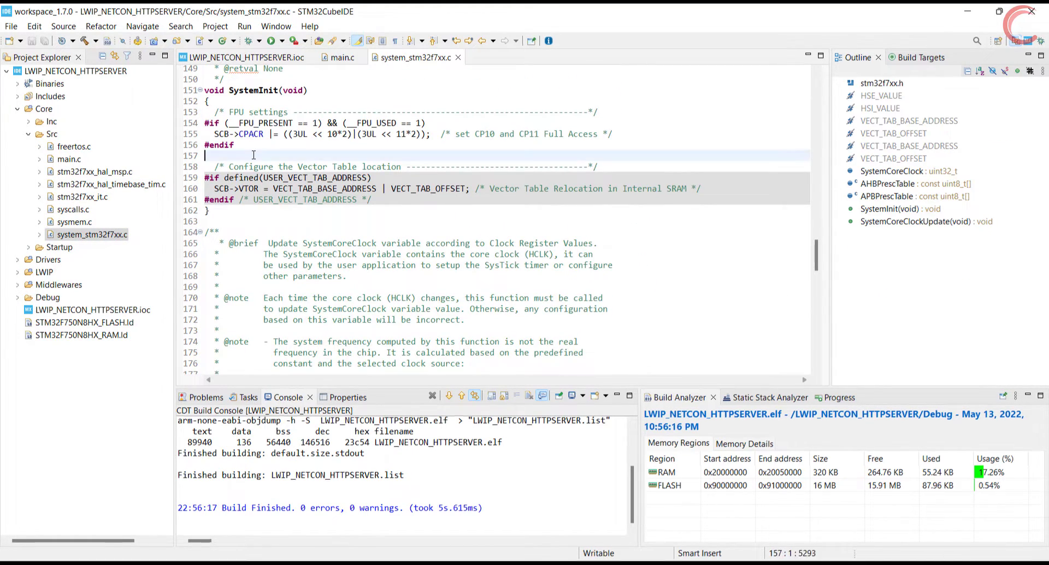
text(R)
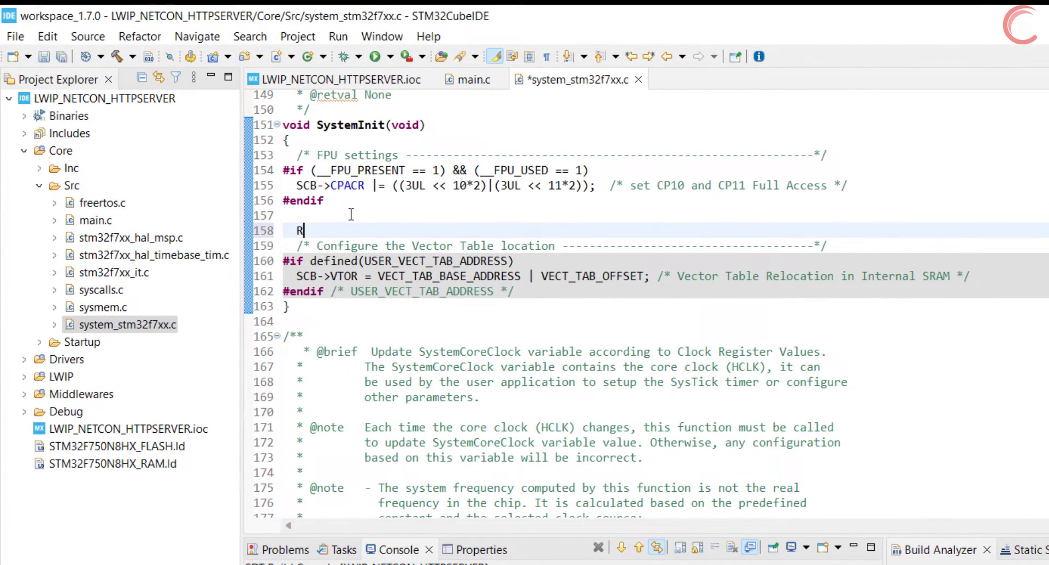
text(CC->CFGR = 0;)
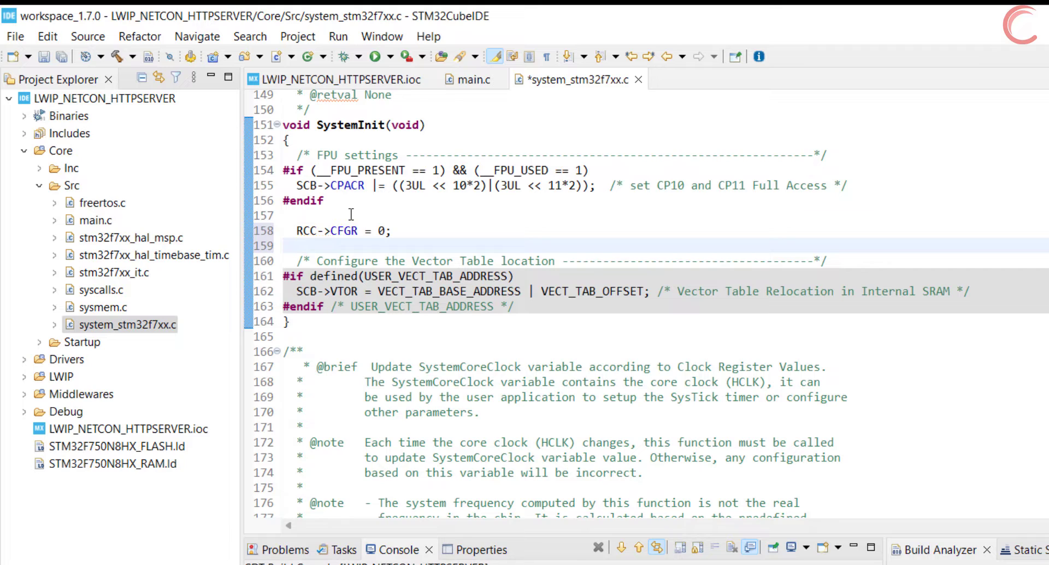
text(SCB->)
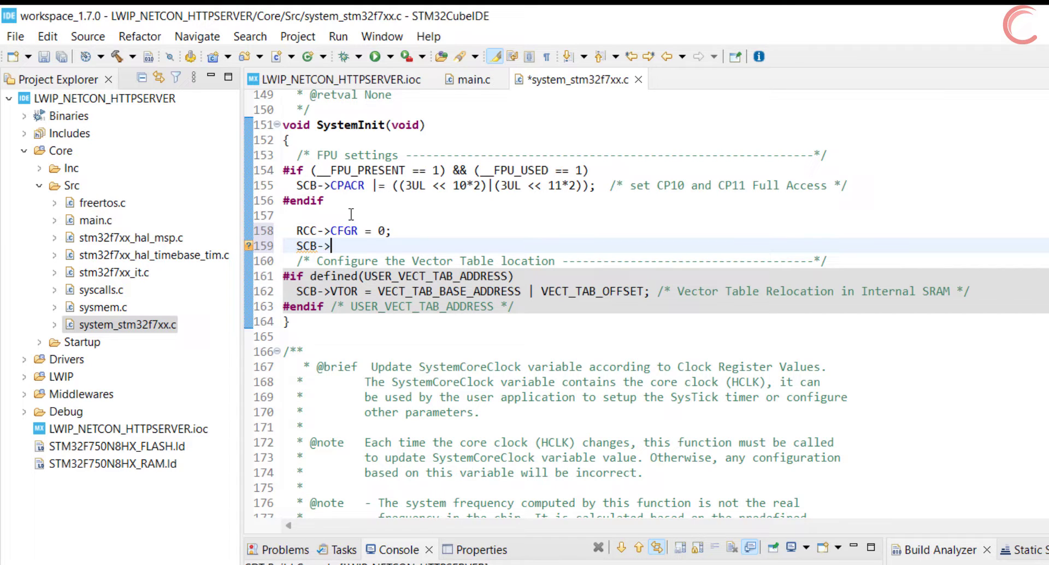
text(VTOR = 0x)
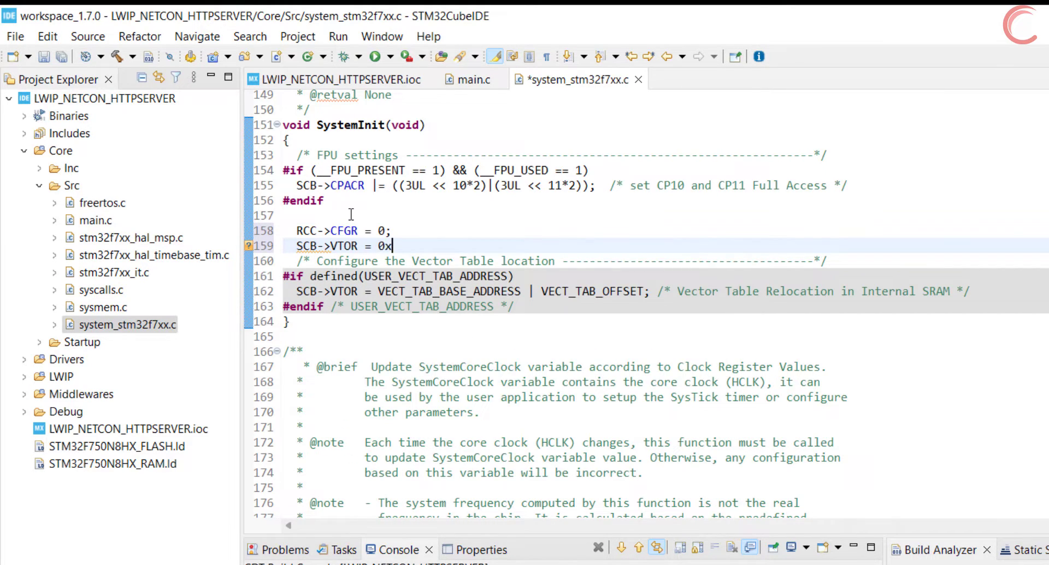
text(90000000;)
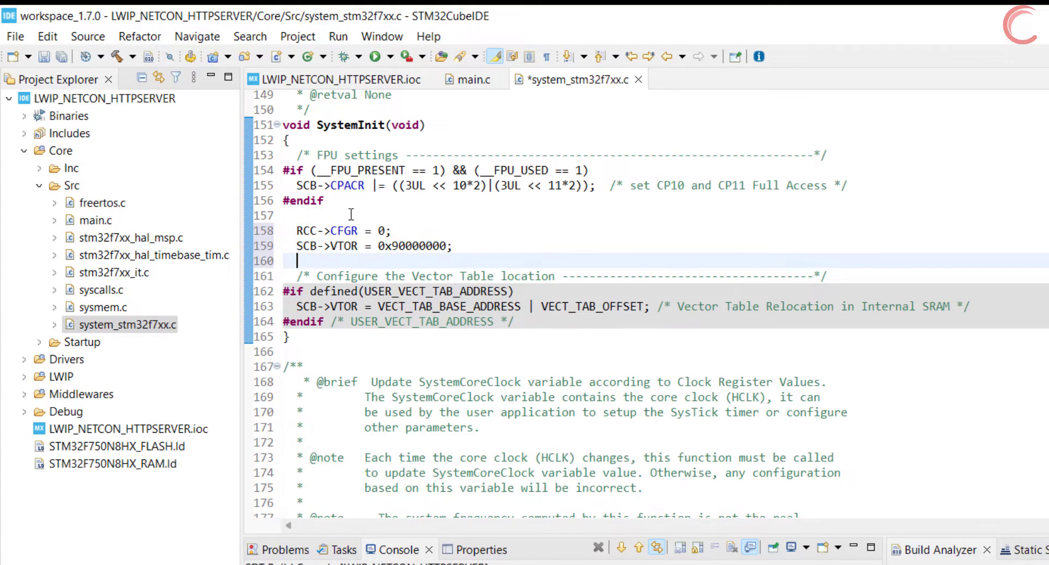
Rebuild with 0 errors, close the editor and bring up the debug launch configuration
click(64, 55)
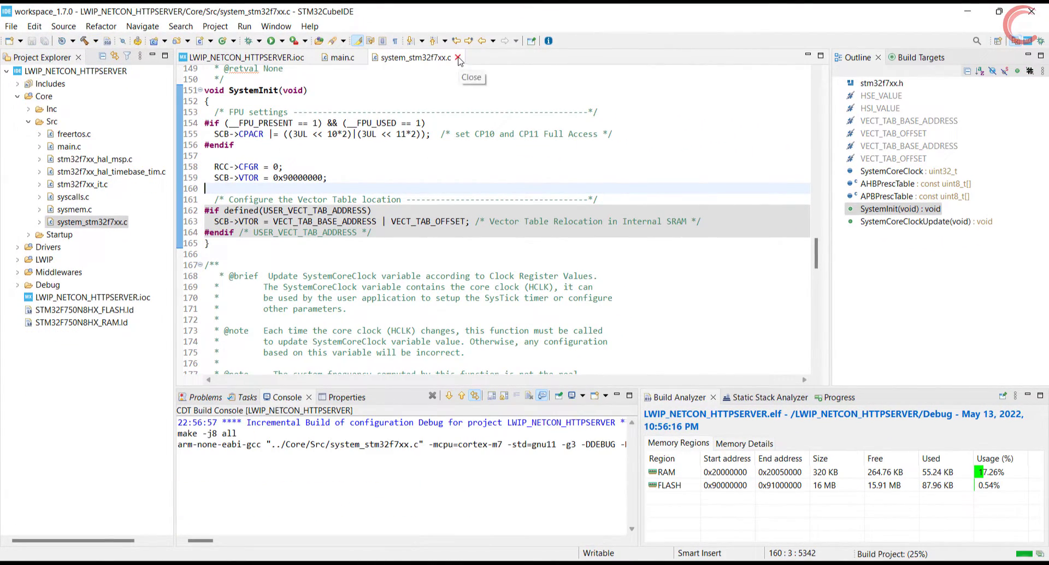
click(460, 57)
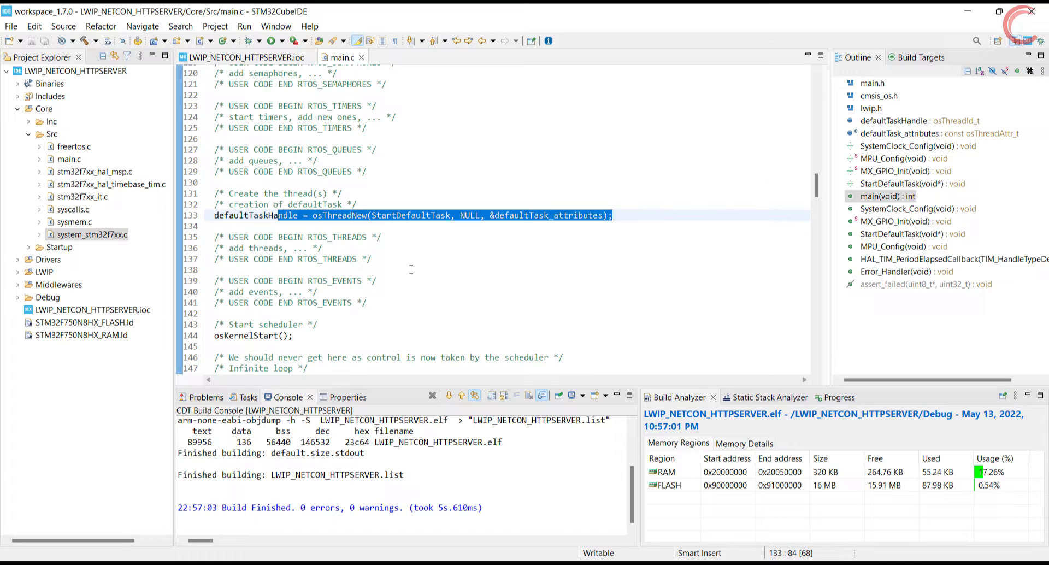
scroll(down, 3)
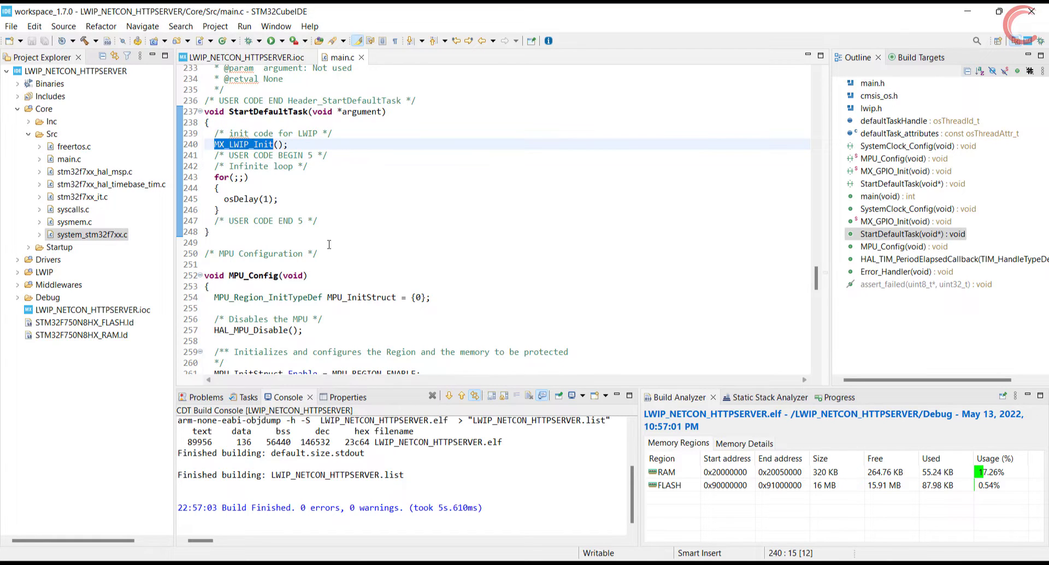
scroll(up, 3)
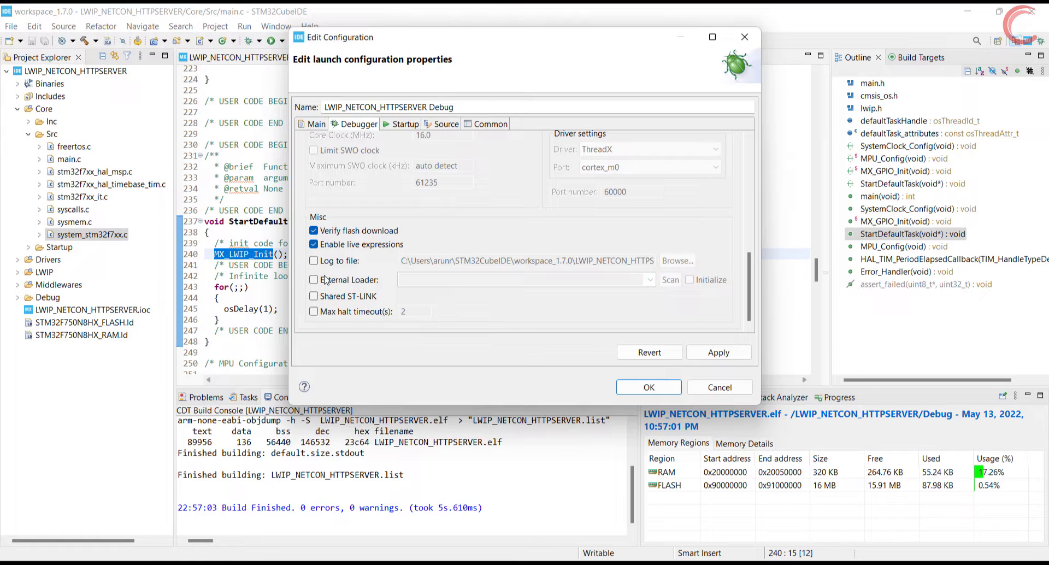
Enable the External Loader and choose N25Q128A_STM32F7508-DISCO in the Debugger settings
click(314, 280)
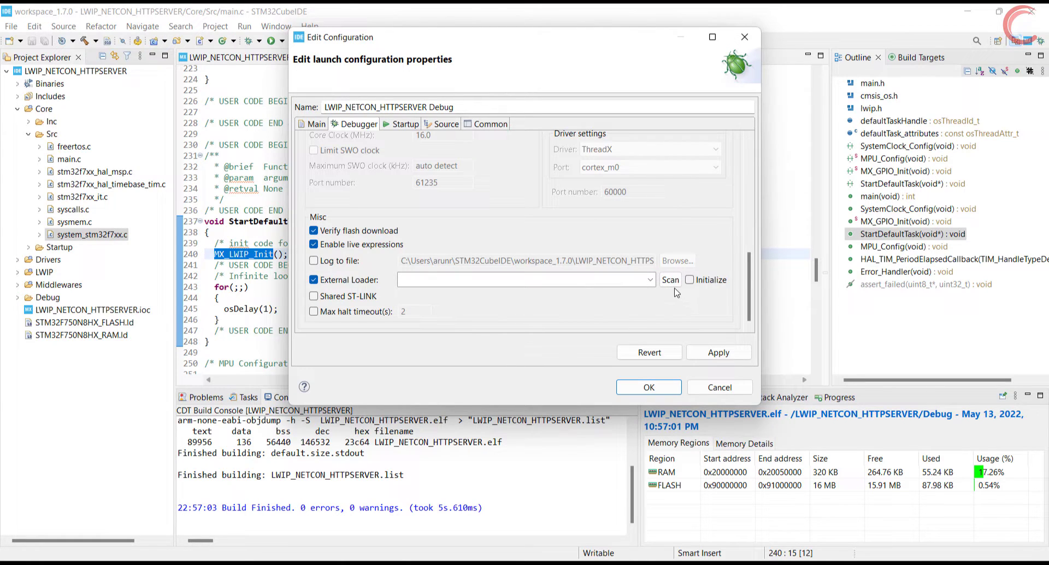
click(649, 279)
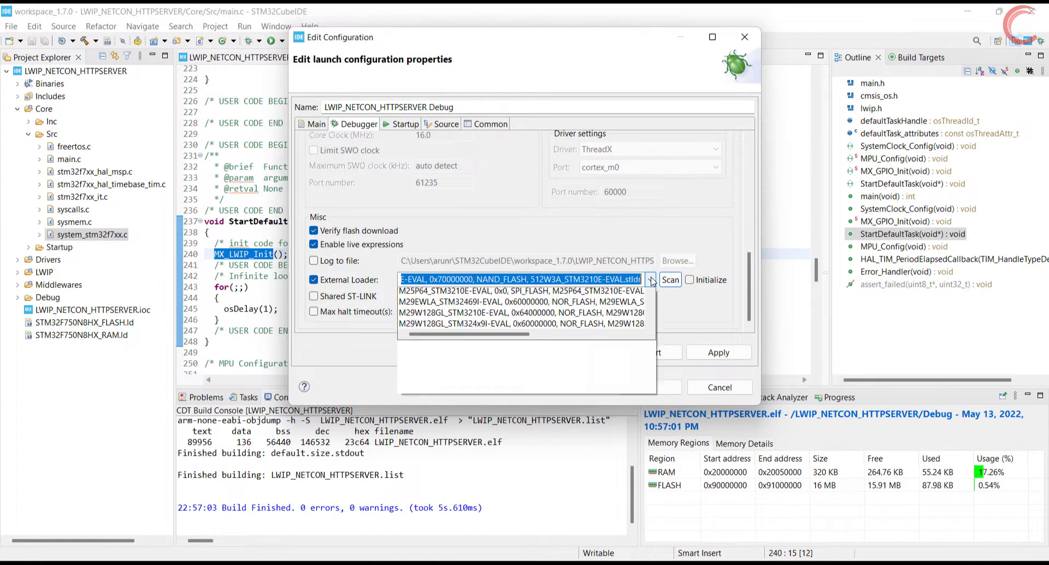
scroll(down, 3)
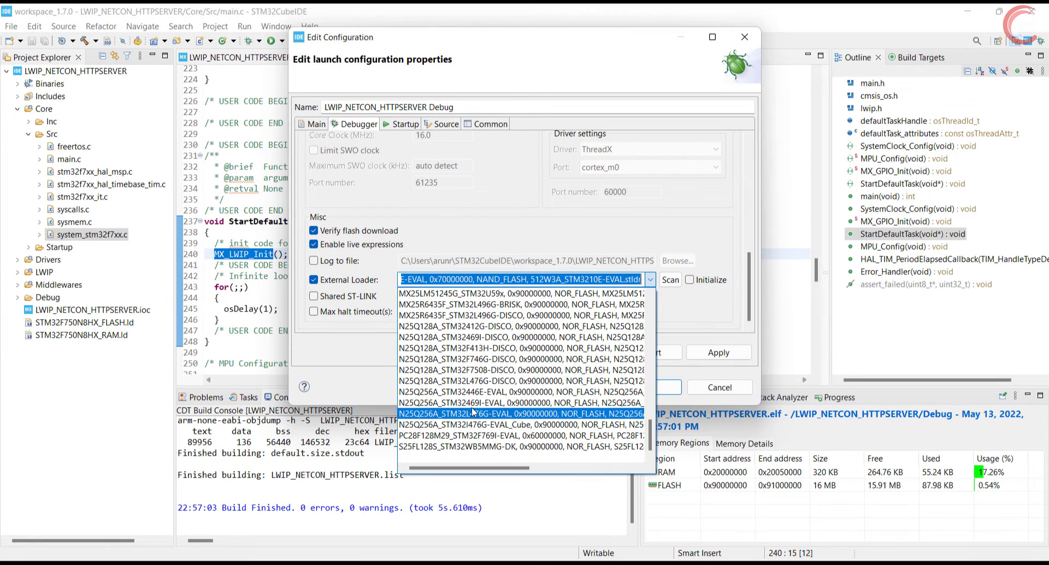
click(518, 369)
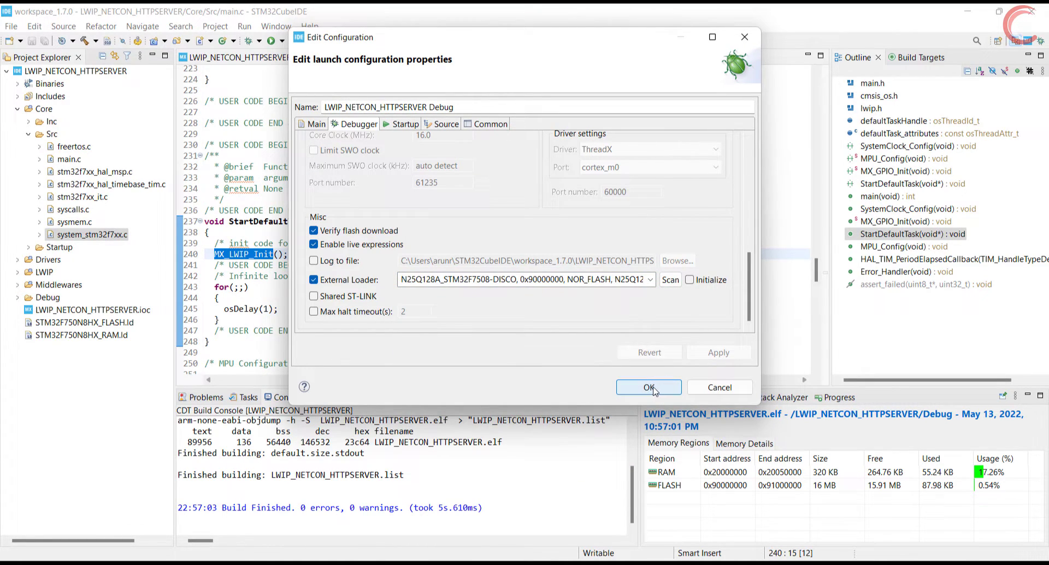
Launch the debug session, verify the download and resume the program on the board
click(647, 387)
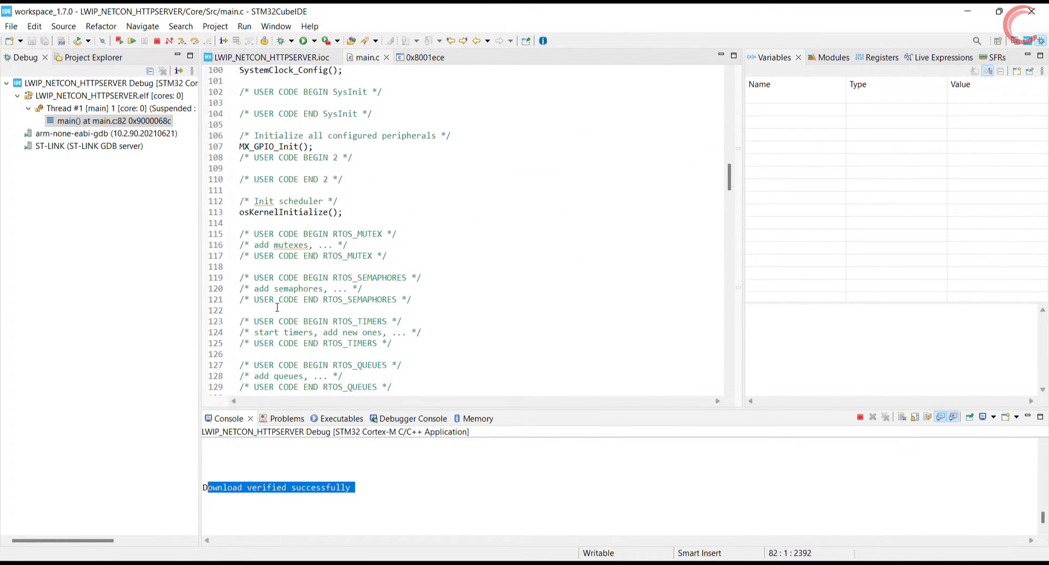
scroll(down, 3)
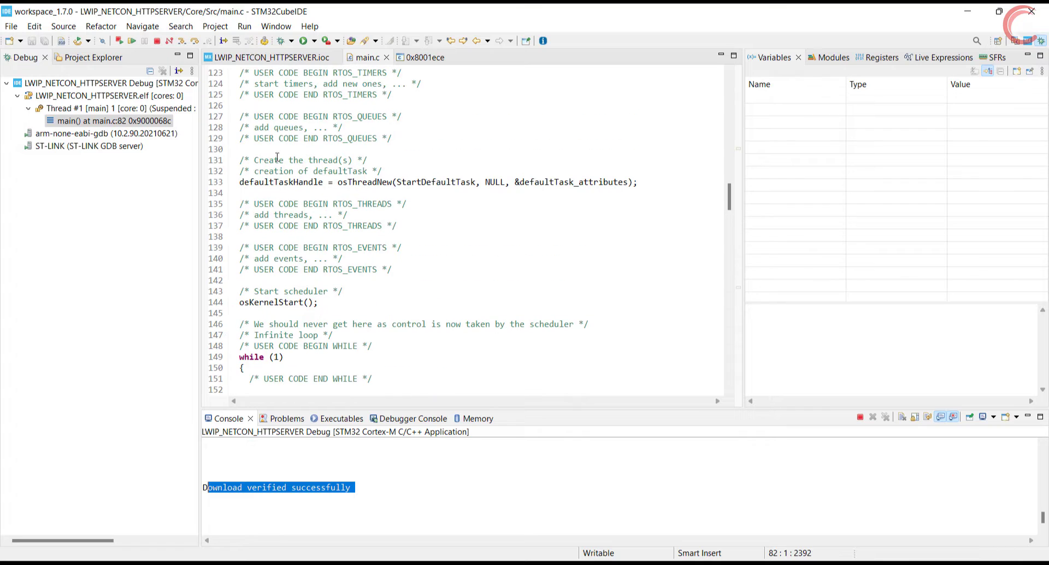
click(118, 40)
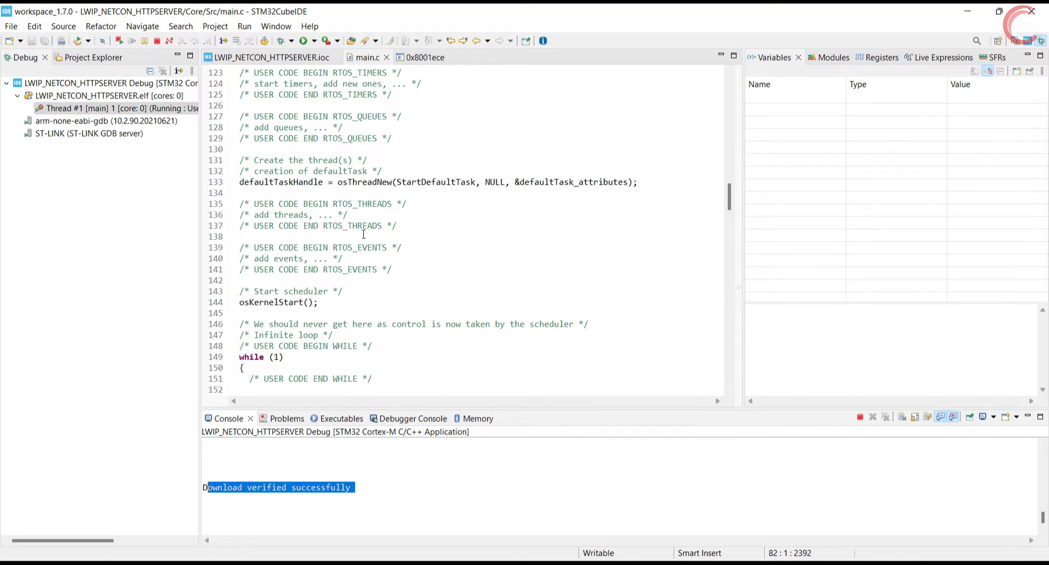
Ping 192.168.0.123 from PowerShell, confirm four replies with 0% loss, and close the shell
click(231, 236)
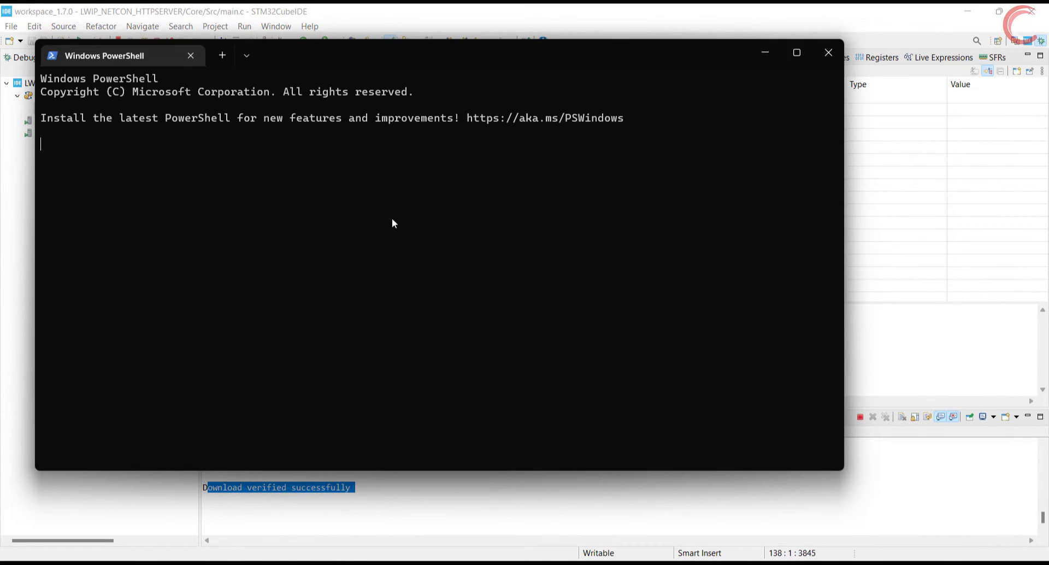
text(ping)
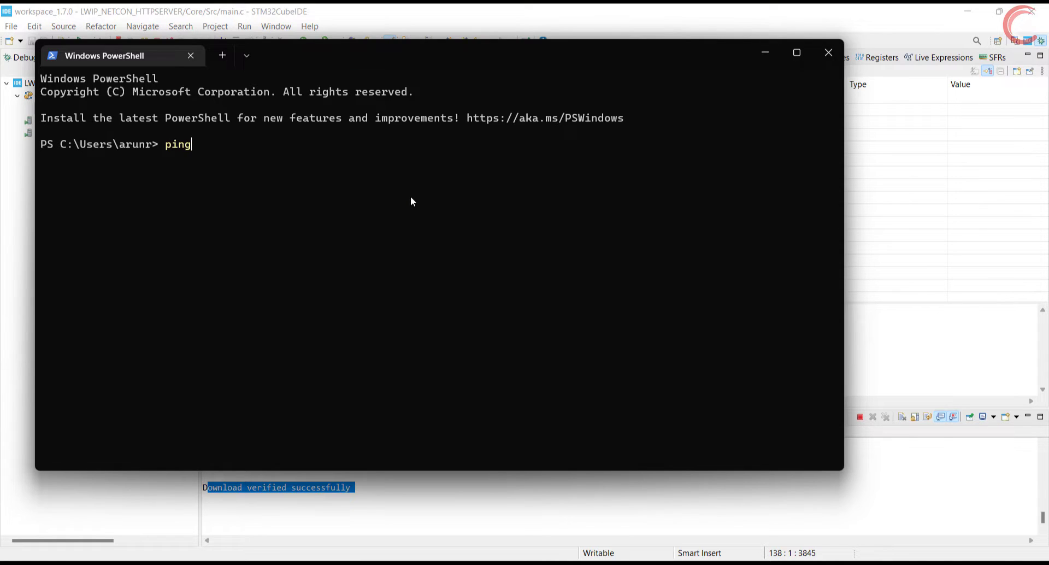
text(192.168.0.123)
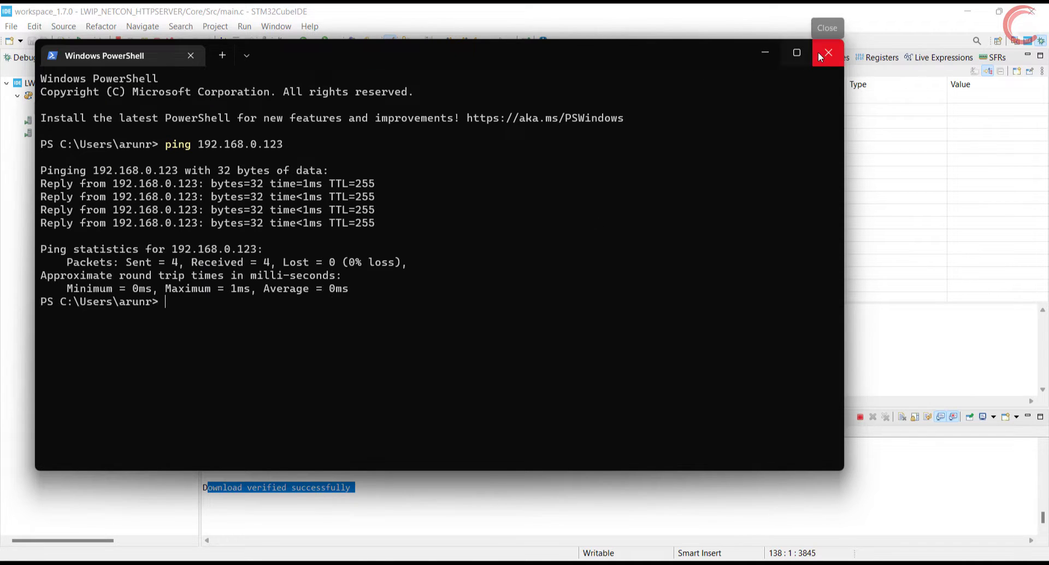
click(828, 52)
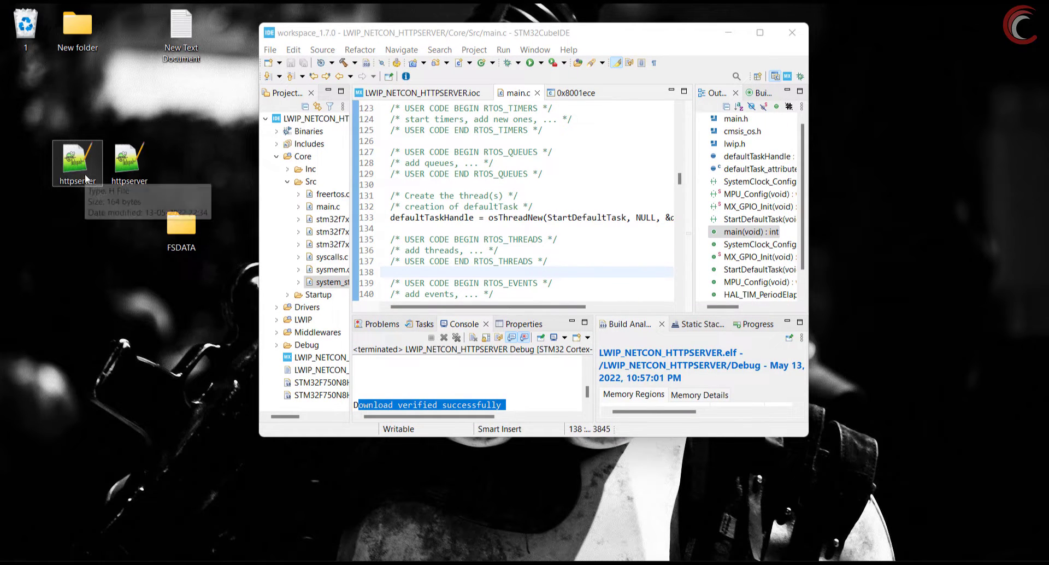
mouse_move(77, 164)
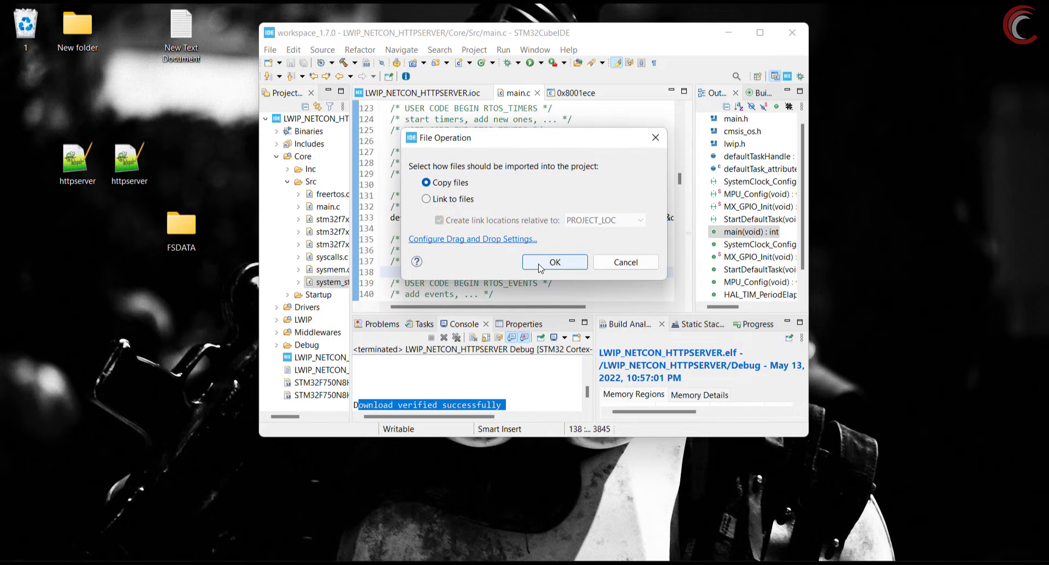
Copy httpserver.c and httpserver.h into Core Src/Inc and reveal httpserver.h under Inc
click(554, 262)
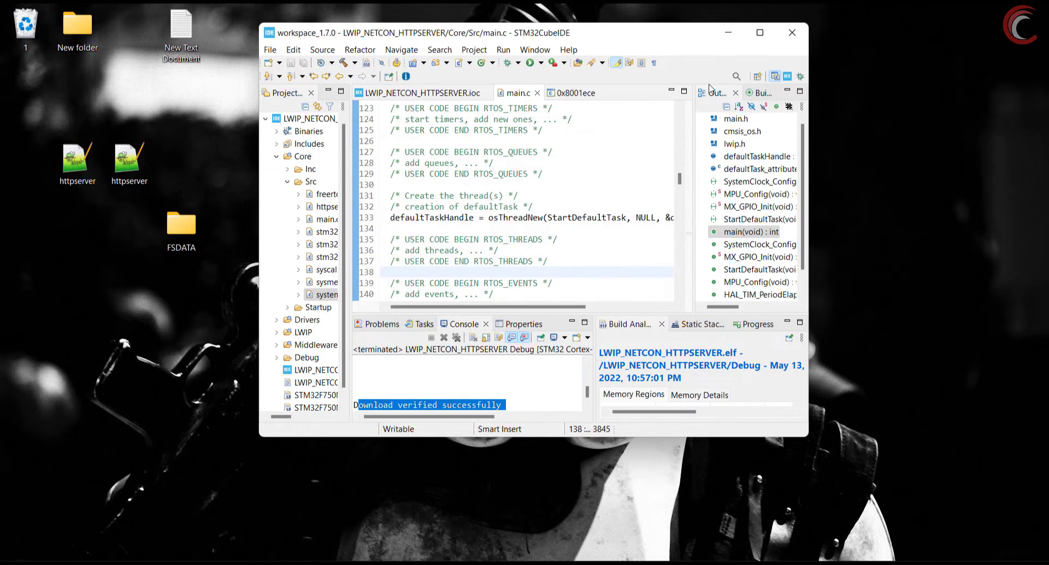
click(759, 32)
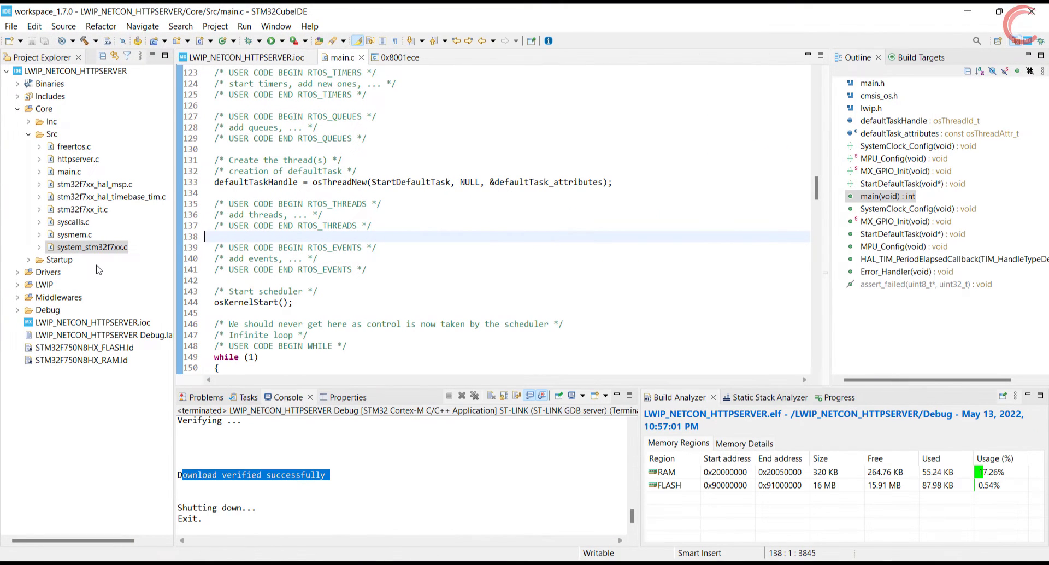
click(29, 121)
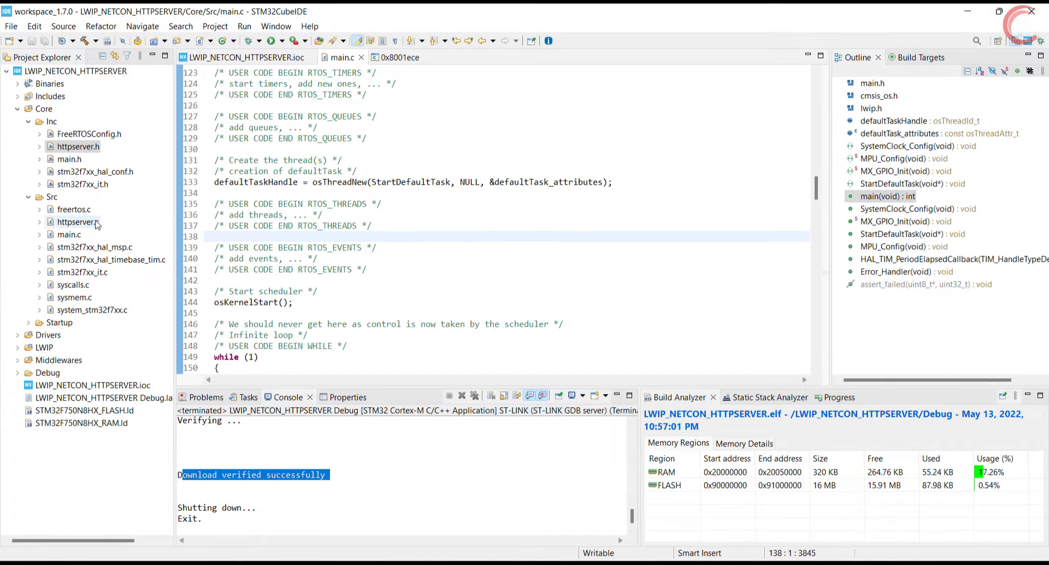
View httpserver.c's http_server_init function that creates the http_thread
double_click(77, 222)
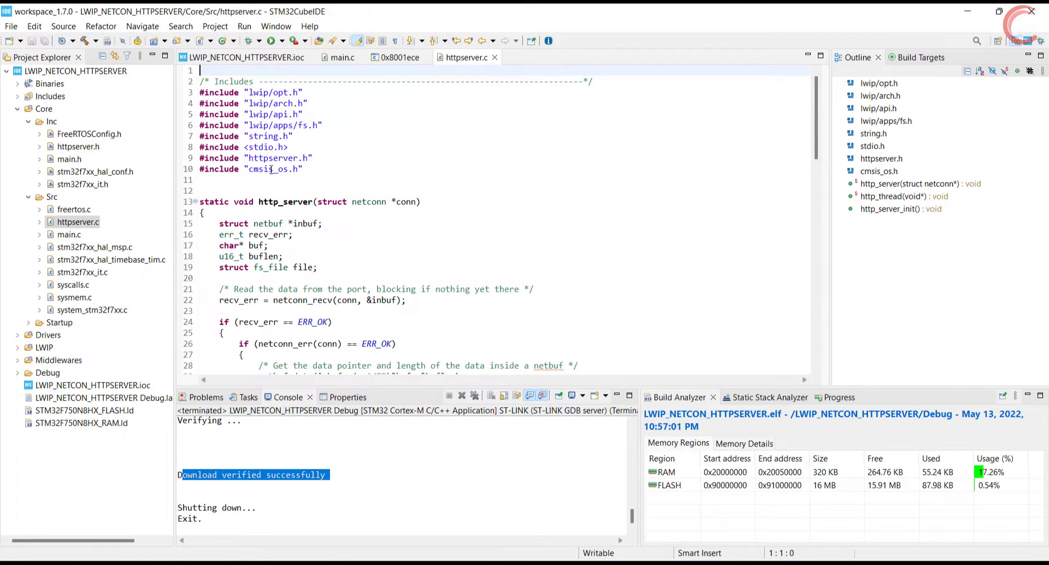
scroll(down, 3)
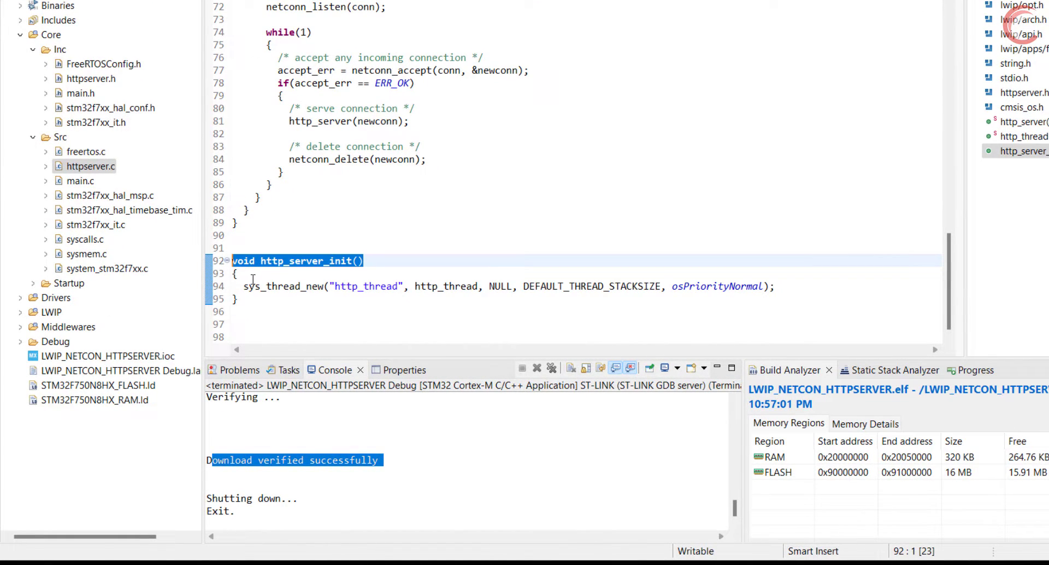
double_click(446, 286)
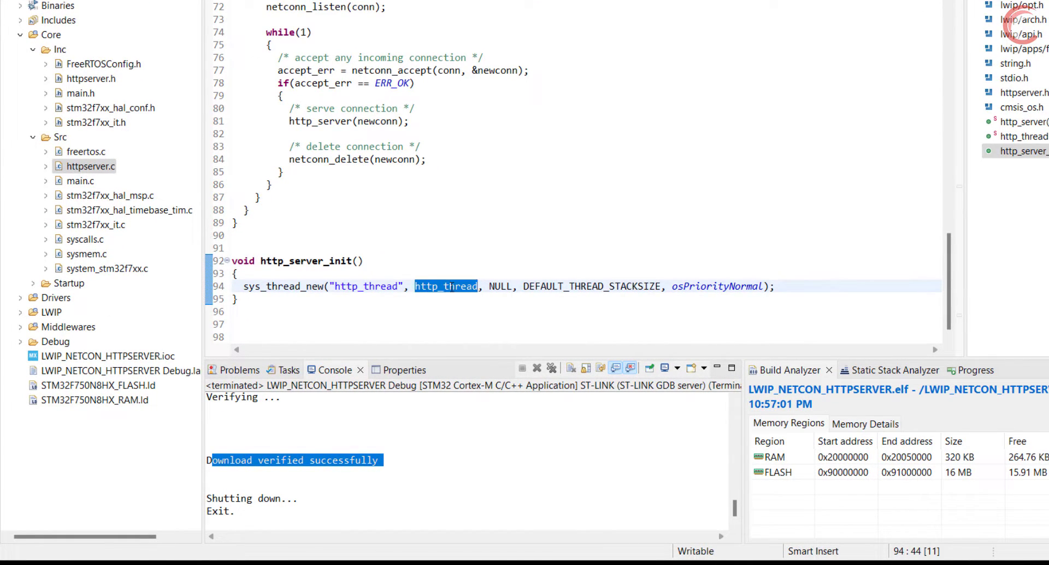
mouse_move(445, 286)
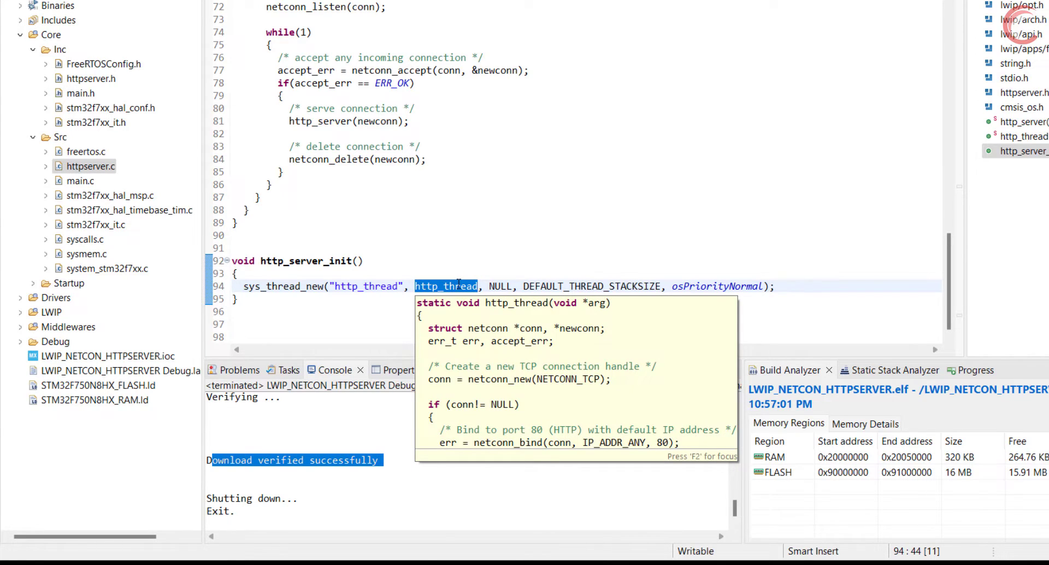
mouse_move(591, 286)
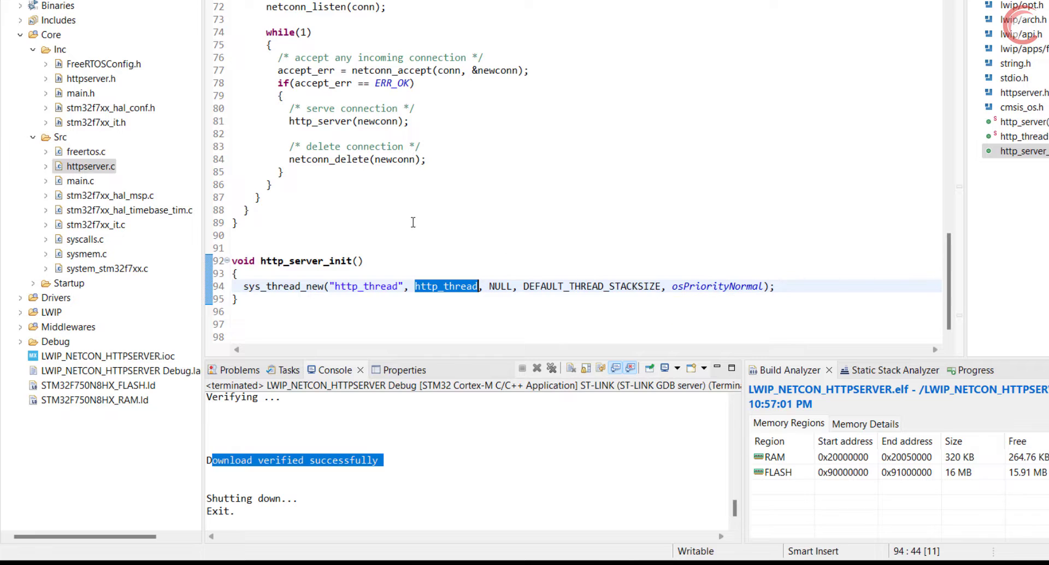
scroll(up, 3)
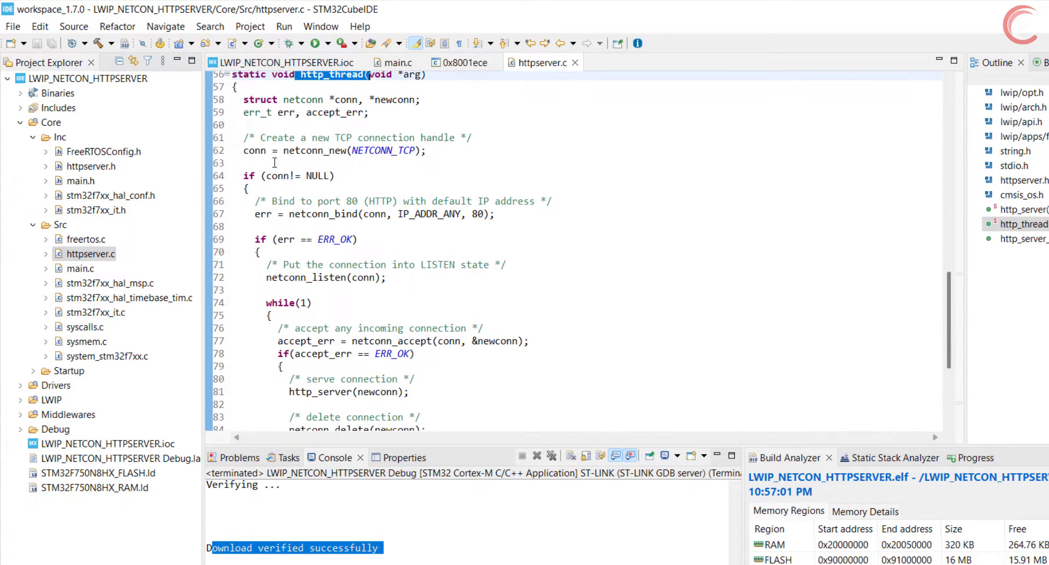
mouse_move(314, 149)
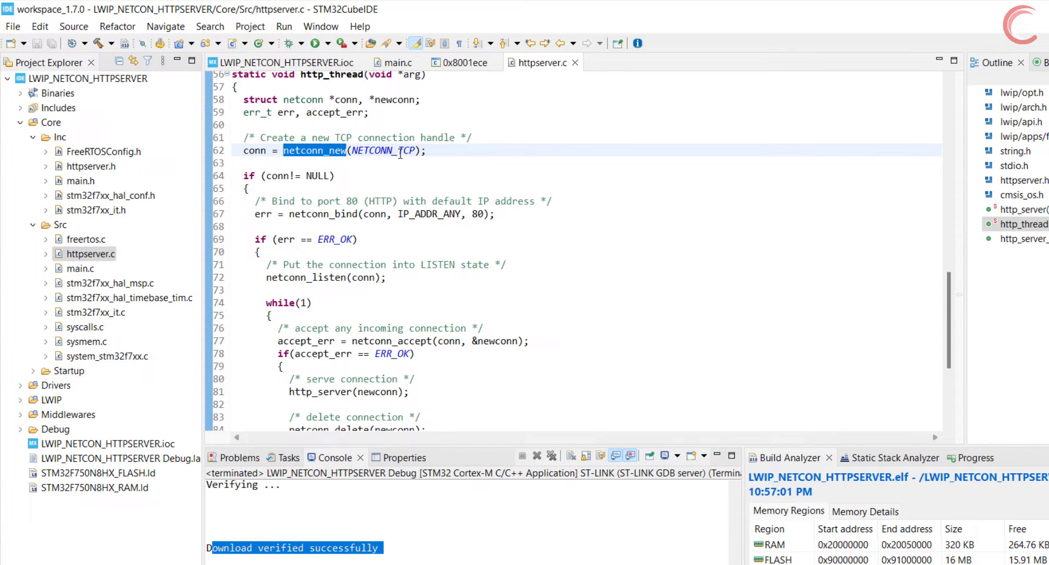
double_click(384, 149)
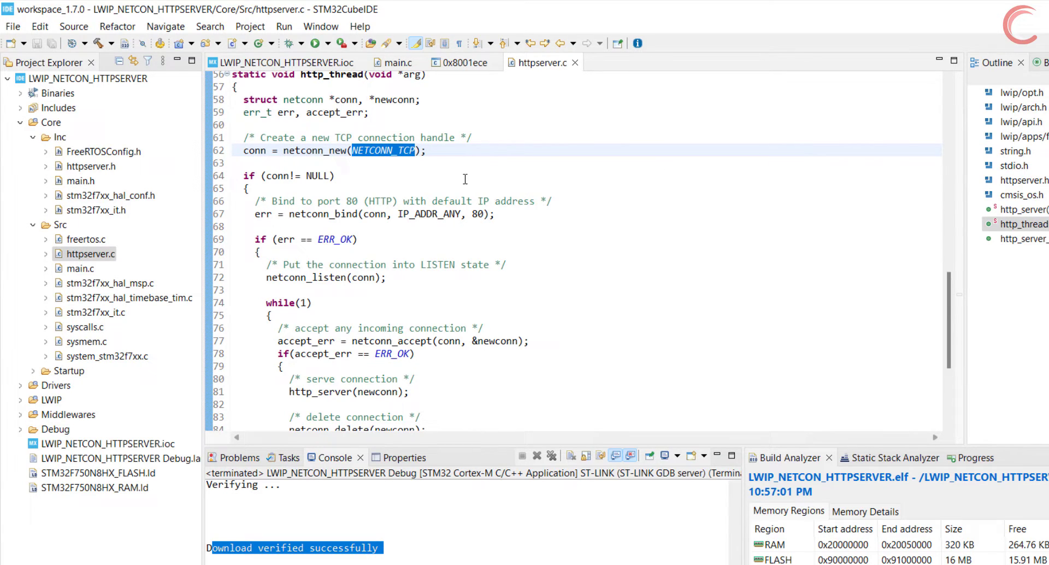
double_click(295, 175)
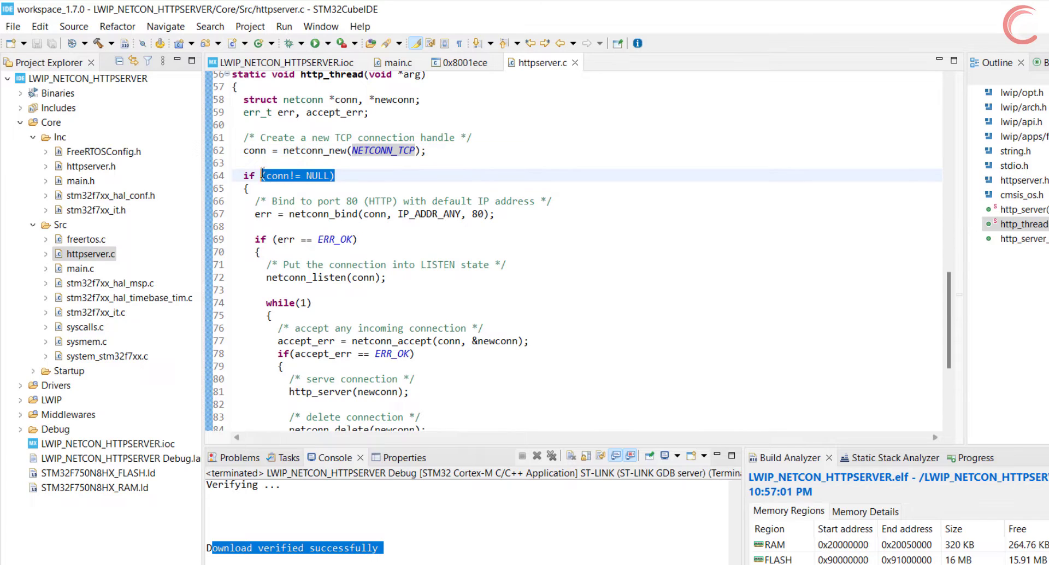
double_click(324, 213)
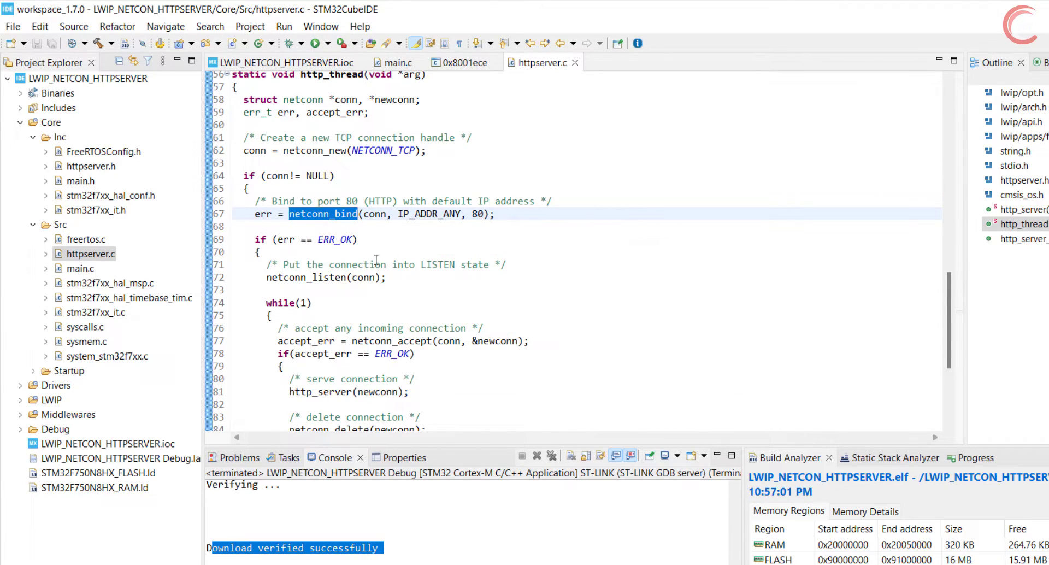
double_click(428, 213)
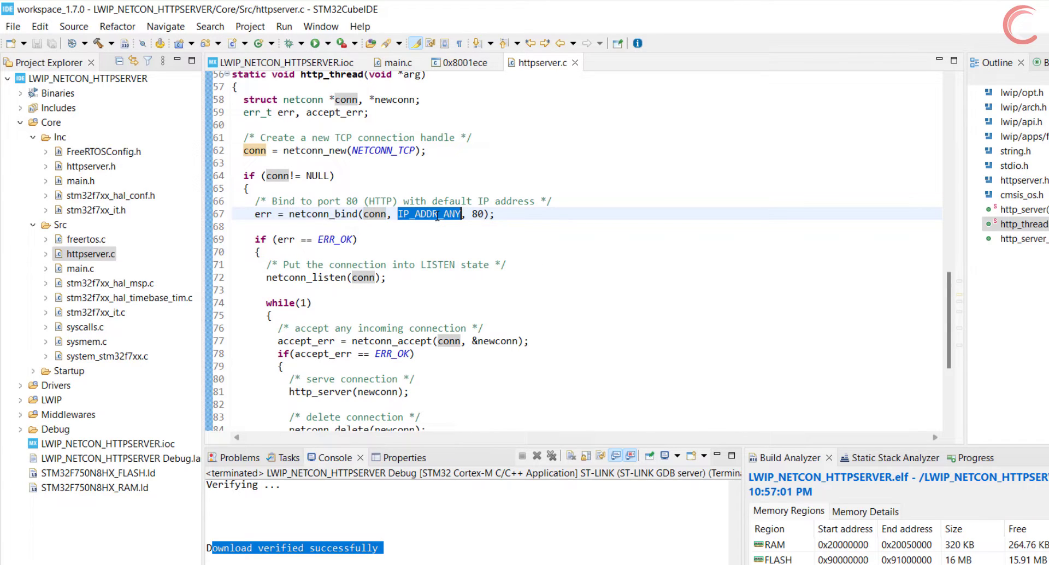
click(481, 252)
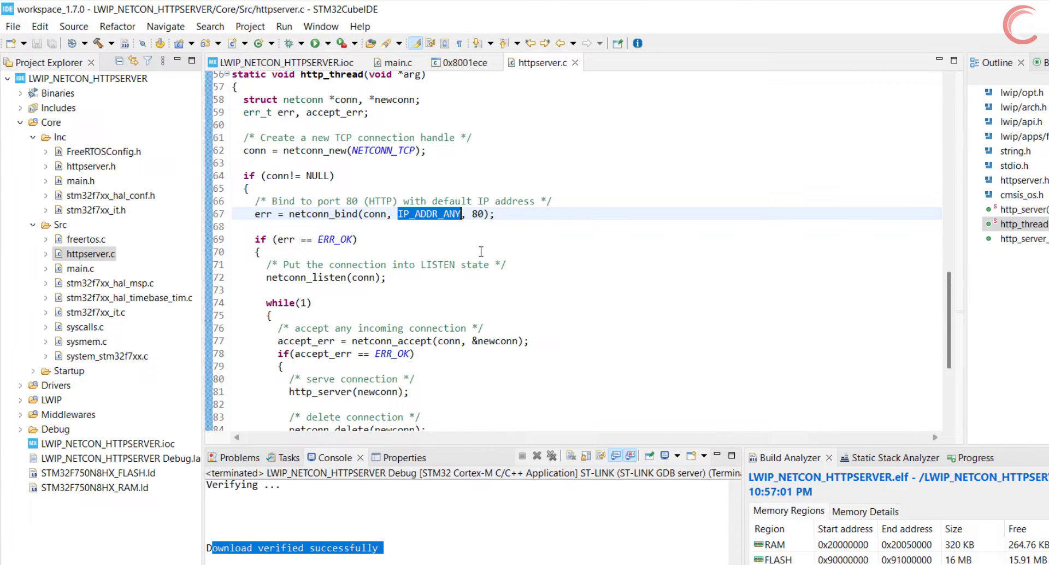
double_click(476, 213)
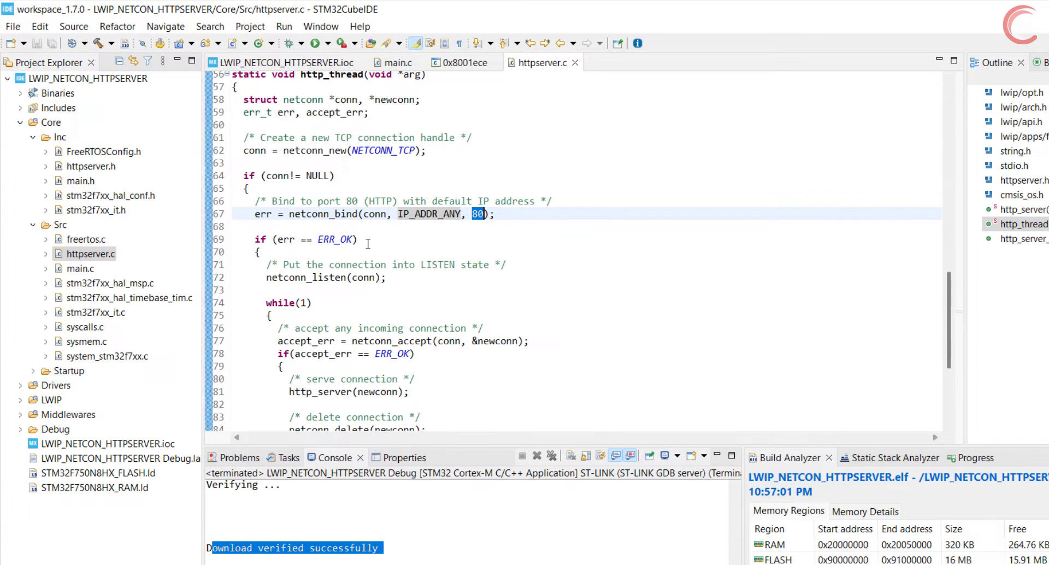
double_click(305, 277)
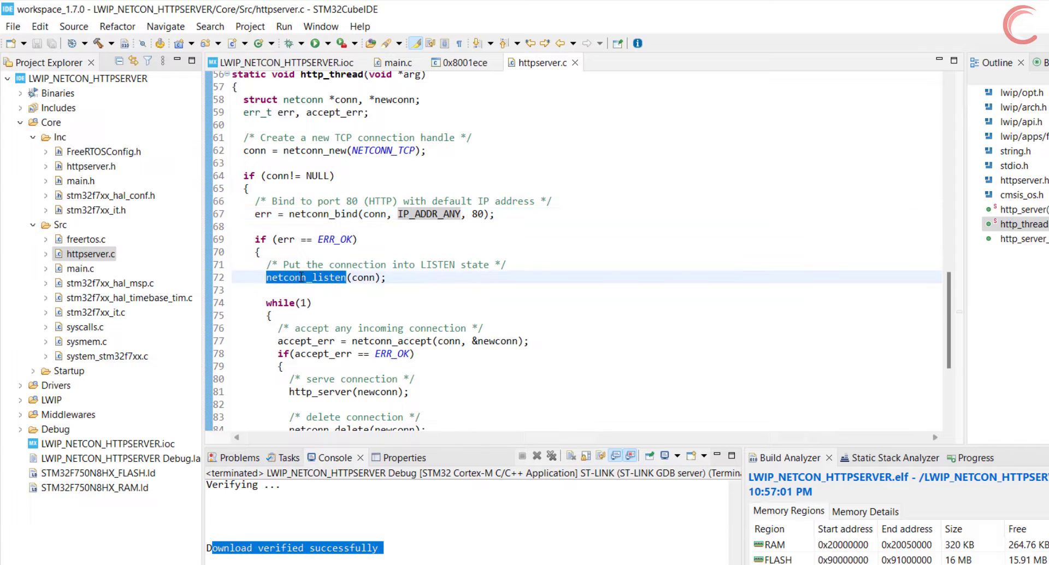
double_click(363, 278)
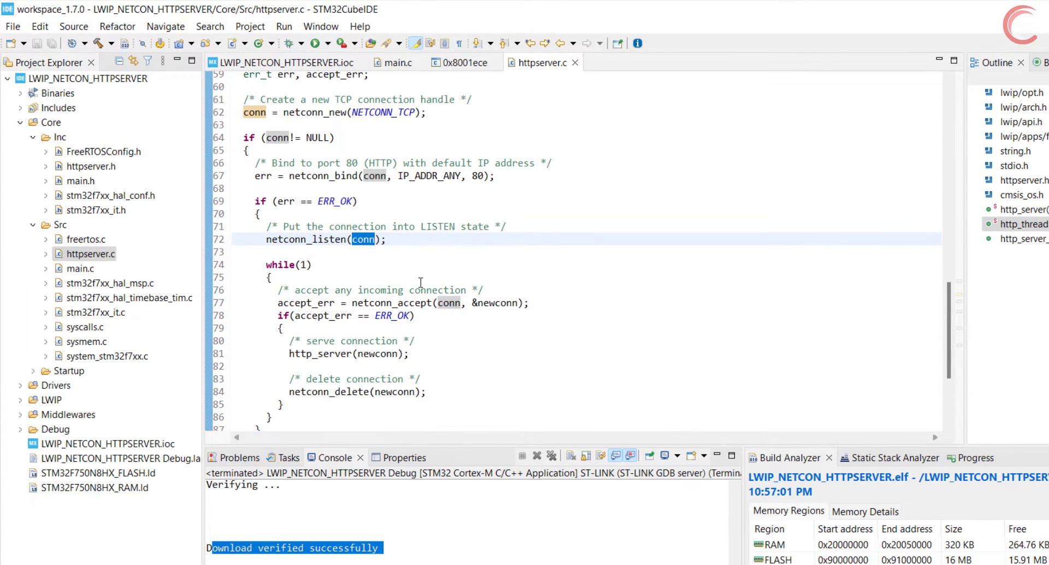
scroll(down, 3)
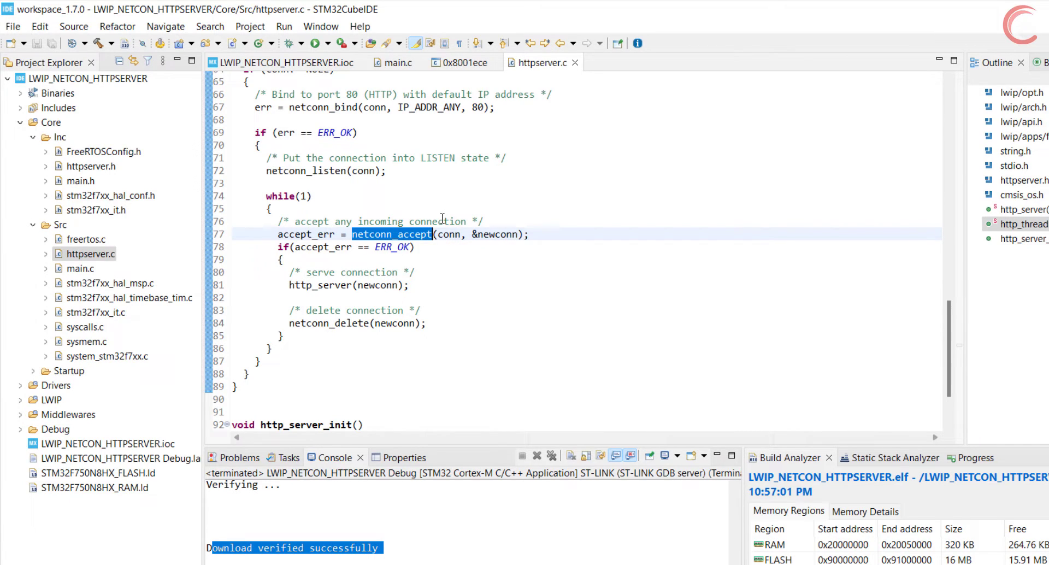
mouse_move(394, 234)
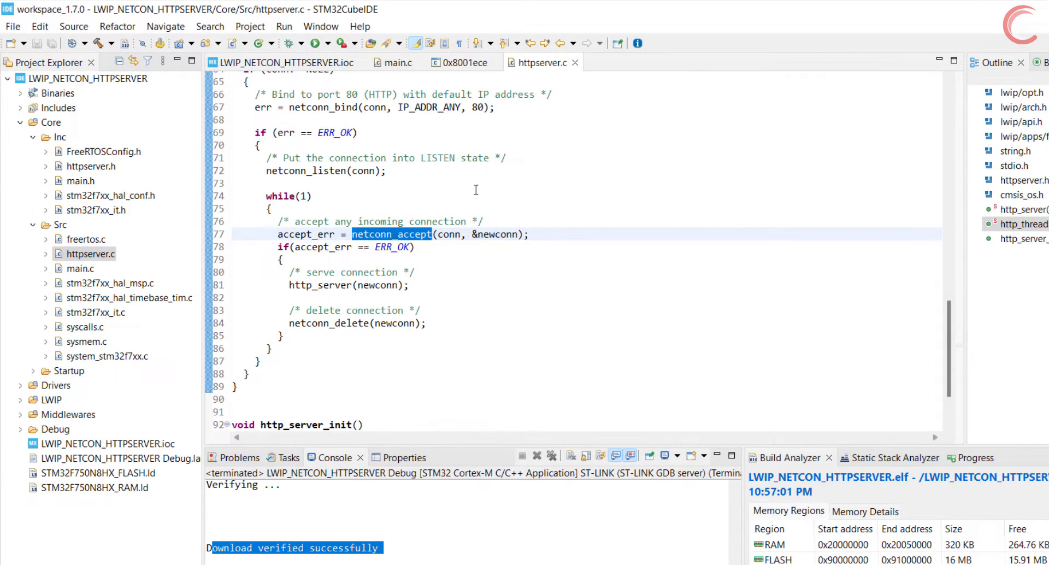
double_click(448, 233)
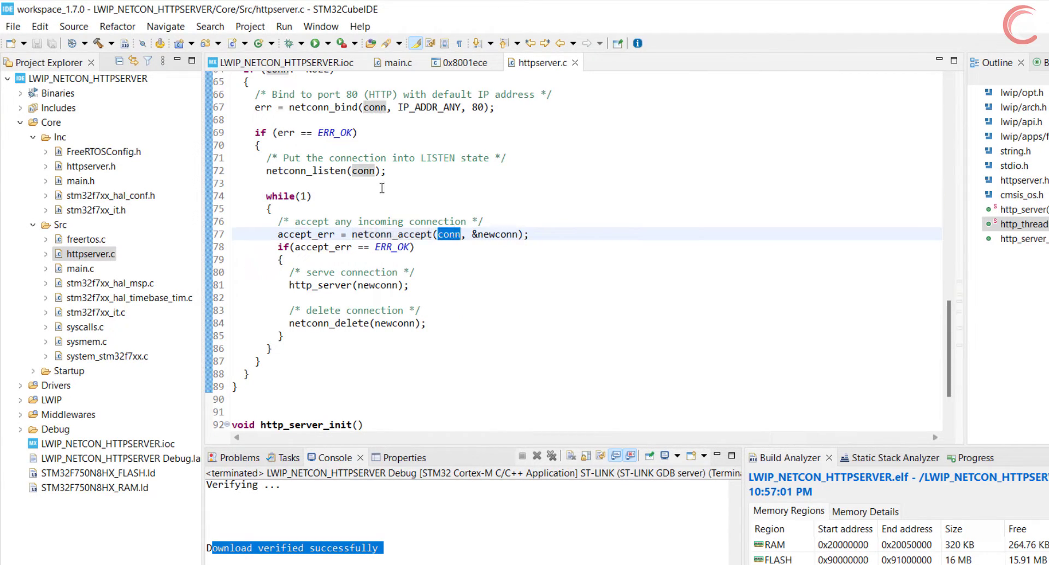
mouse_move(493, 234)
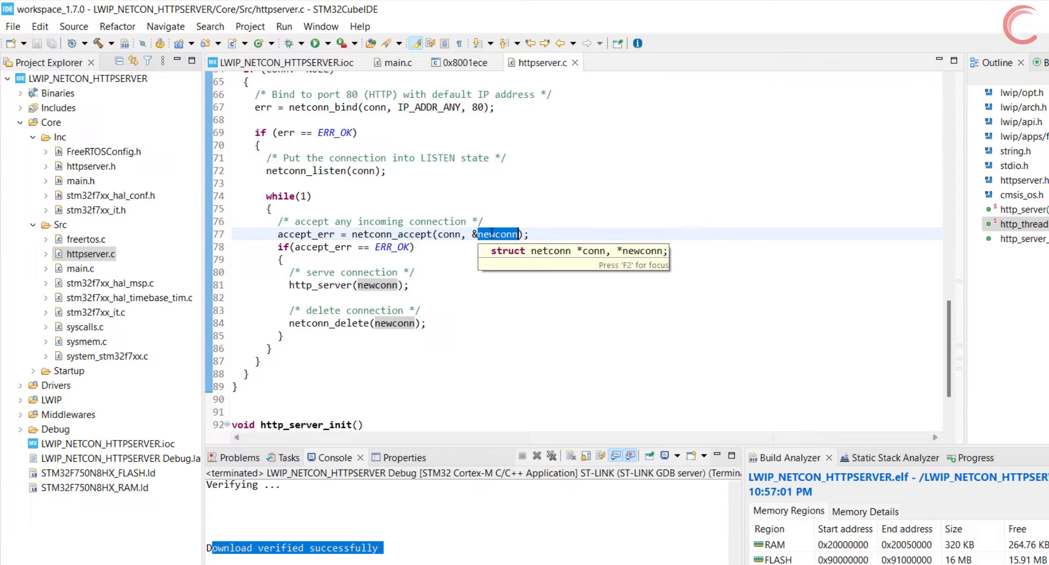
scroll(up, 3)
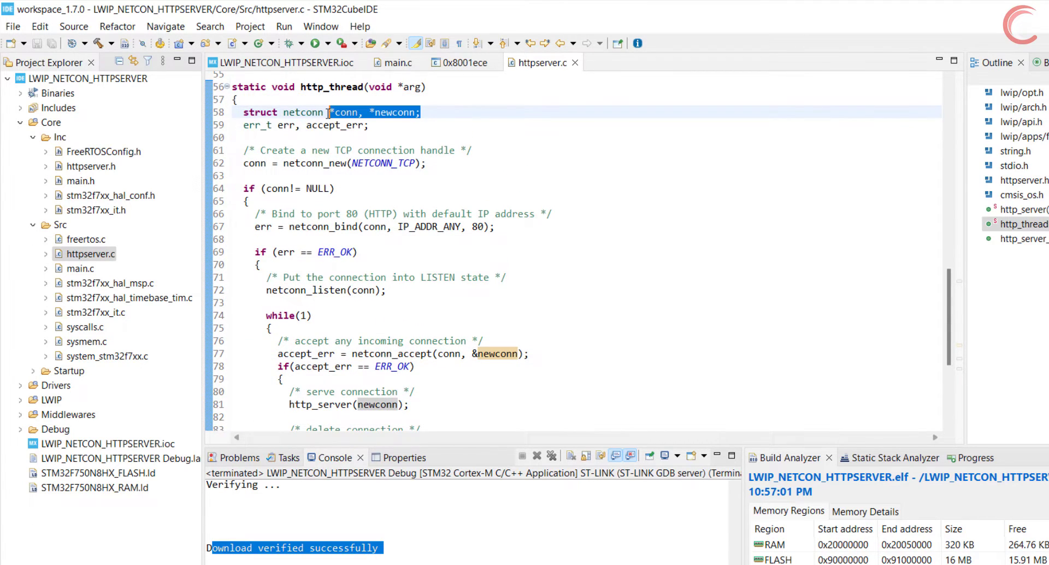
scroll(down, 3)
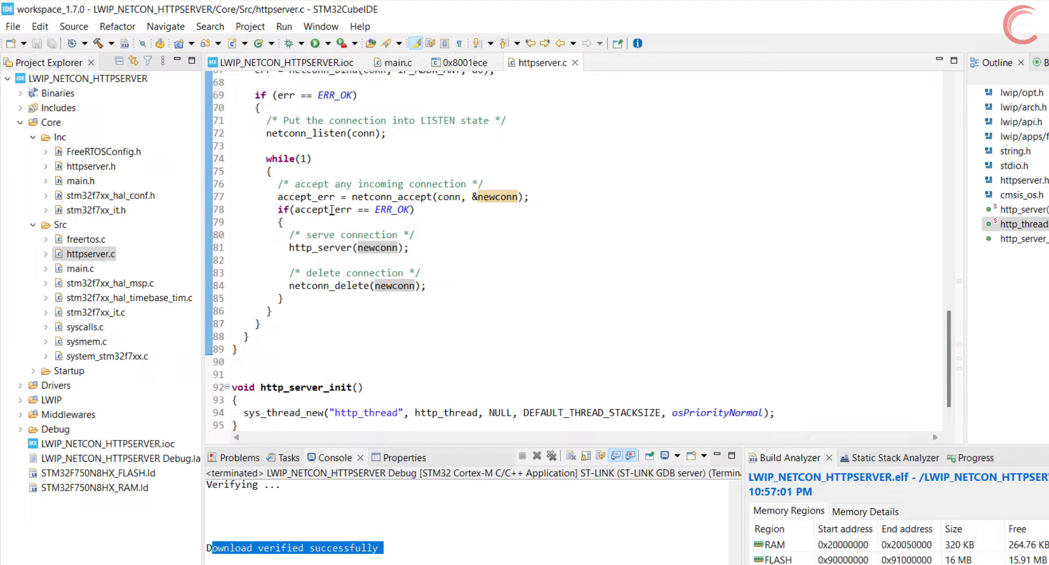
double_click(323, 209)
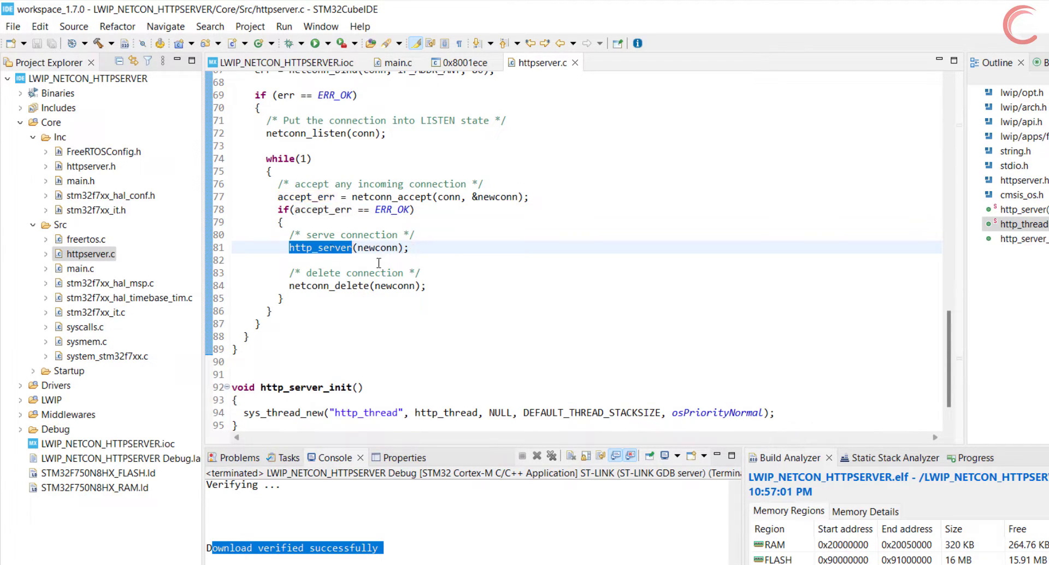
scroll(up, 3)
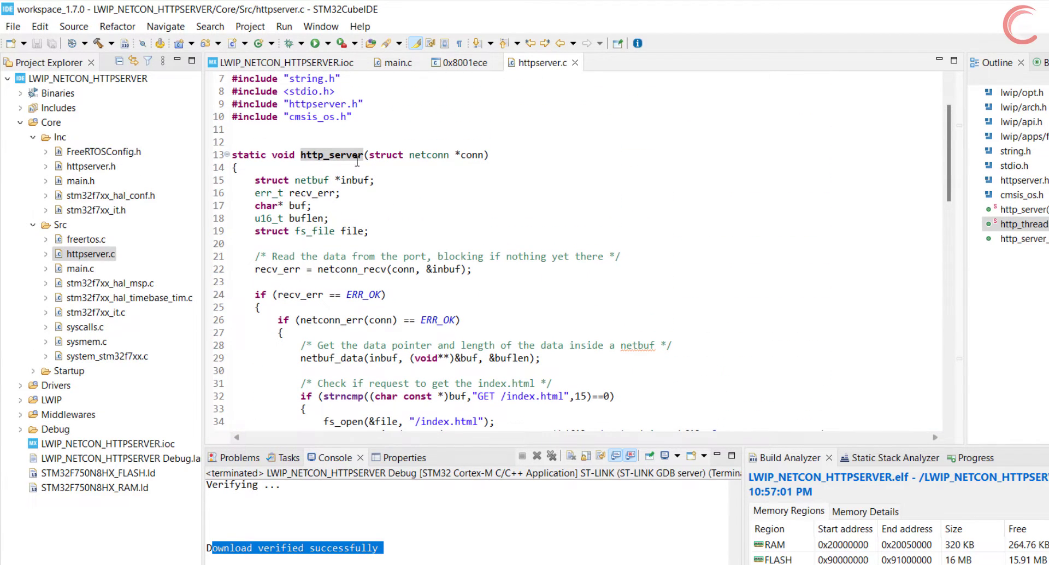
click(415, 155)
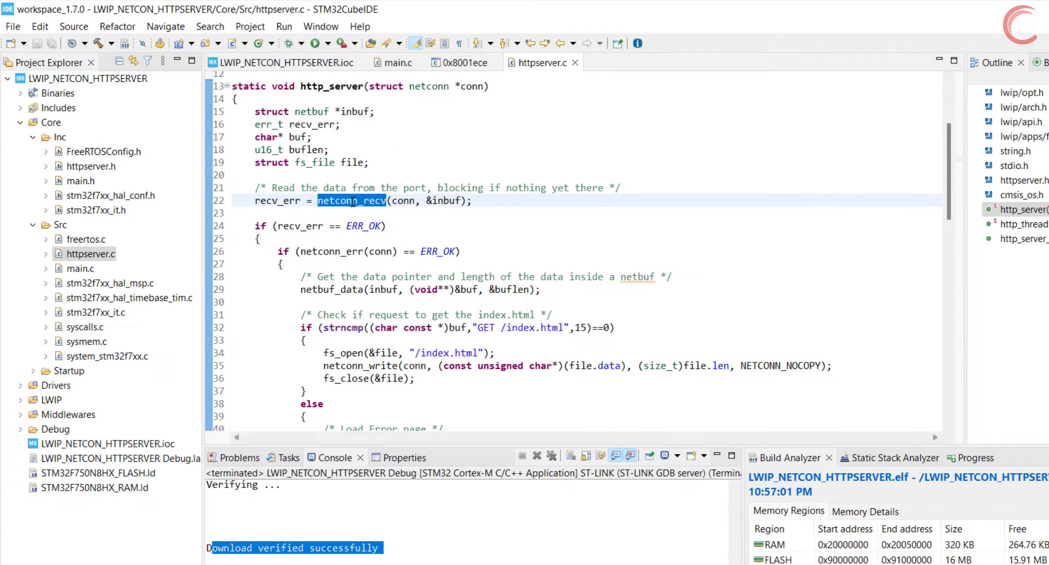
mouse_move(351, 200)
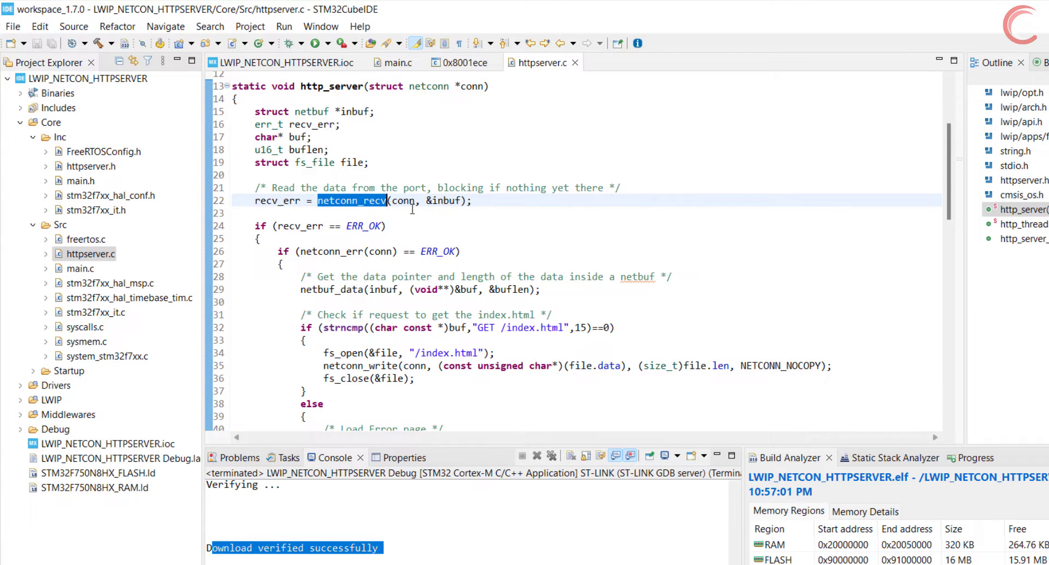
mouse_move(433, 235)
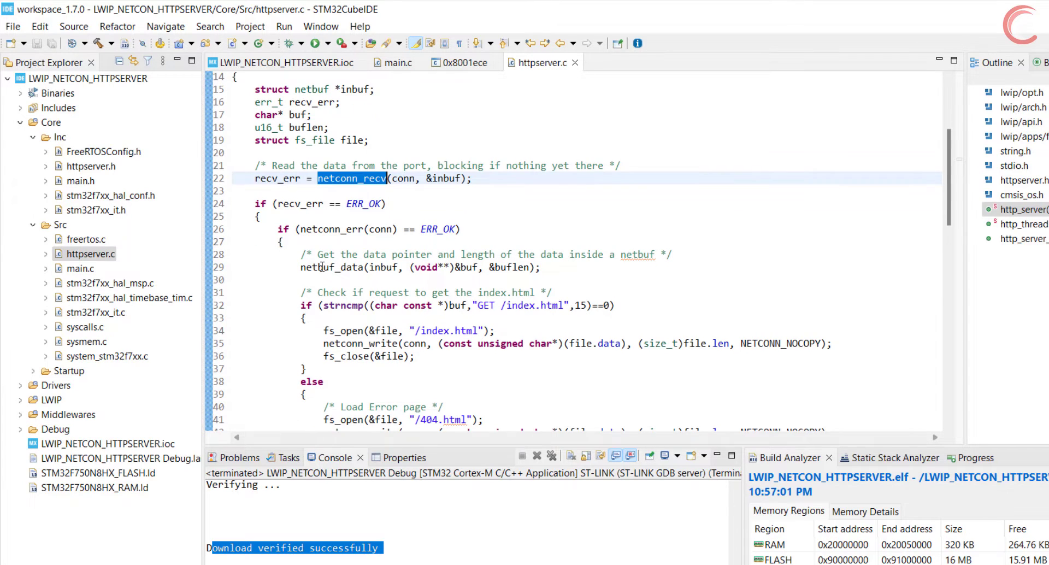
scroll(down, 3)
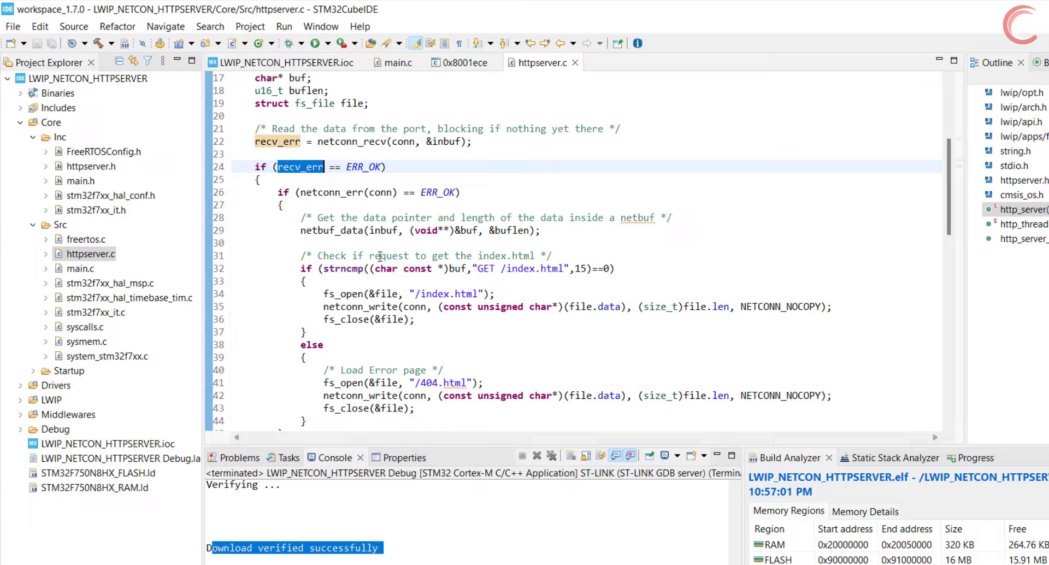
mouse_move(330, 231)
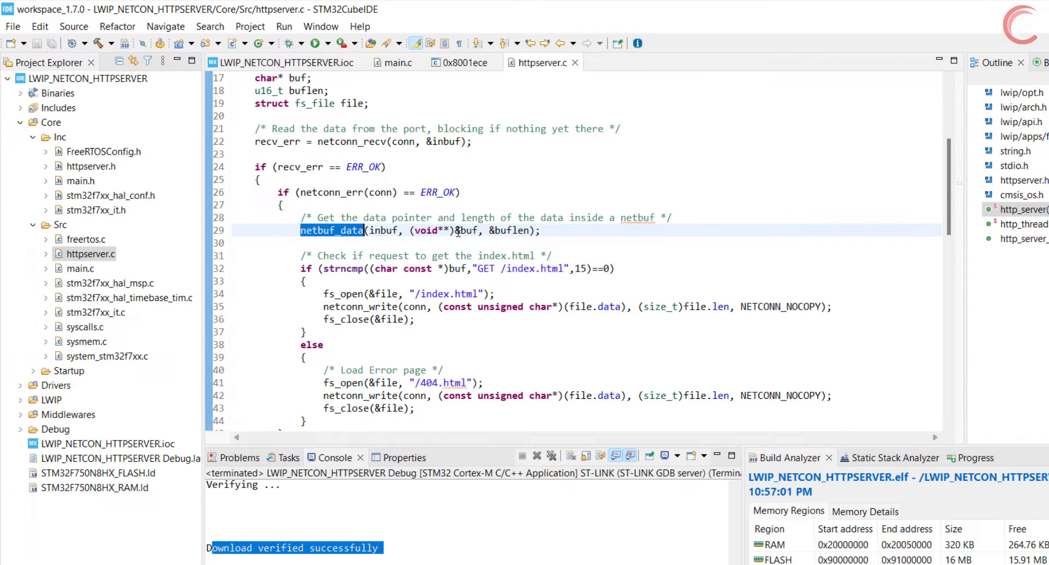
click(472, 216)
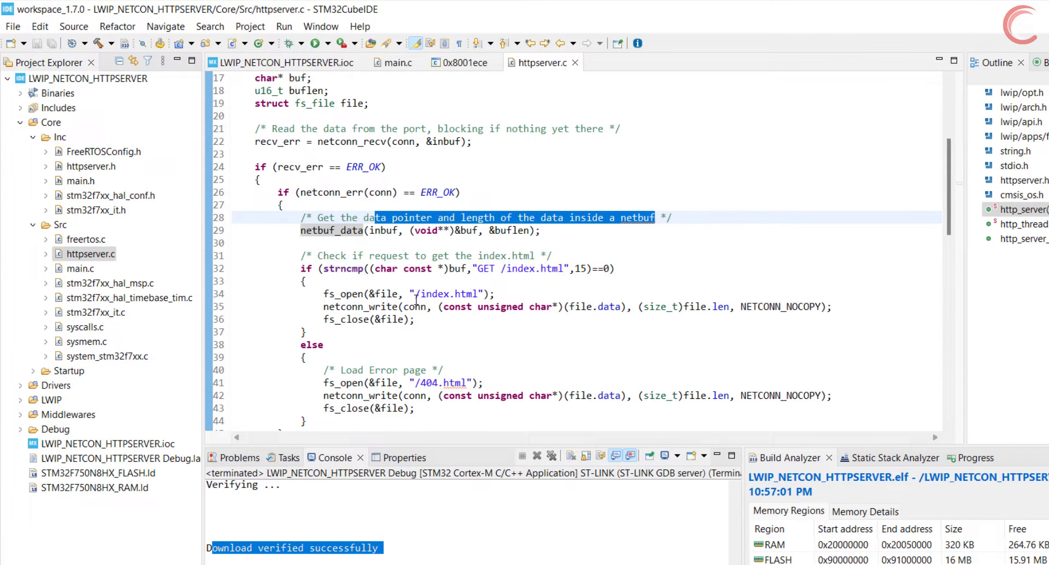
mouse_move(496, 216)
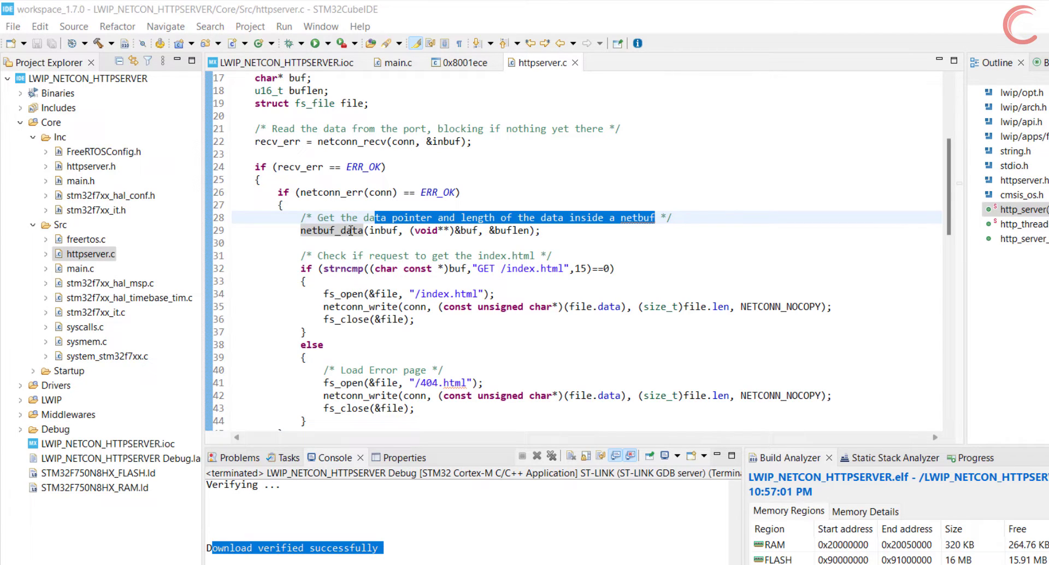
mouse_move(348, 230)
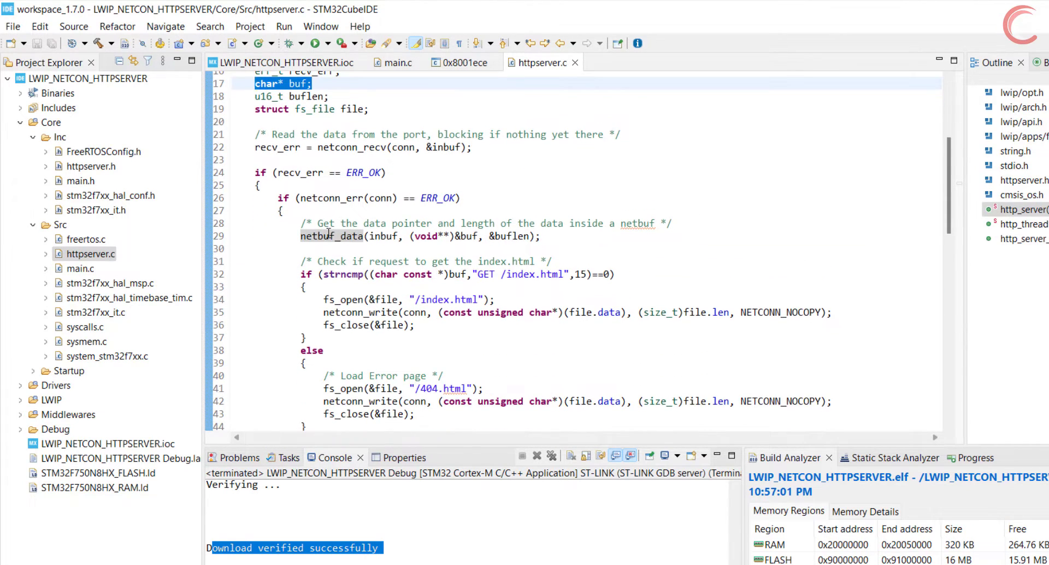
mouse_move(328, 236)
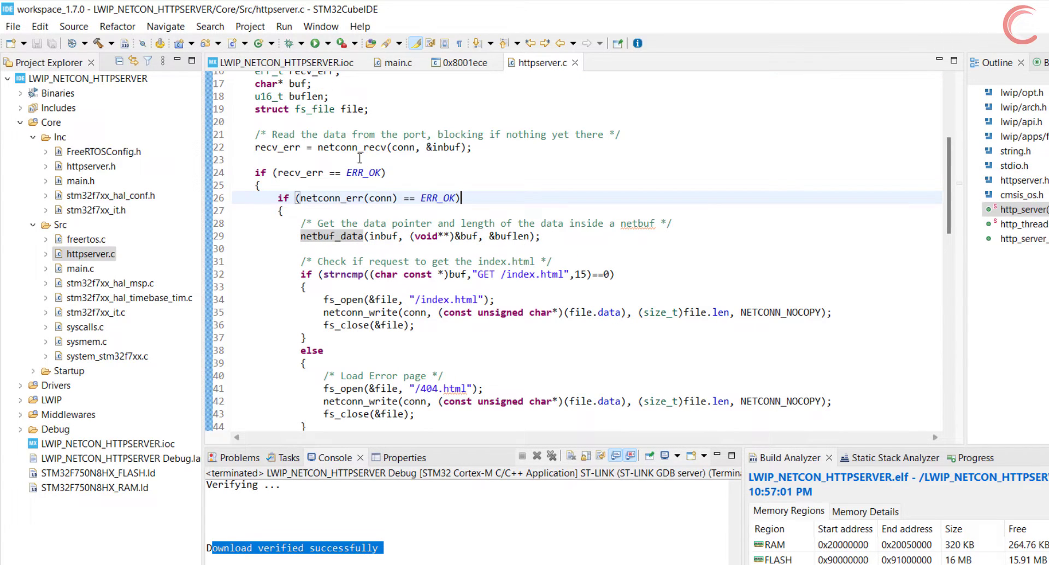
double_click(306, 96)
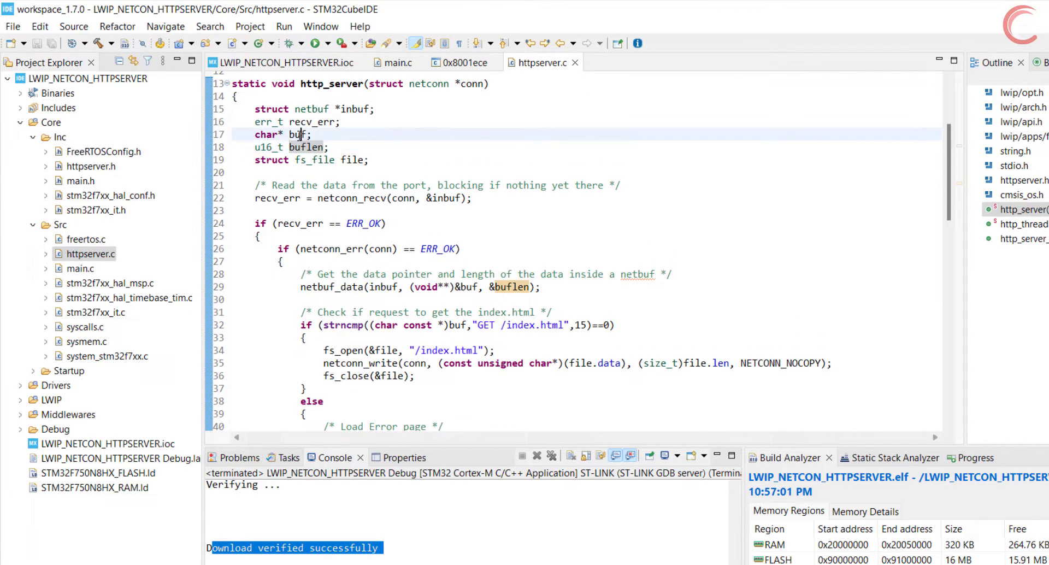
scroll(down, 3)
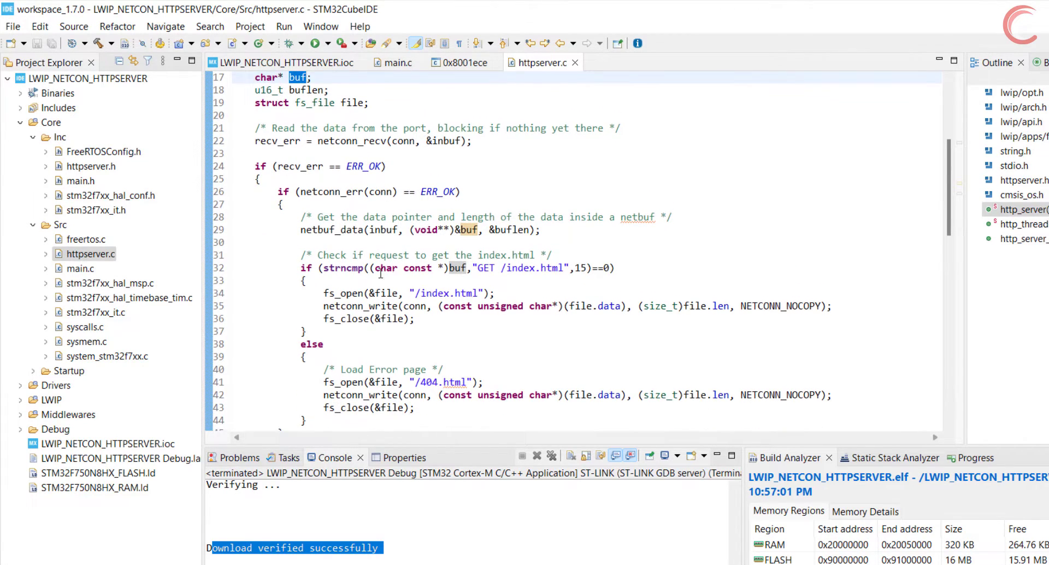
click(460, 268)
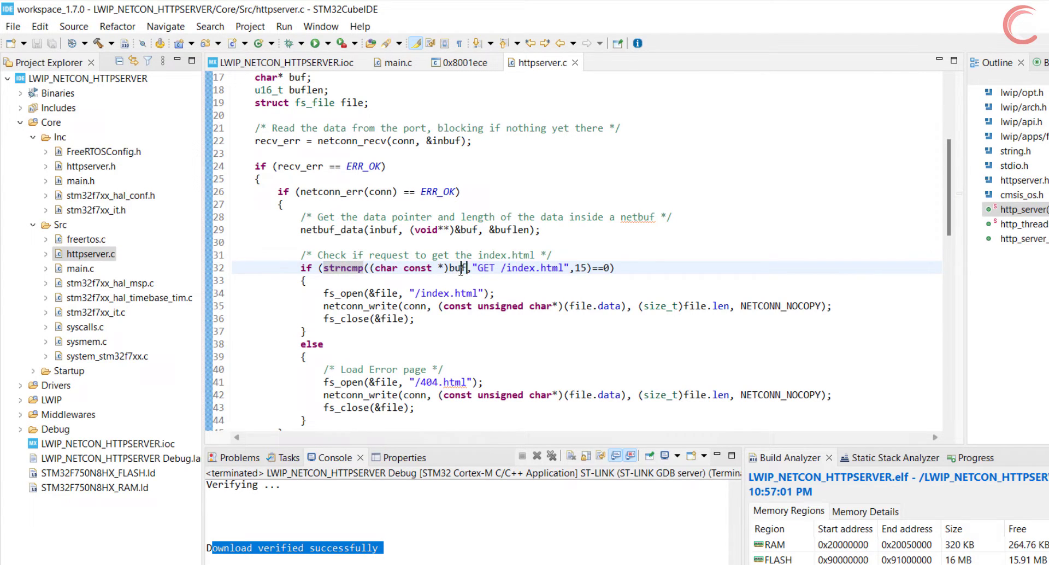
double_click(518, 268)
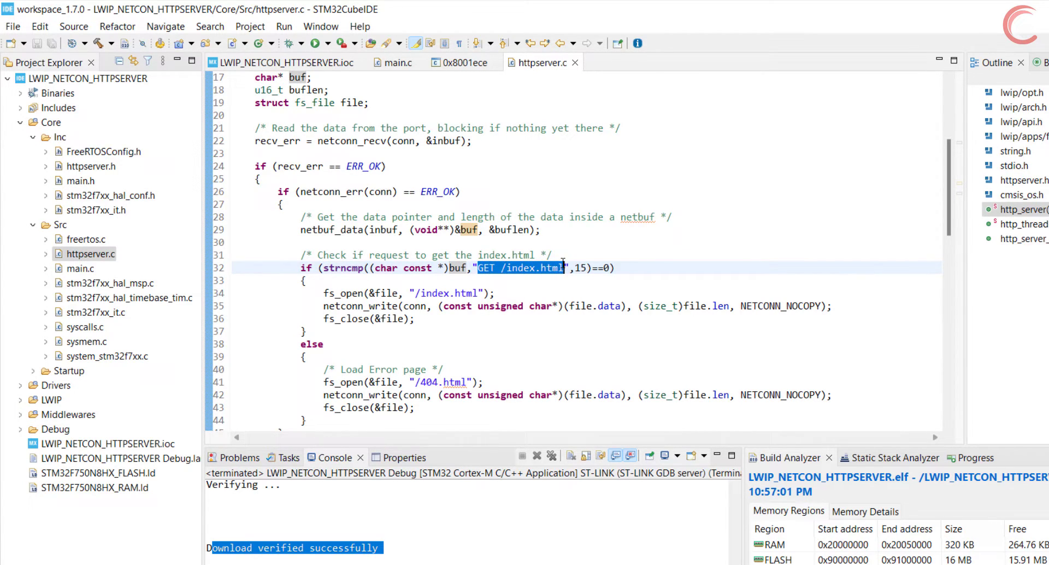
mouse_move(488, 278)
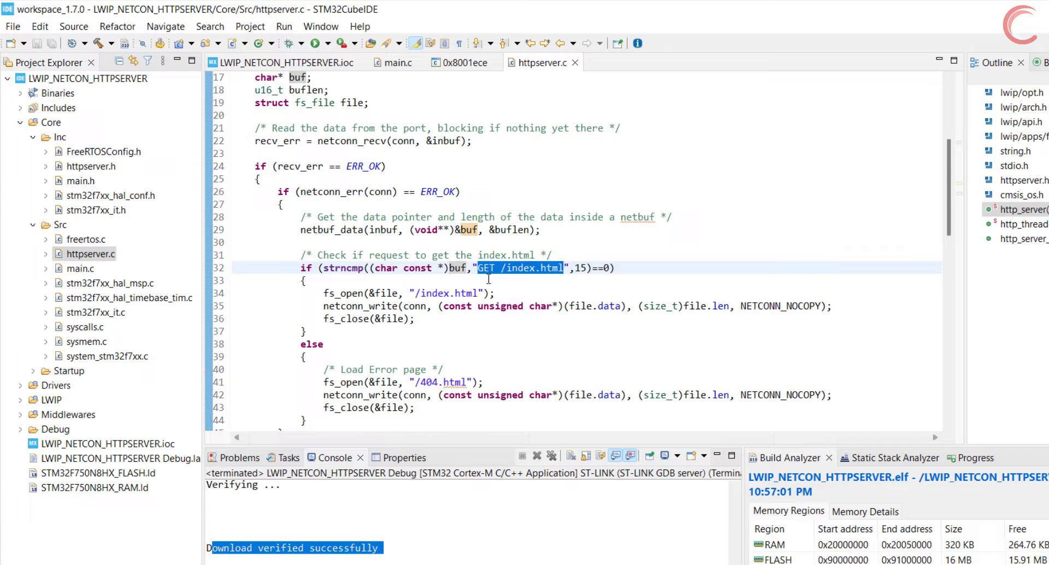
mouse_move(563, 268)
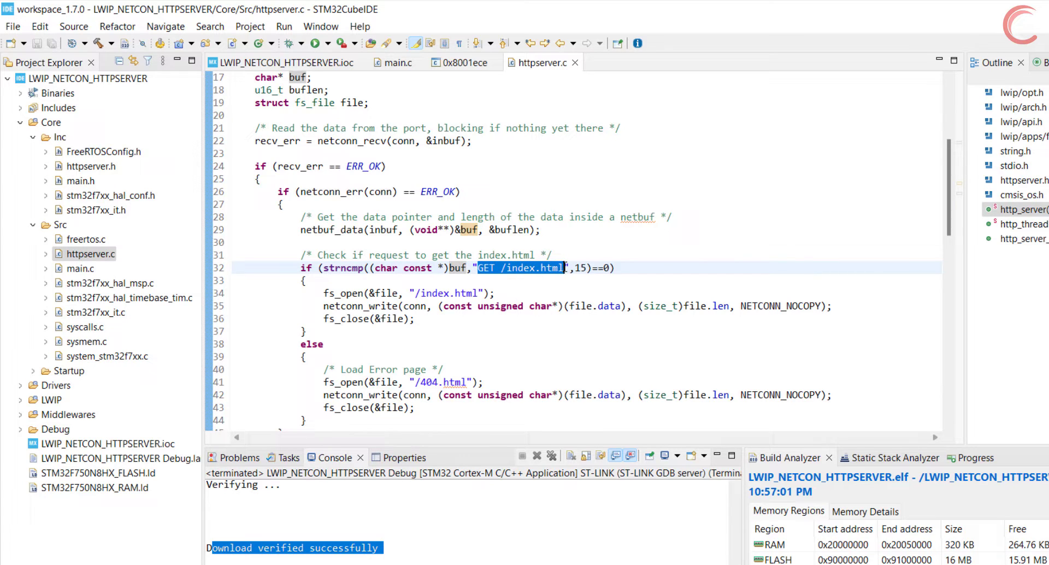
mouse_move(346, 293)
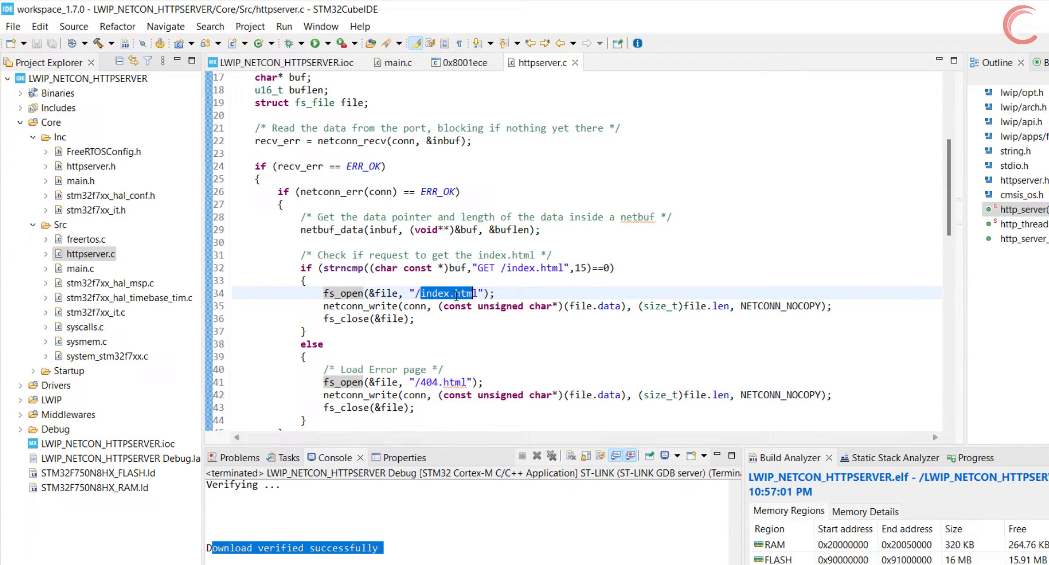
mouse_move(387, 293)
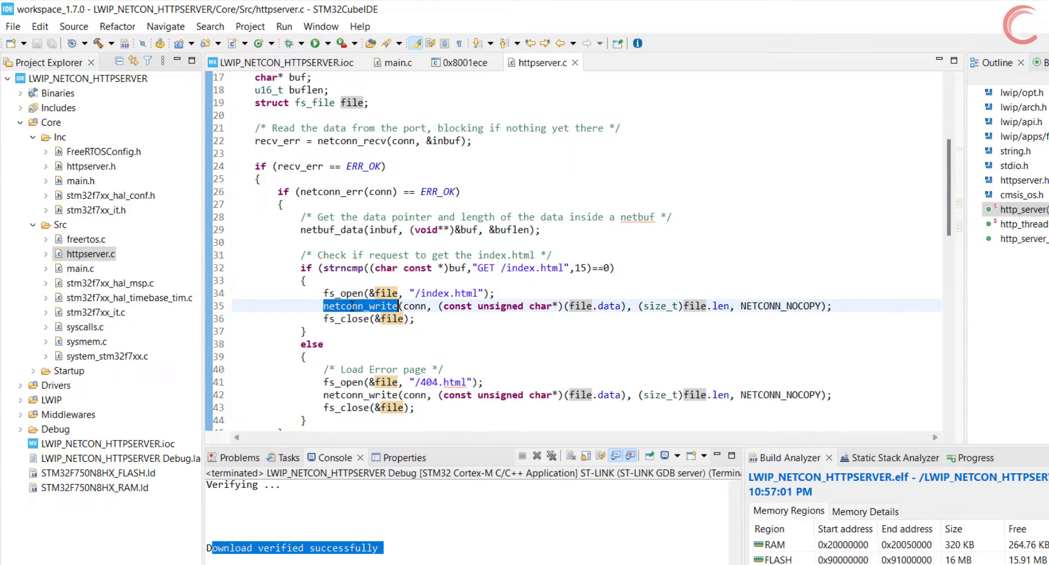
click(485, 306)
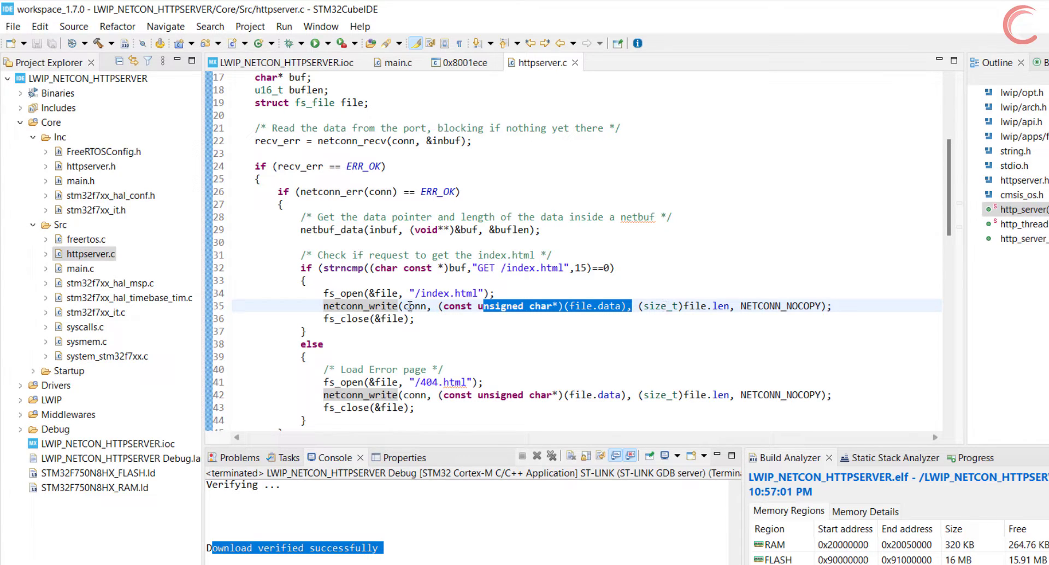
mouse_move(415, 306)
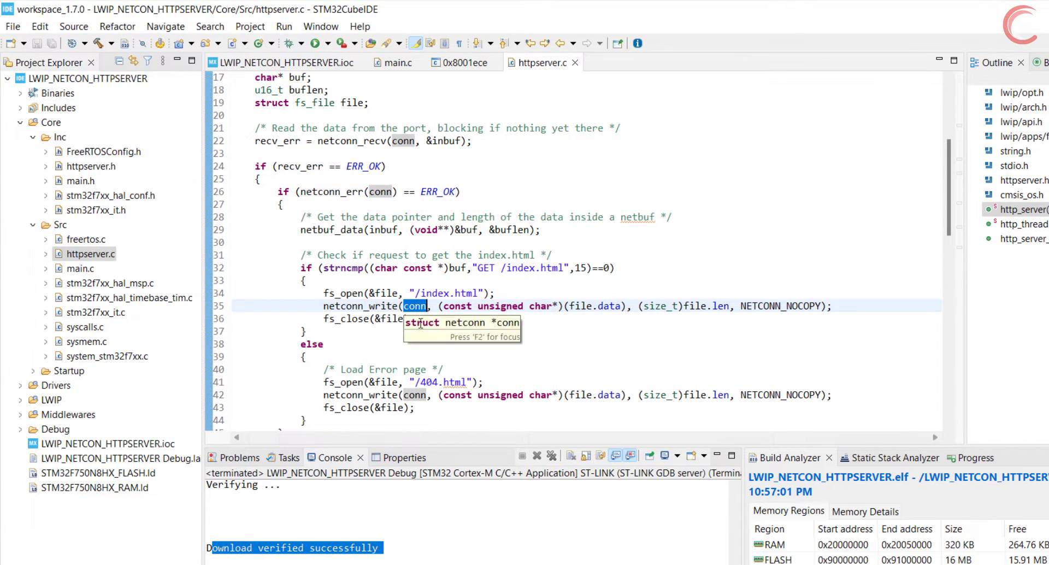
double_click(709, 305)
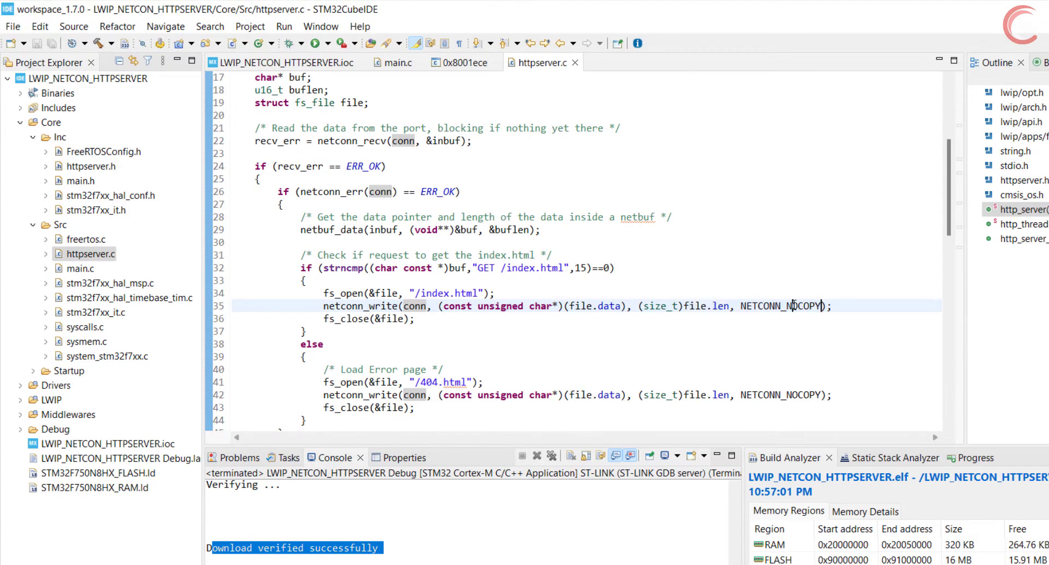
right_click(350, 305)
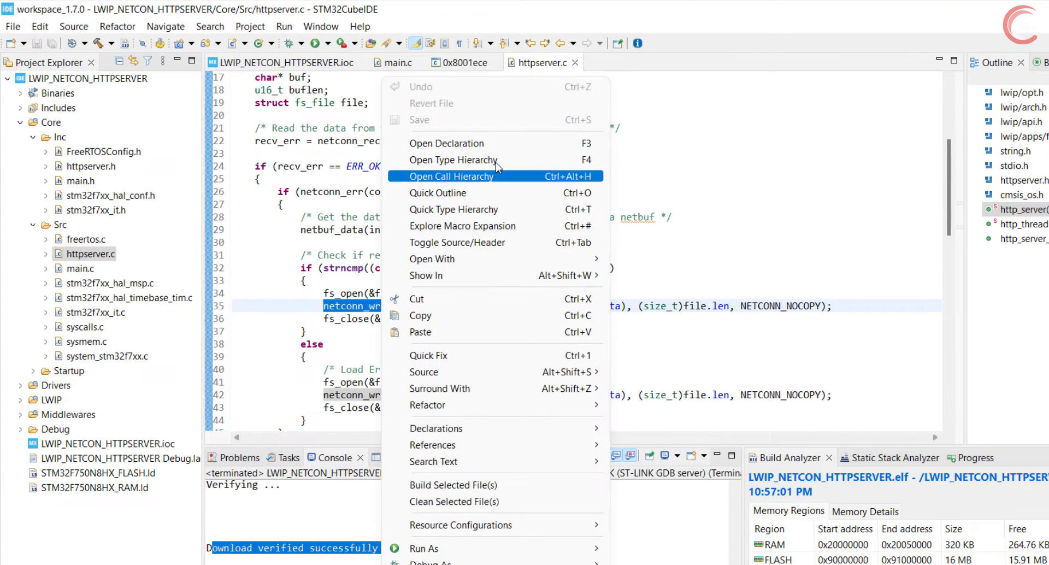
click(447, 142)
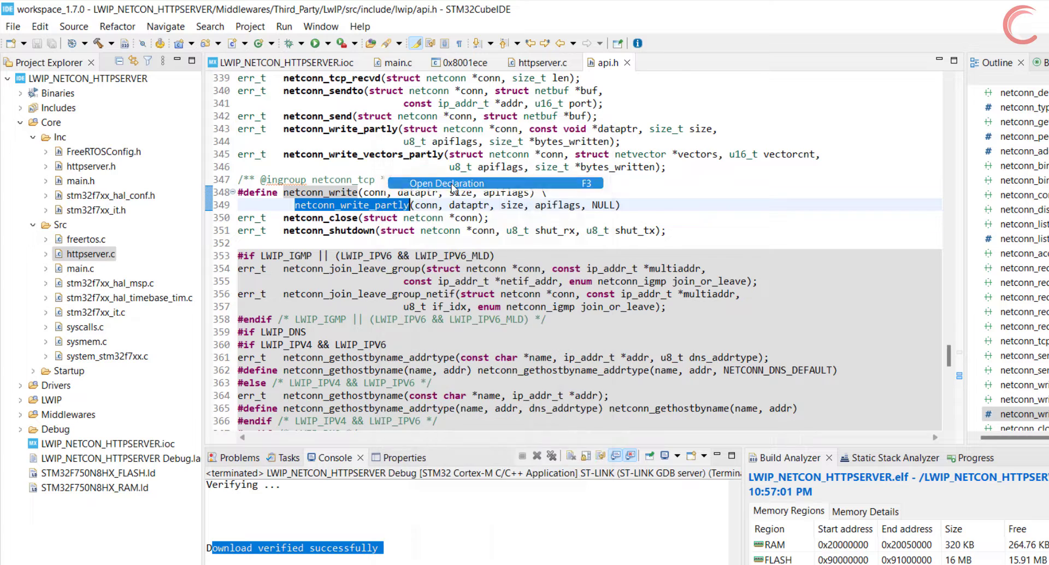
click(445, 183)
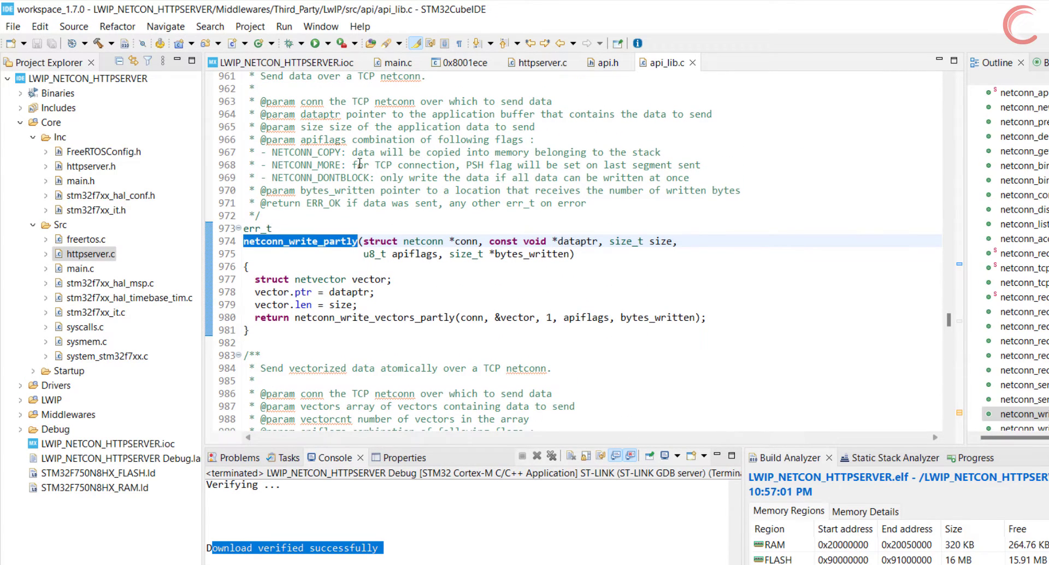
double_click(365, 152)
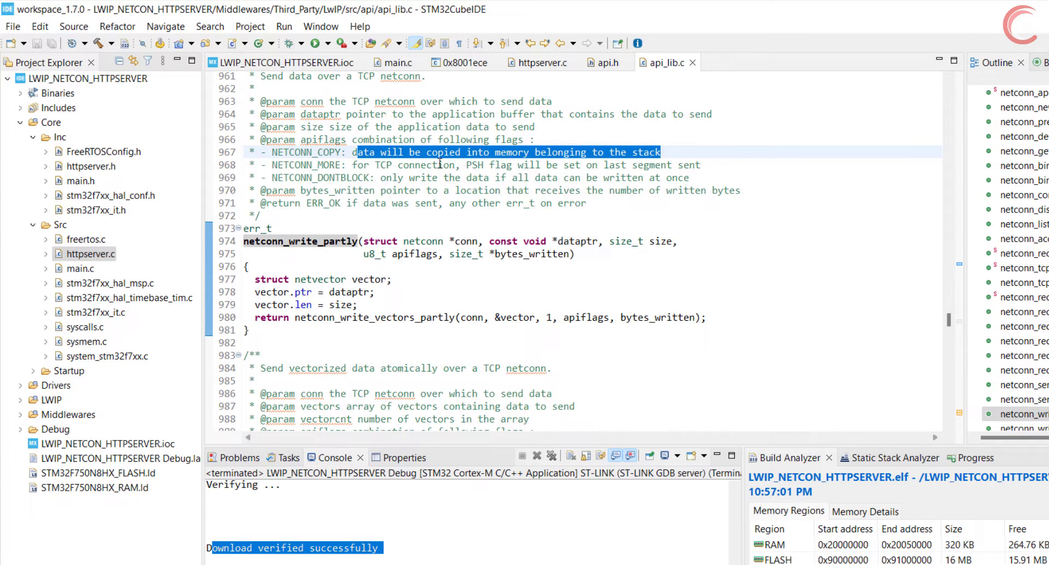
scroll(up, 3)
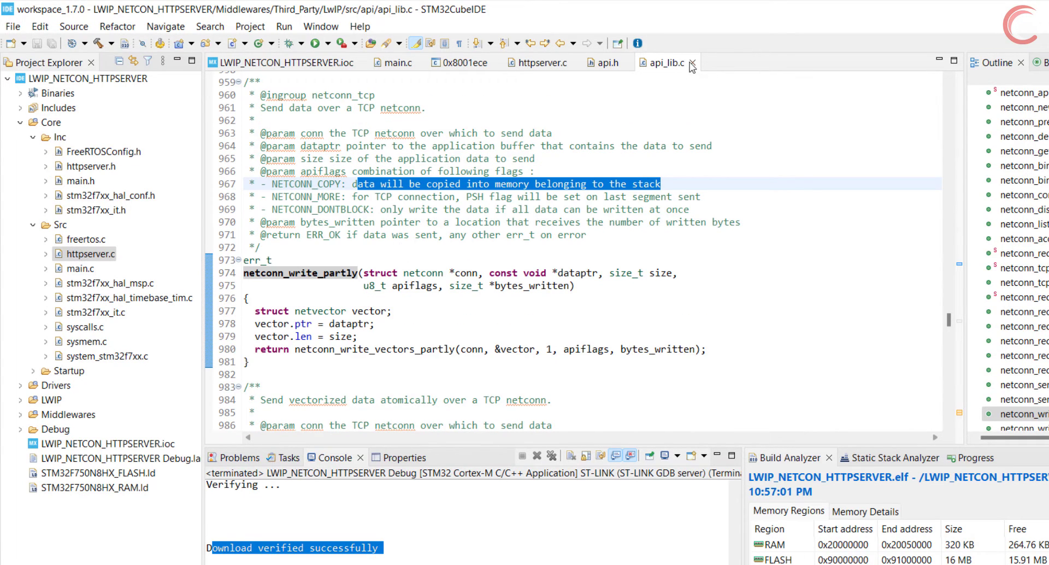
click(692, 63)
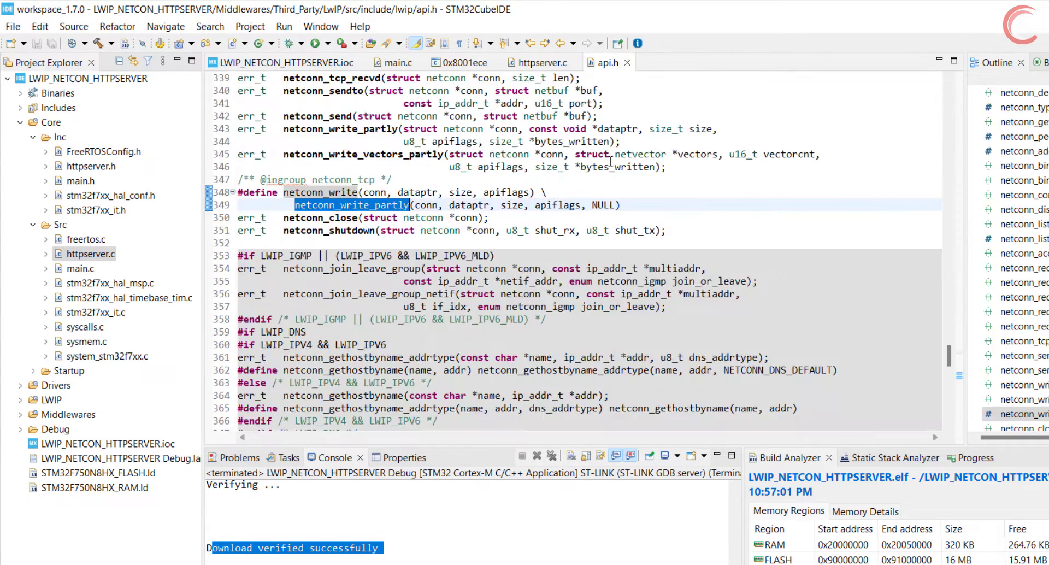
click(538, 62)
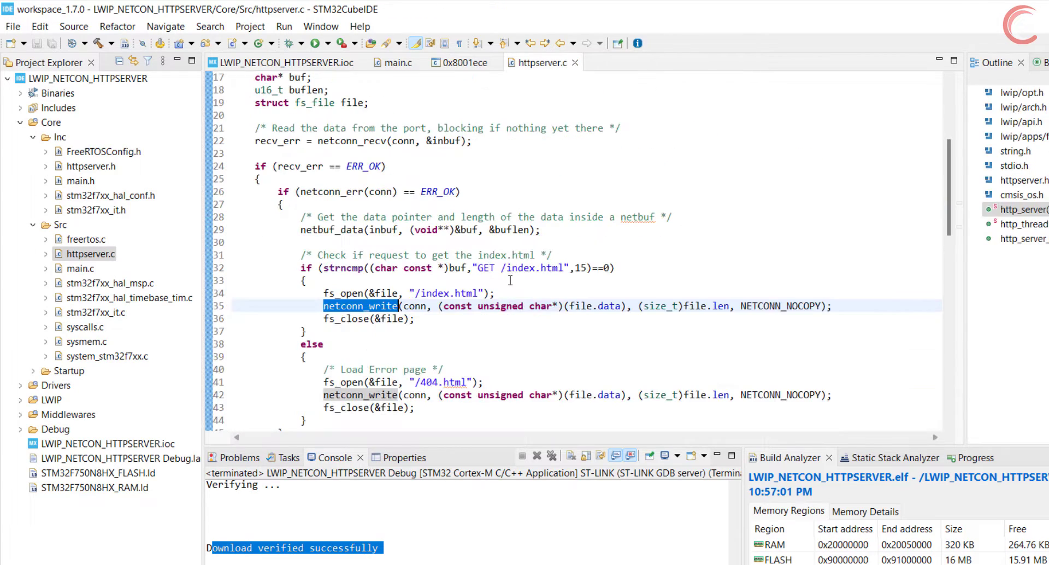
double_click(415, 306)
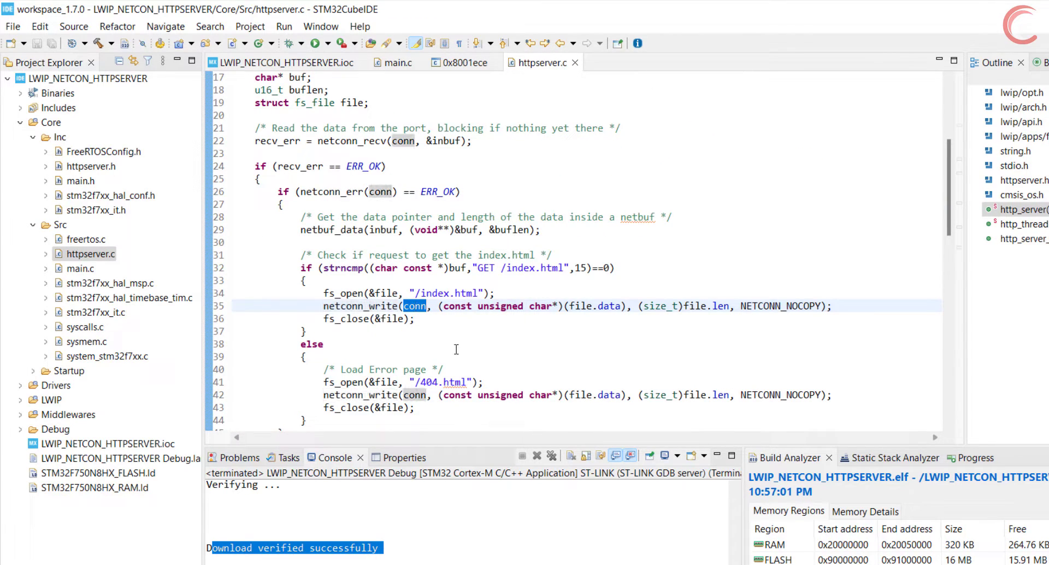
double_click(343, 319)
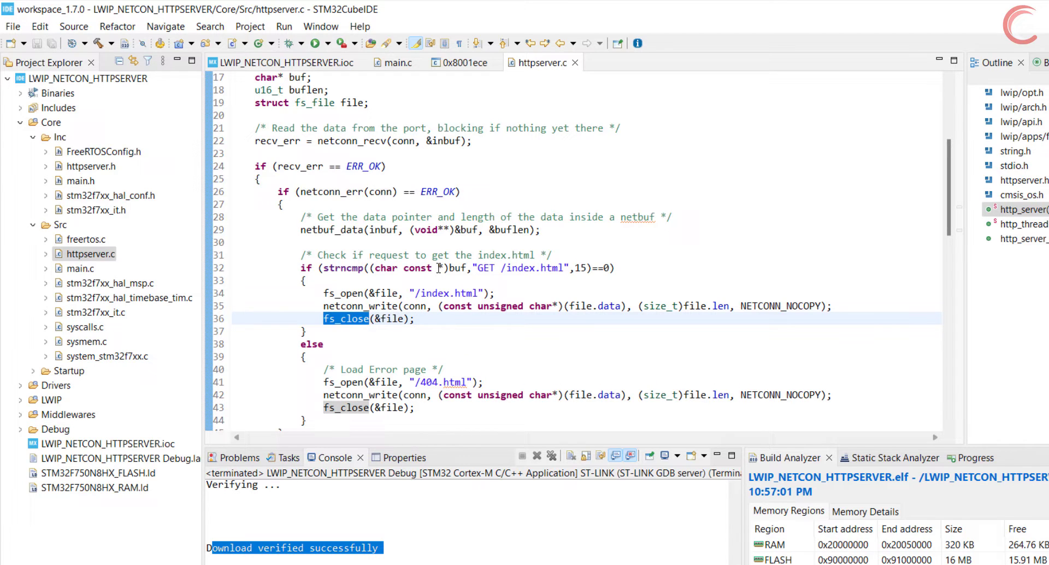
double_click(518, 268)
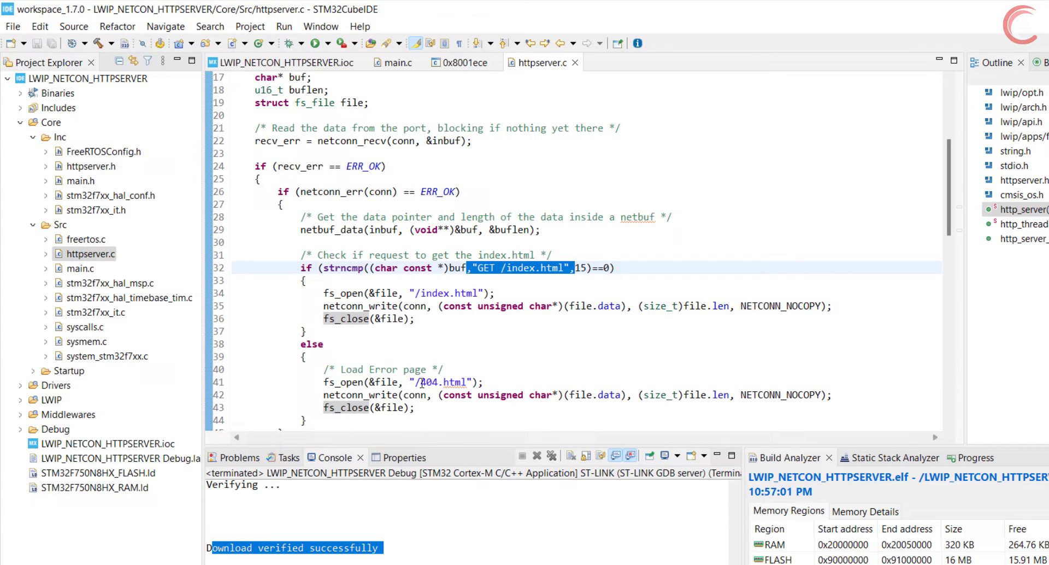
double_click(446, 382)
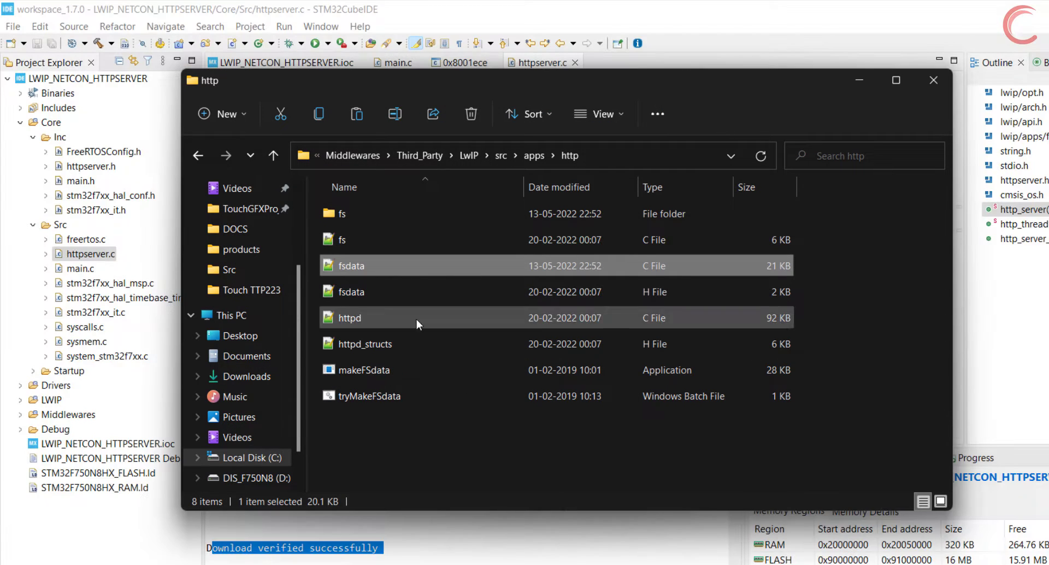
double_click(341, 214)
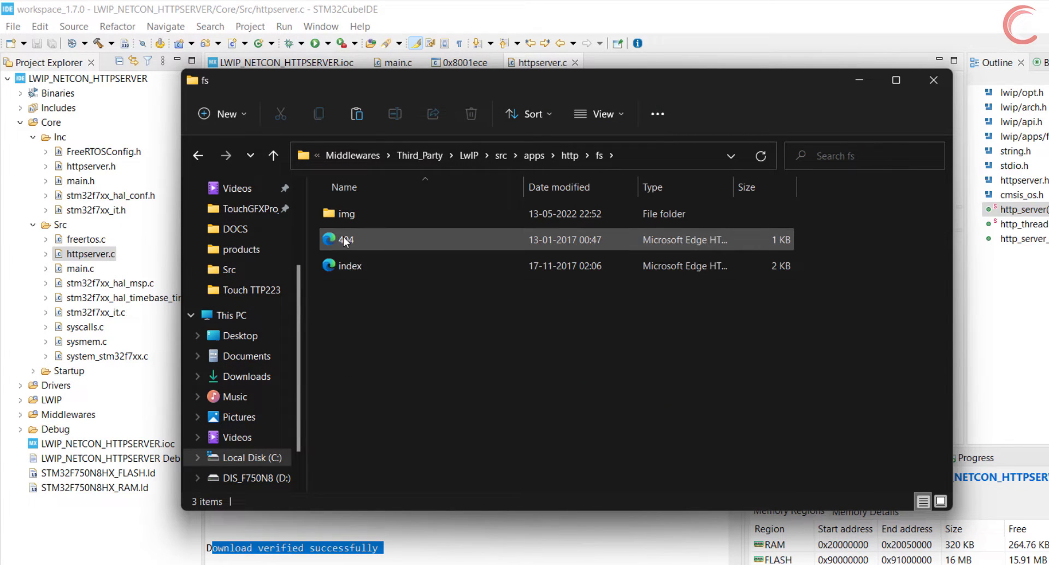
click(932, 80)
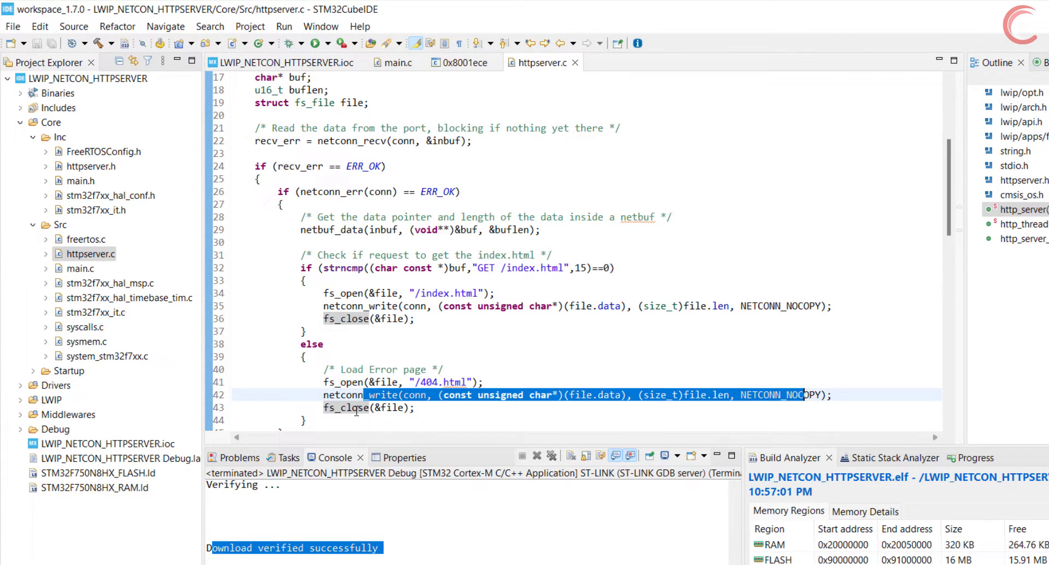
scroll(down, 3)
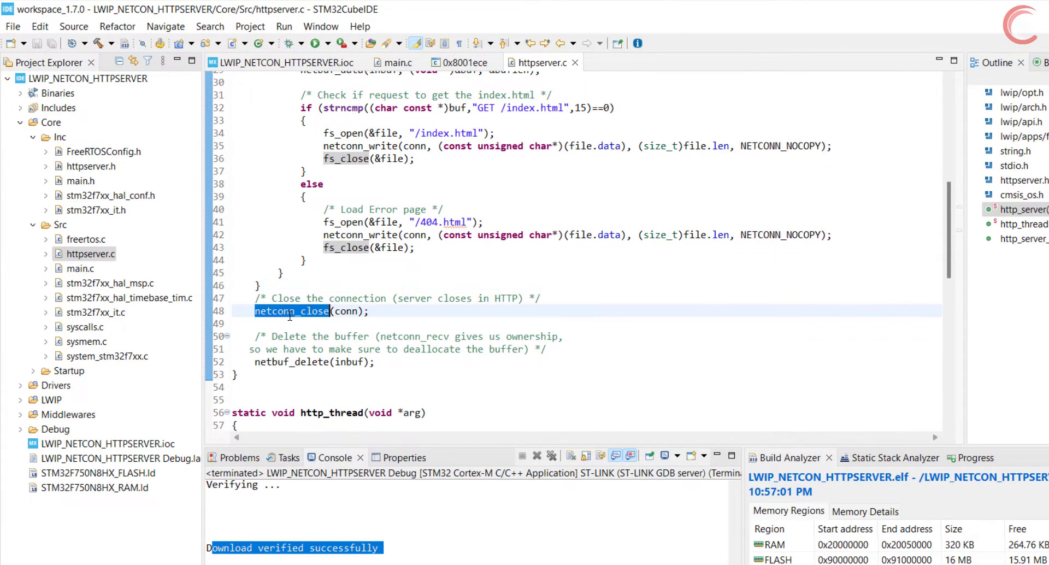
double_click(290, 362)
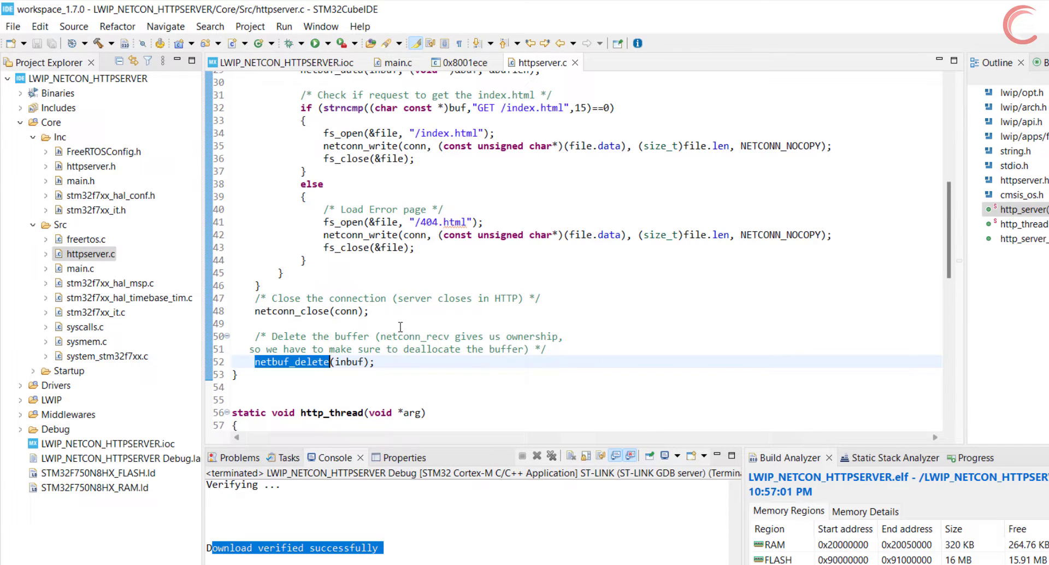
scroll(down, 3)
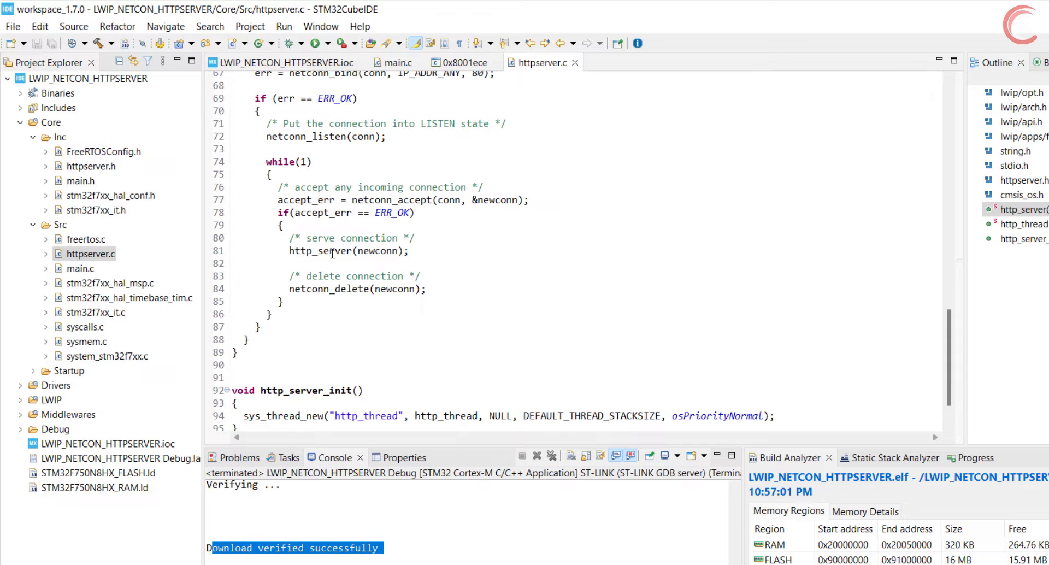
double_click(328, 289)
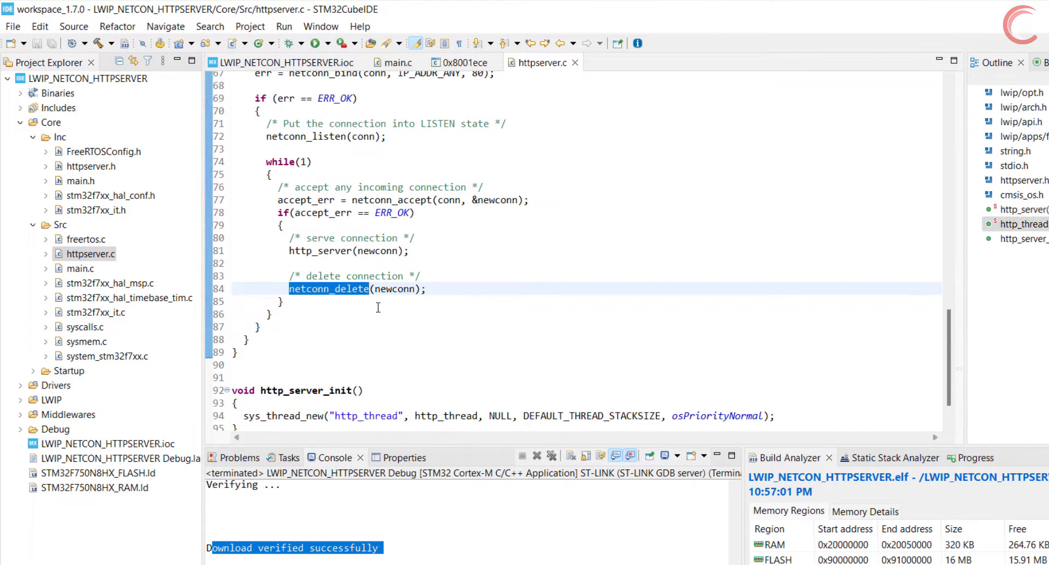
mouse_move(334, 231)
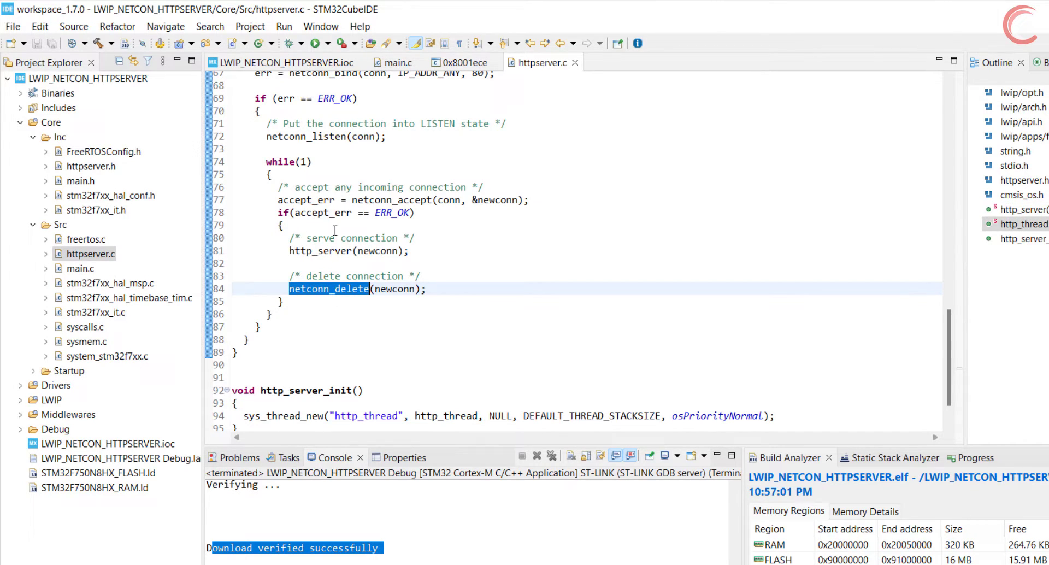
double_click(305, 200)
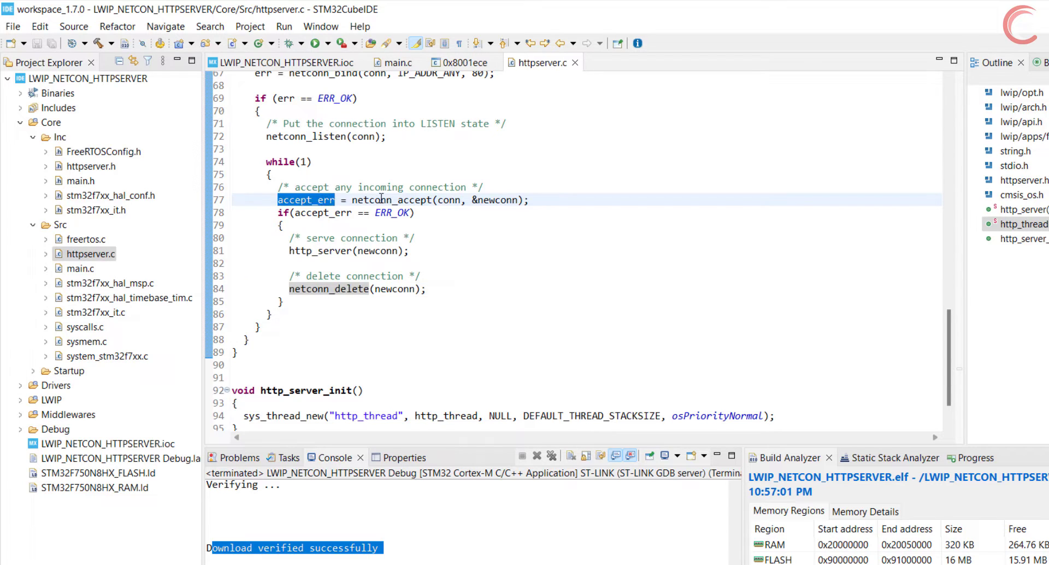
double_click(391, 200)
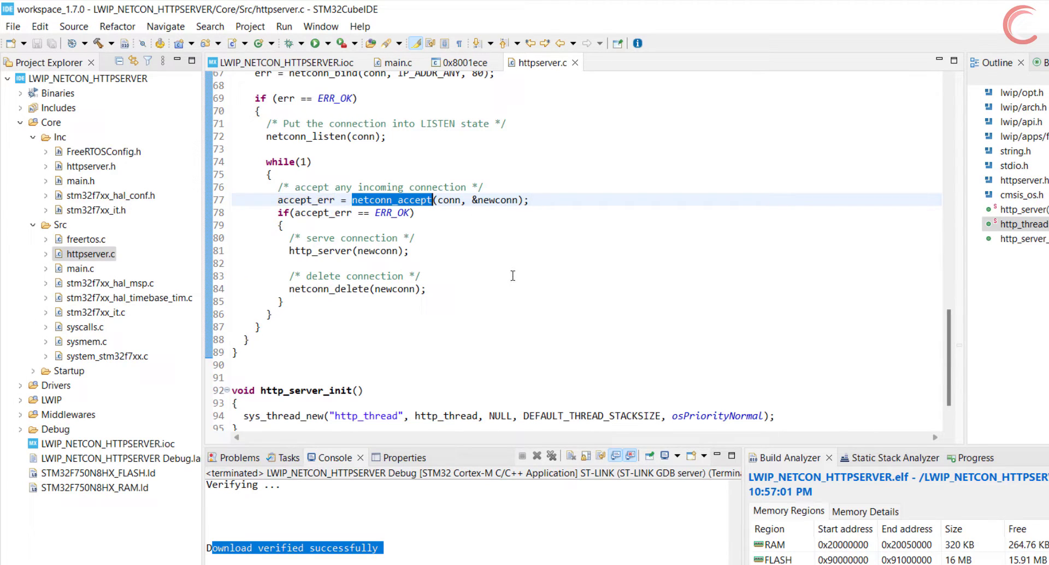
mouse_move(368, 309)
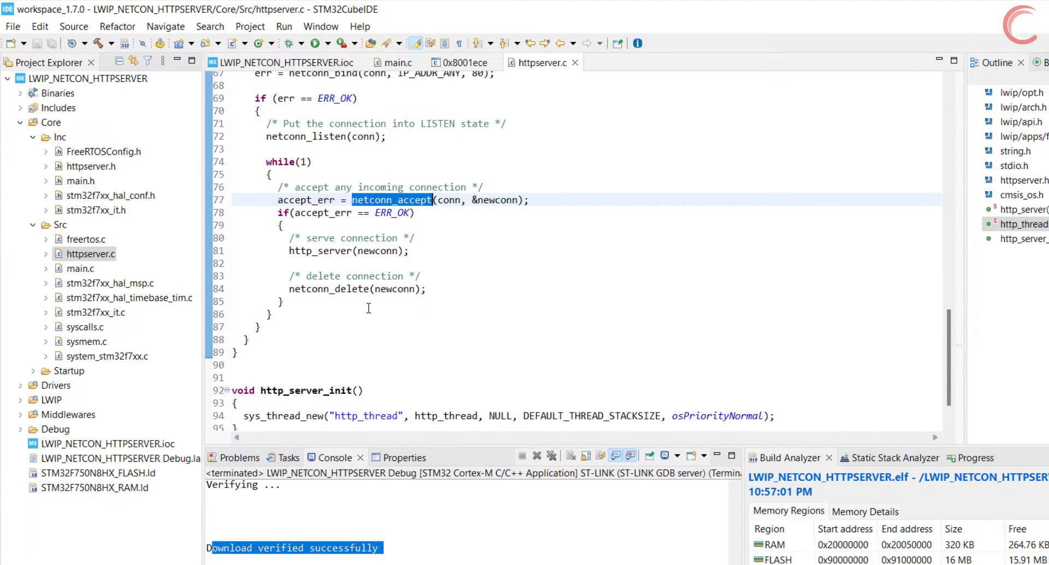
scroll(up, 3)
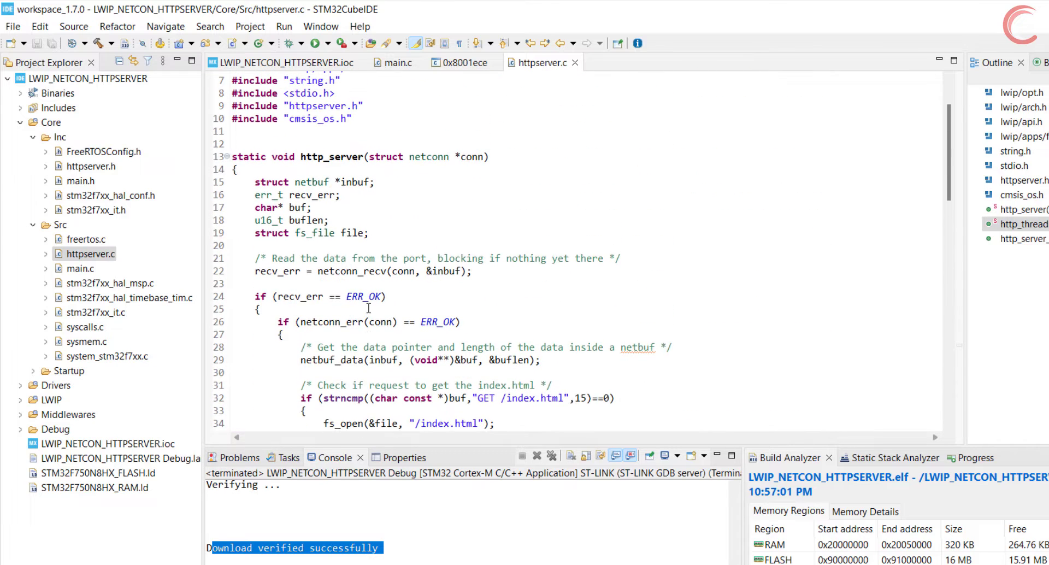
Add the httpserver.h include and an http_server_init() call in main.c's StartDefaultTask
scroll(down, 3)
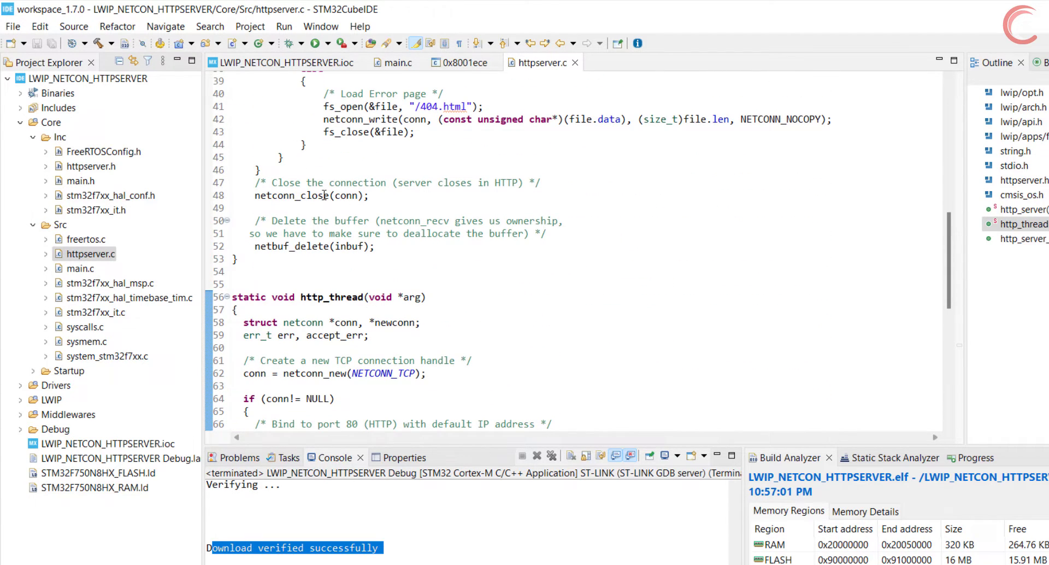
mouse_move(394, 63)
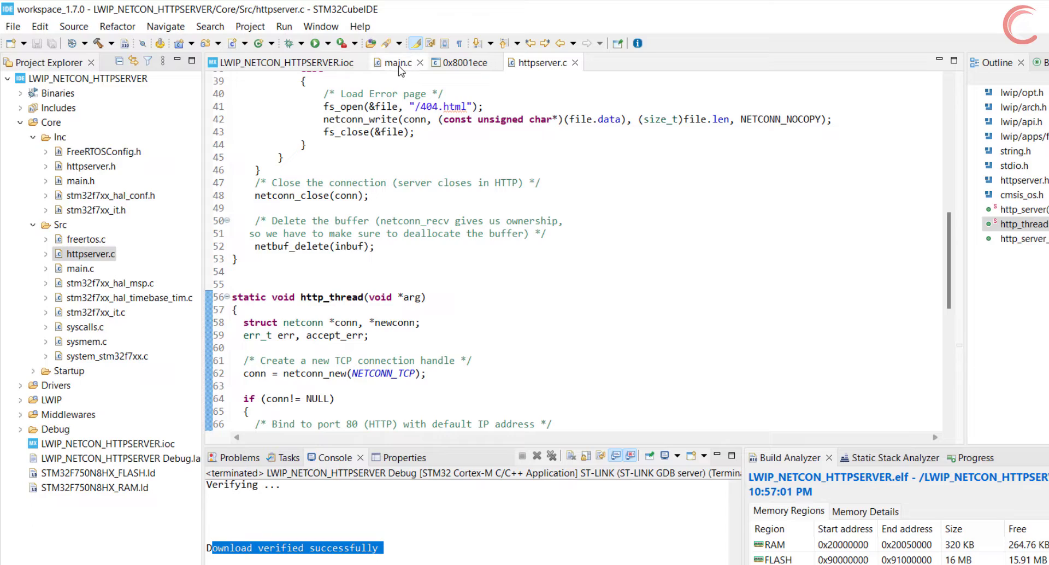
click(395, 61)
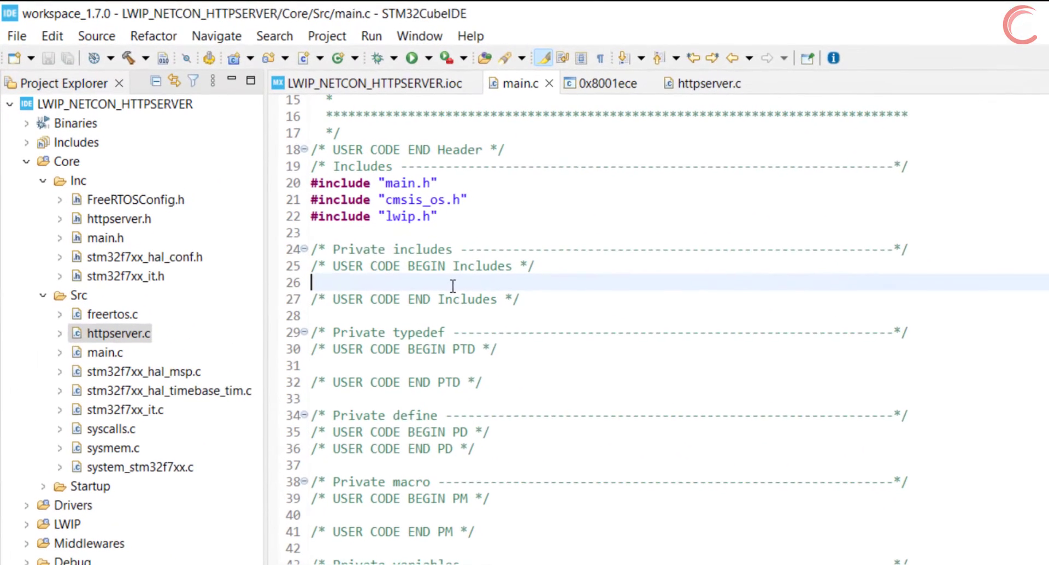
text(#include "h")
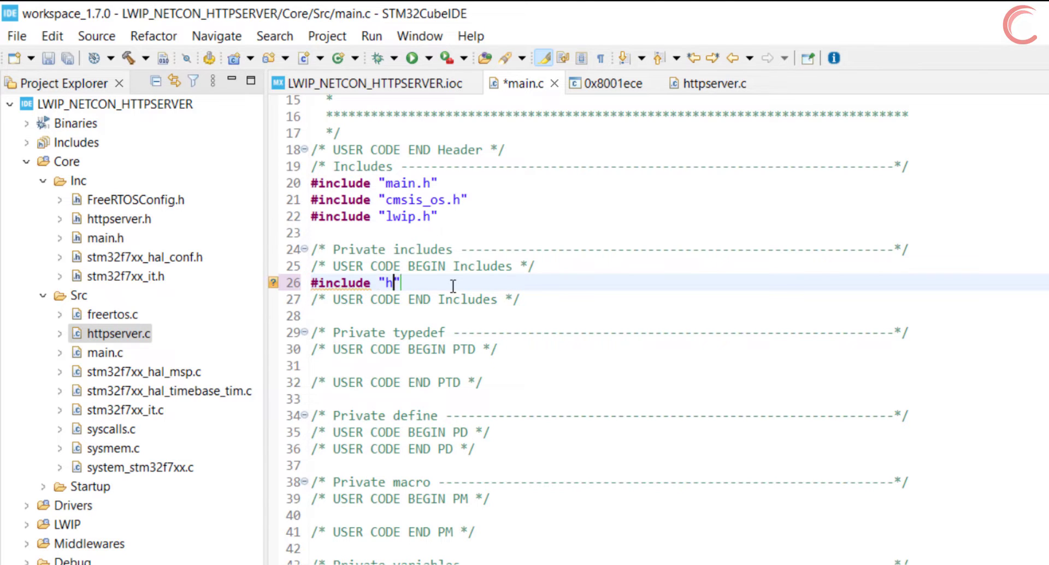
text(ttp)
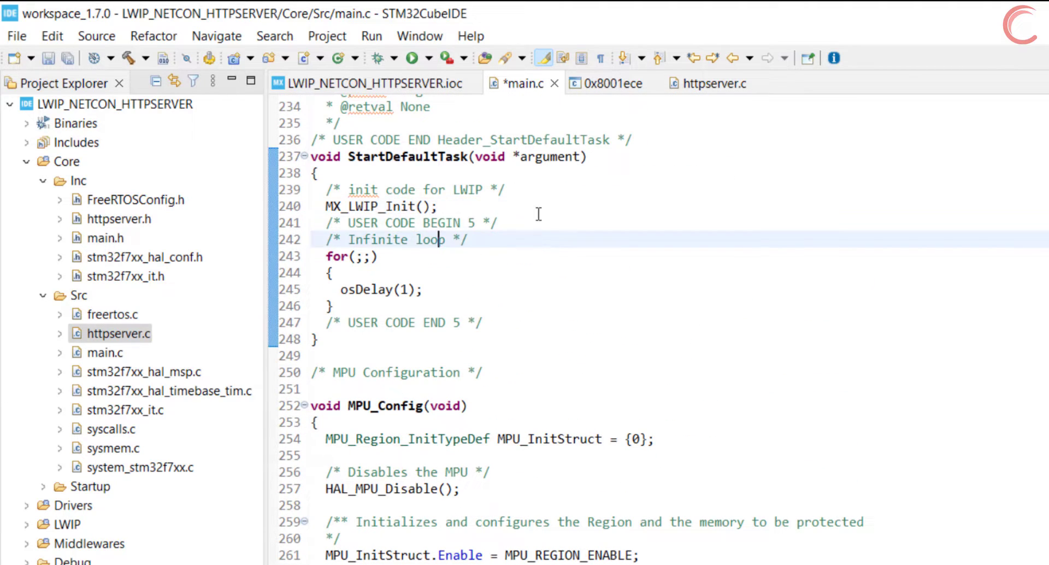
text(http_server_init();)
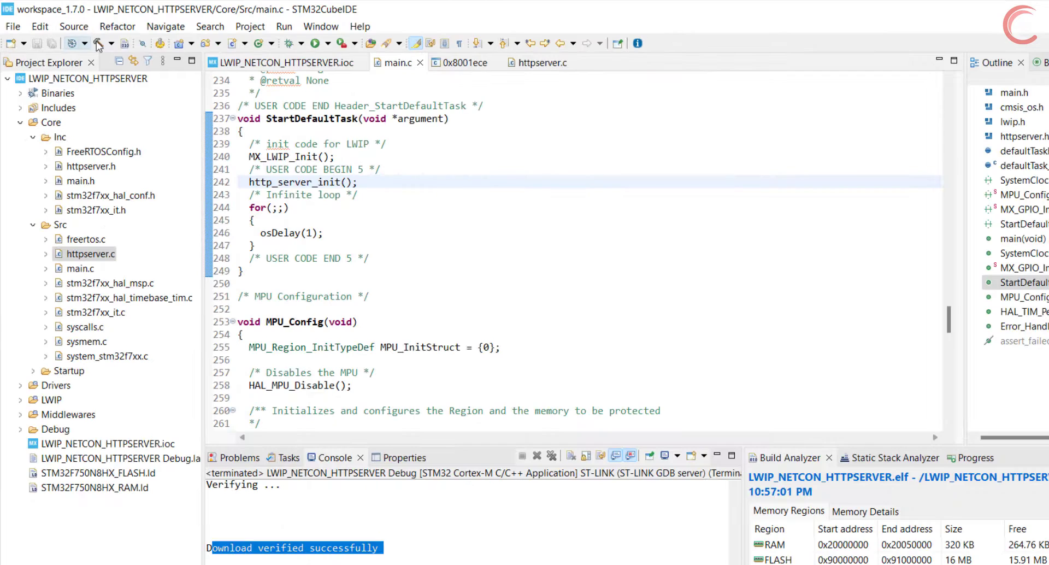
Build the project and launch a debug session on the board
click(76, 43)
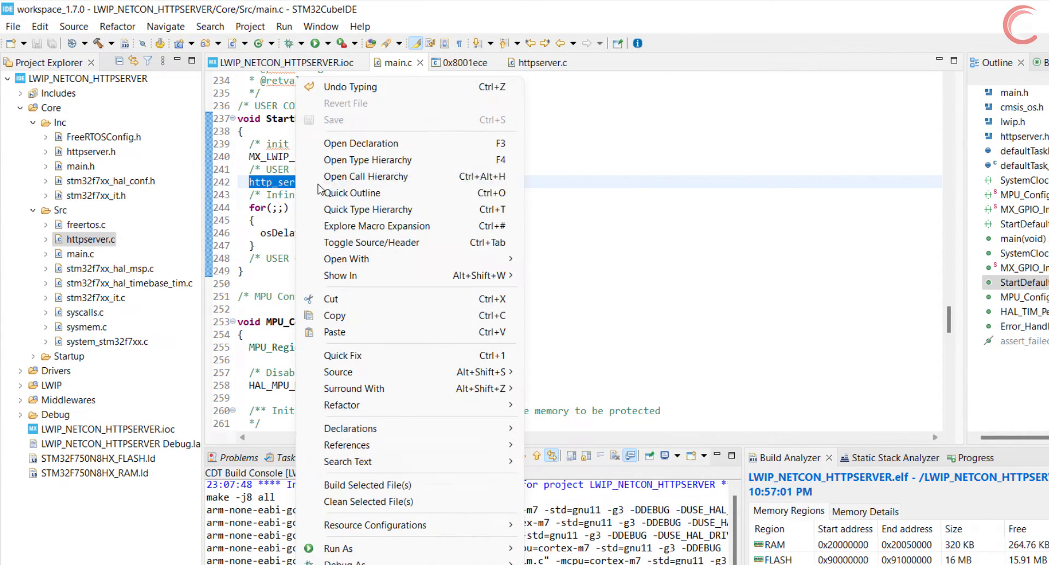
click(359, 142)
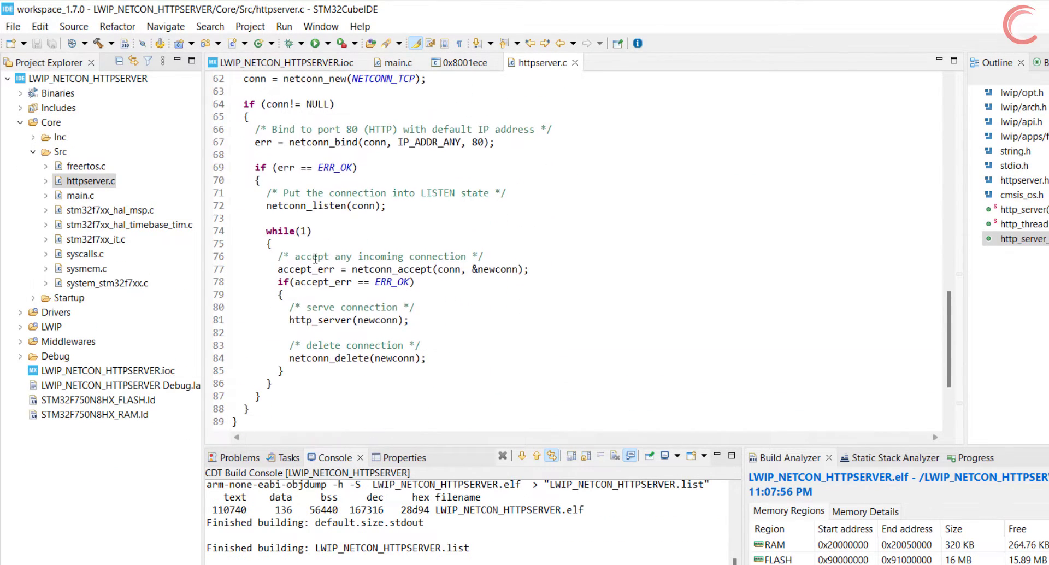
click(268, 382)
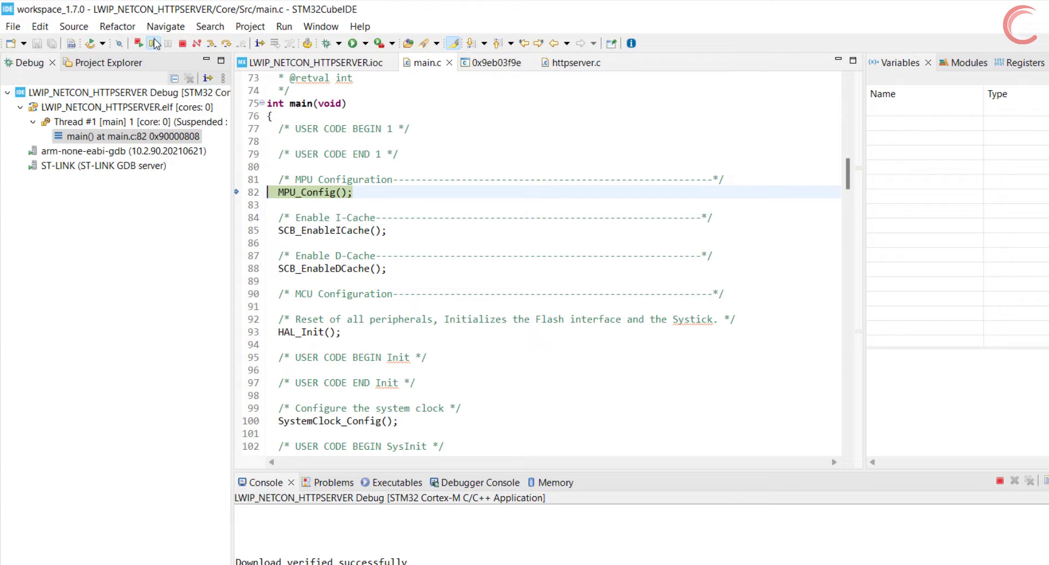
Resume the flashed program so the HTTP server runs on the board
click(138, 42)
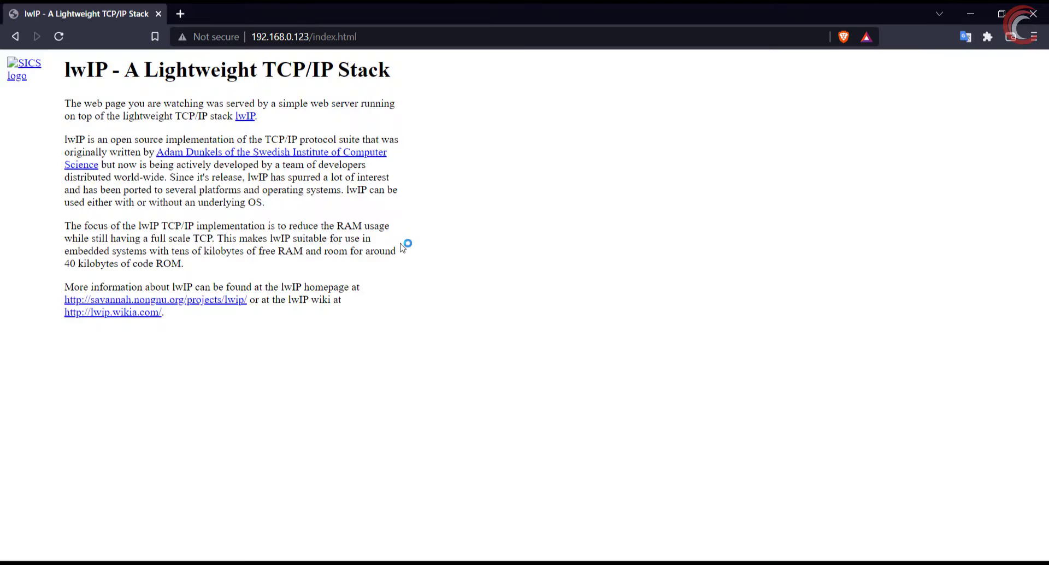
Browse the board's lwIP index and 404 pages, then request 192.168.0.123/index.html again
drag(64, 70, 284, 237)
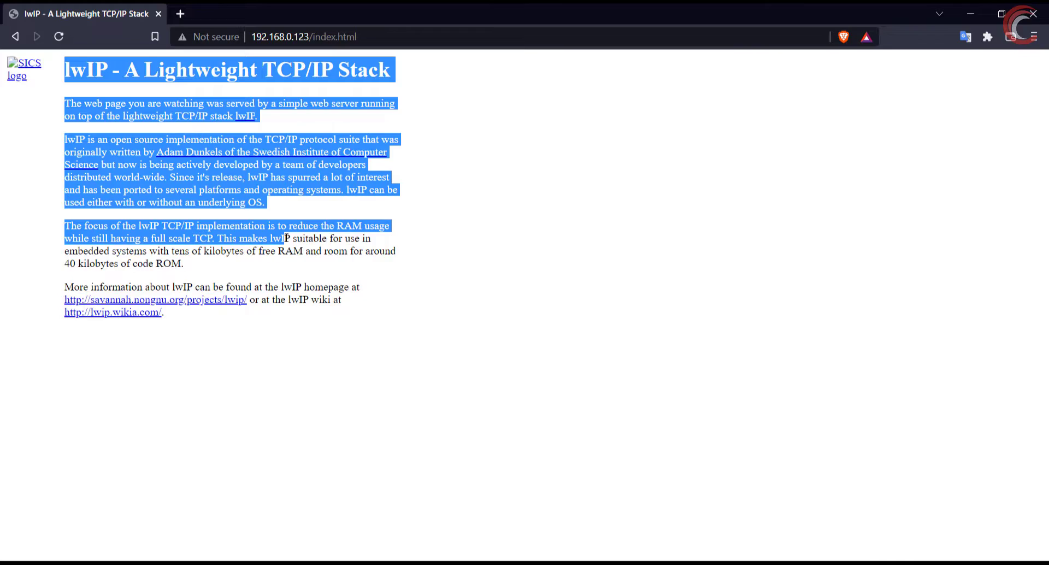
click(956, 117)
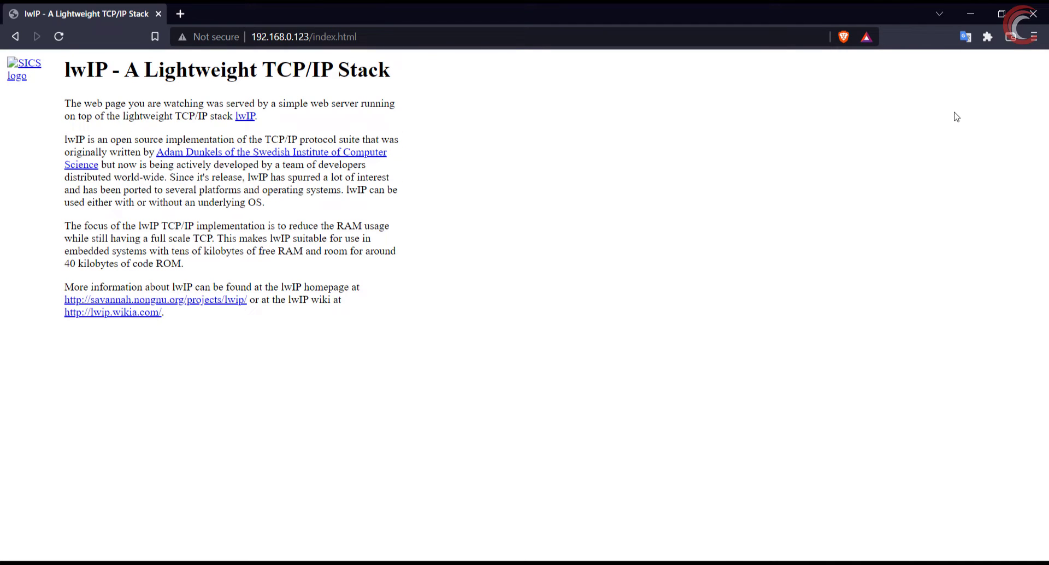
click(302, 36)
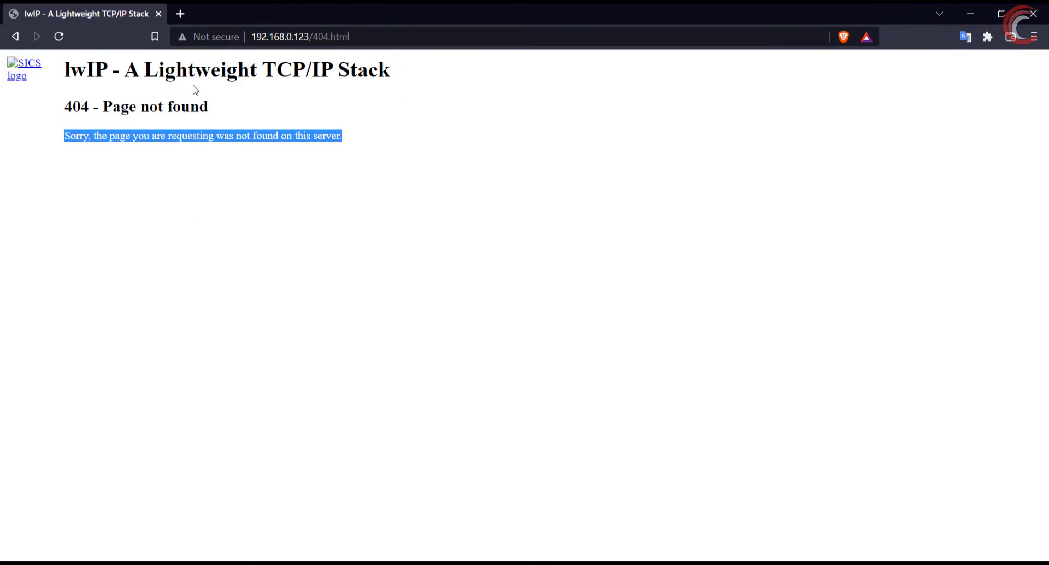
click(301, 37)
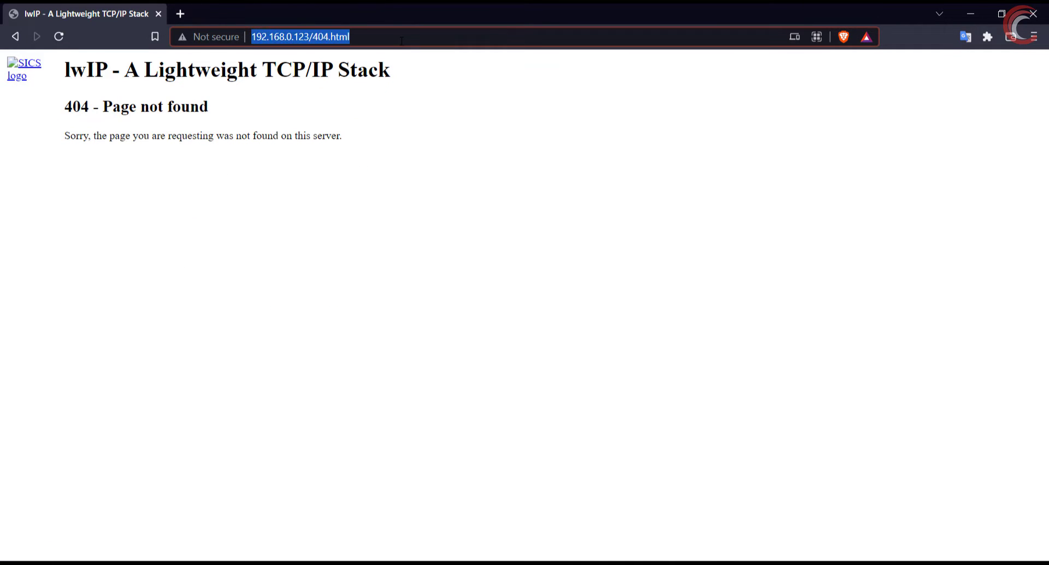
text(192.168.0.123/index.html)
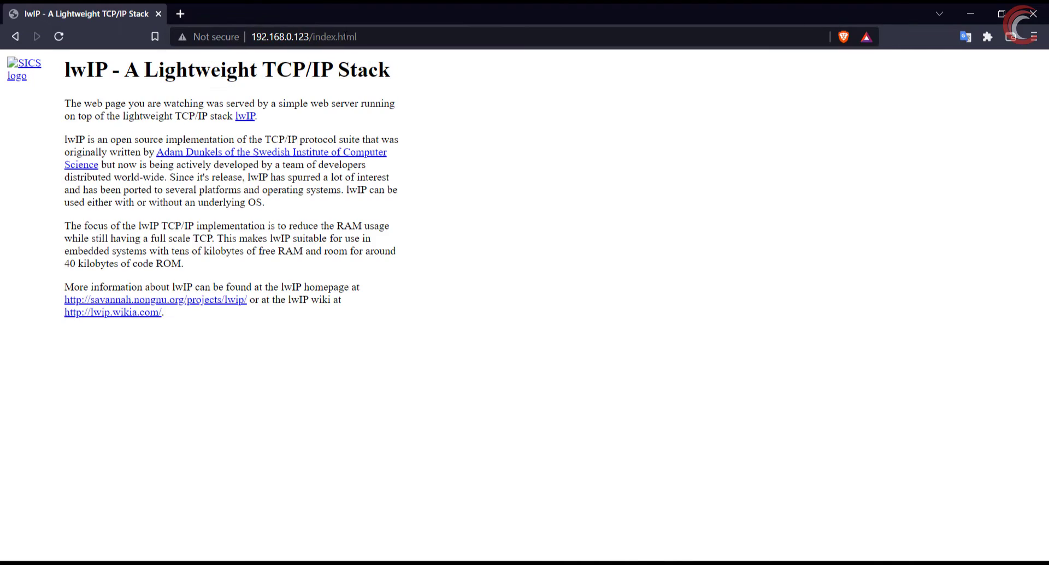
mouse_move(579, 187)
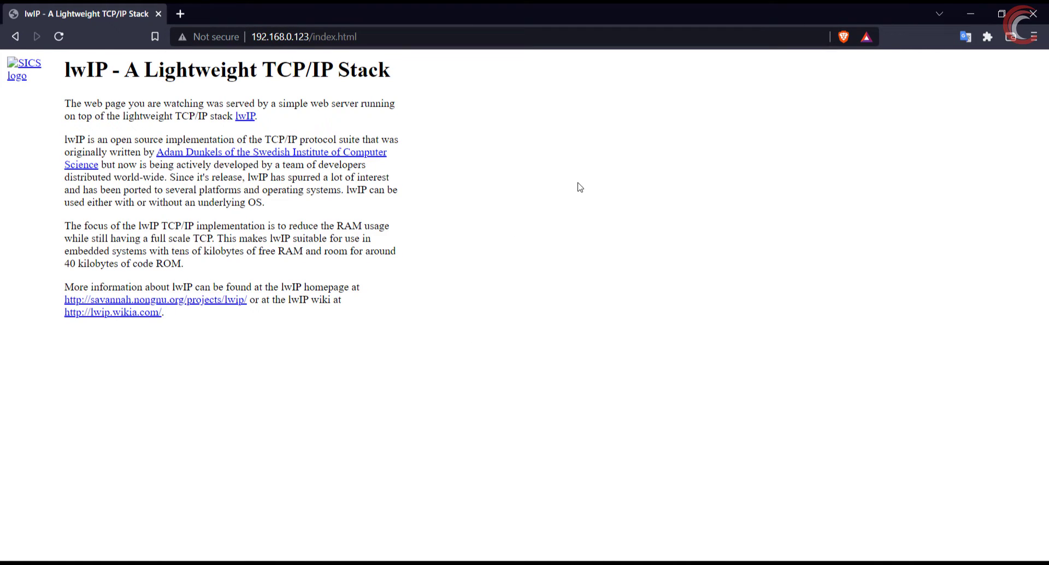